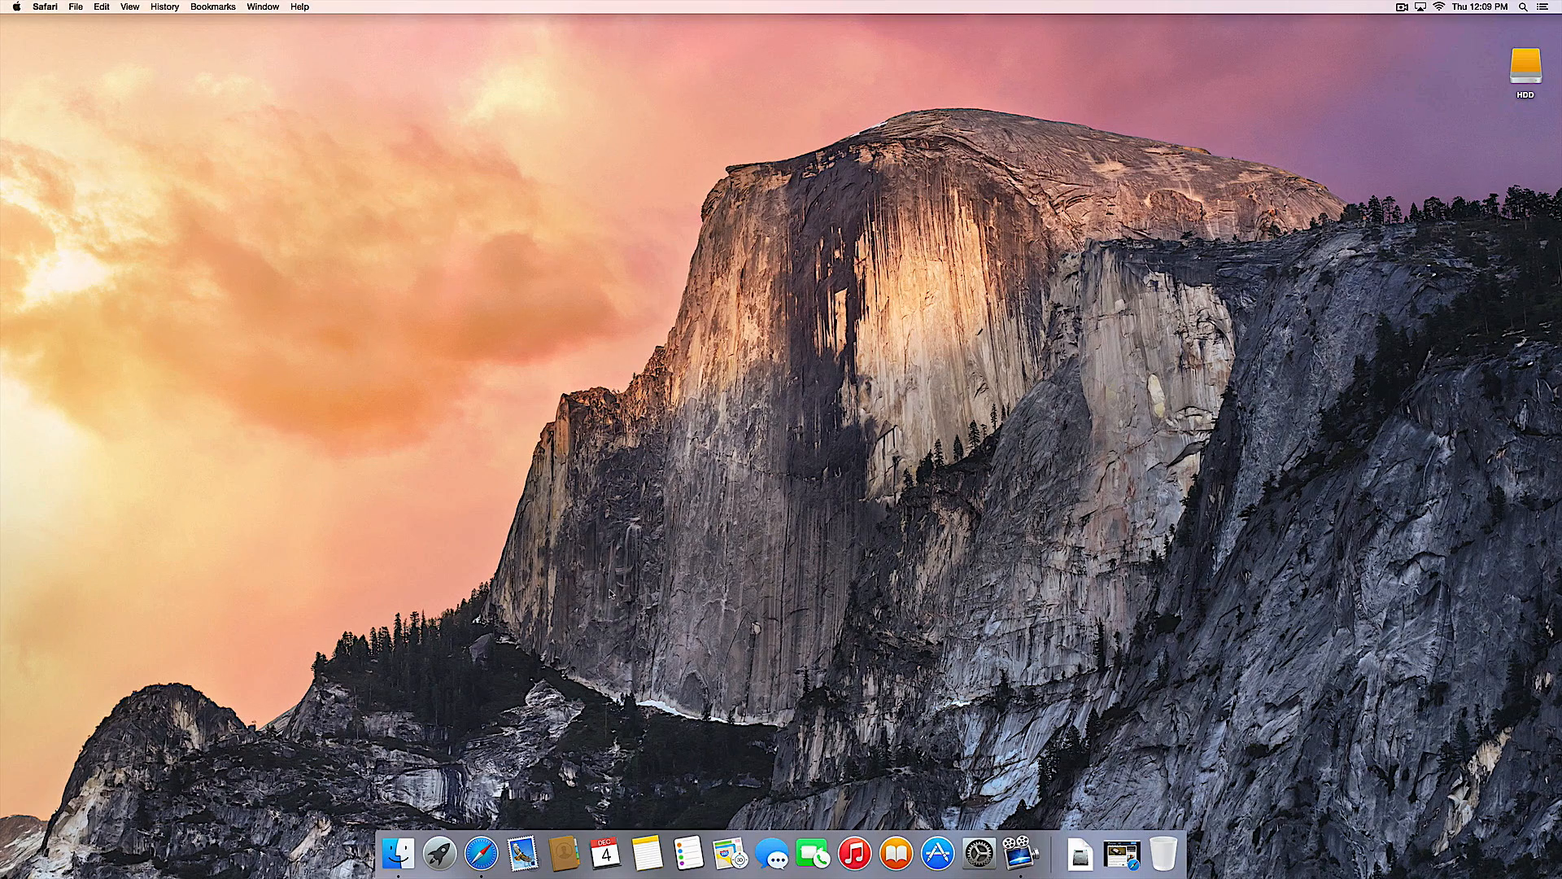
pyautogui.moveTo(436, 856)
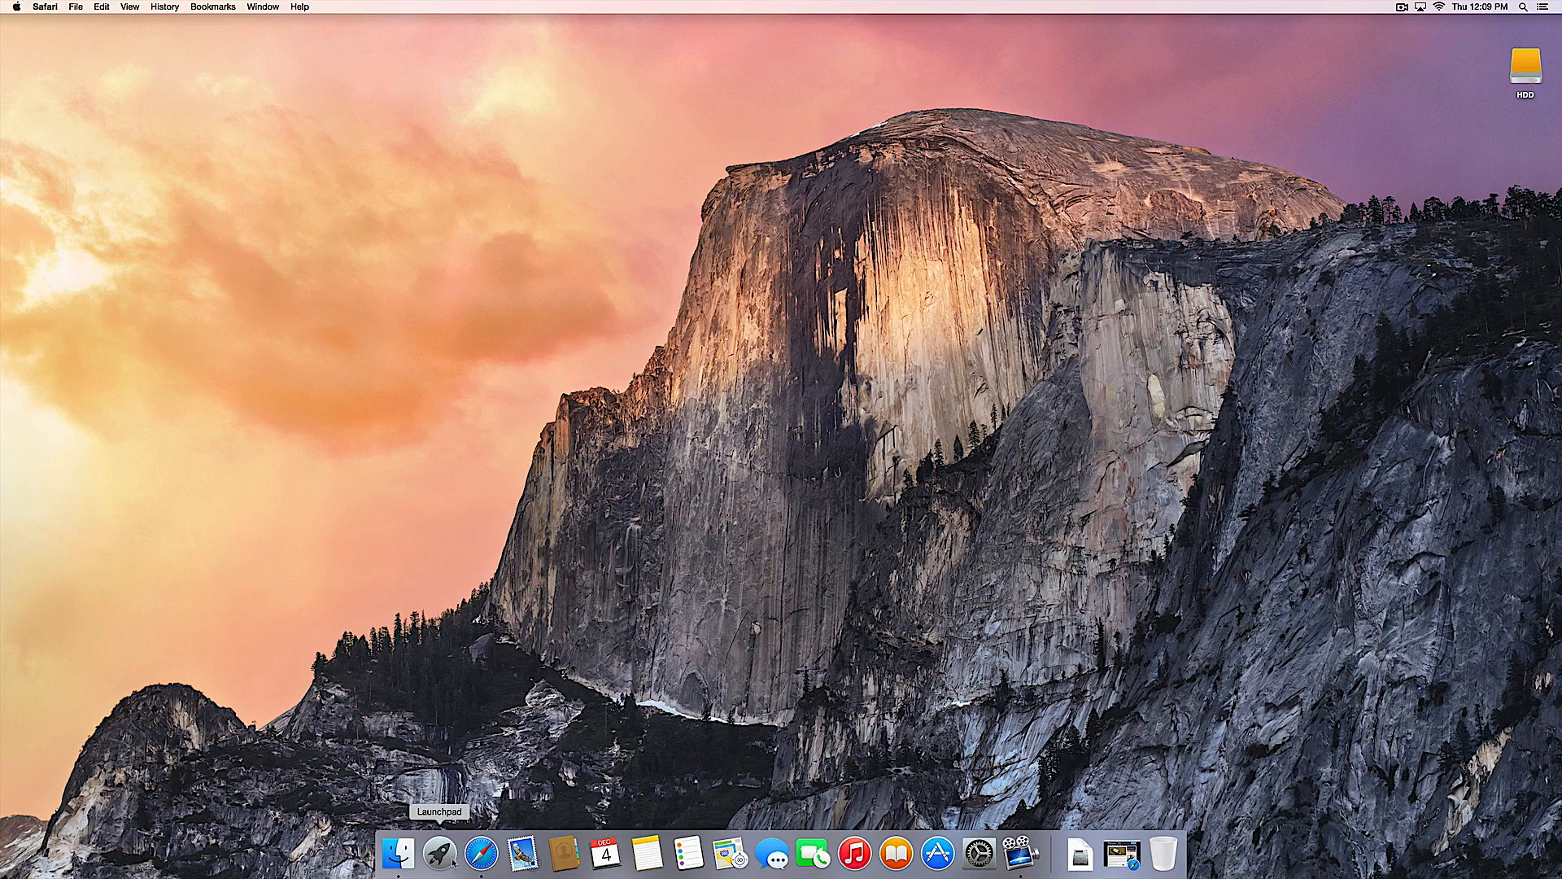
# - Launch Parallels Desktop from the Dock
pyautogui.click(438, 863)
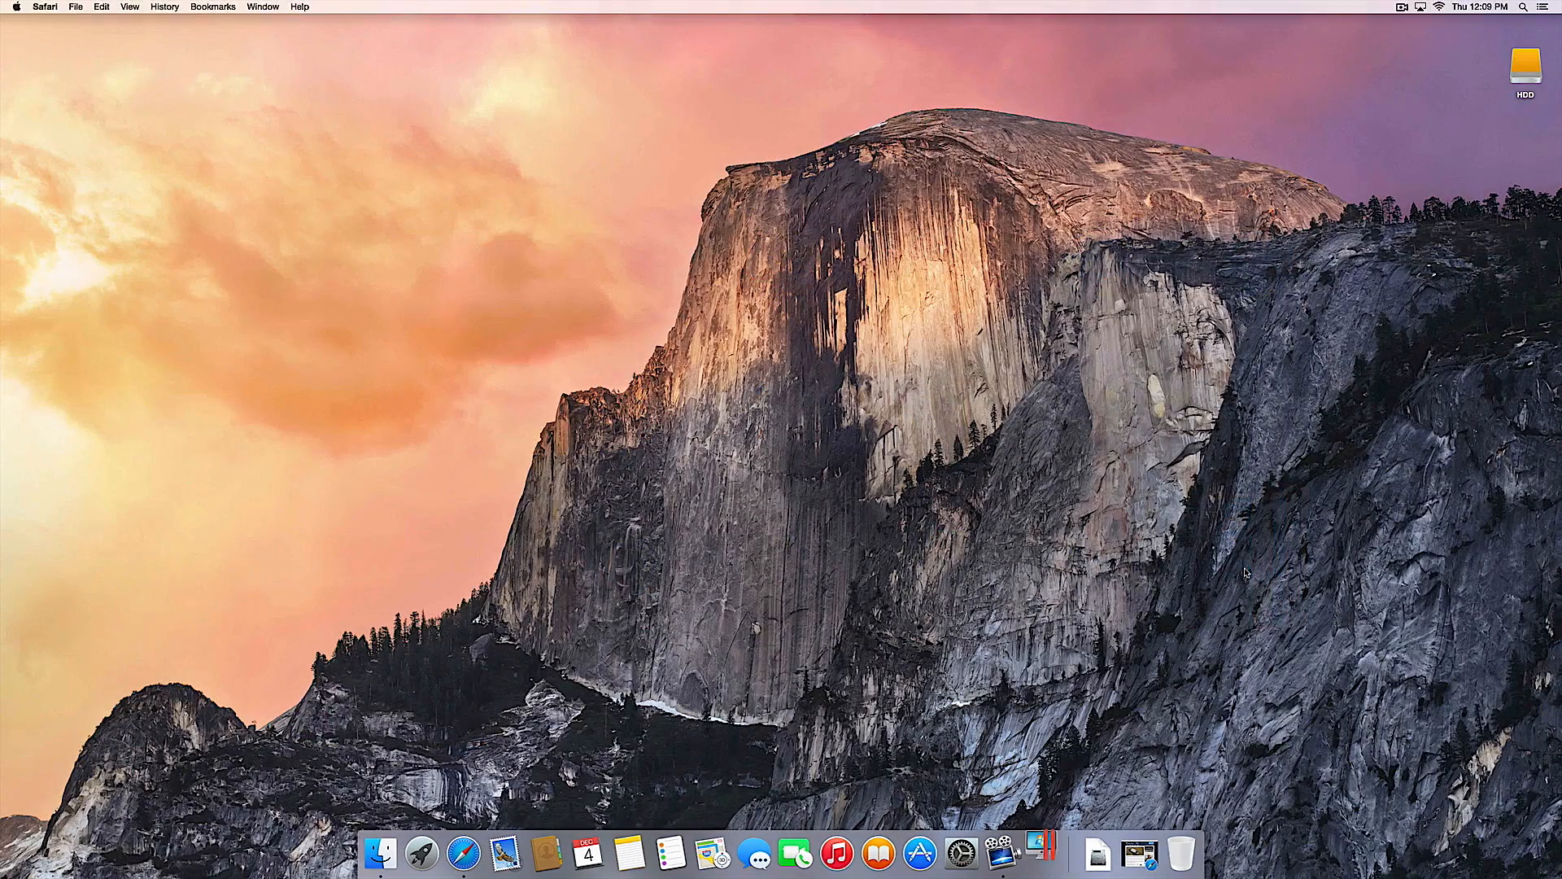
# - Let the New Virtual Machine wizard appear and reposition its window
pyautogui.click(1048, 851)
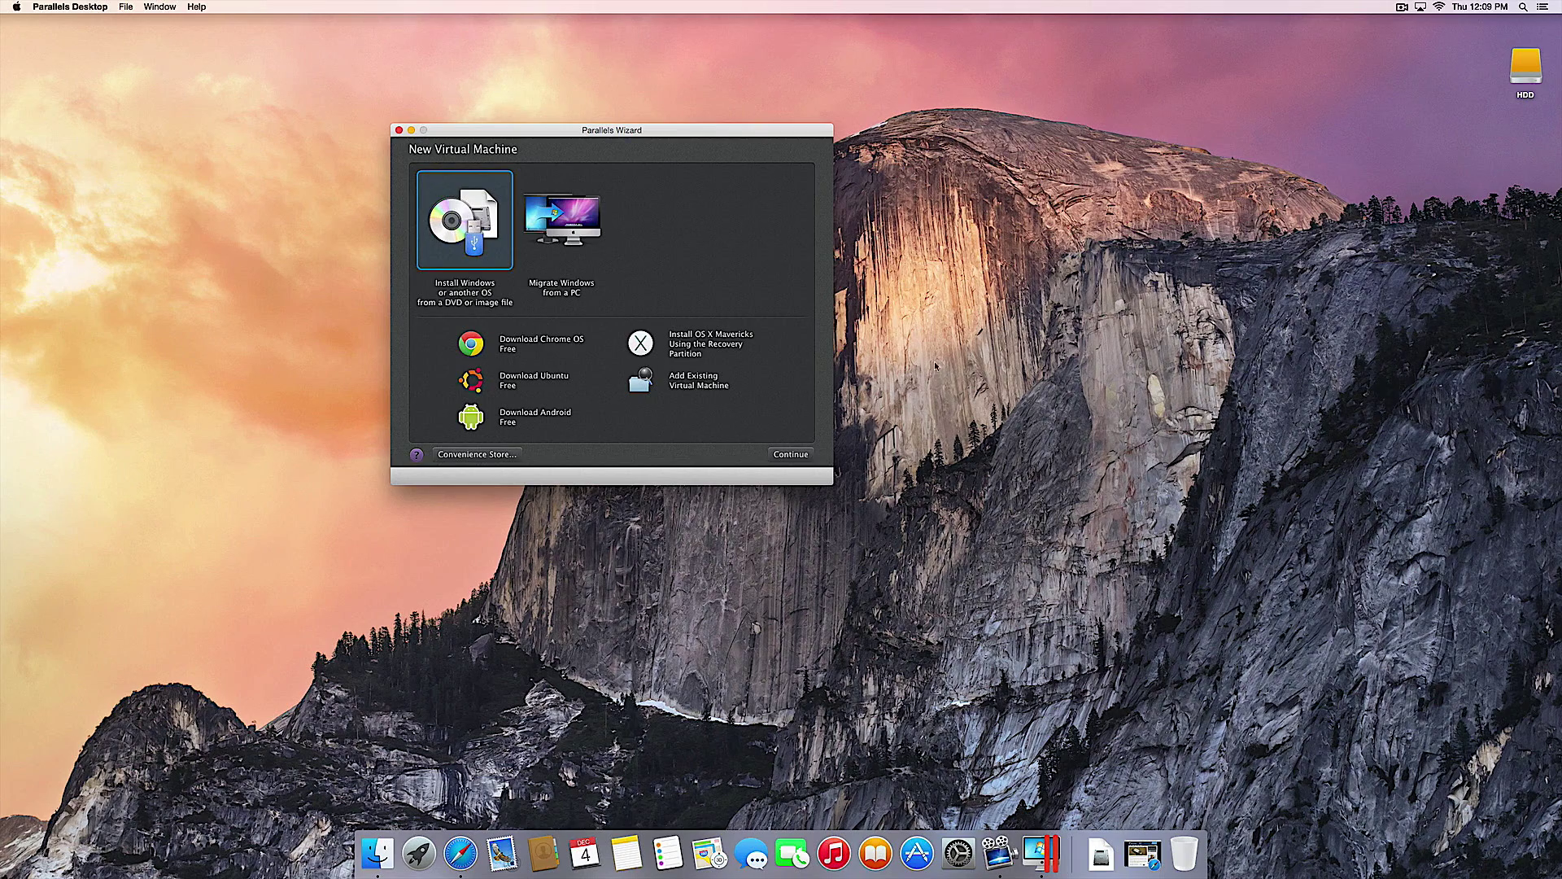
pyautogui.moveTo(611, 130); pyautogui.dragTo(840, 135)
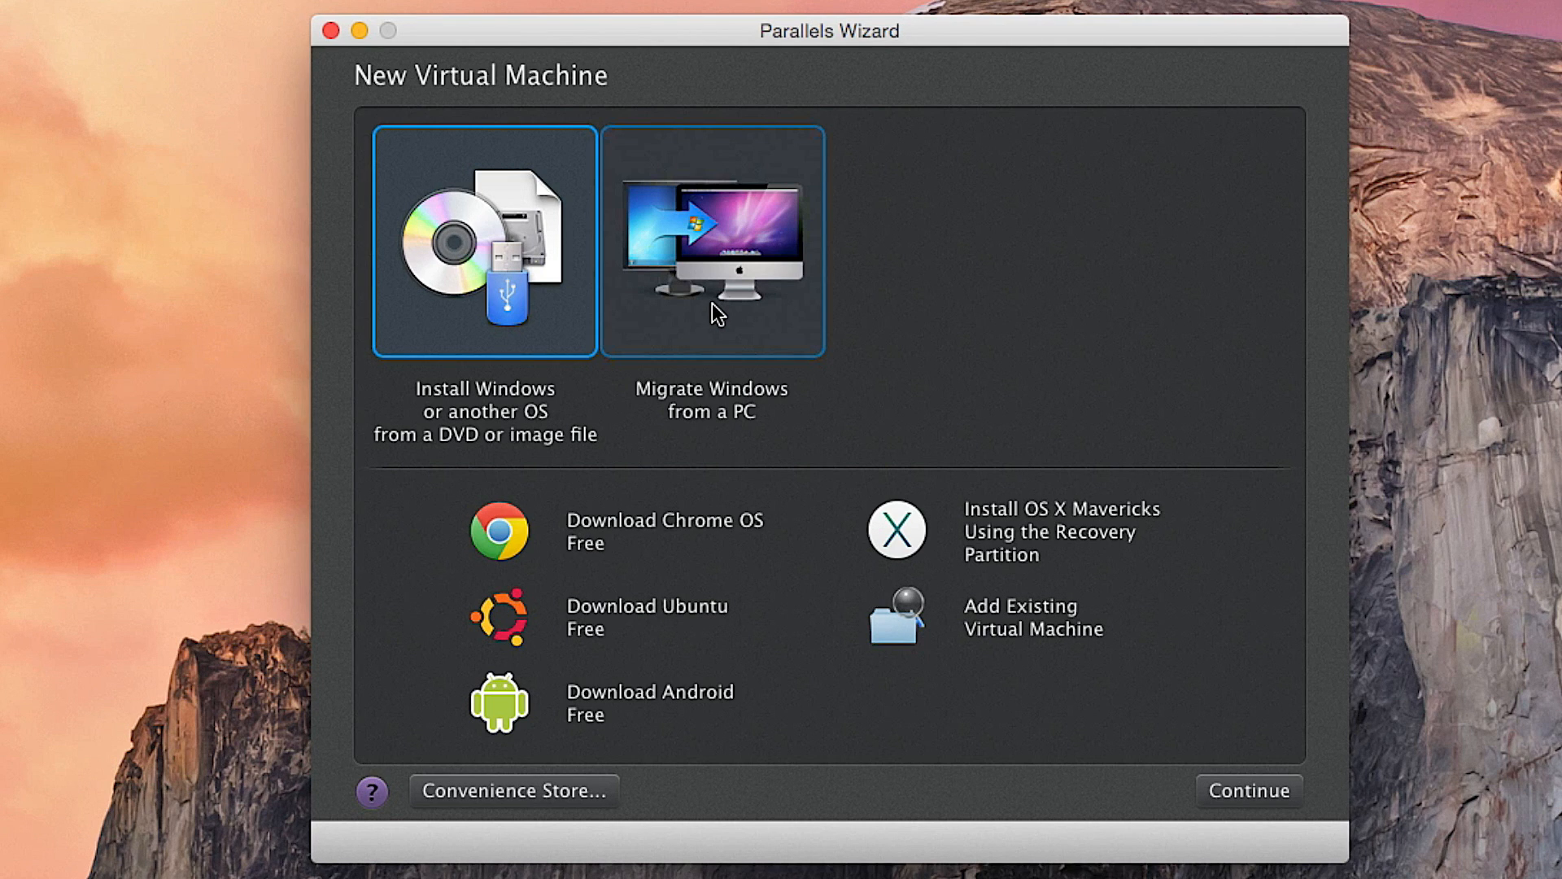
pyautogui.moveTo(661, 269)
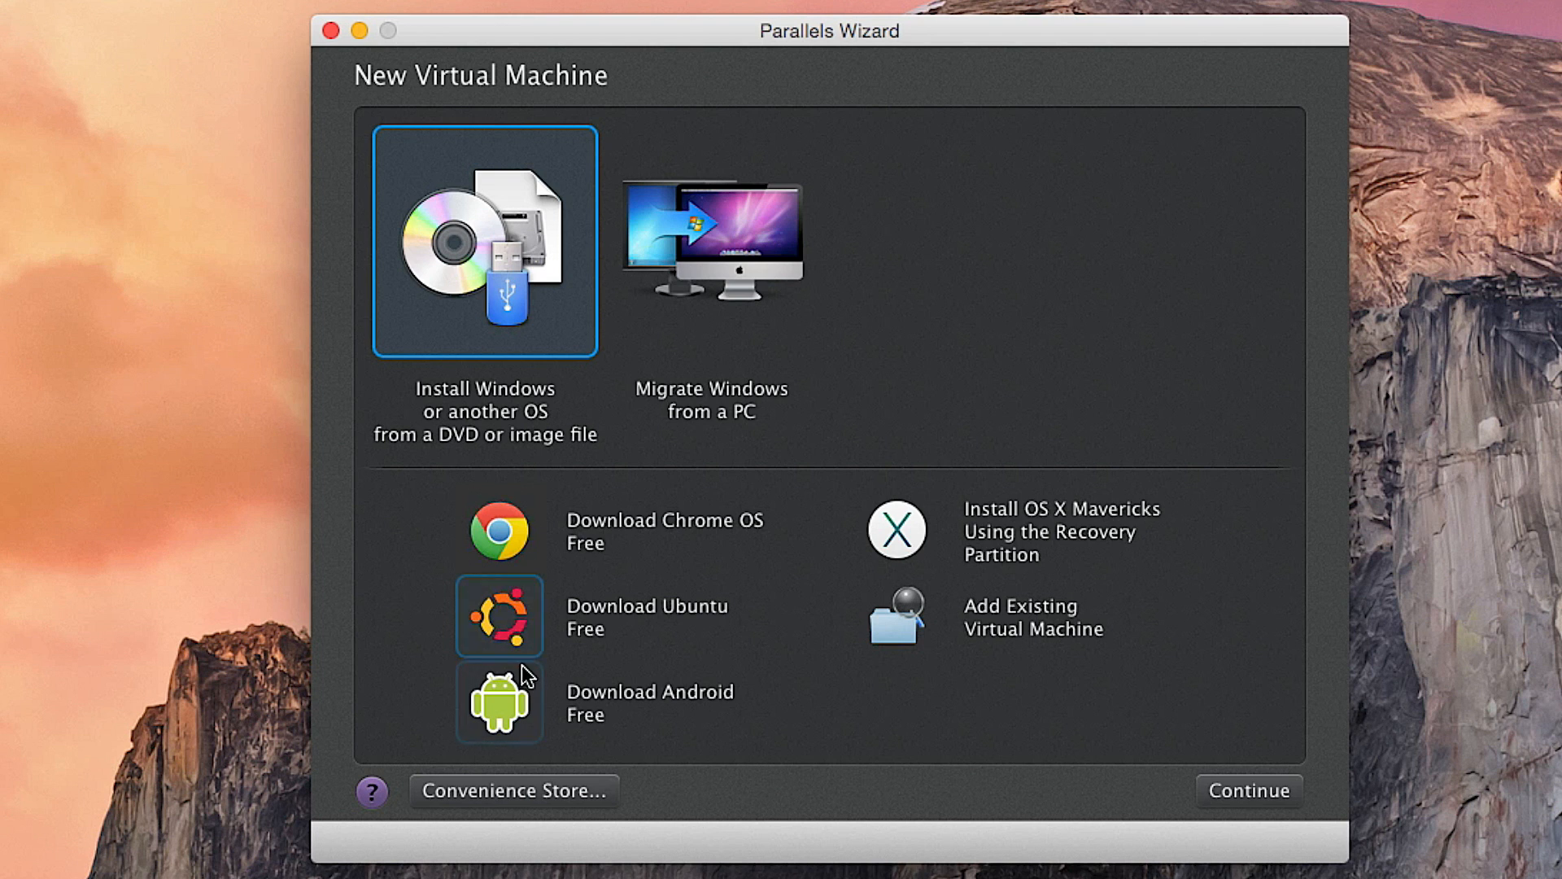
pyautogui.moveTo(522, 636)
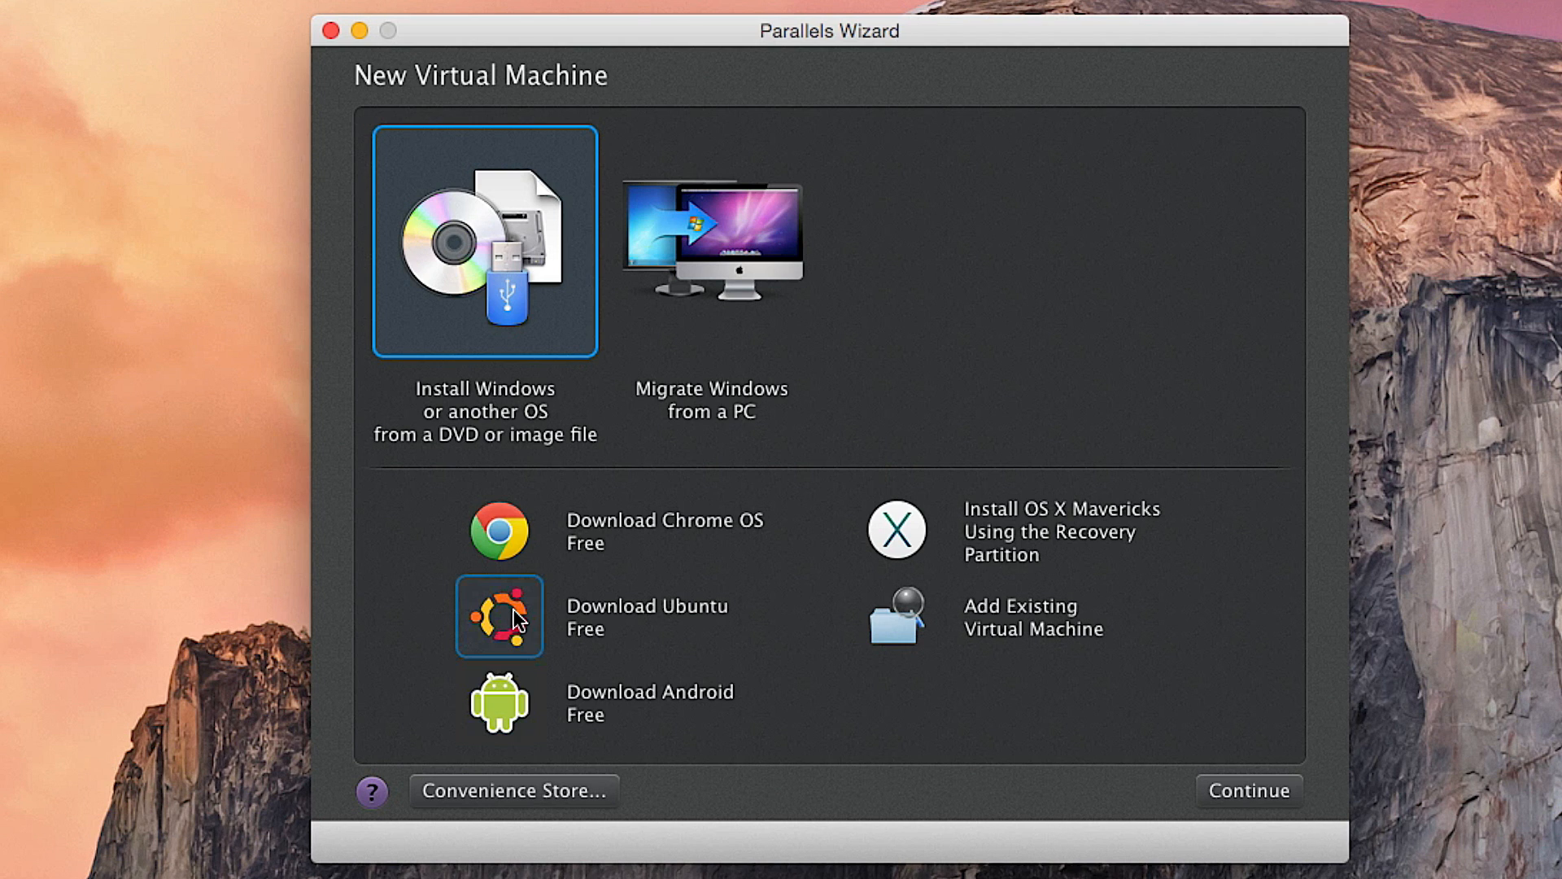
pyautogui.moveTo(487, 701)
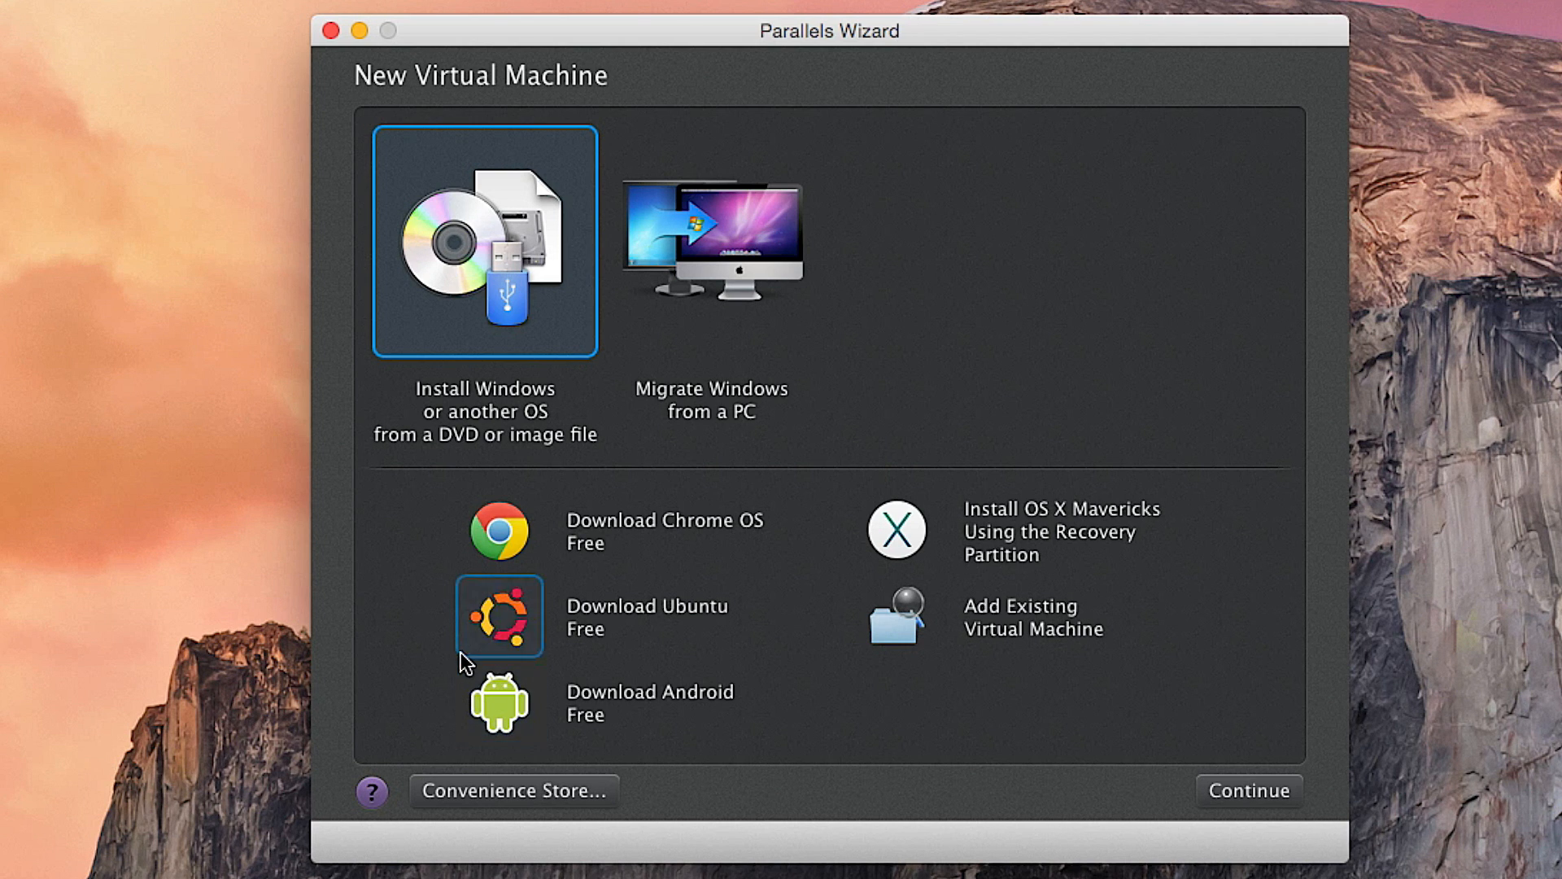
pyautogui.moveTo(489, 723)
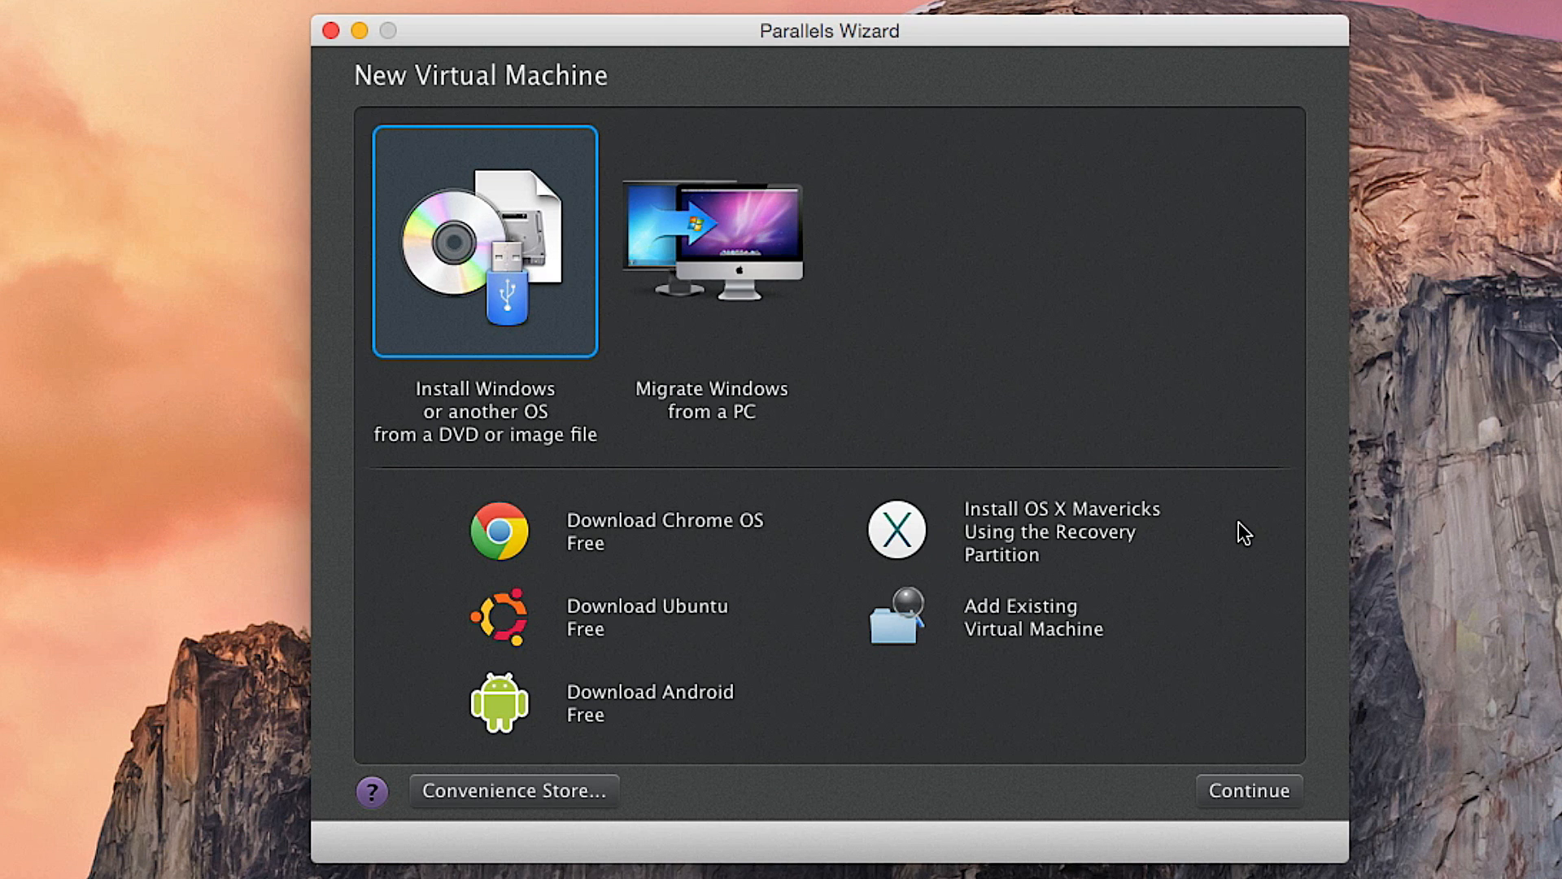
pyautogui.moveTo(1233, 562)
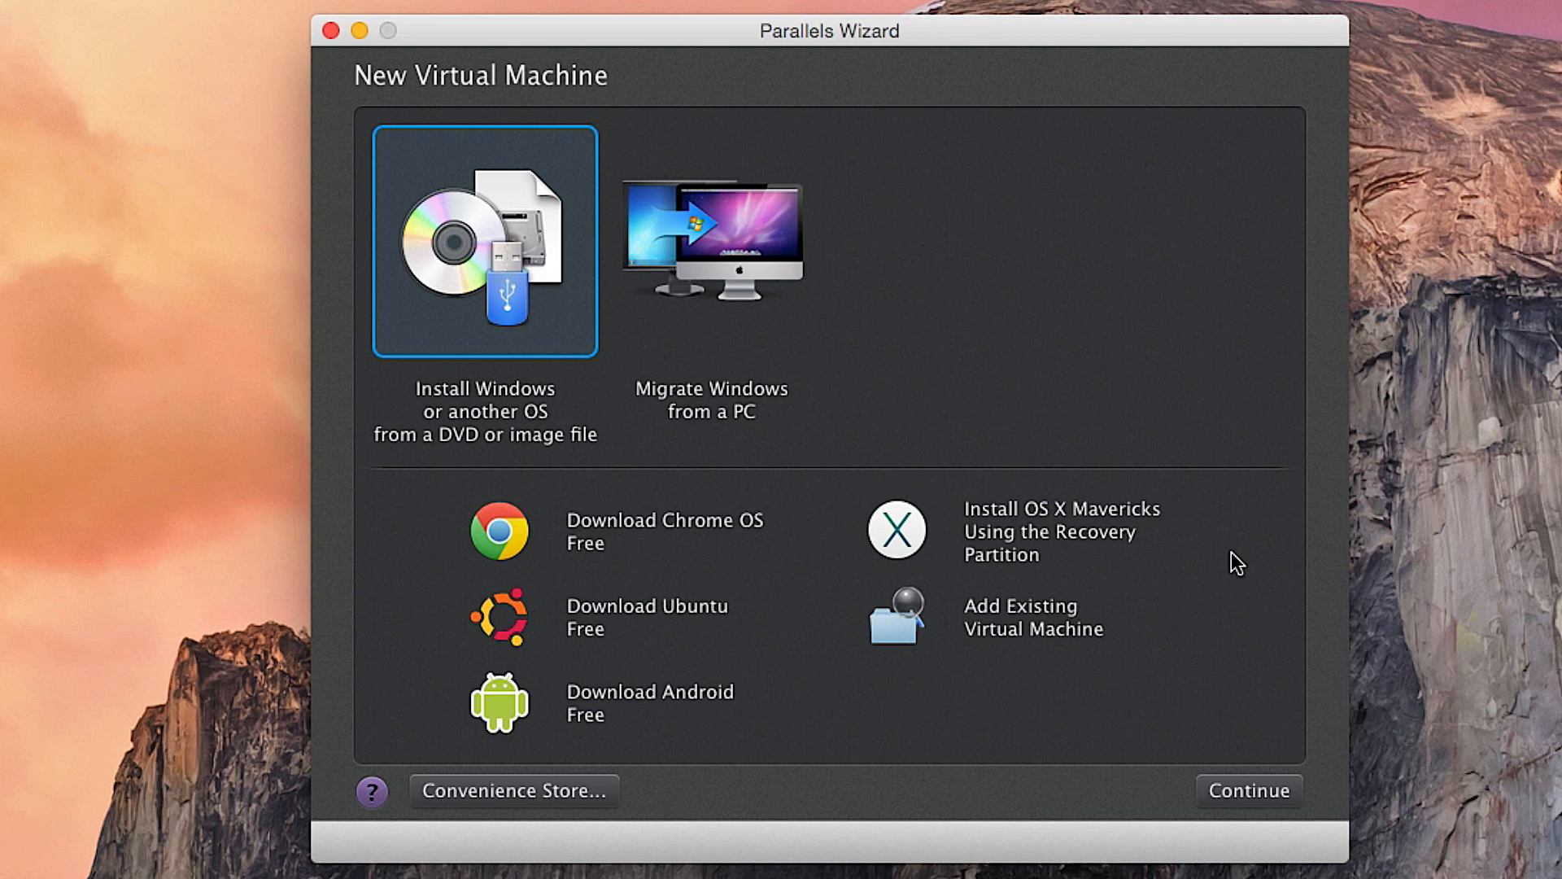
pyautogui.moveTo(563, 872)
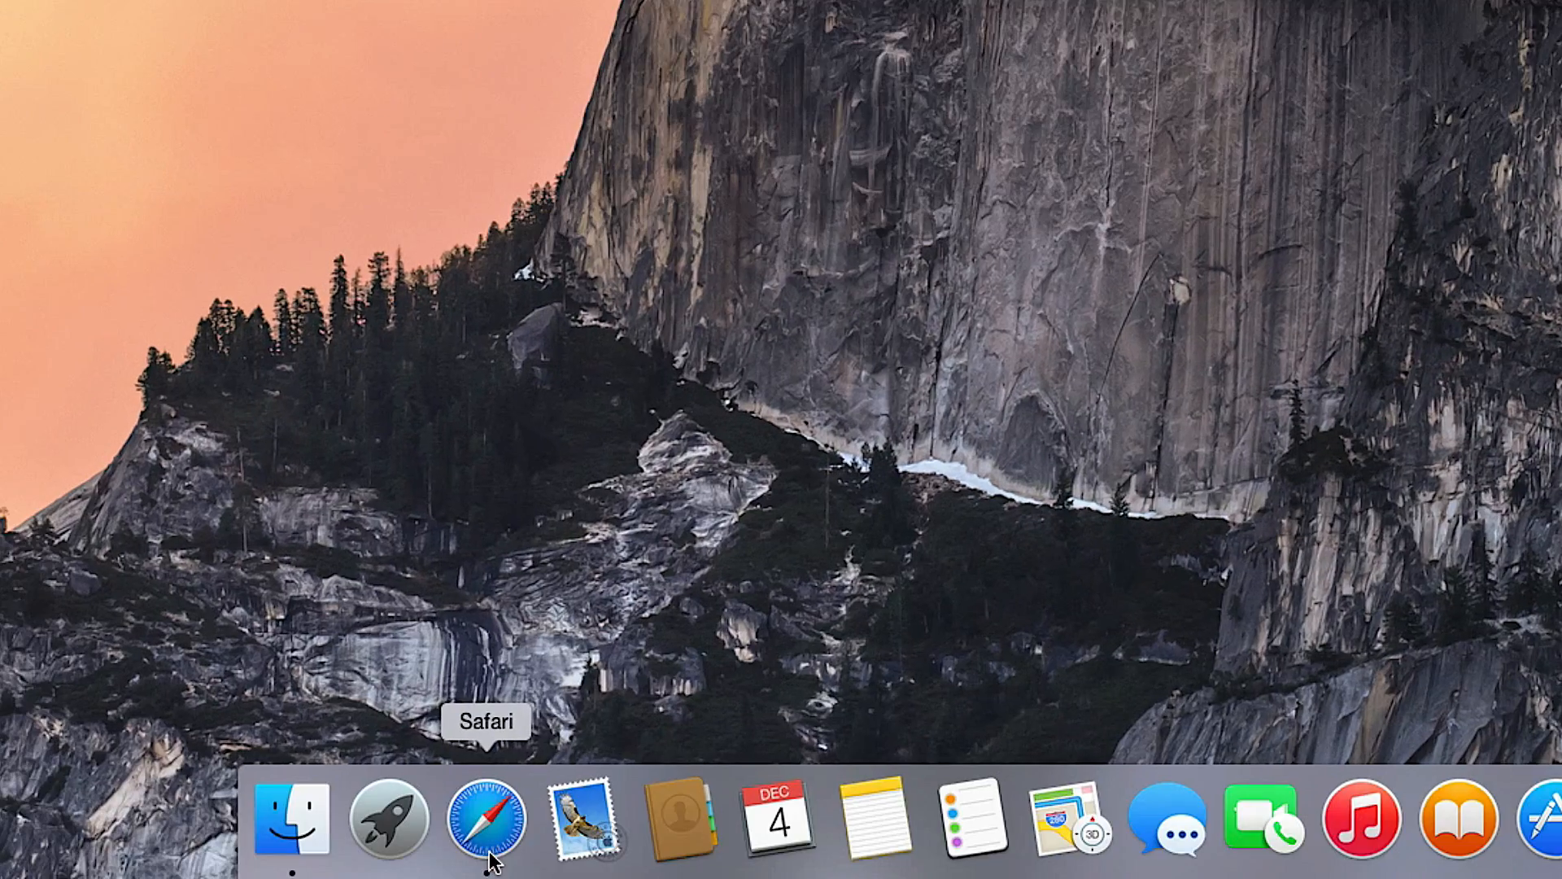
# - Bring Safari forward and scroll the How-To Geek article to the Windows 7 SP1 ISO links
pyautogui.click(489, 824)
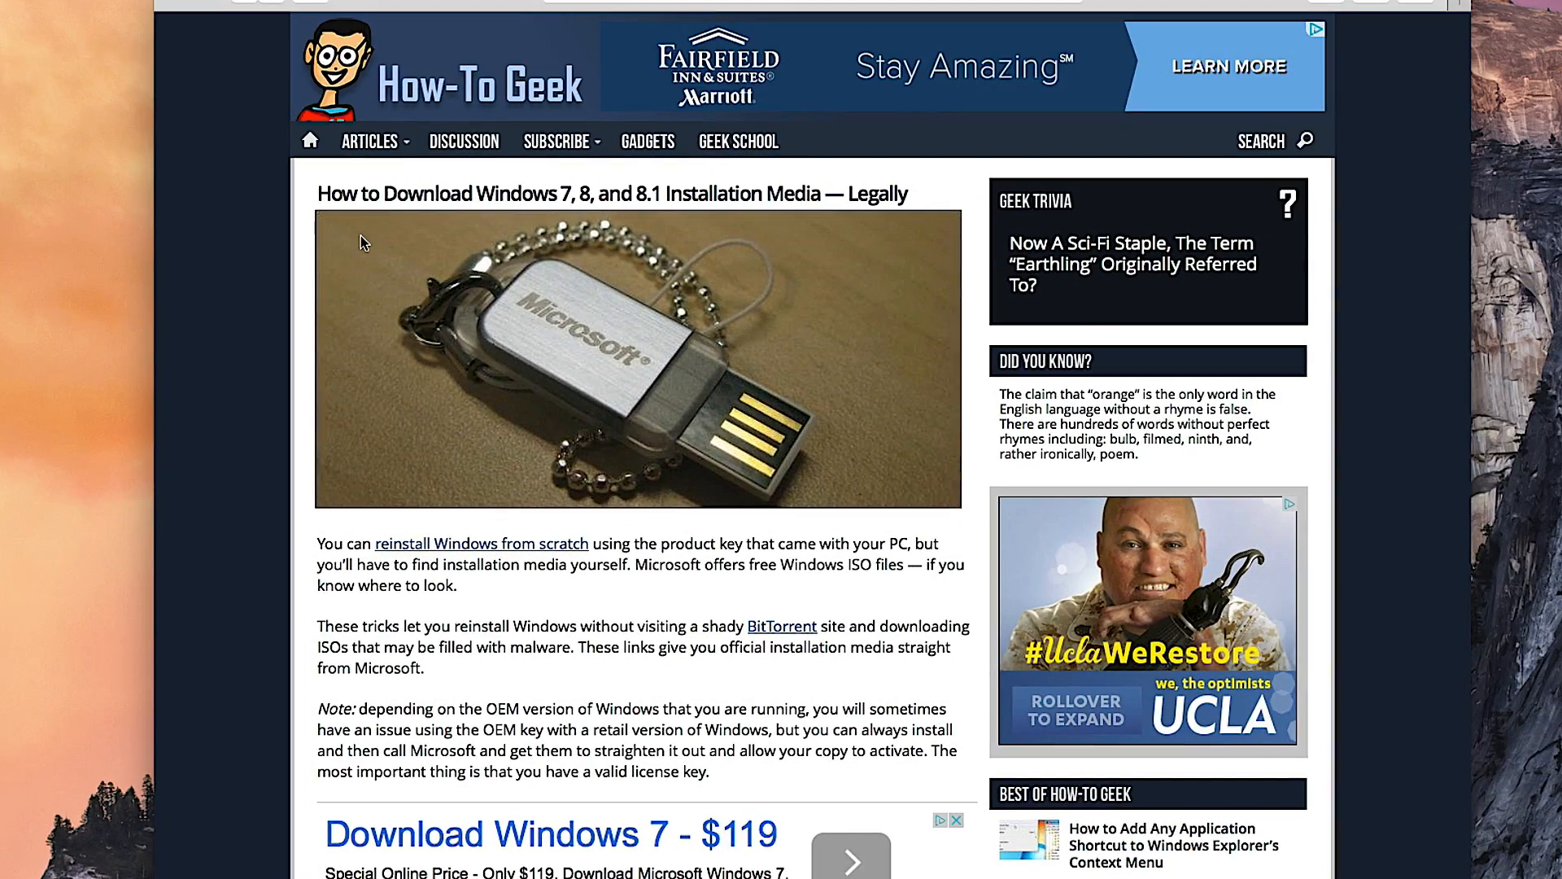
pyautogui.moveTo(407, 226)
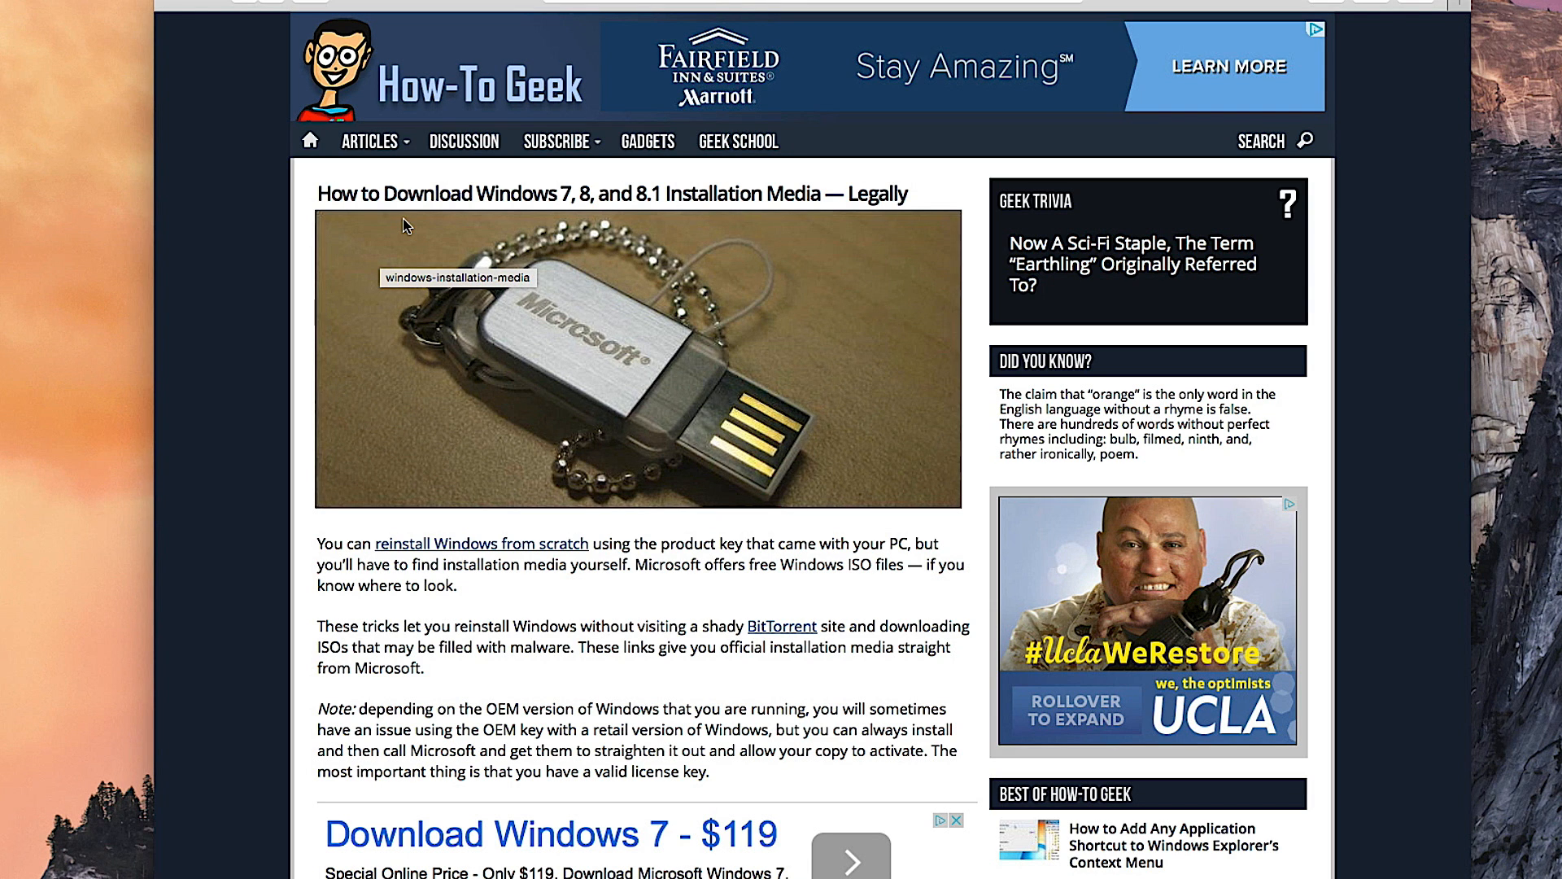
pyautogui.scroll(-3)
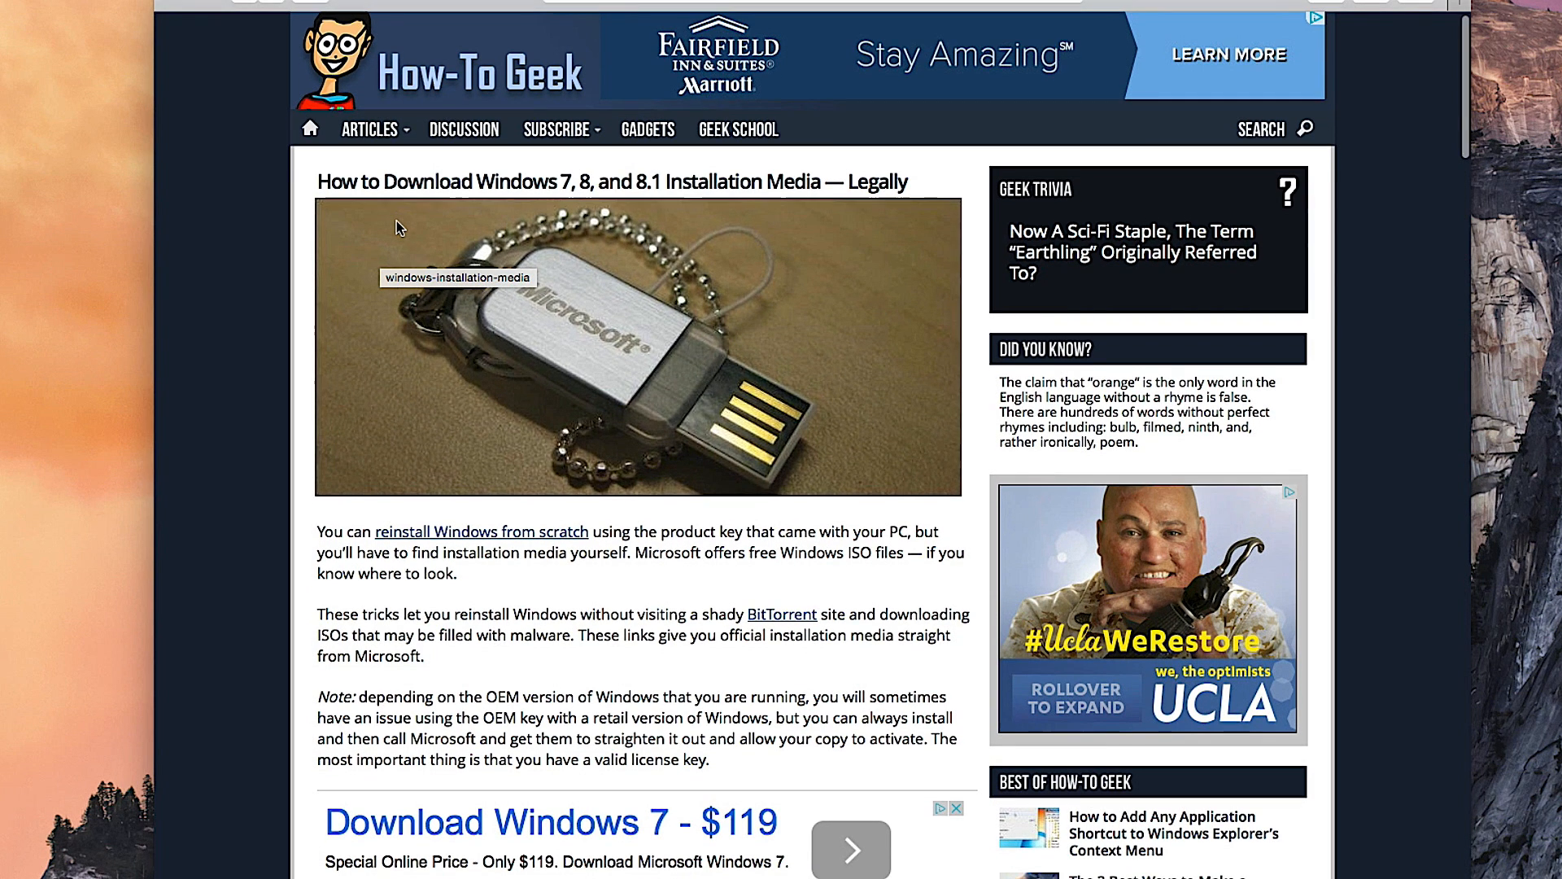
pyautogui.moveTo(395, 205)
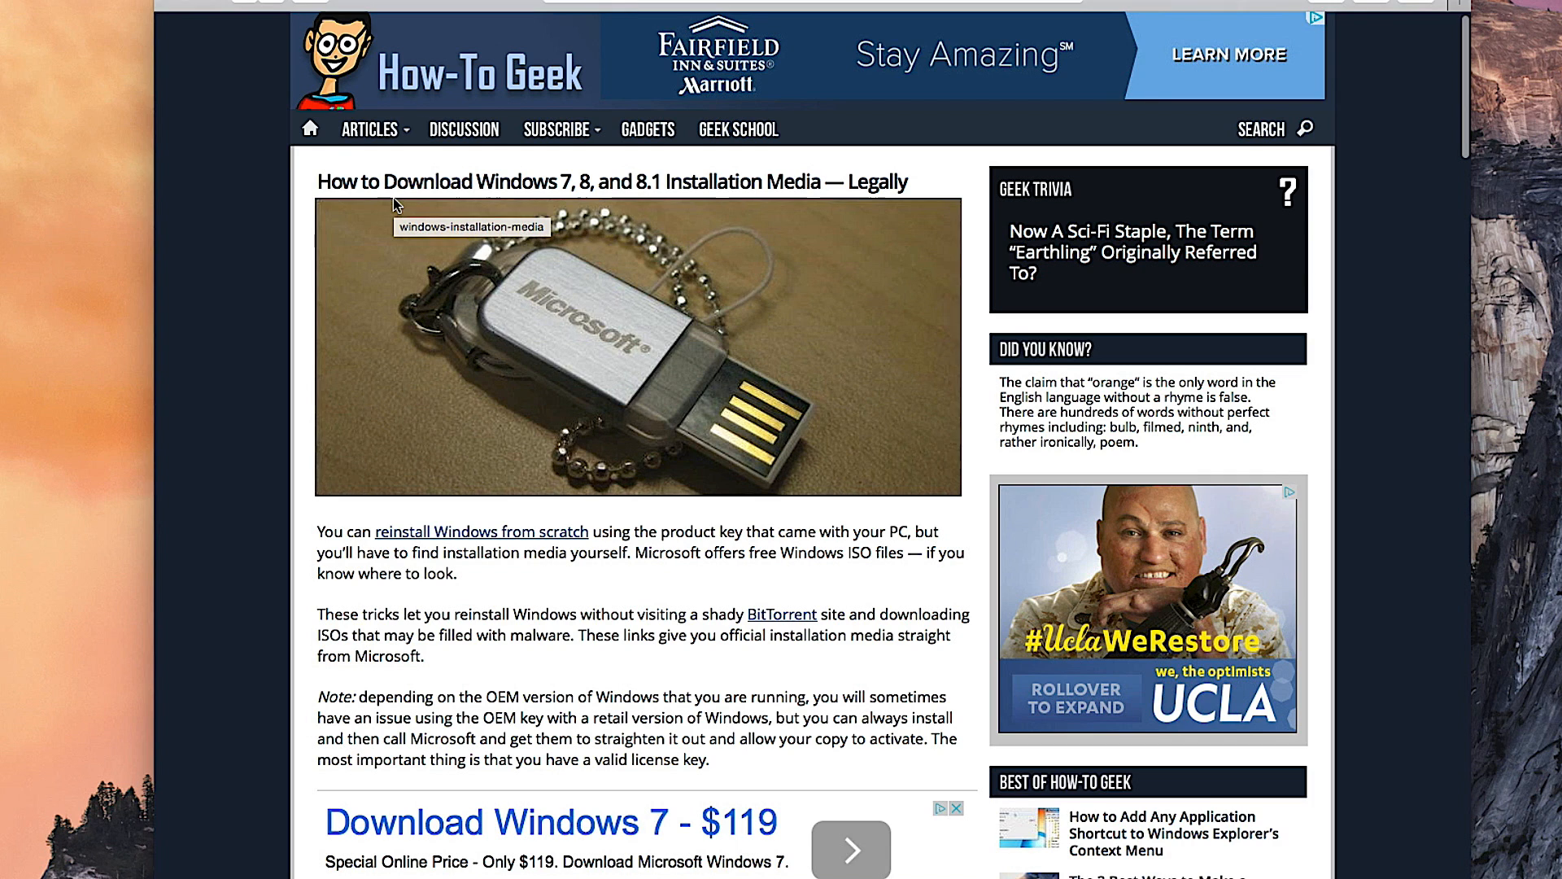
pyautogui.scroll(-3)
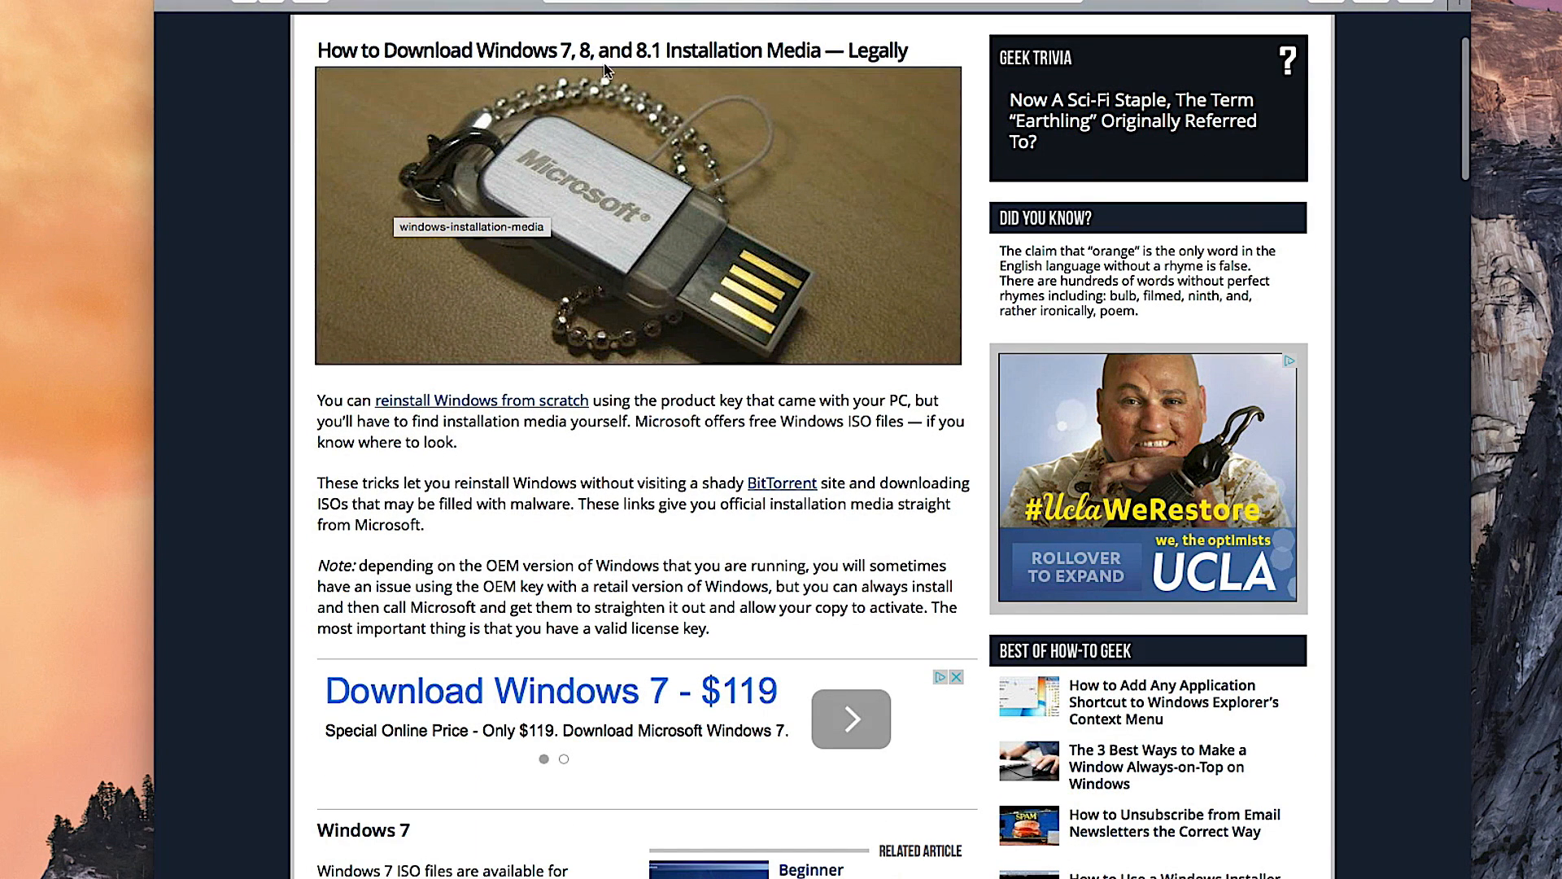
pyautogui.scroll(-3)
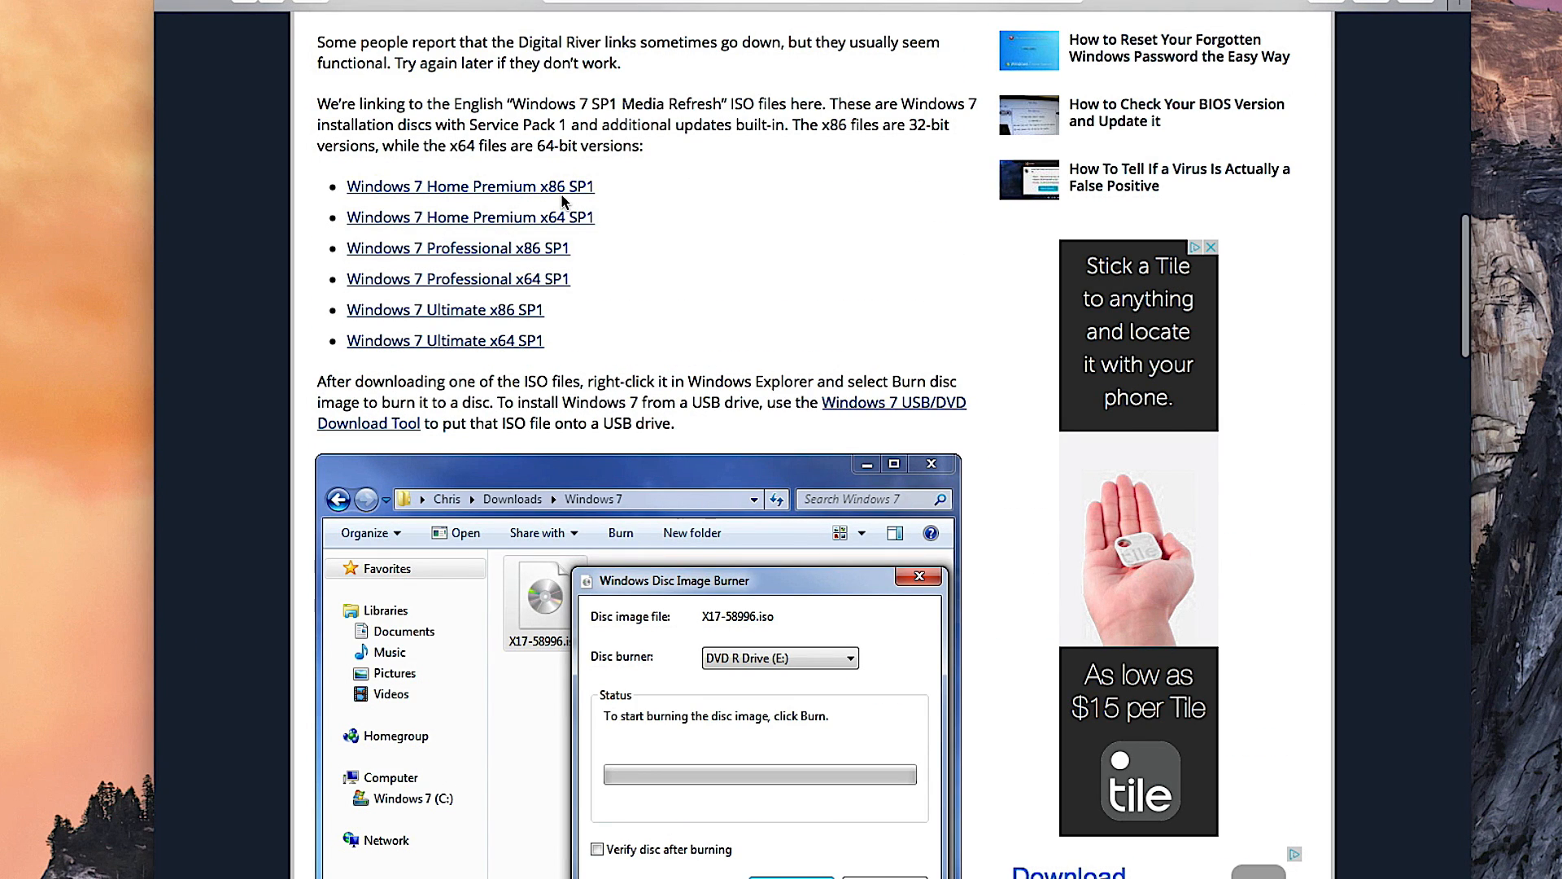
pyautogui.moveTo(564, 200)
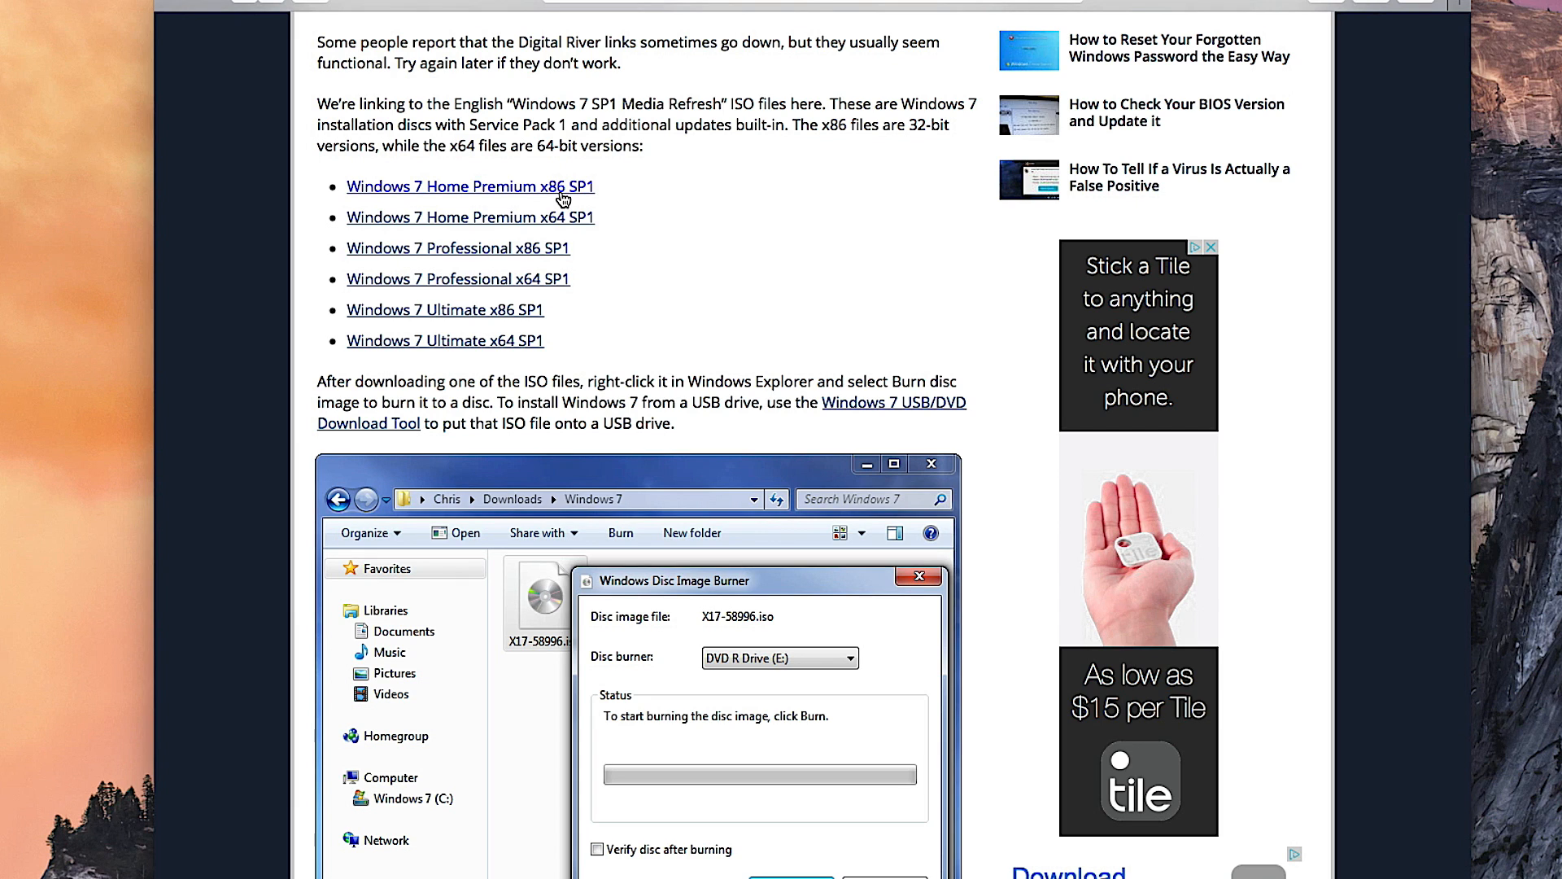
pyautogui.moveTo(552, 231)
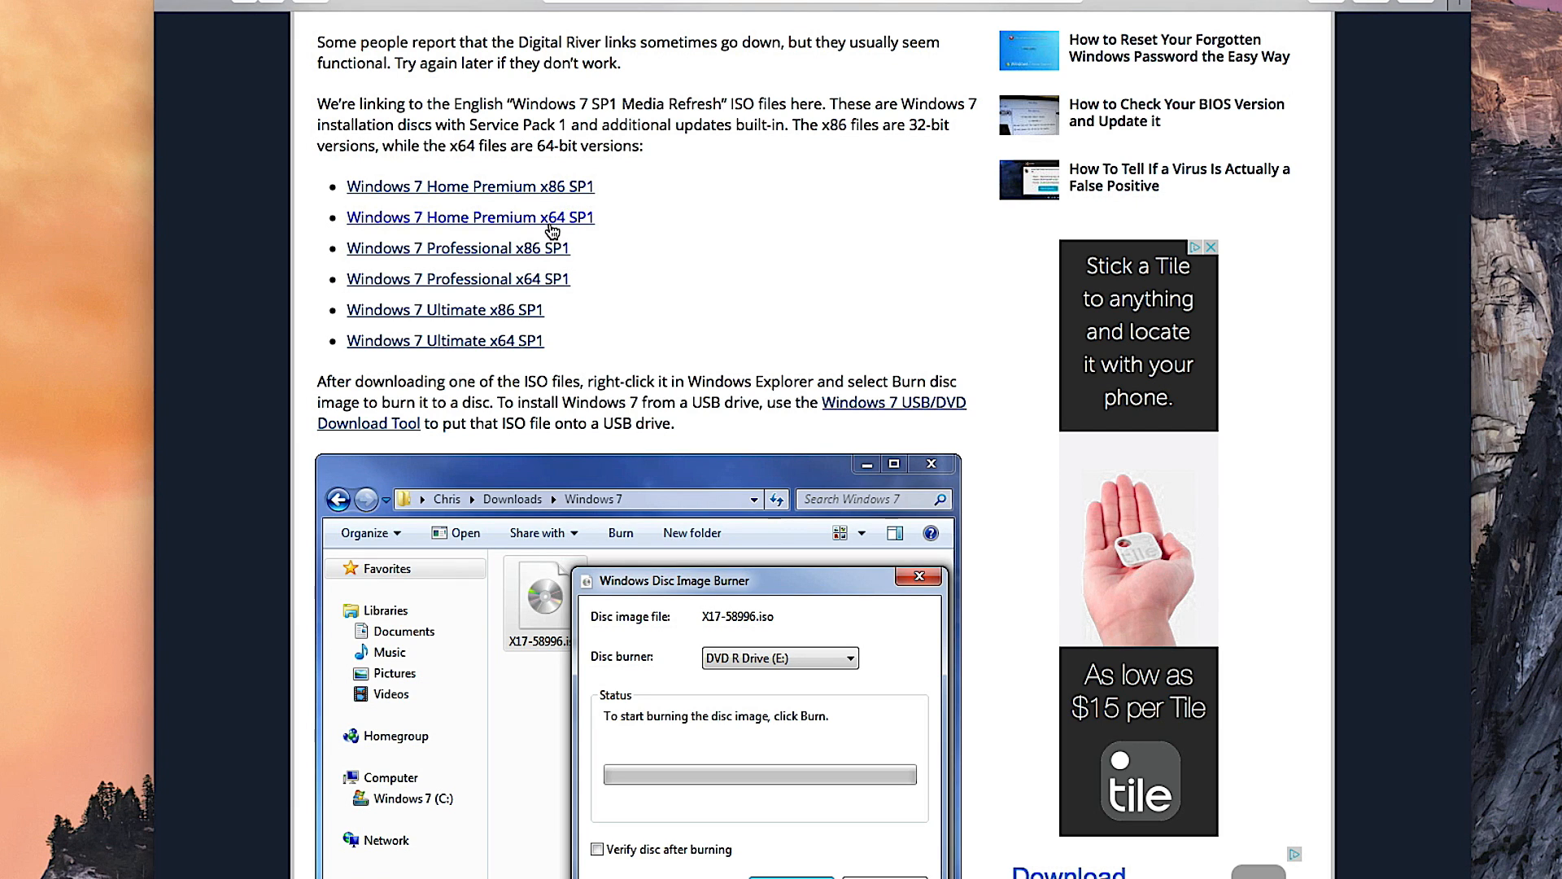
pyautogui.moveTo(527, 254)
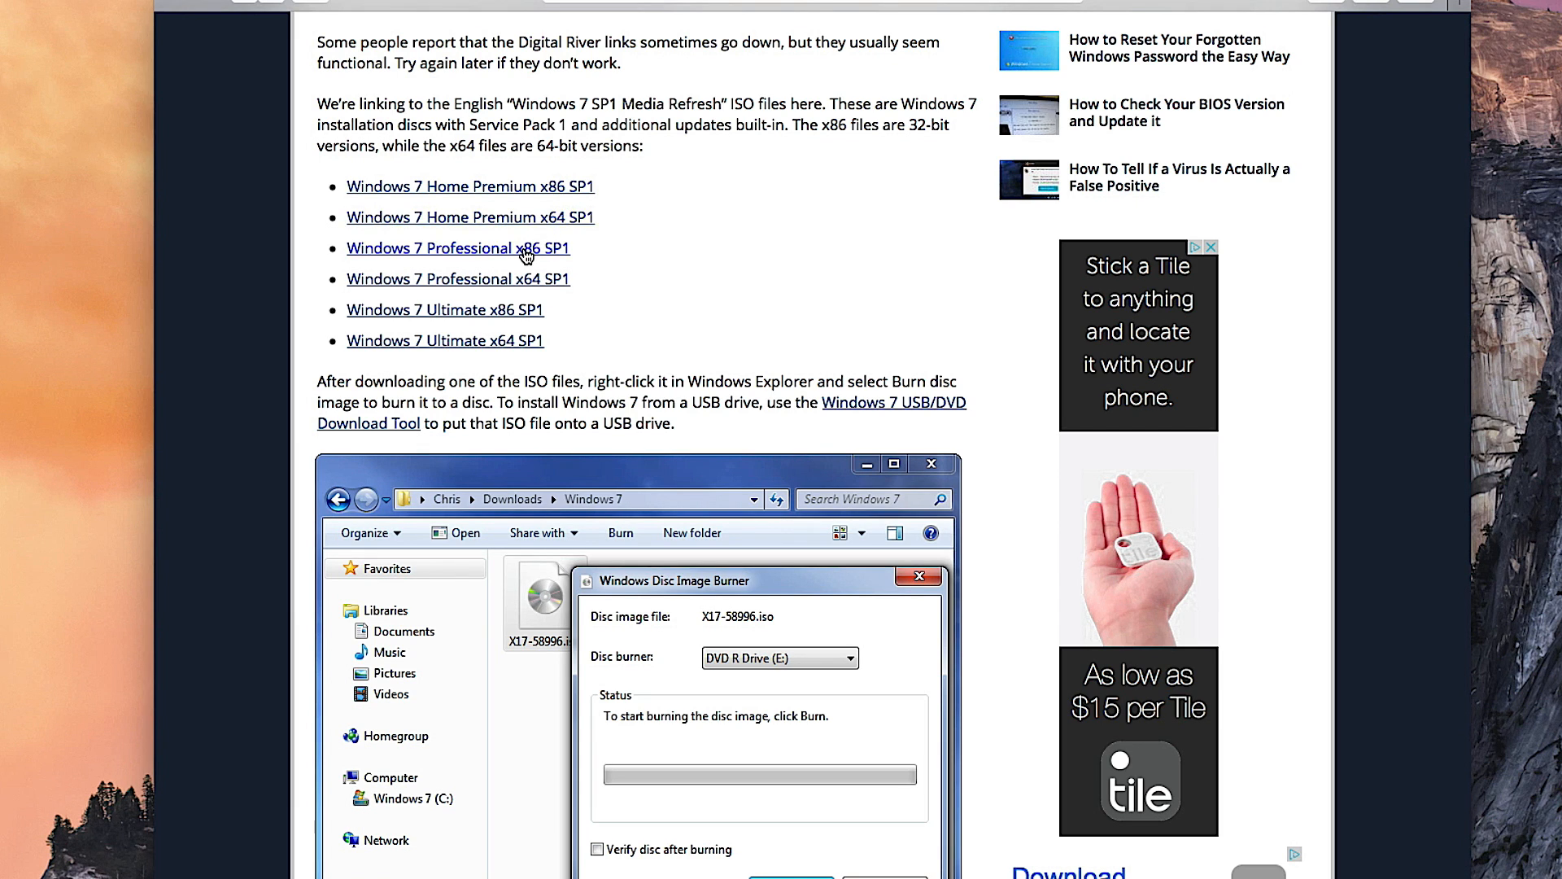
pyautogui.scroll(-3)
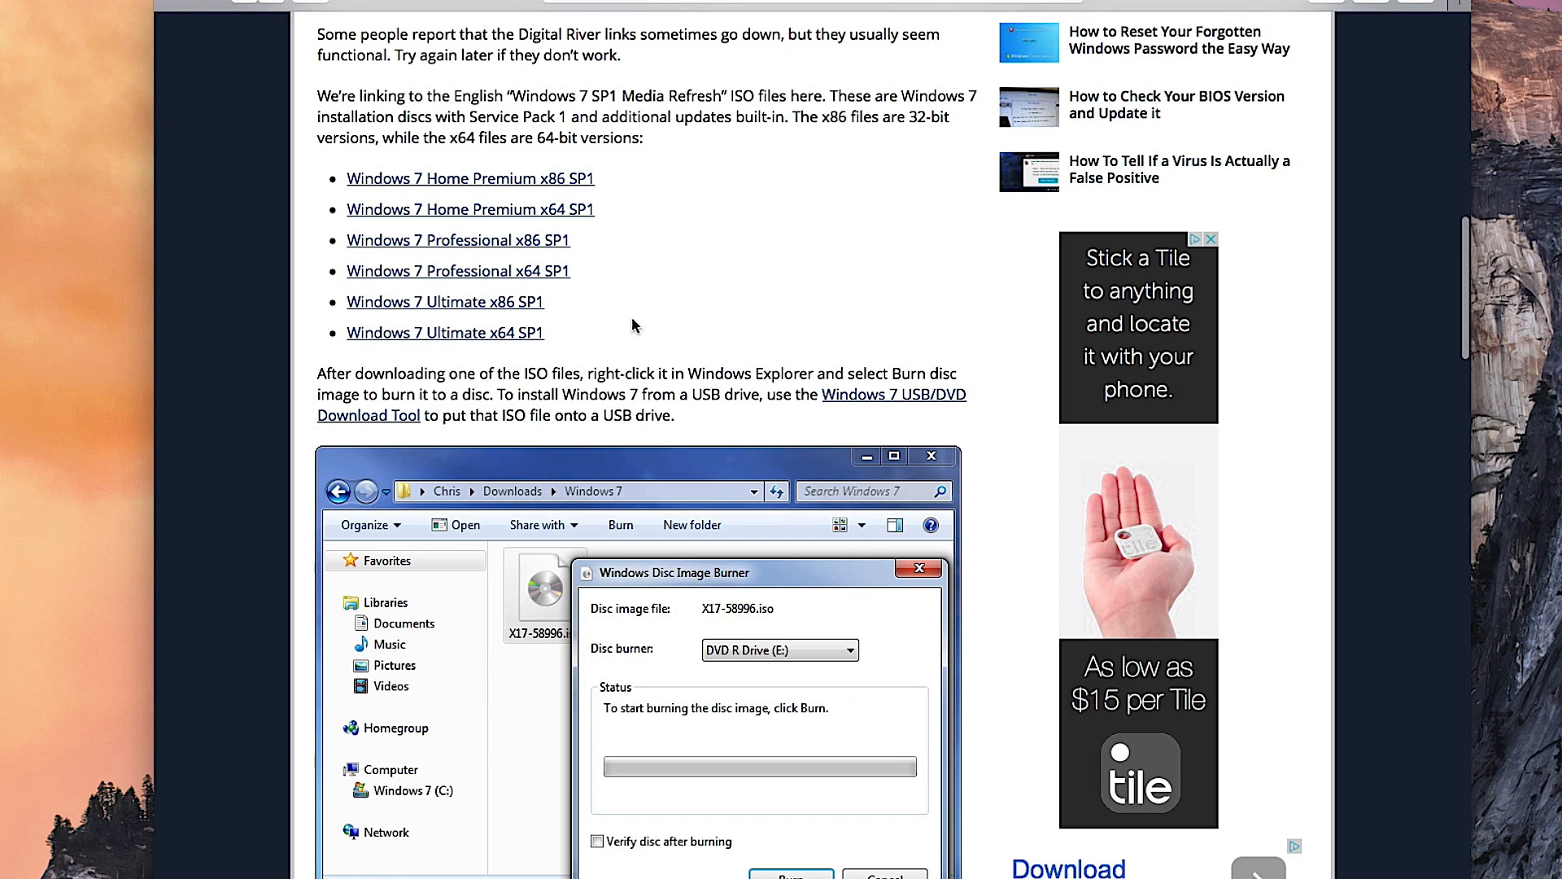
pyautogui.moveTo(512, 352)
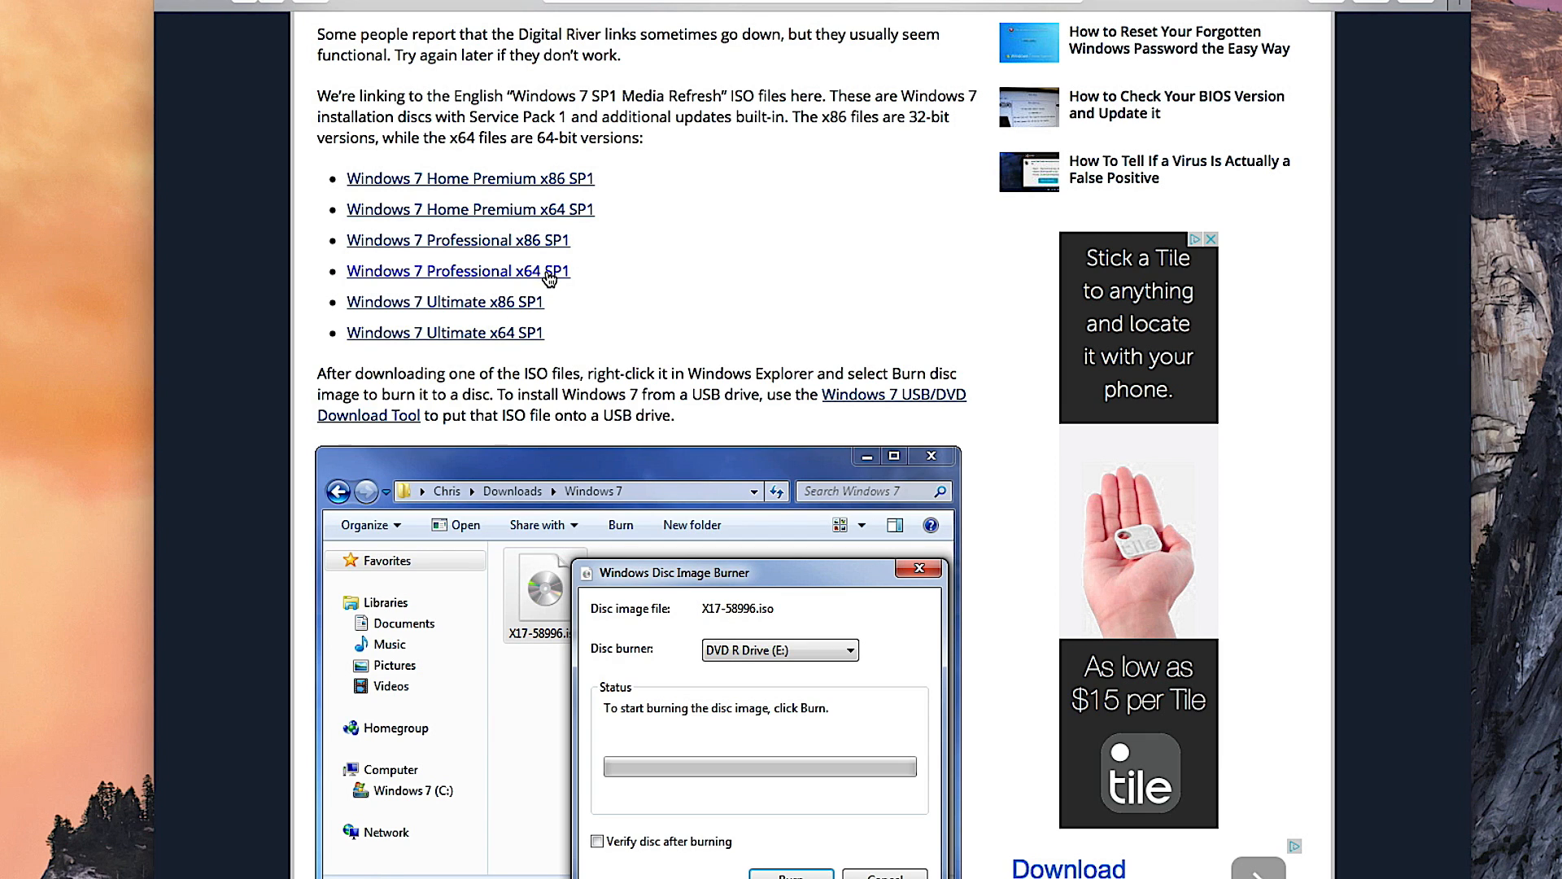
pyautogui.moveTo(565, 280)
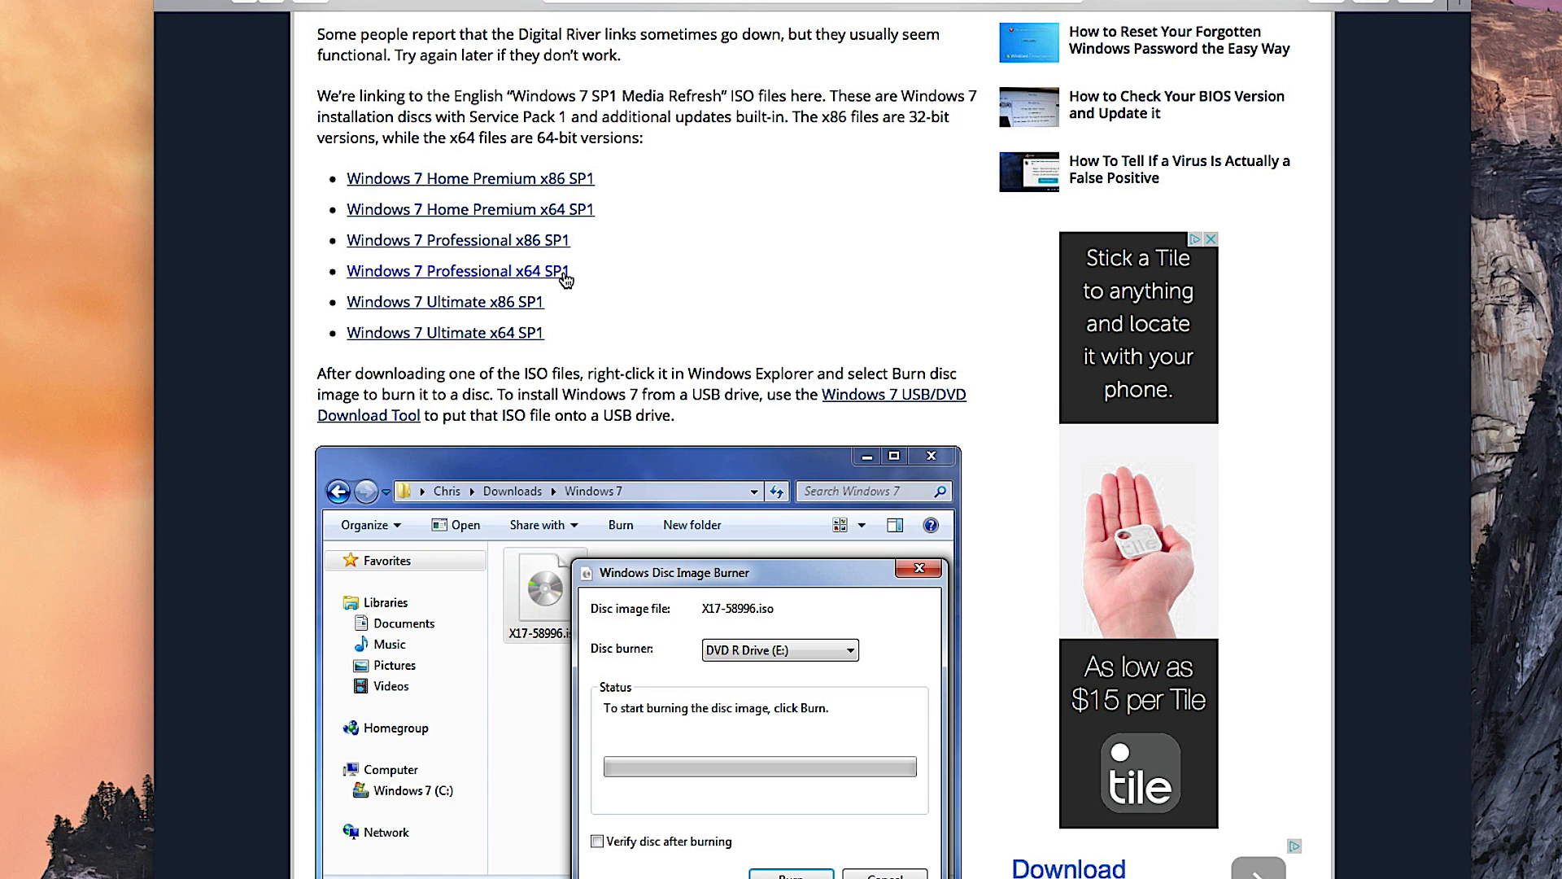
pyautogui.moveTo(378, 280)
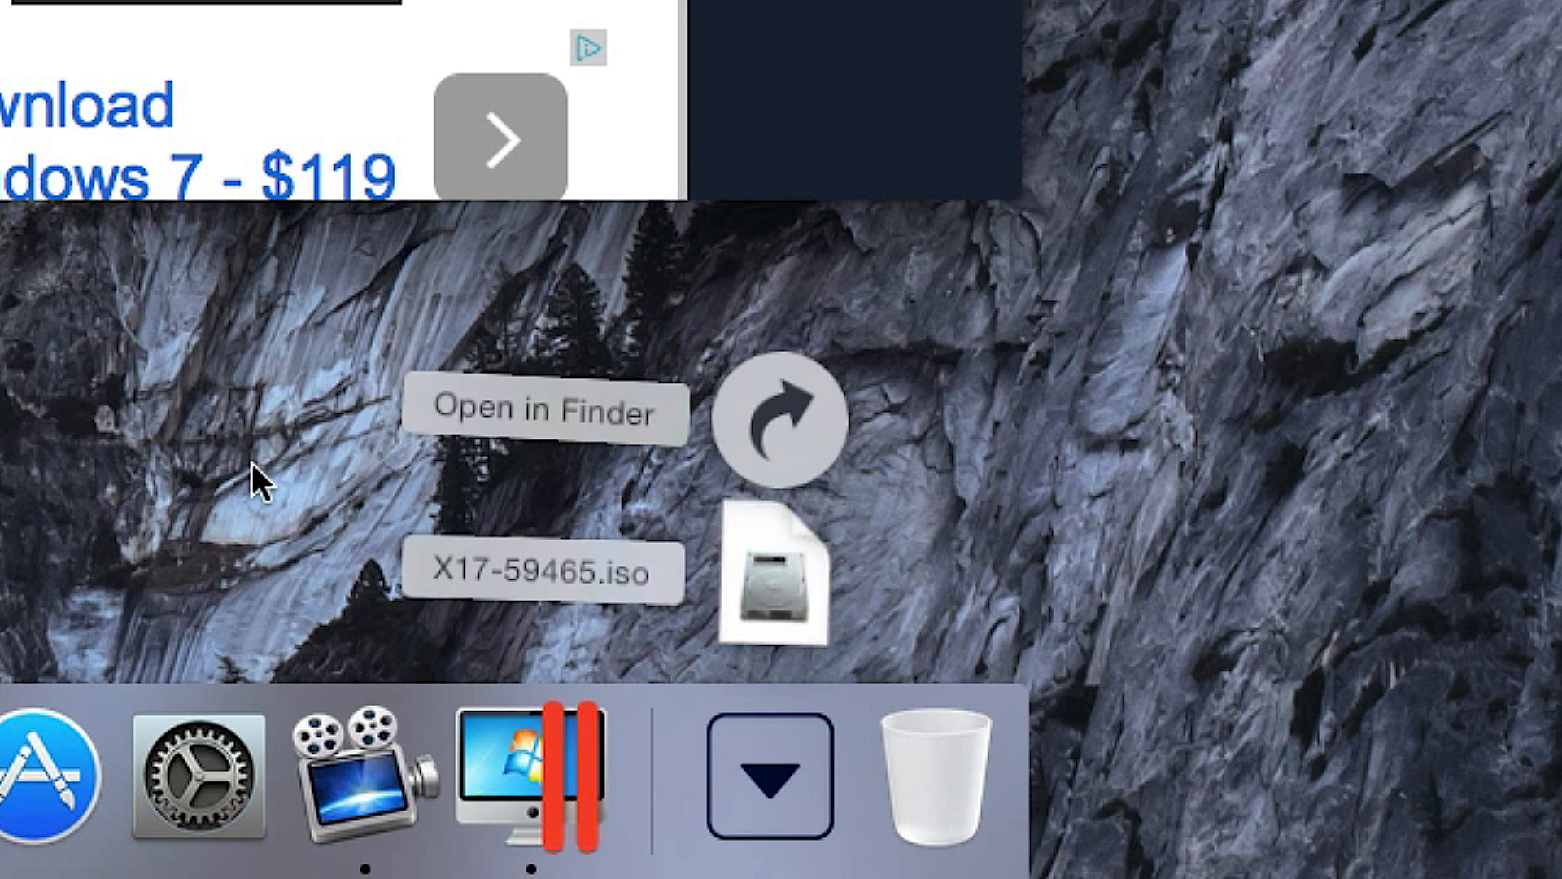
pyautogui.moveTo(538, 612)
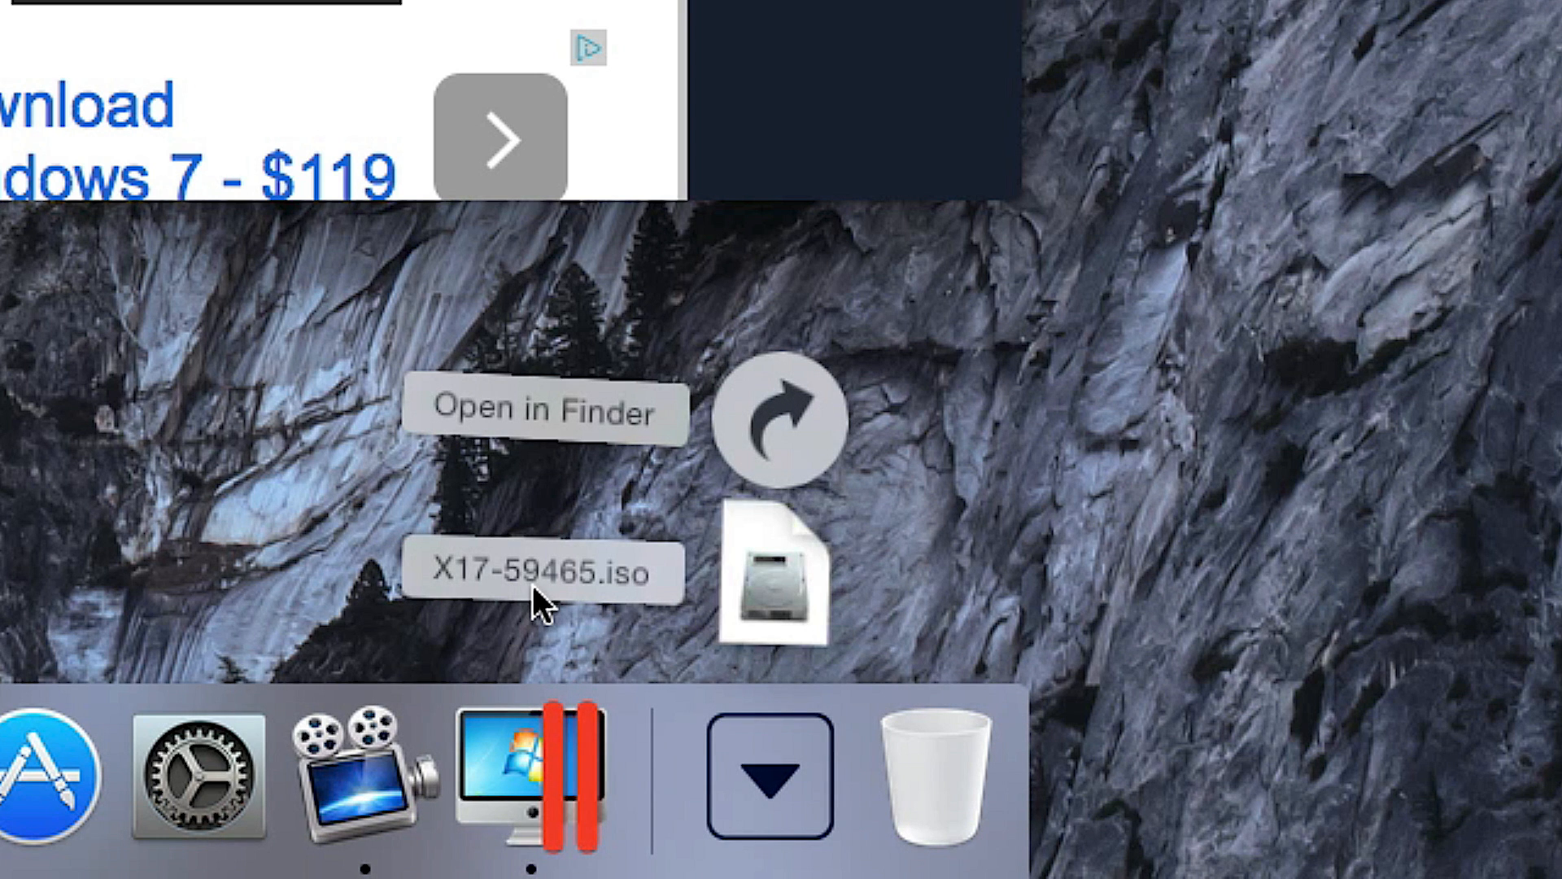
pyautogui.moveTo(580, 615)
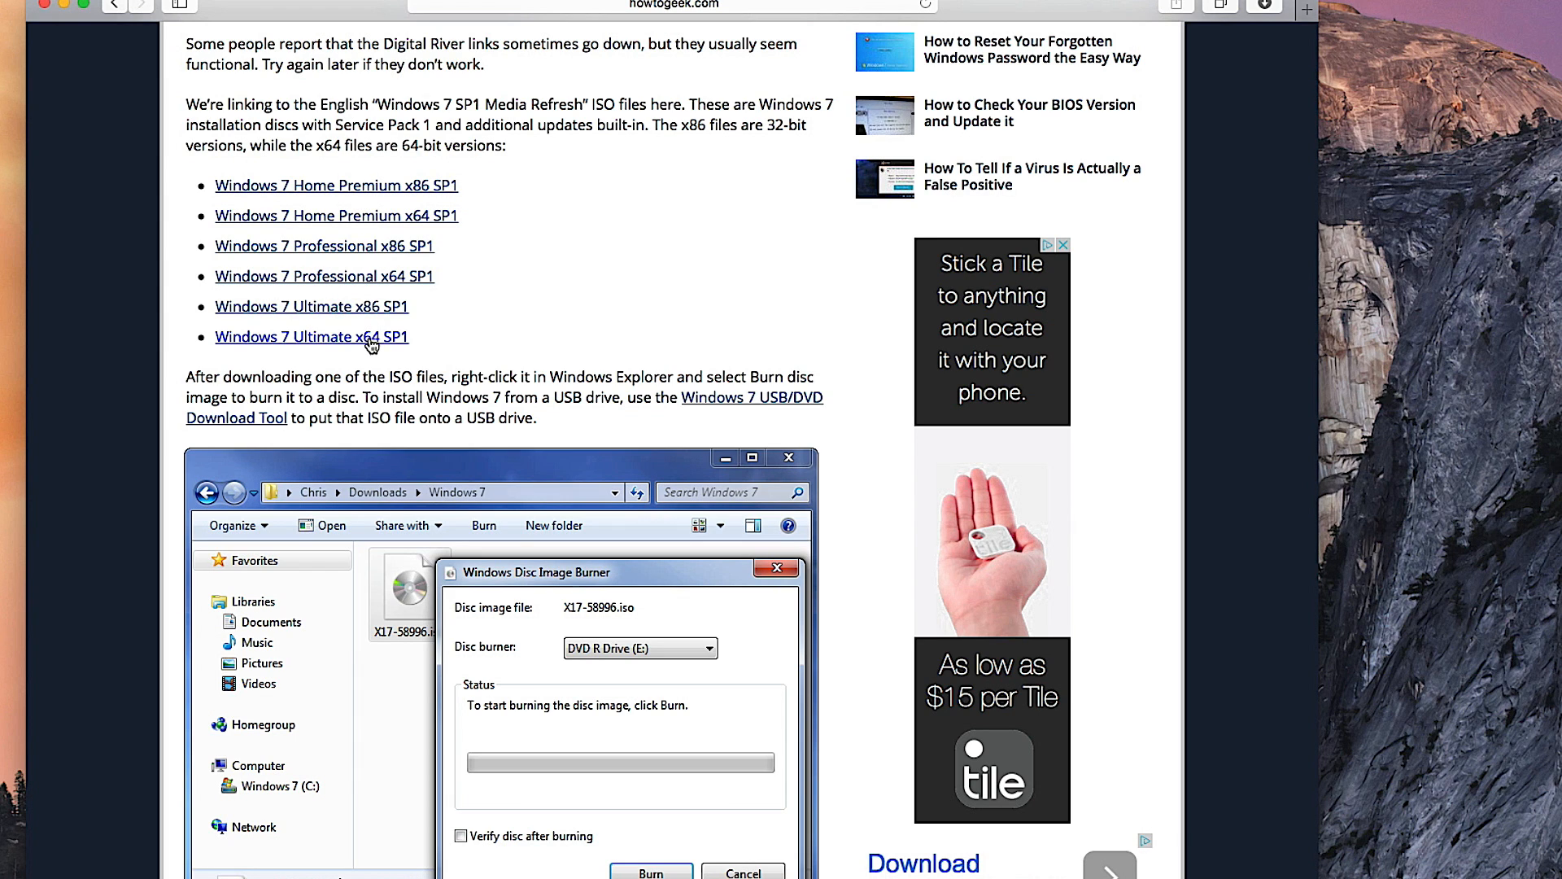
pyautogui.moveTo(1285, 747)
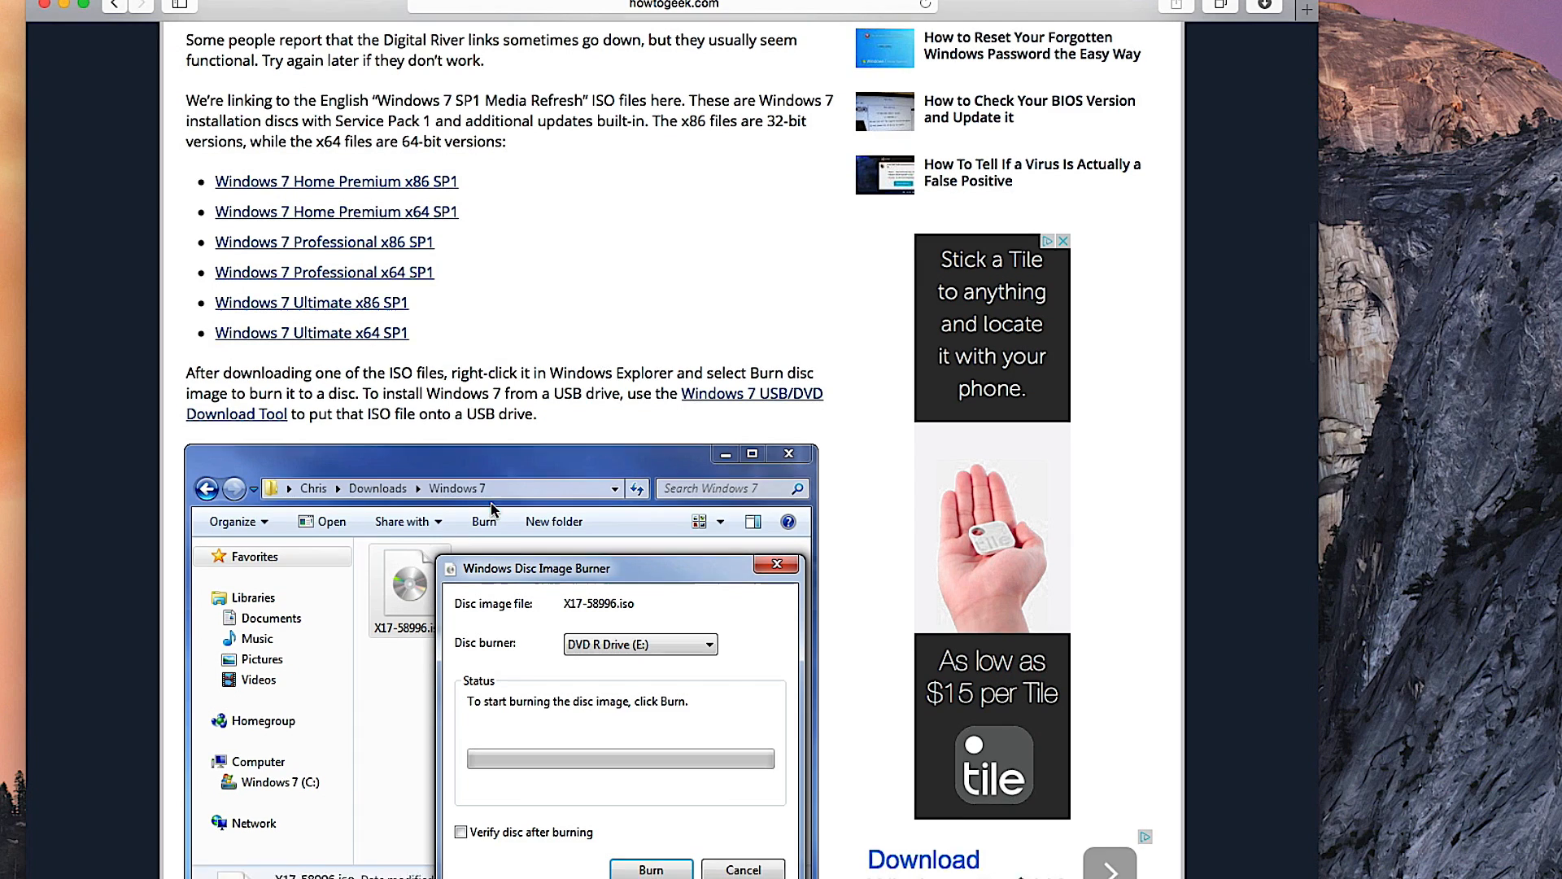
pyautogui.scroll(-3)
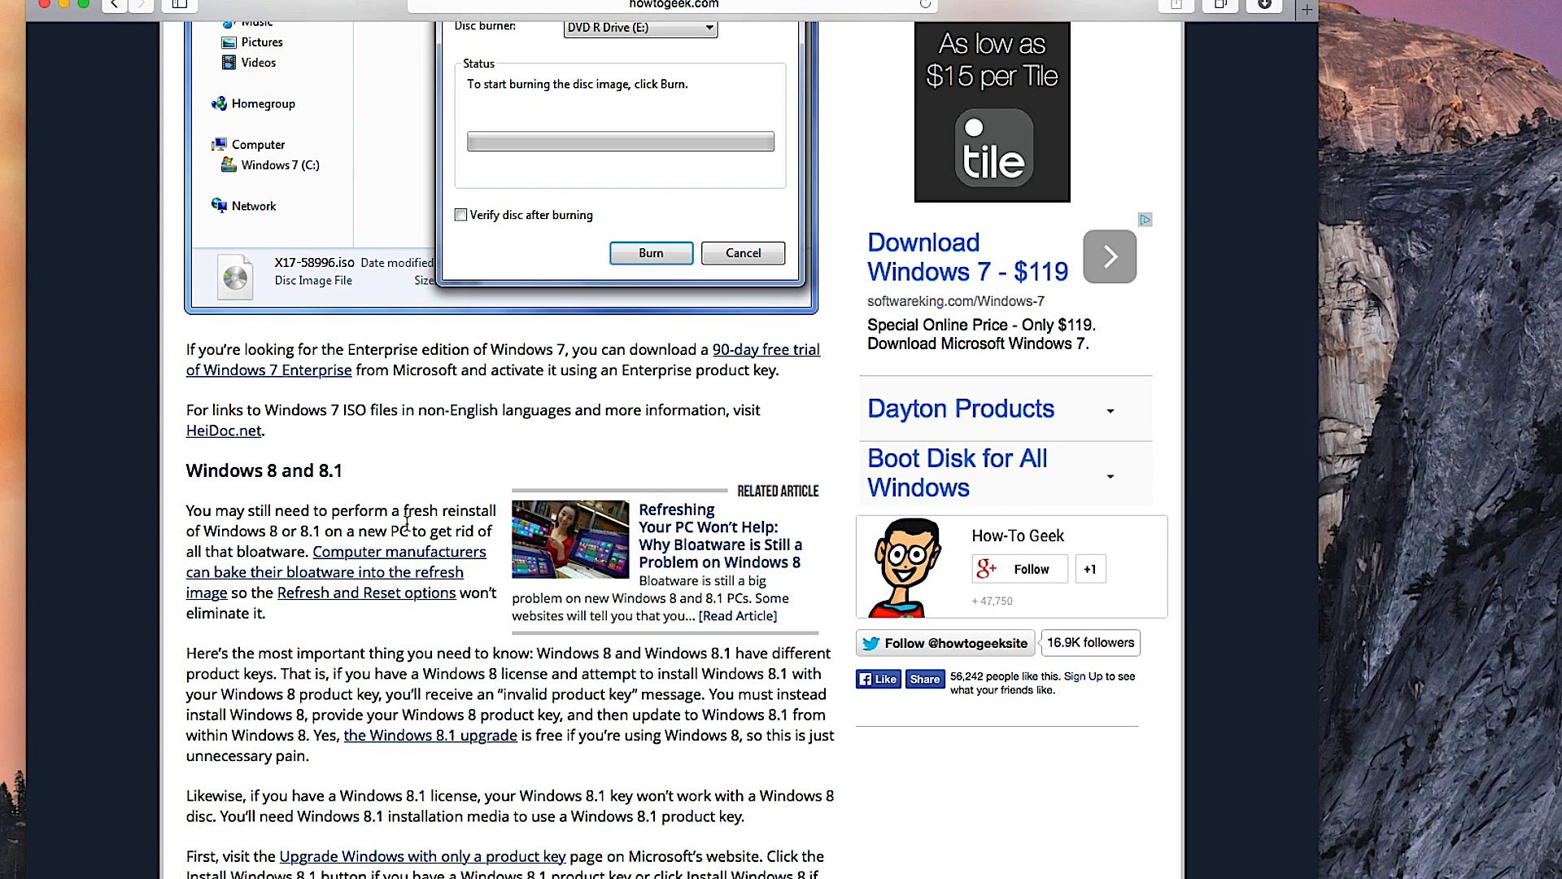
pyautogui.scroll(-3)
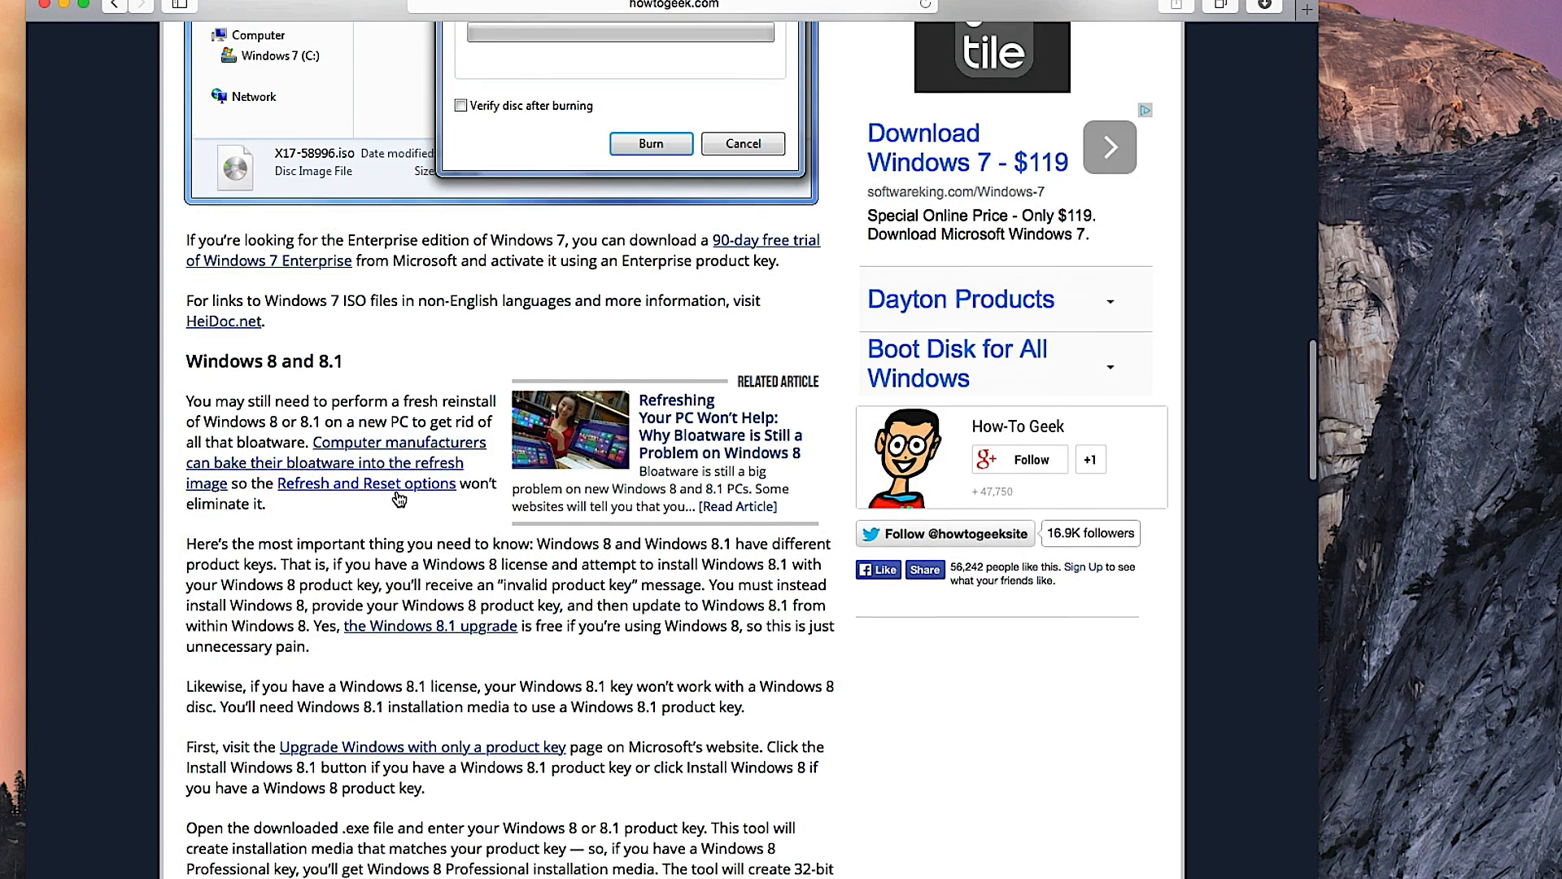
pyautogui.scroll(-3)
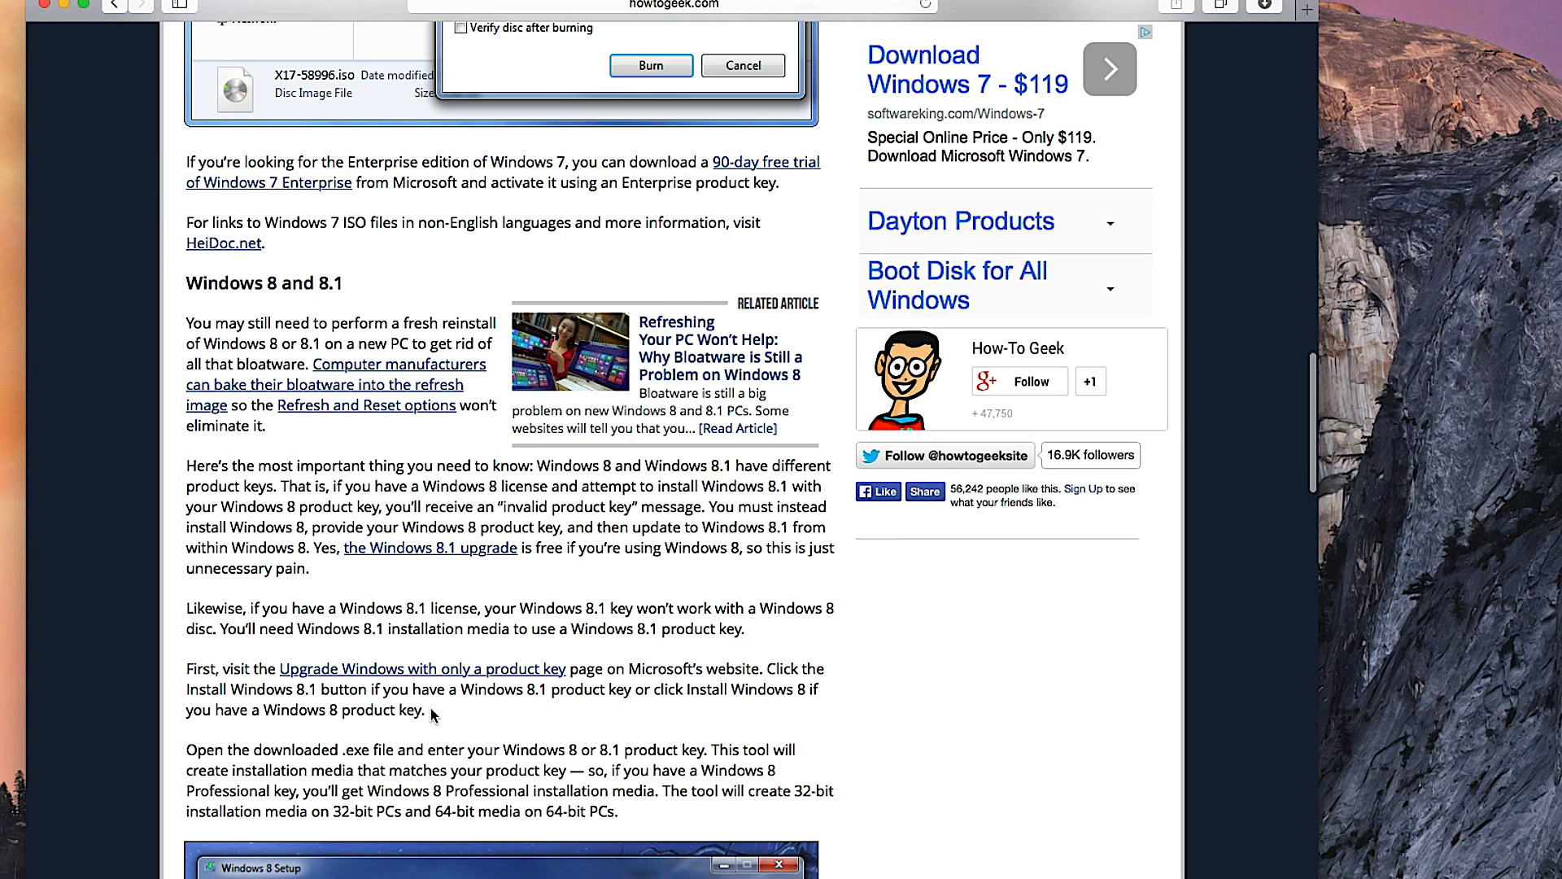
pyautogui.scroll(-3)
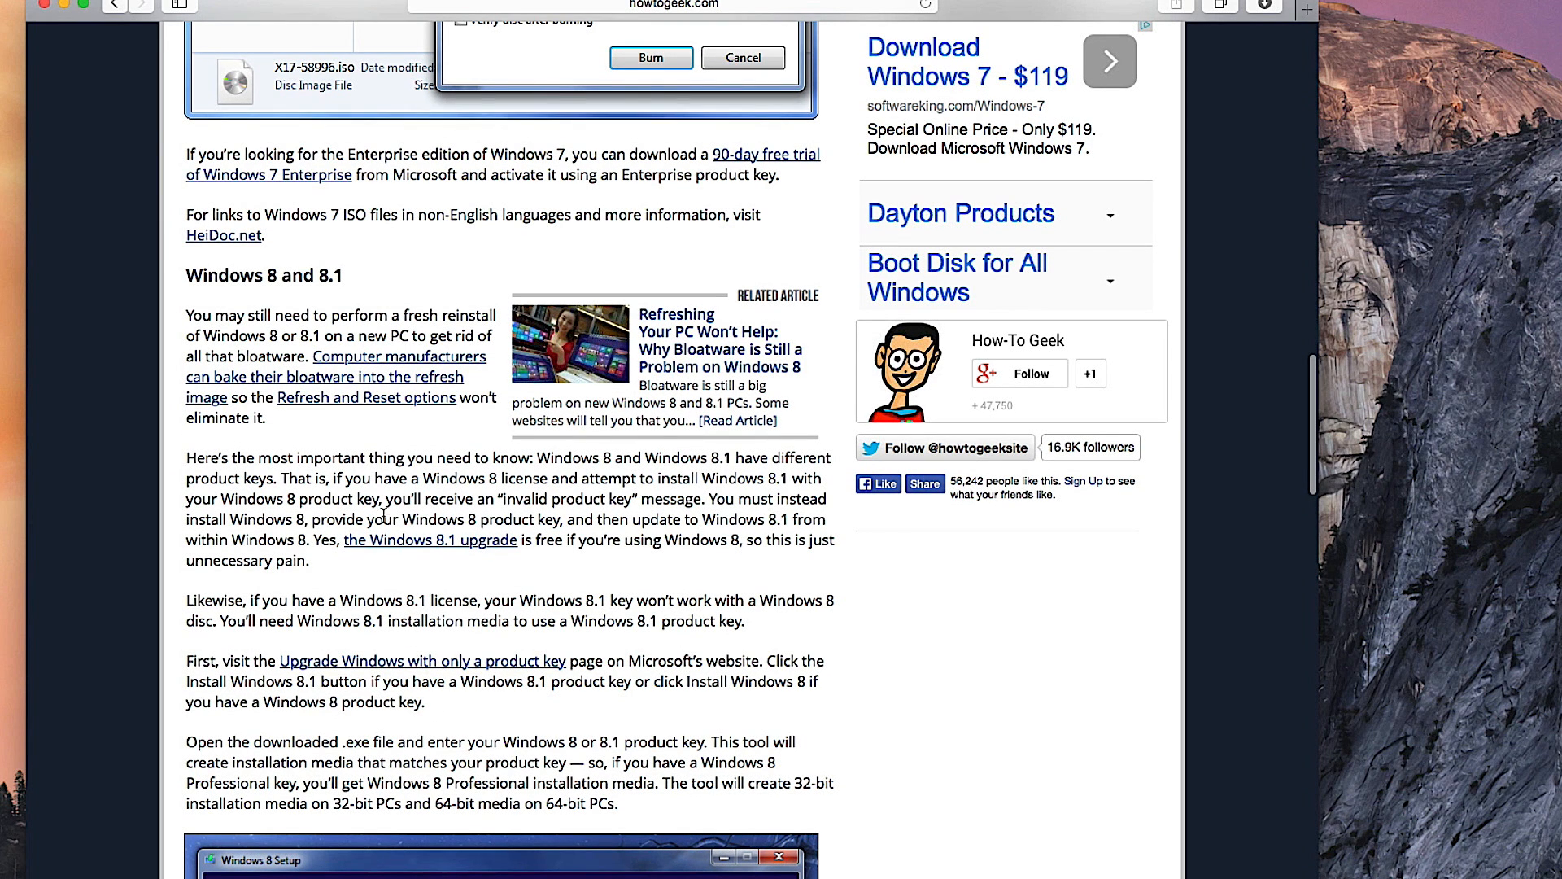
pyautogui.moveTo(71, 592)
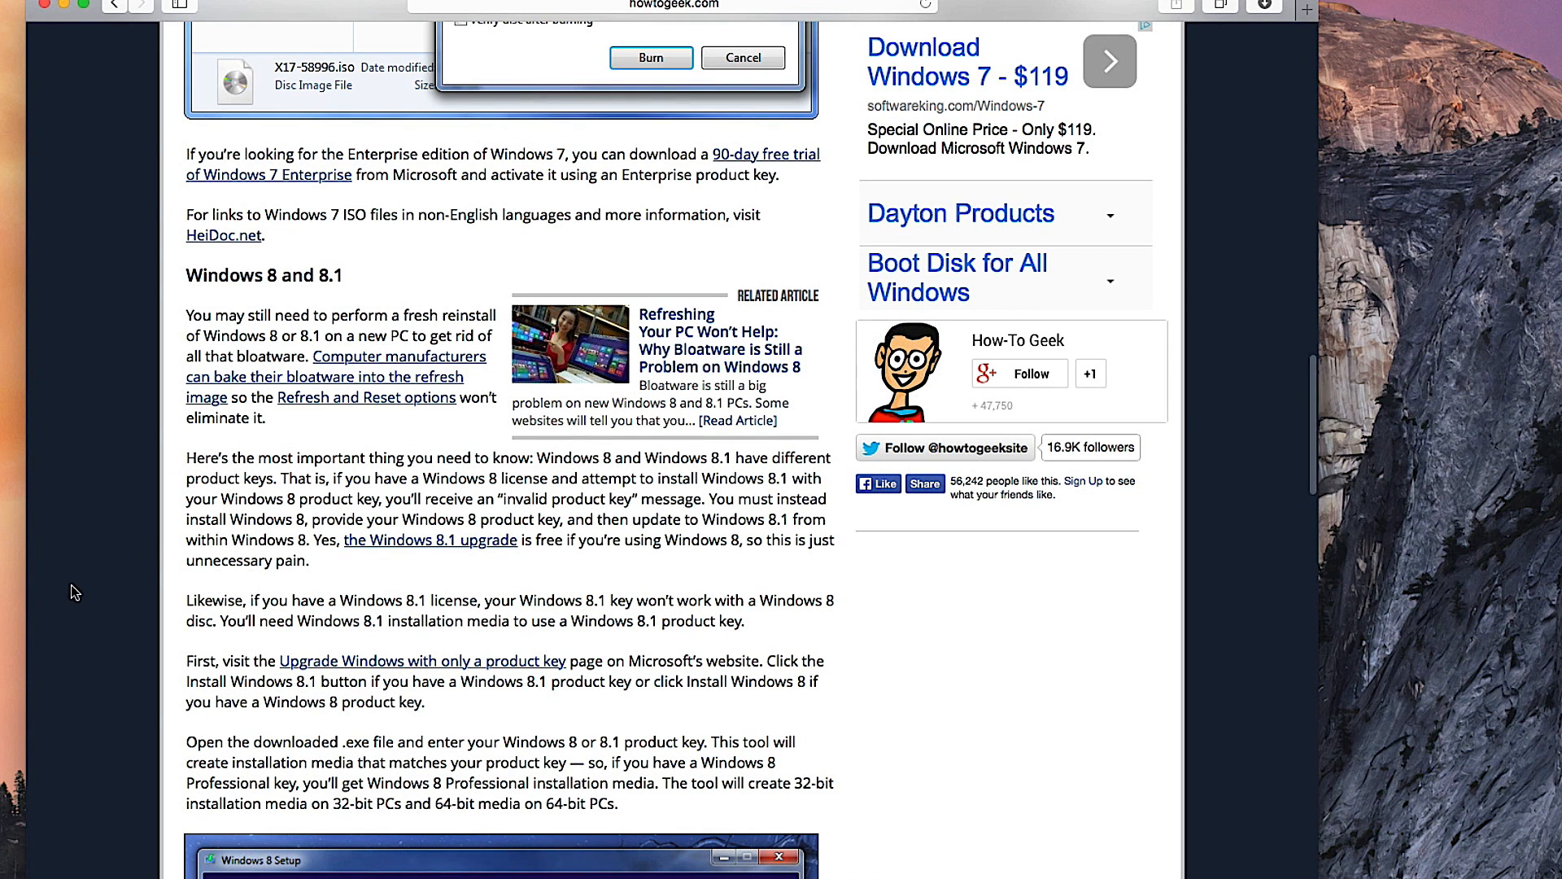
pyautogui.scroll(-3)
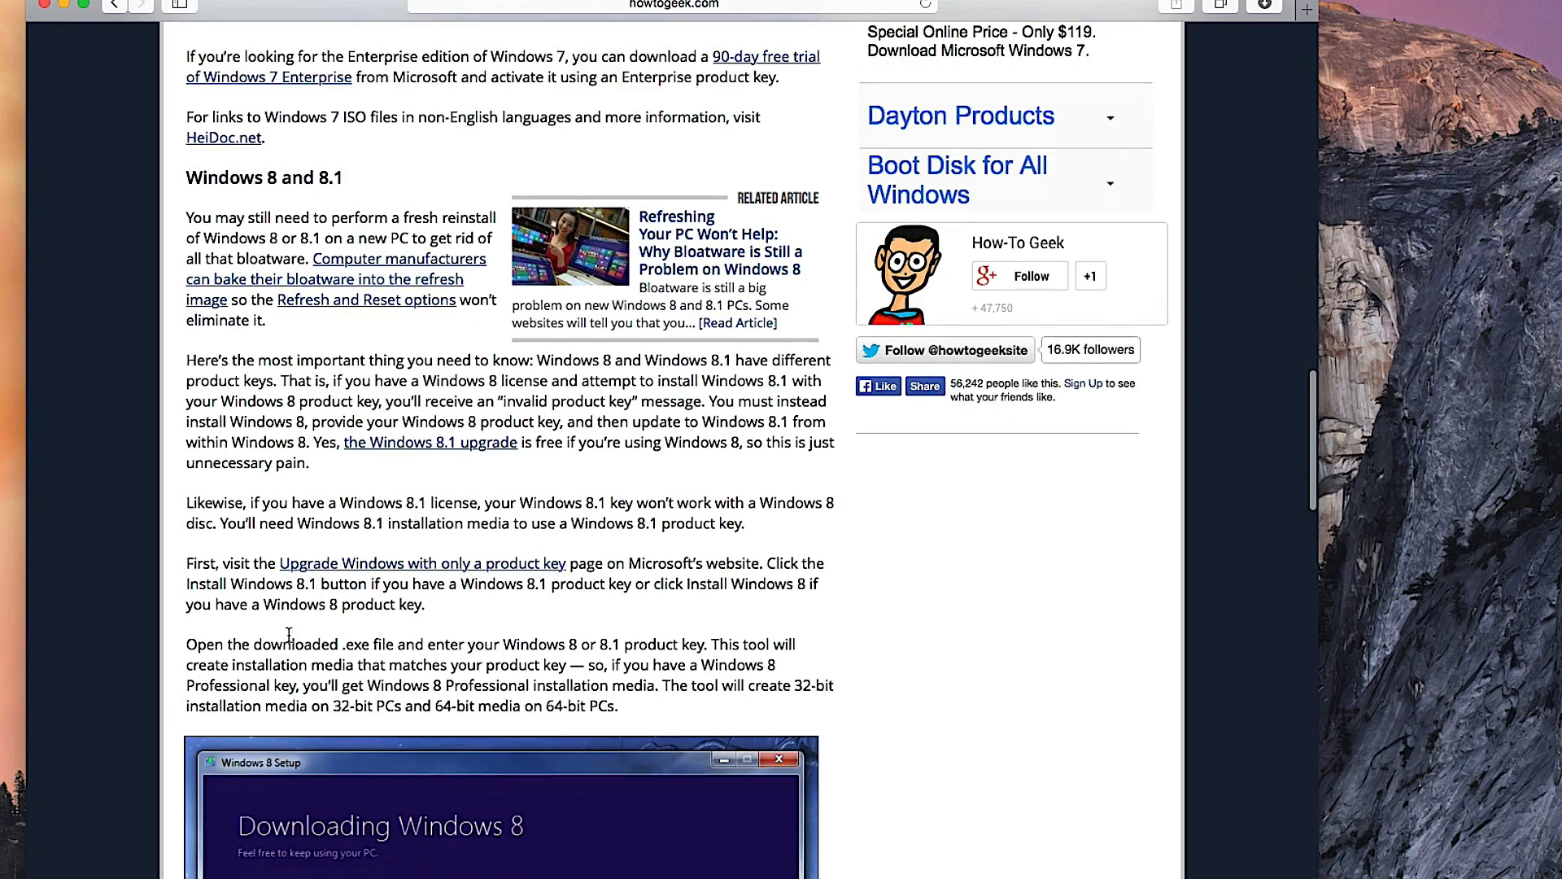
pyautogui.scroll(-3)
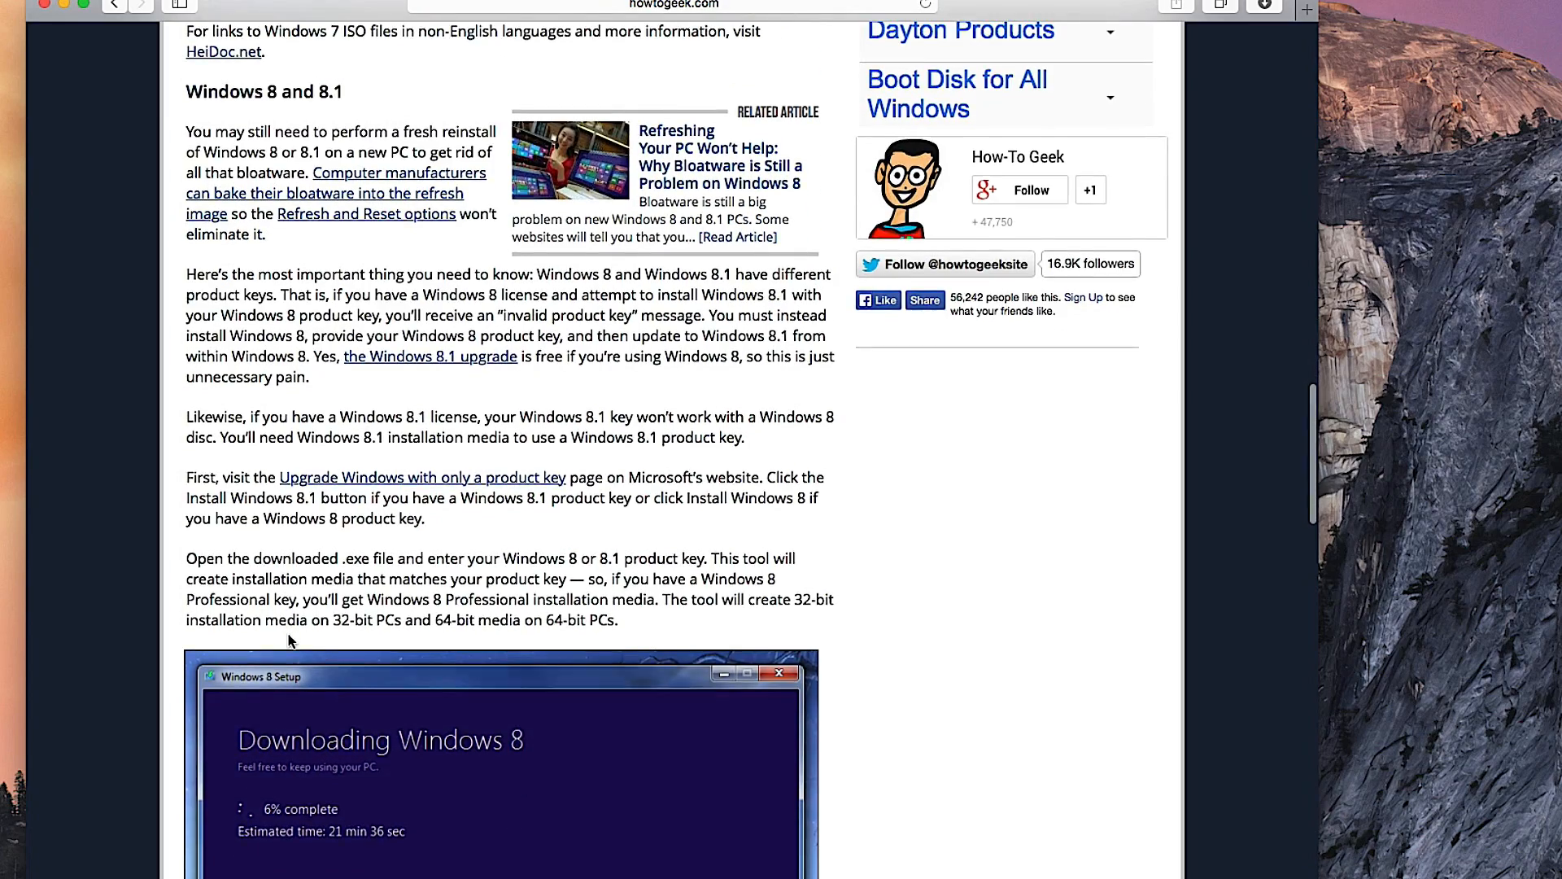
pyautogui.scroll(-3)
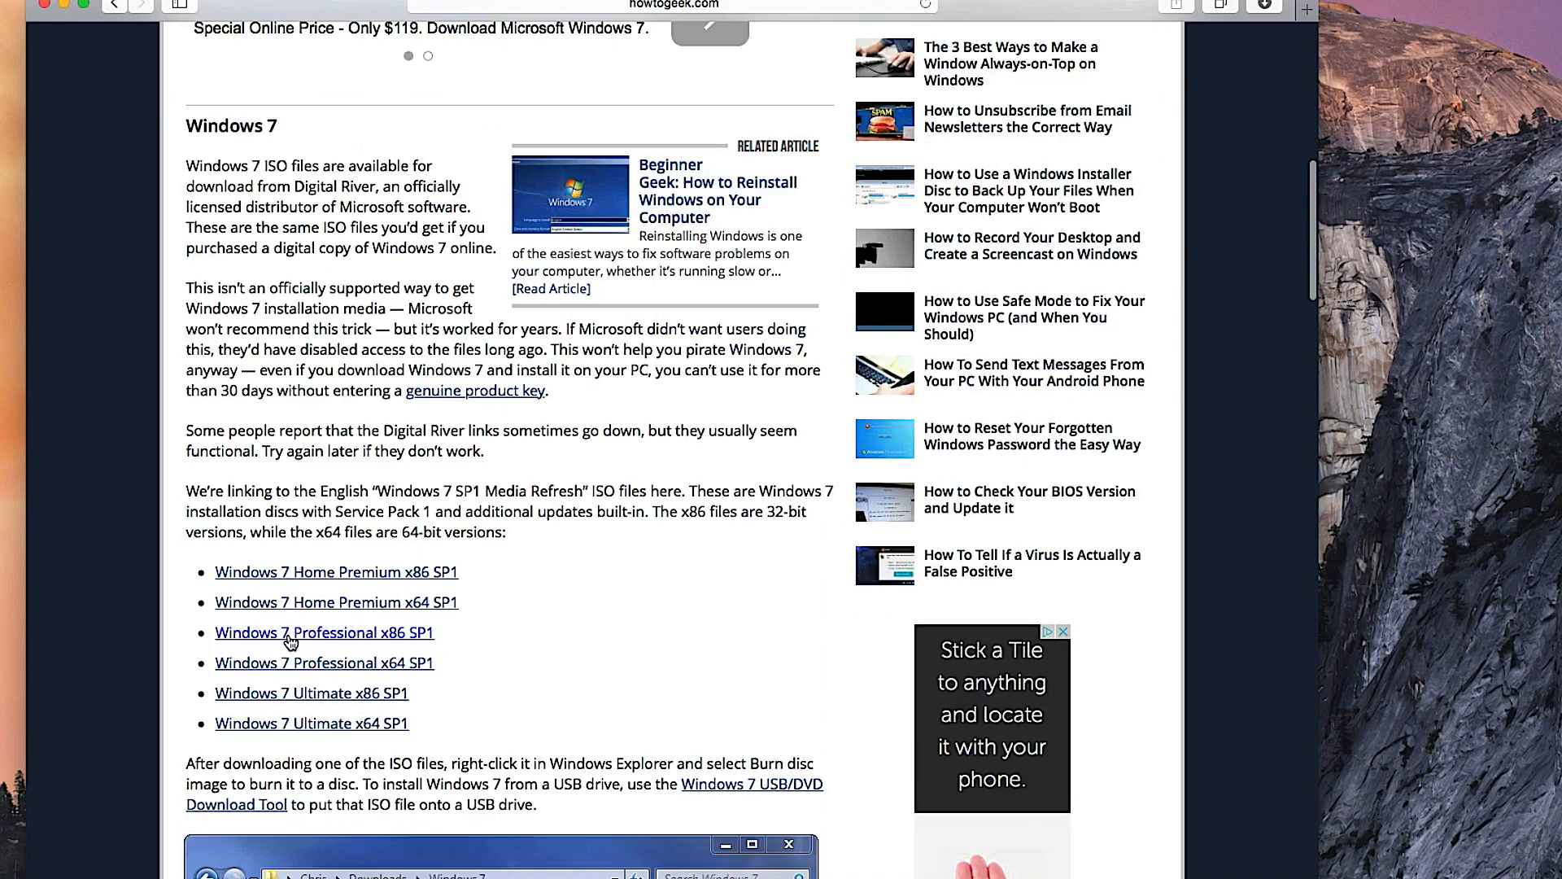
pyautogui.moveTo(285, 602)
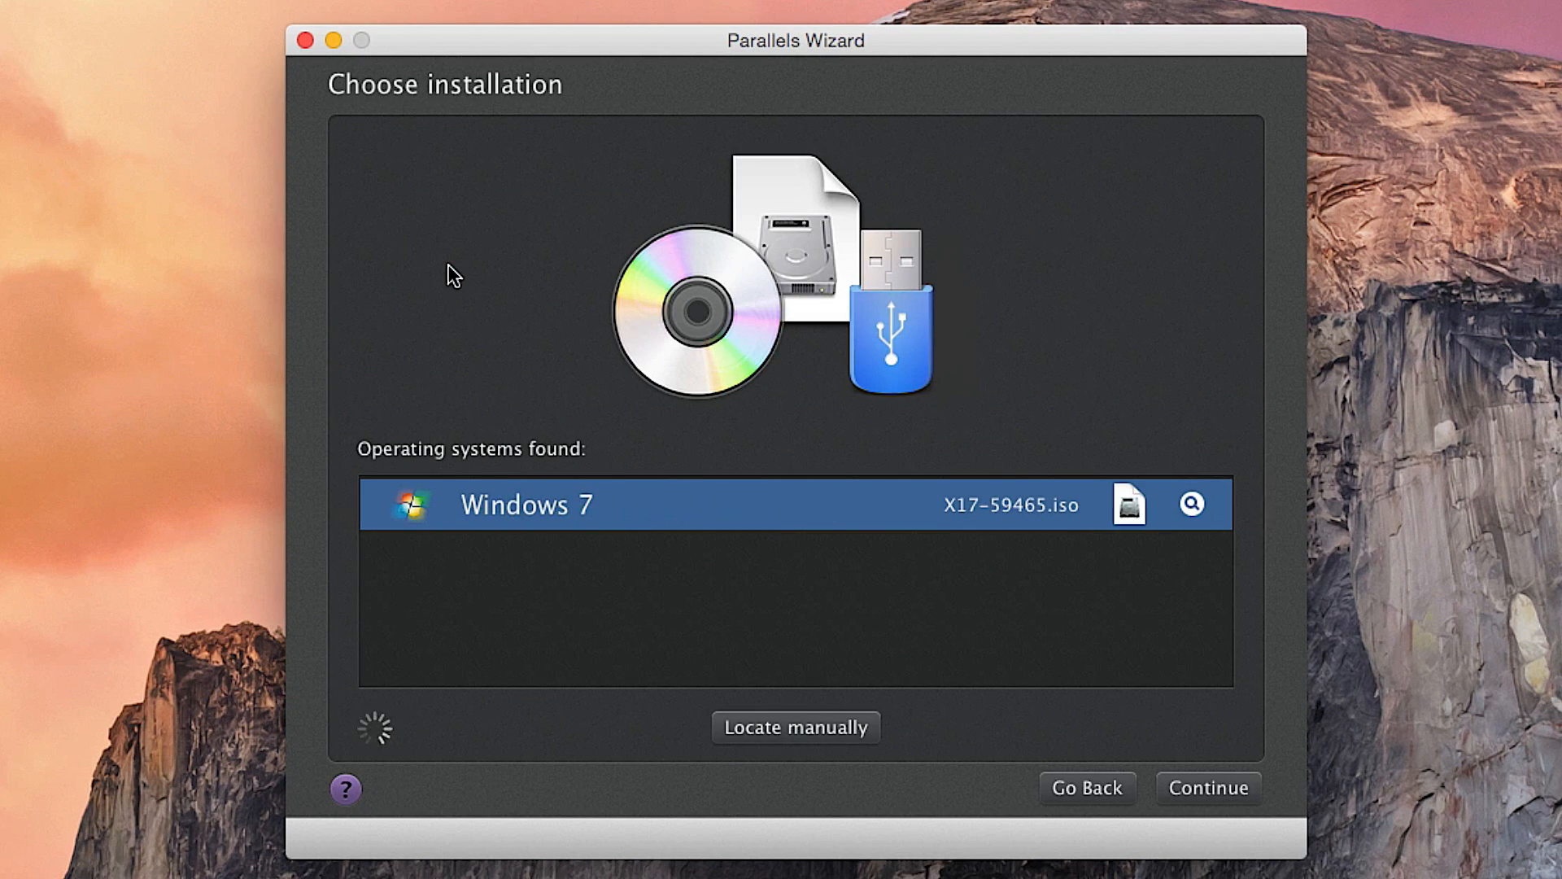
pyautogui.moveTo(791, 501)
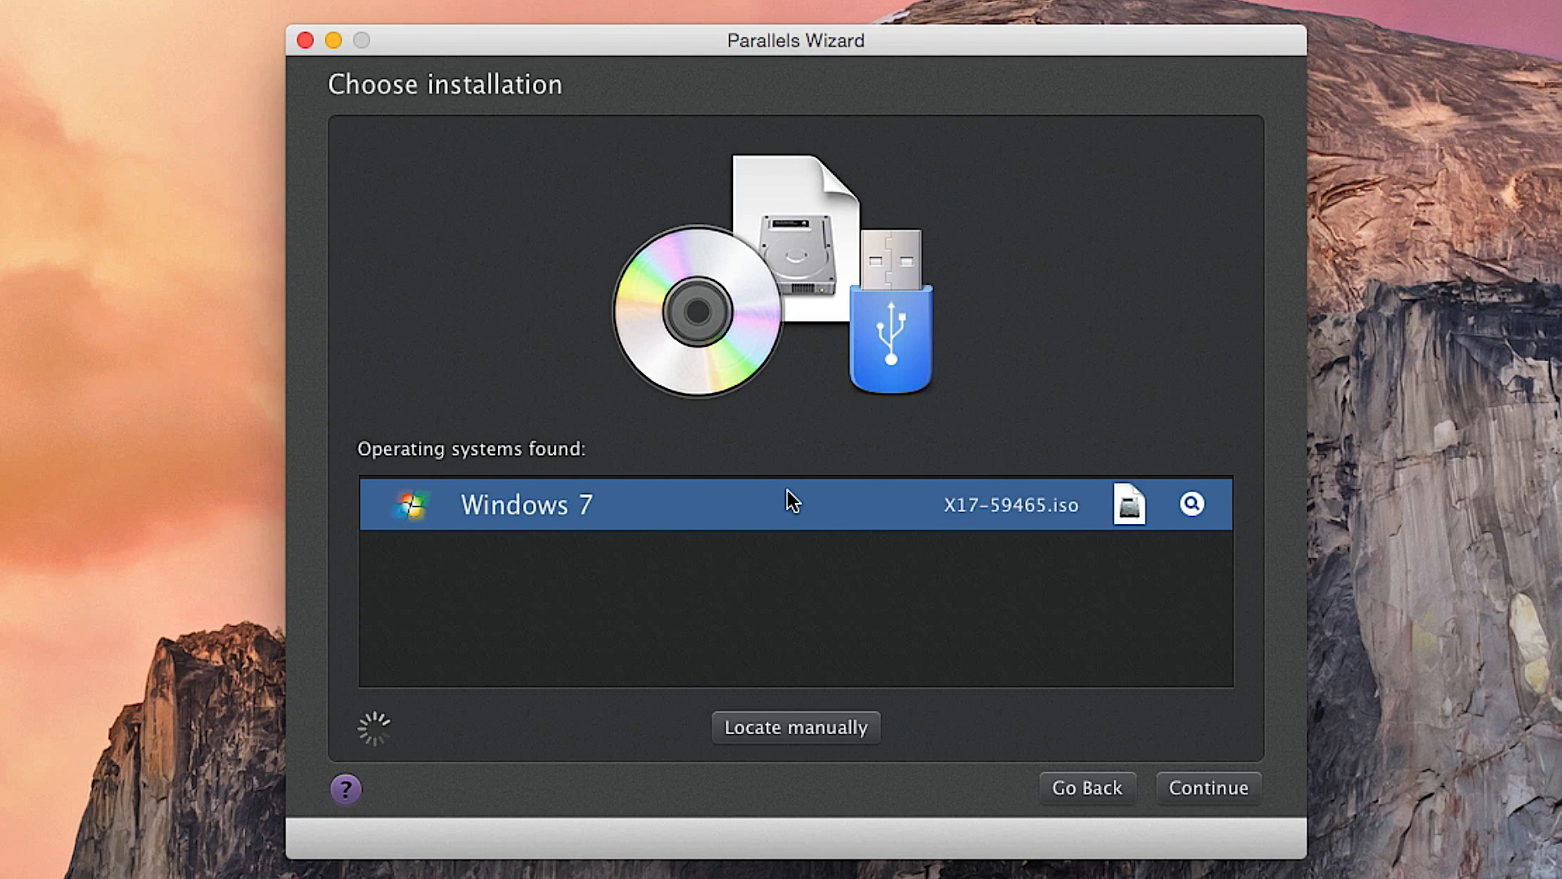
pyautogui.moveTo(988, 508)
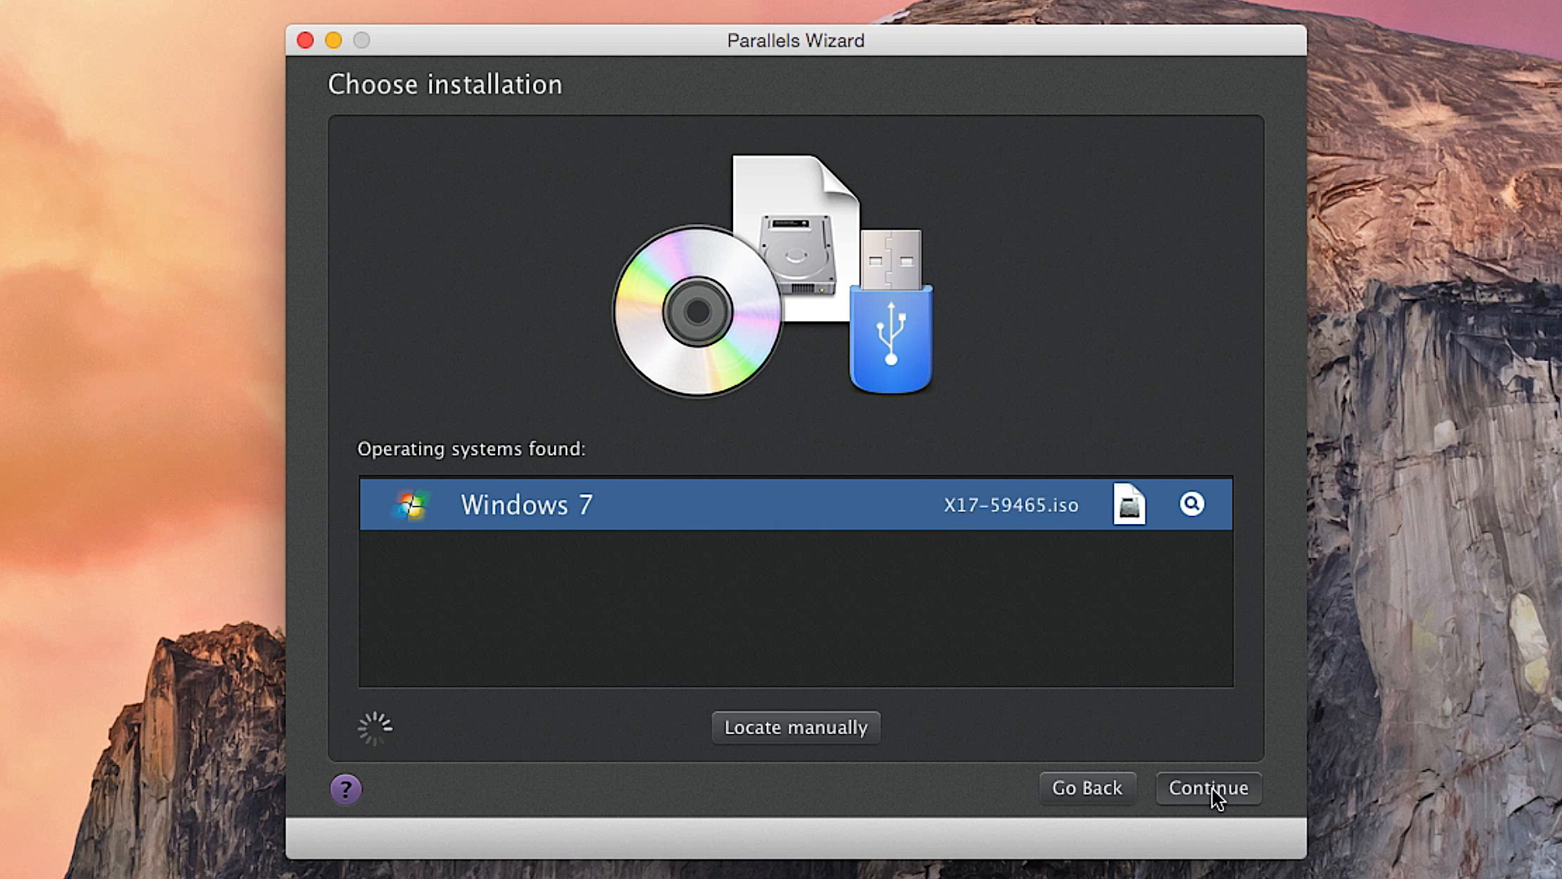
# - Continue with the detected Windows 7 image X17-59465.iso as the install source
pyautogui.click(1208, 788)
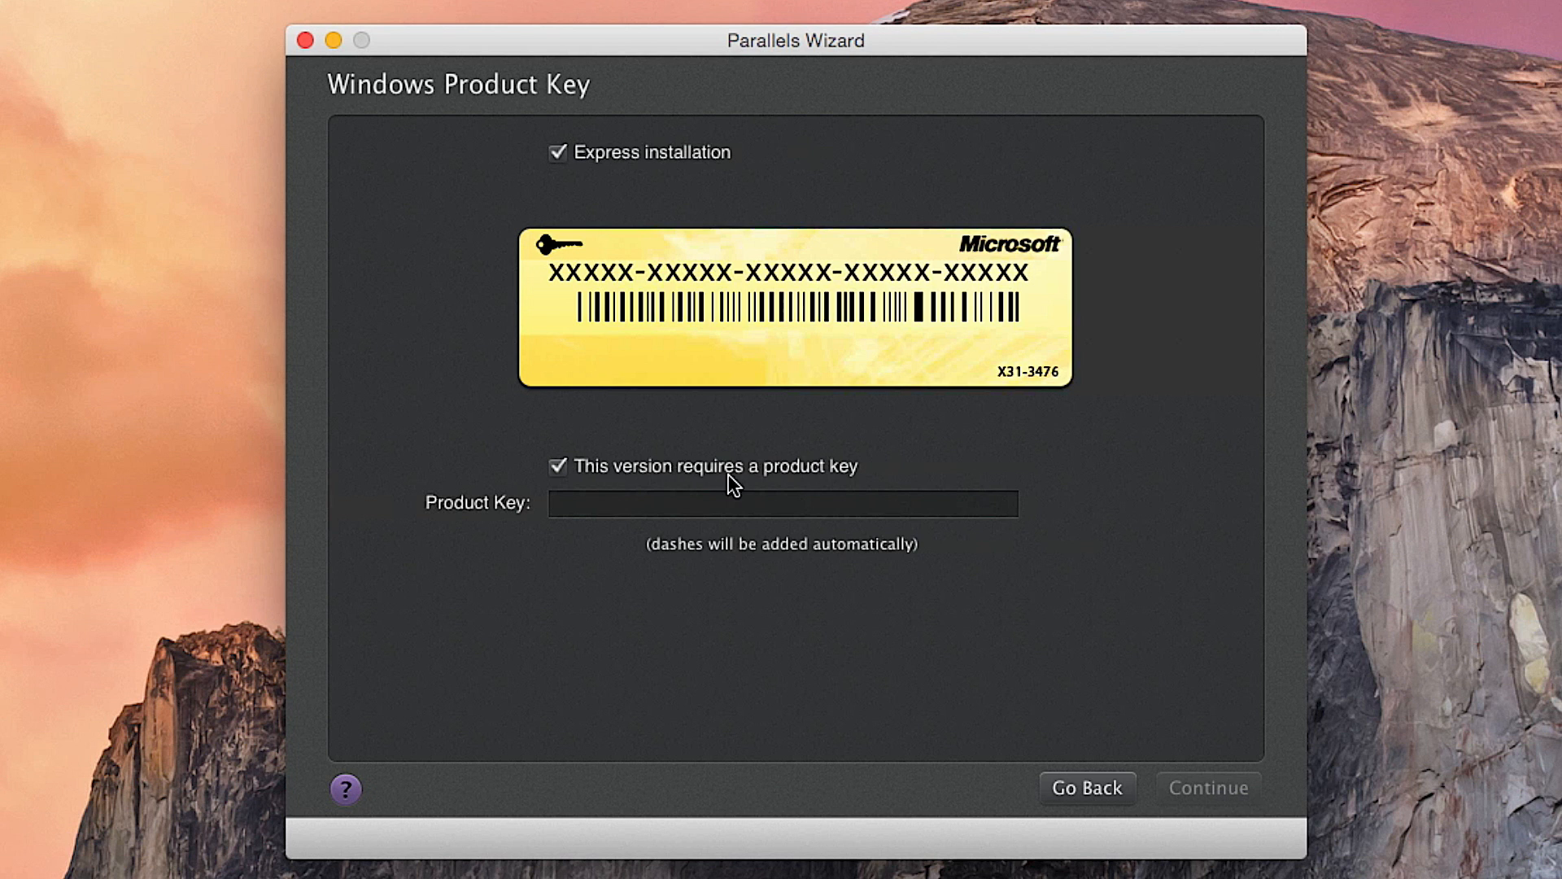
# - Turn off 'This version requires a product key' and continue without a key
pyautogui.click(651, 504)
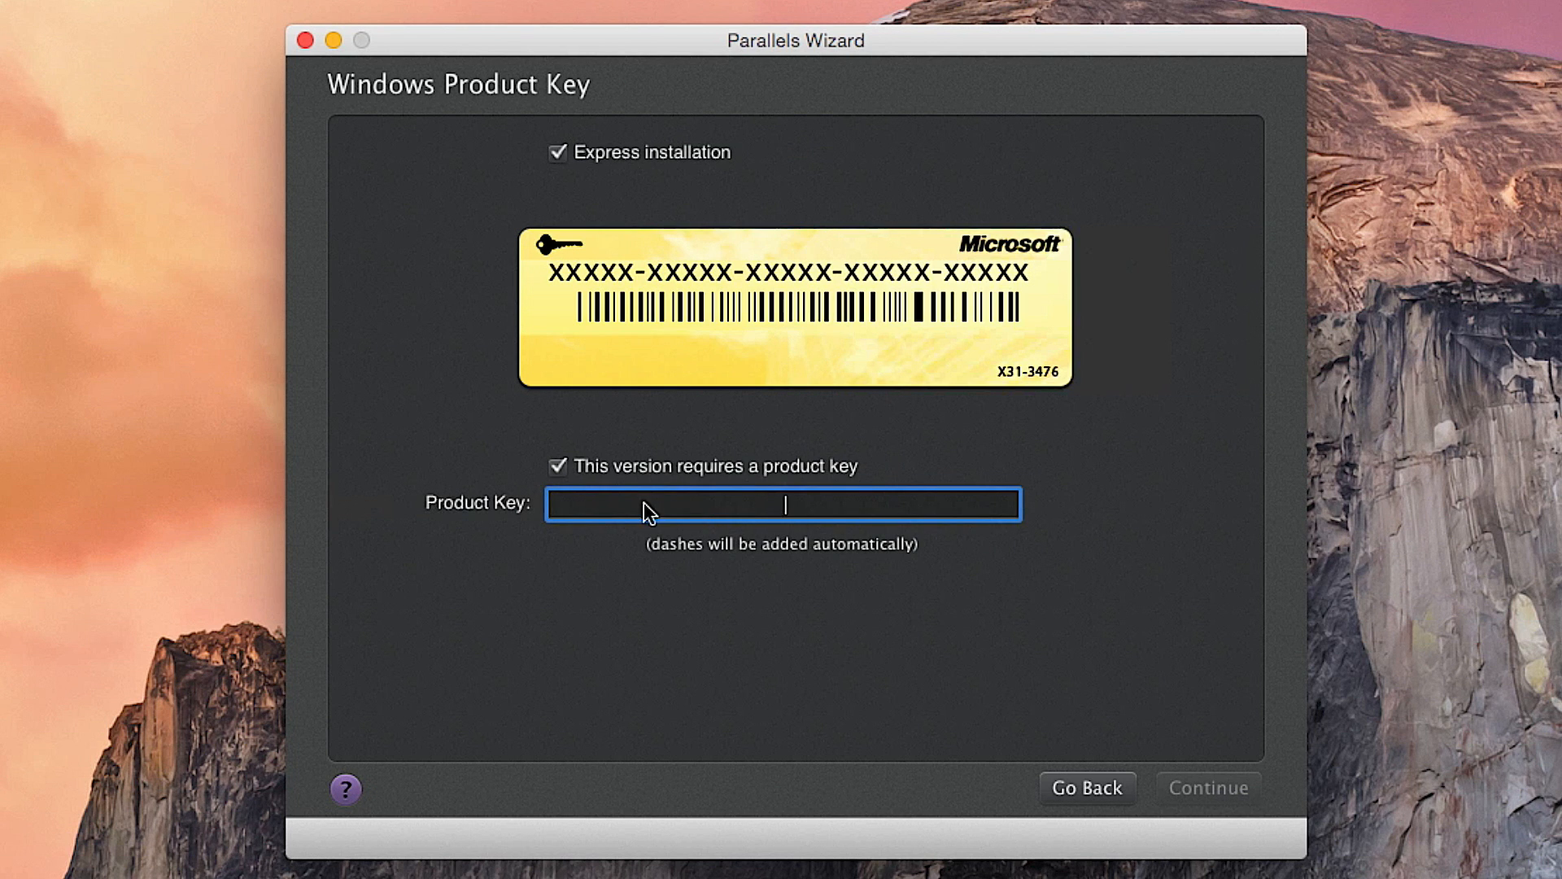
pyautogui.click(556, 468)
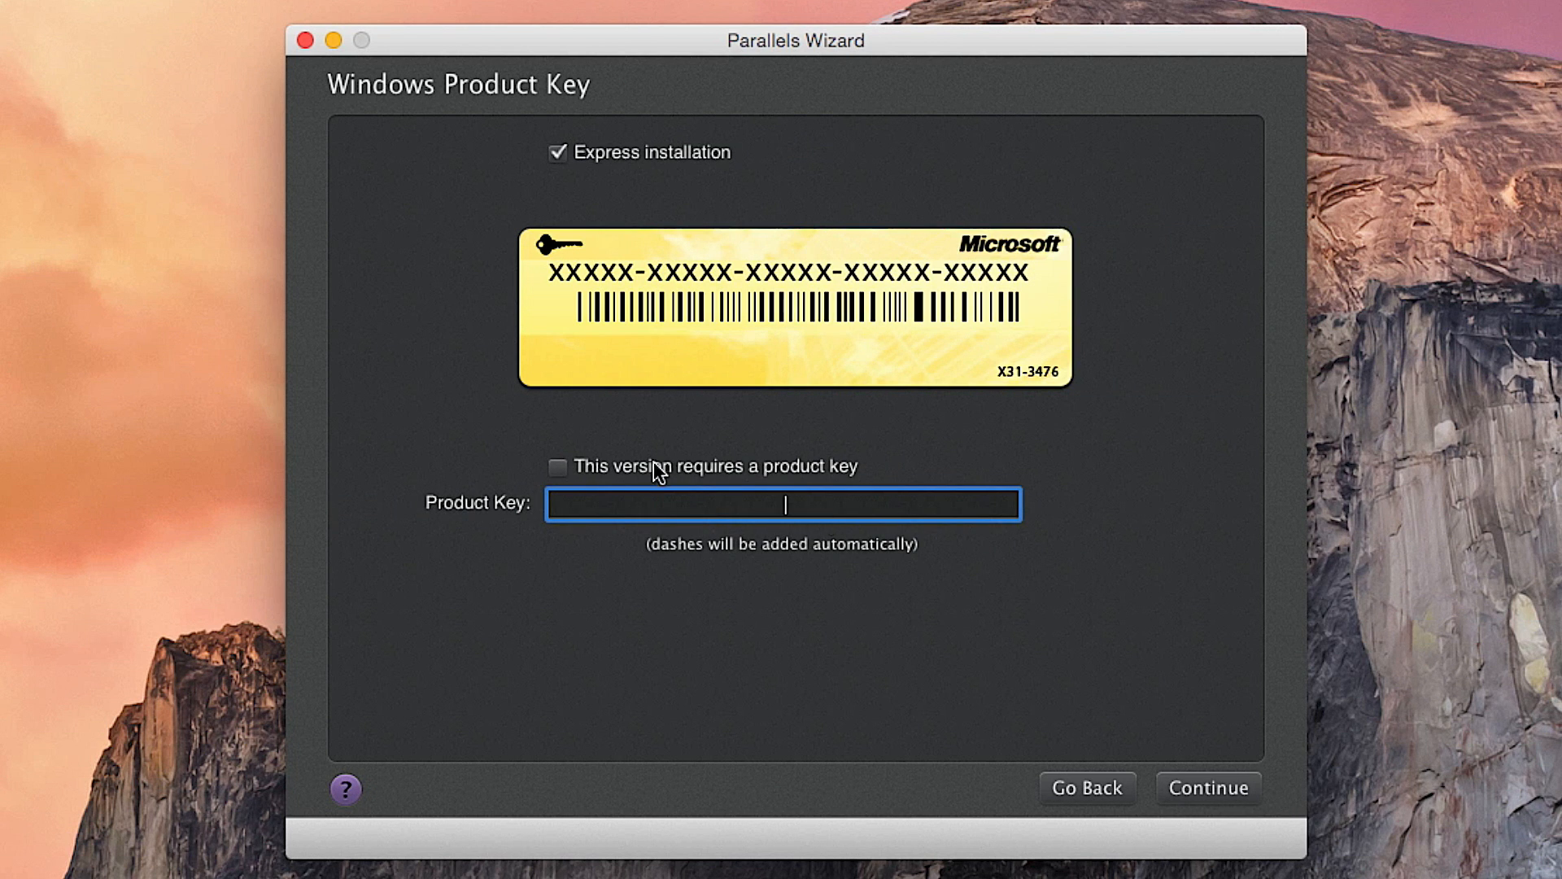
pyautogui.click(1208, 787)
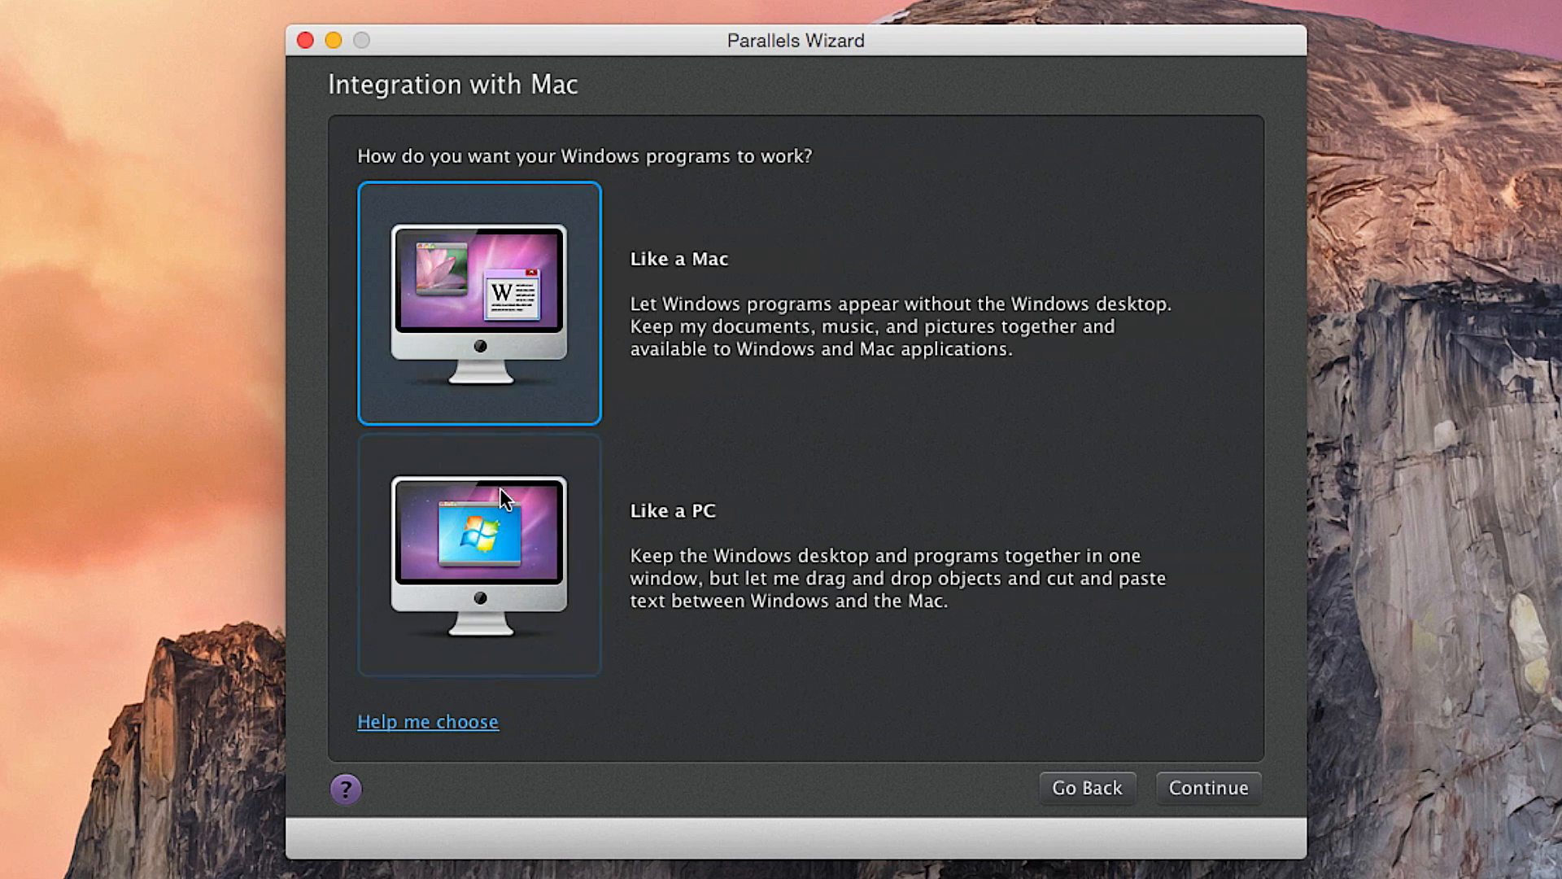
# - Choose 'Like a PC' integration so Windows stays in one window, and continue
pyautogui.click(492, 539)
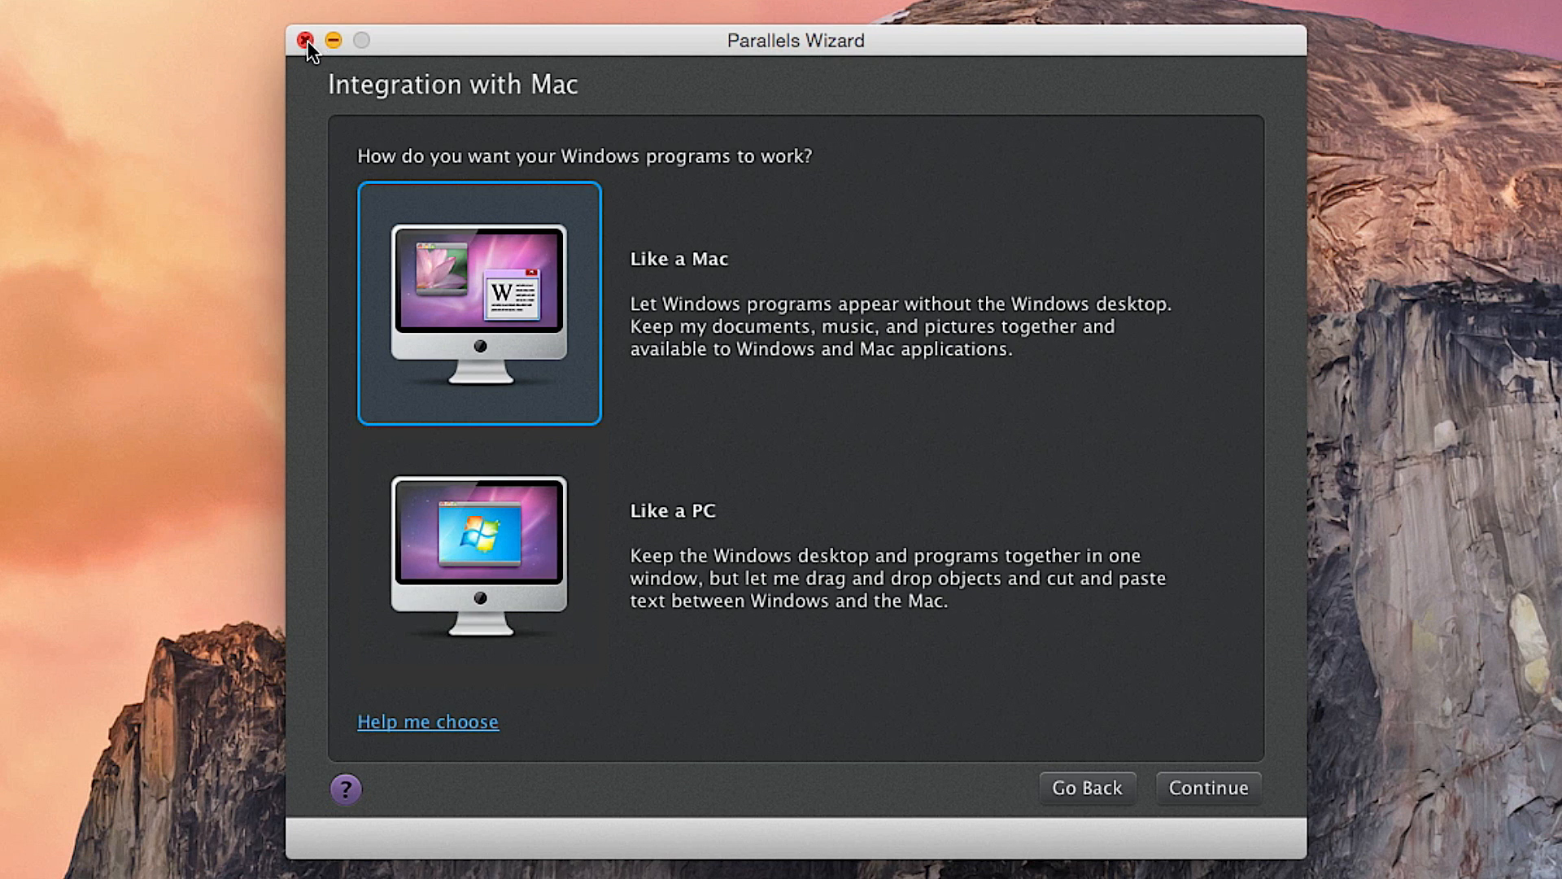
pyautogui.moveTo(730, 858)
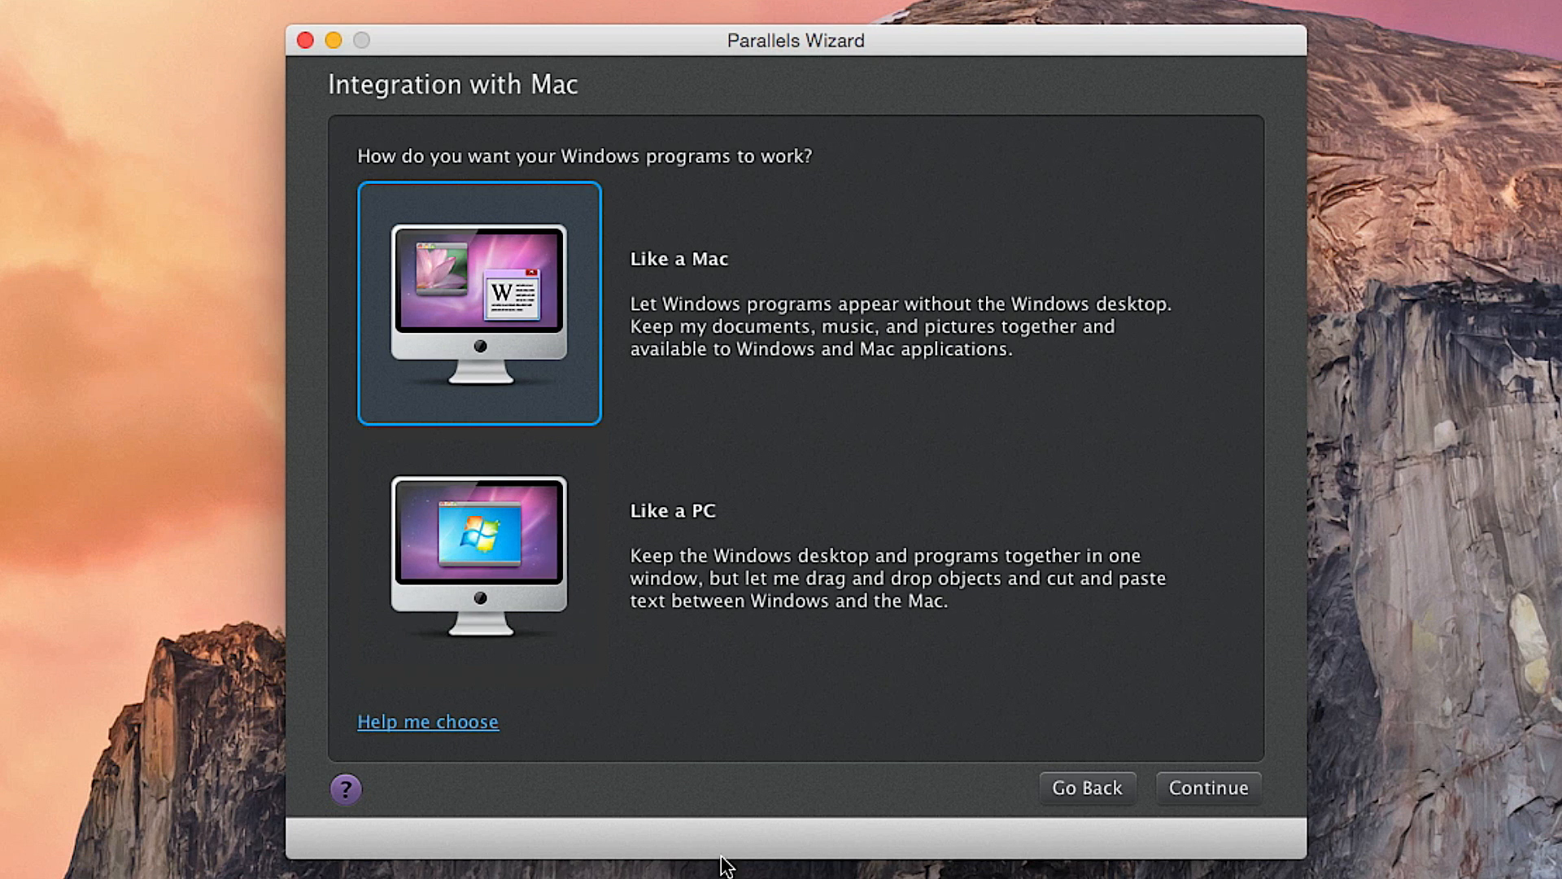
pyautogui.moveTo(807, 423)
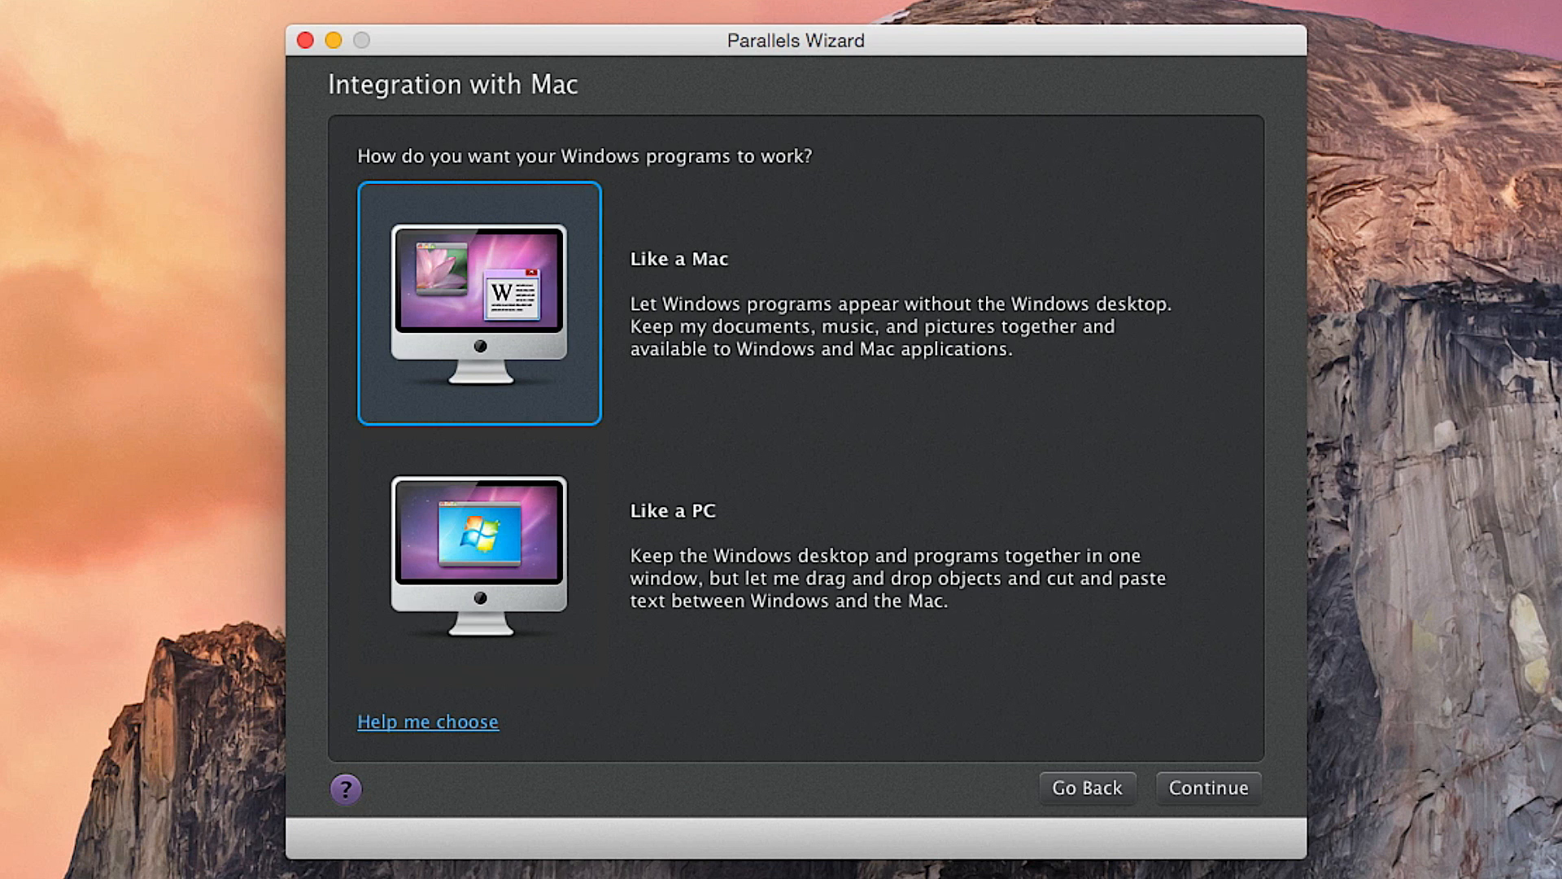
pyautogui.moveTo(910, 284)
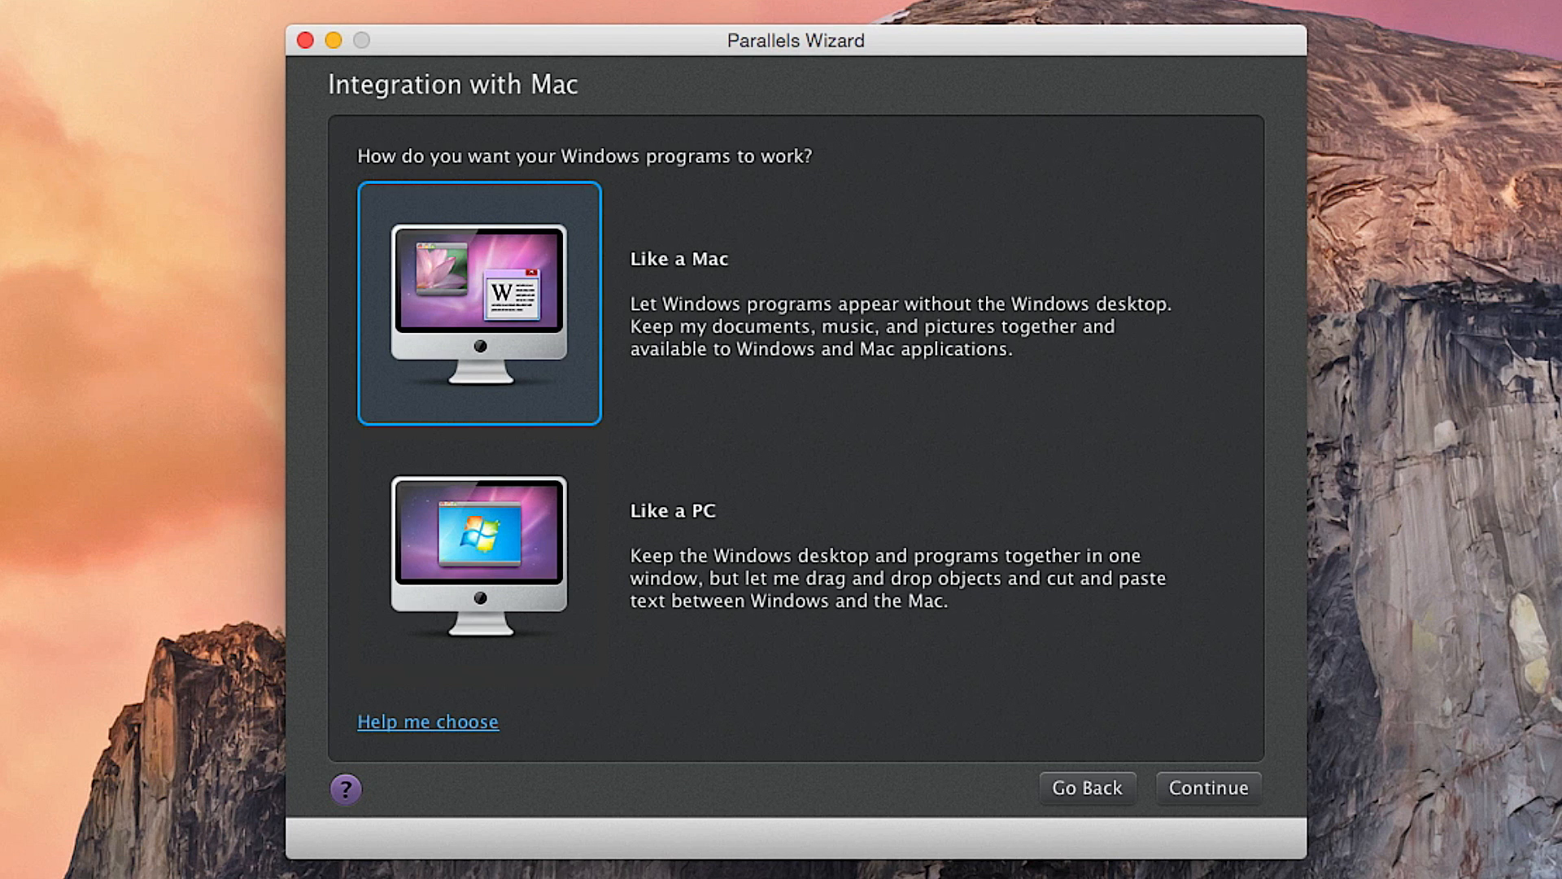
pyautogui.moveTo(585, 749)
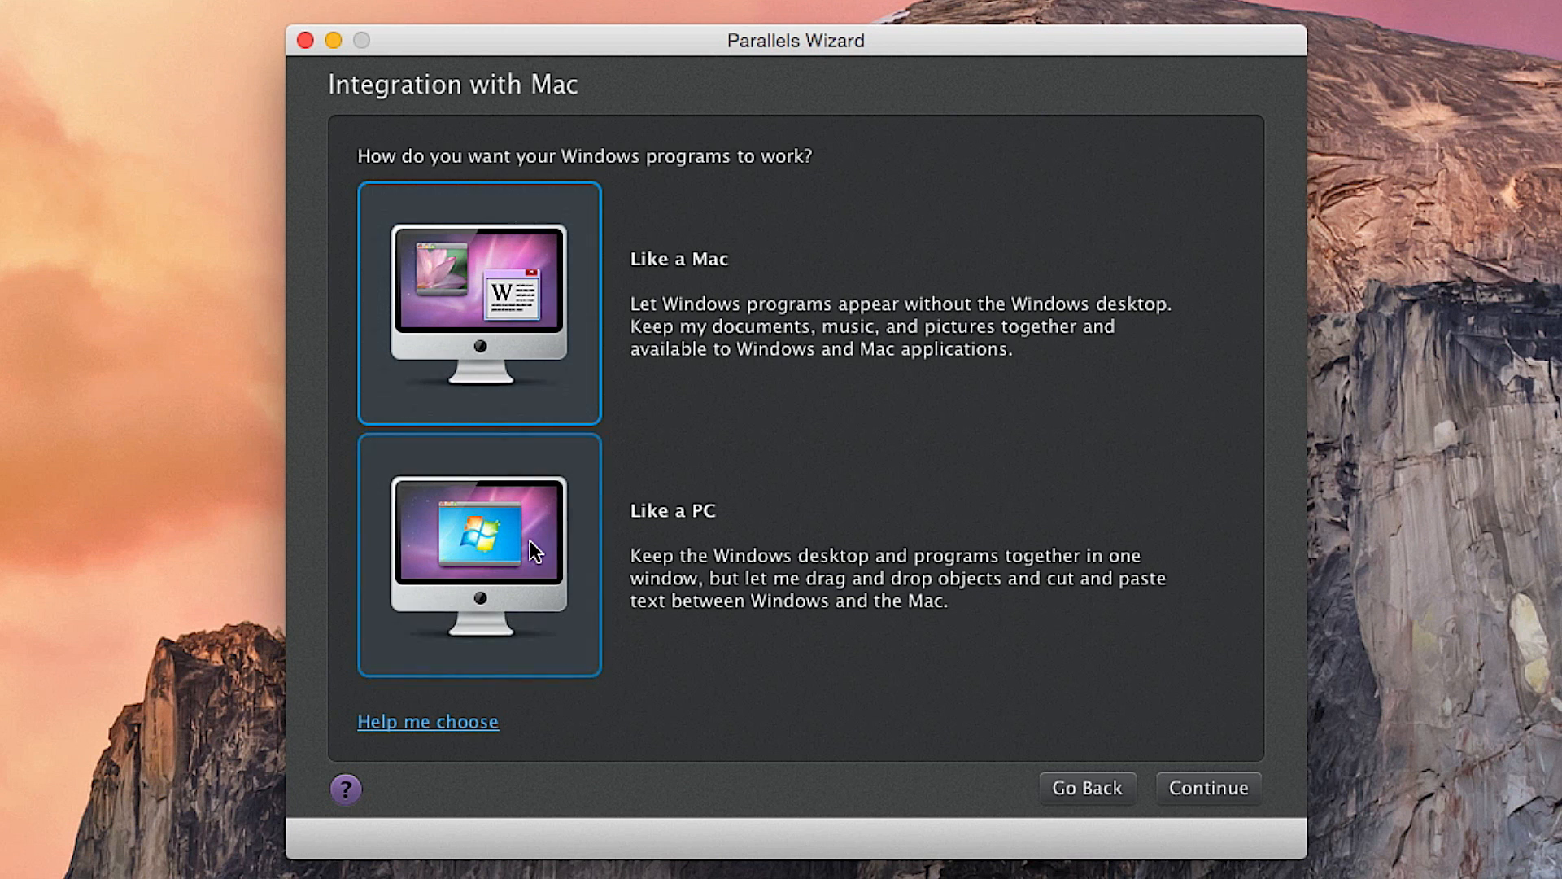
pyautogui.click(478, 557)
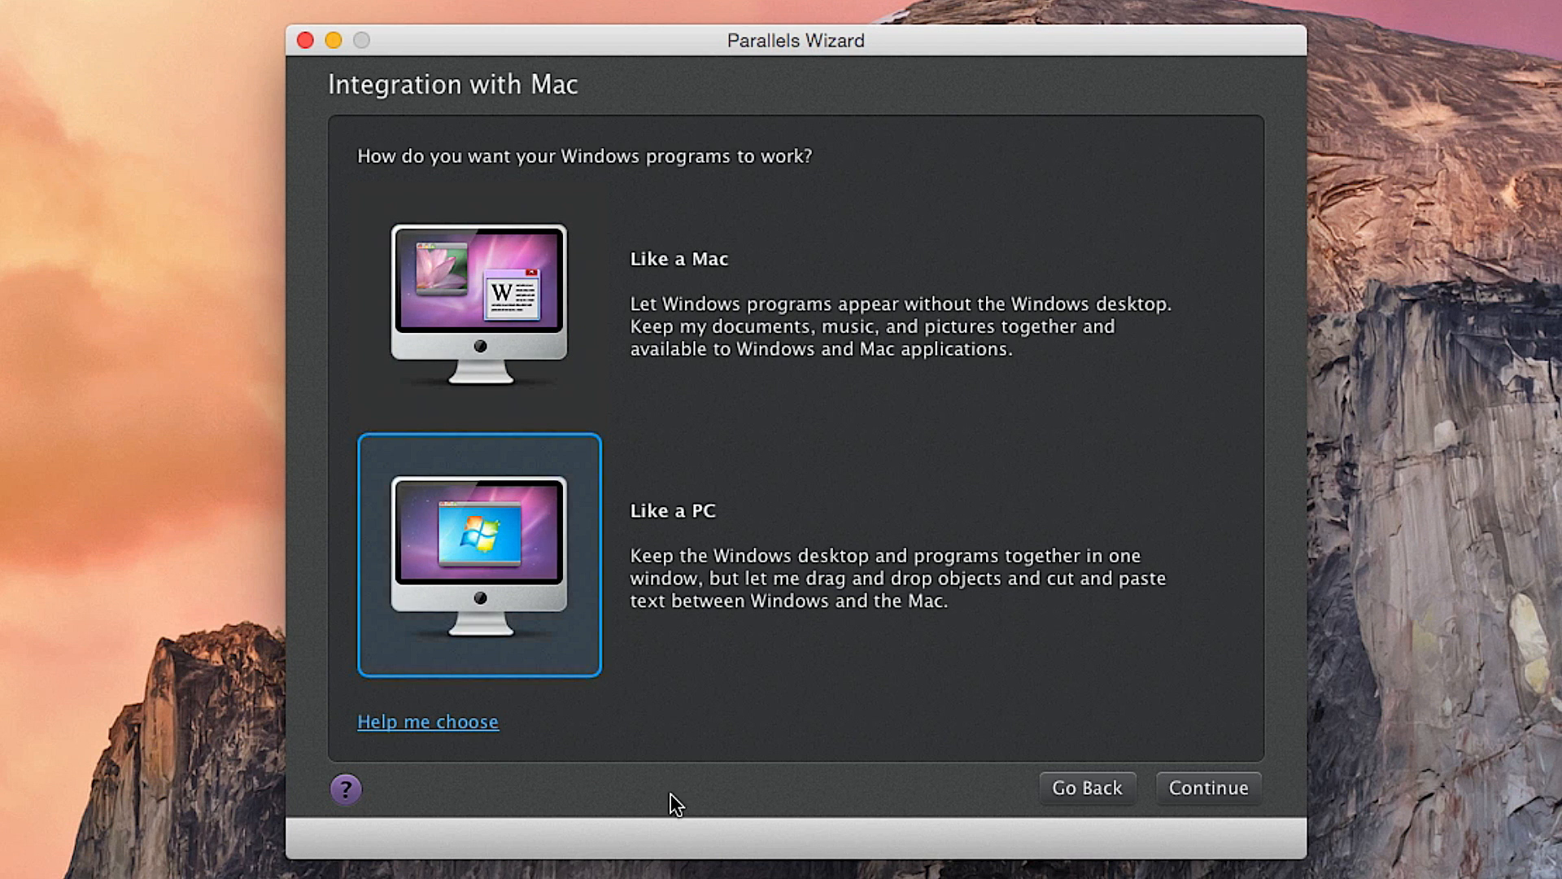
pyautogui.click(1209, 788)
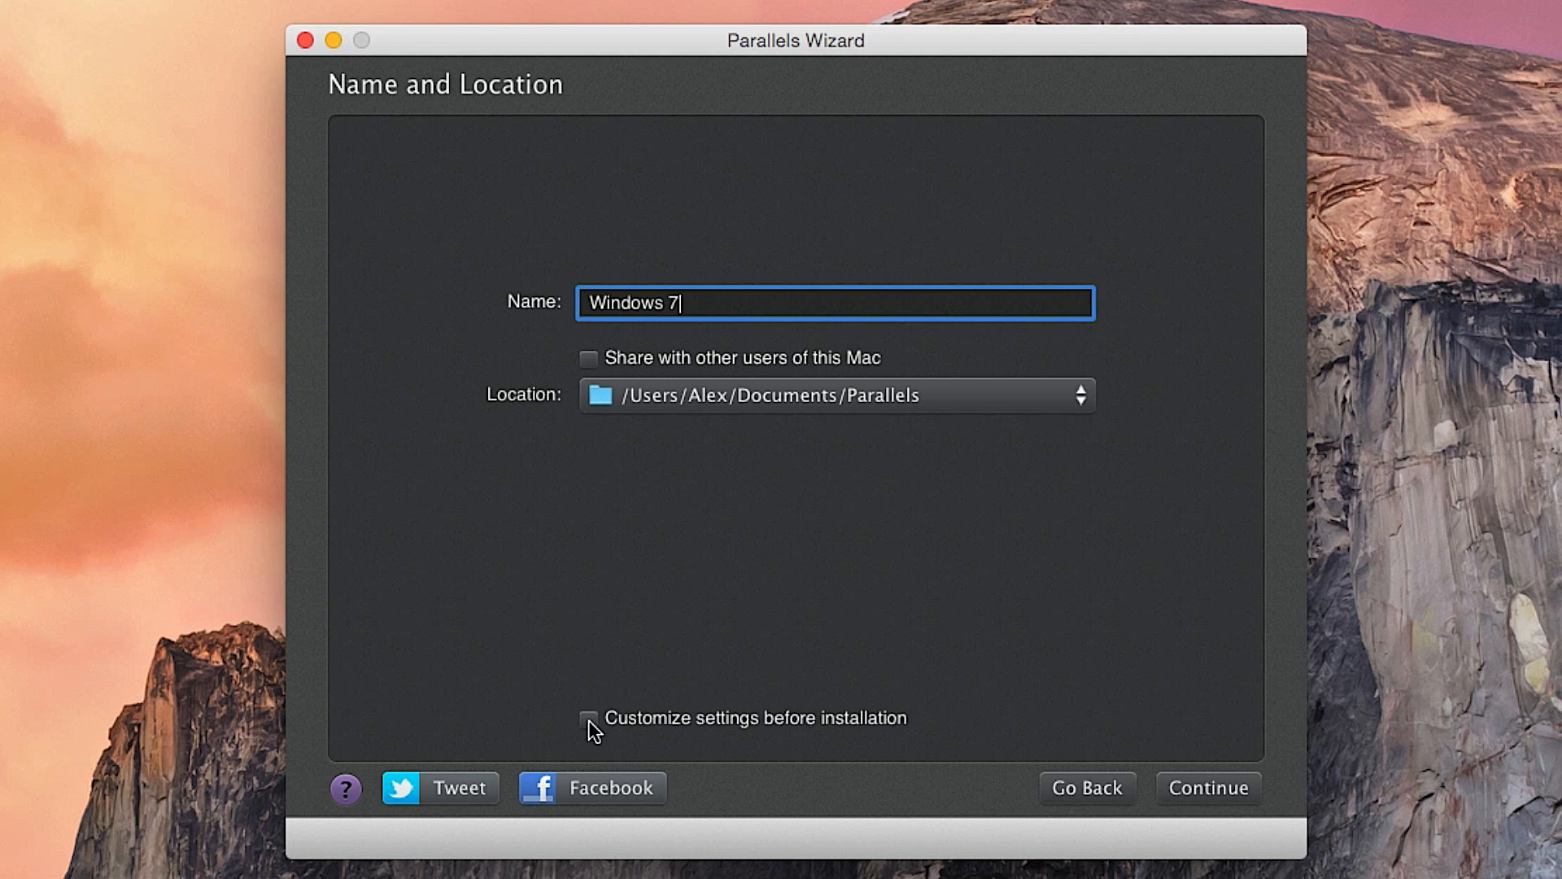
# - Keep the name Windows 7, tick 'Customize settings before installation' and continue to the summary
pyautogui.click(593, 719)
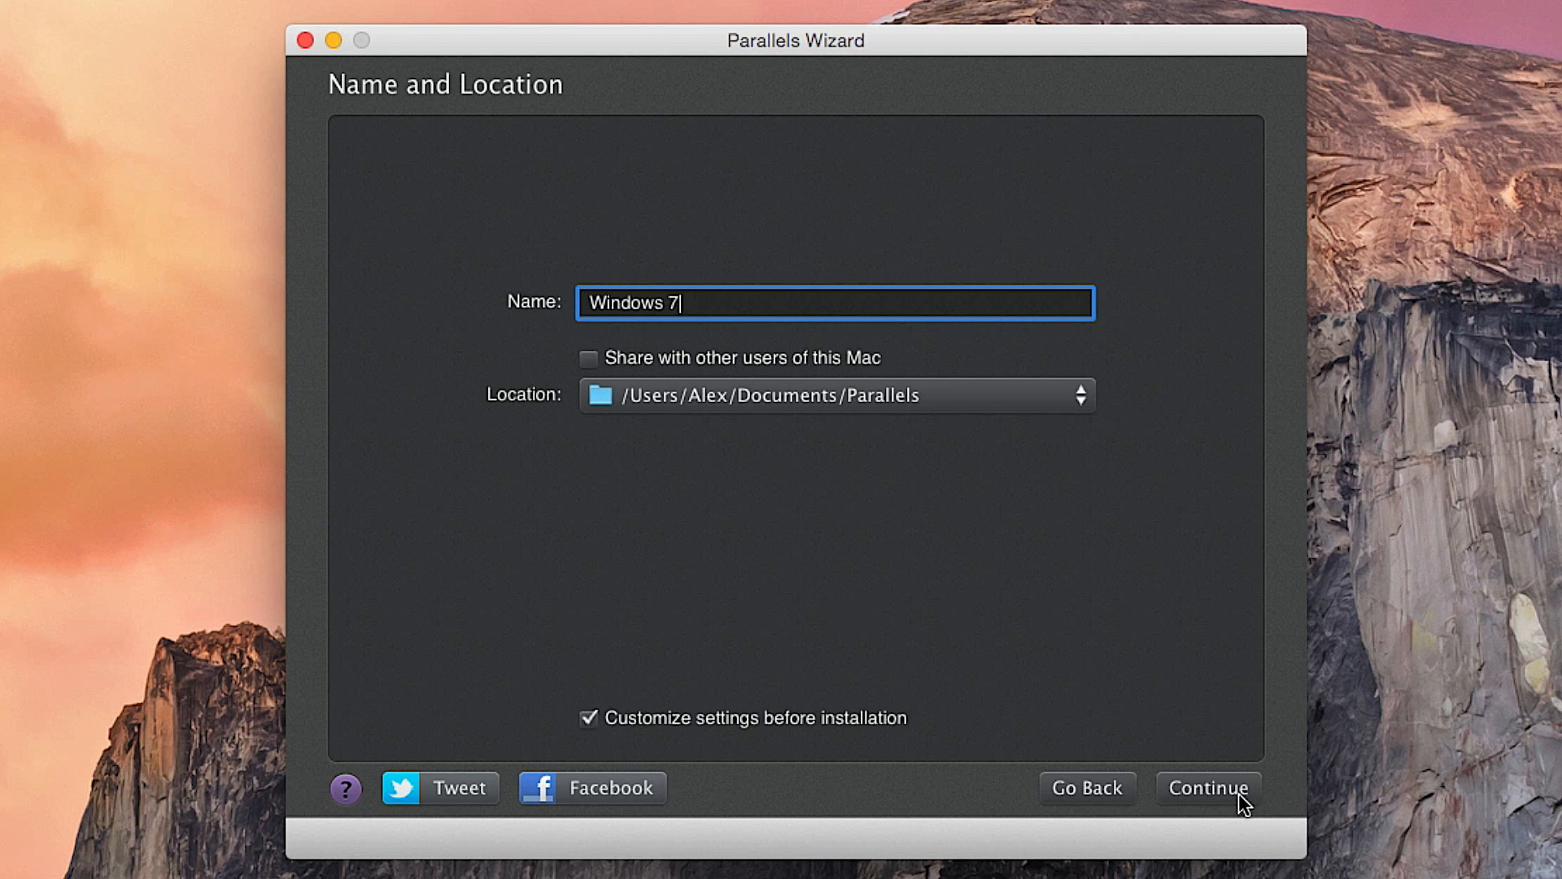
pyautogui.click(1211, 789)
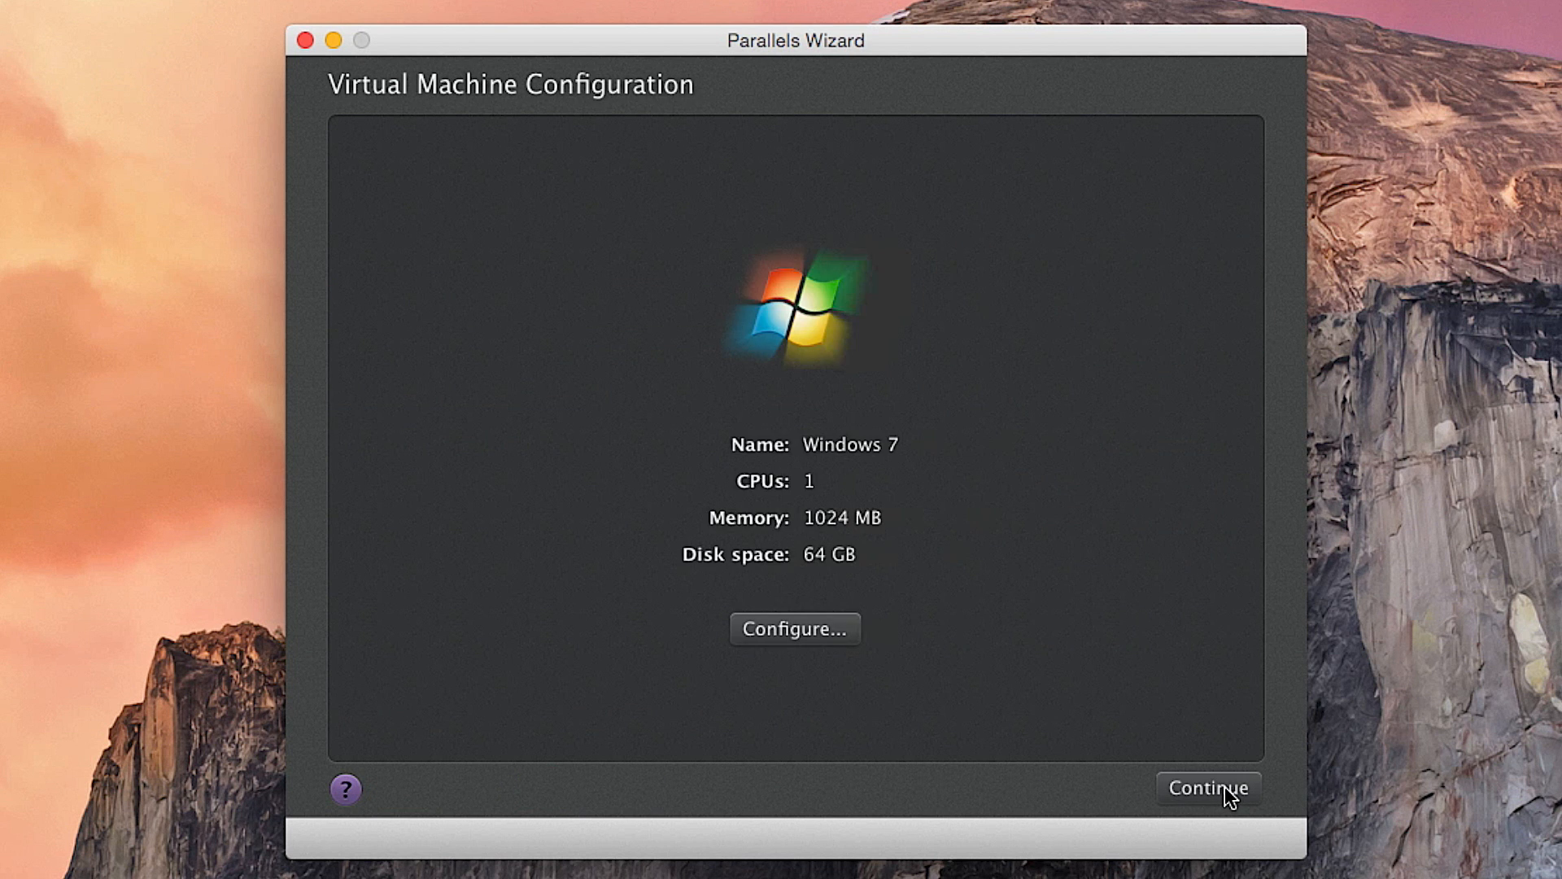
# - In Configure, give the Windows 7 VM 3 CPUs and 4096 MB of memory
pyautogui.click(794, 629)
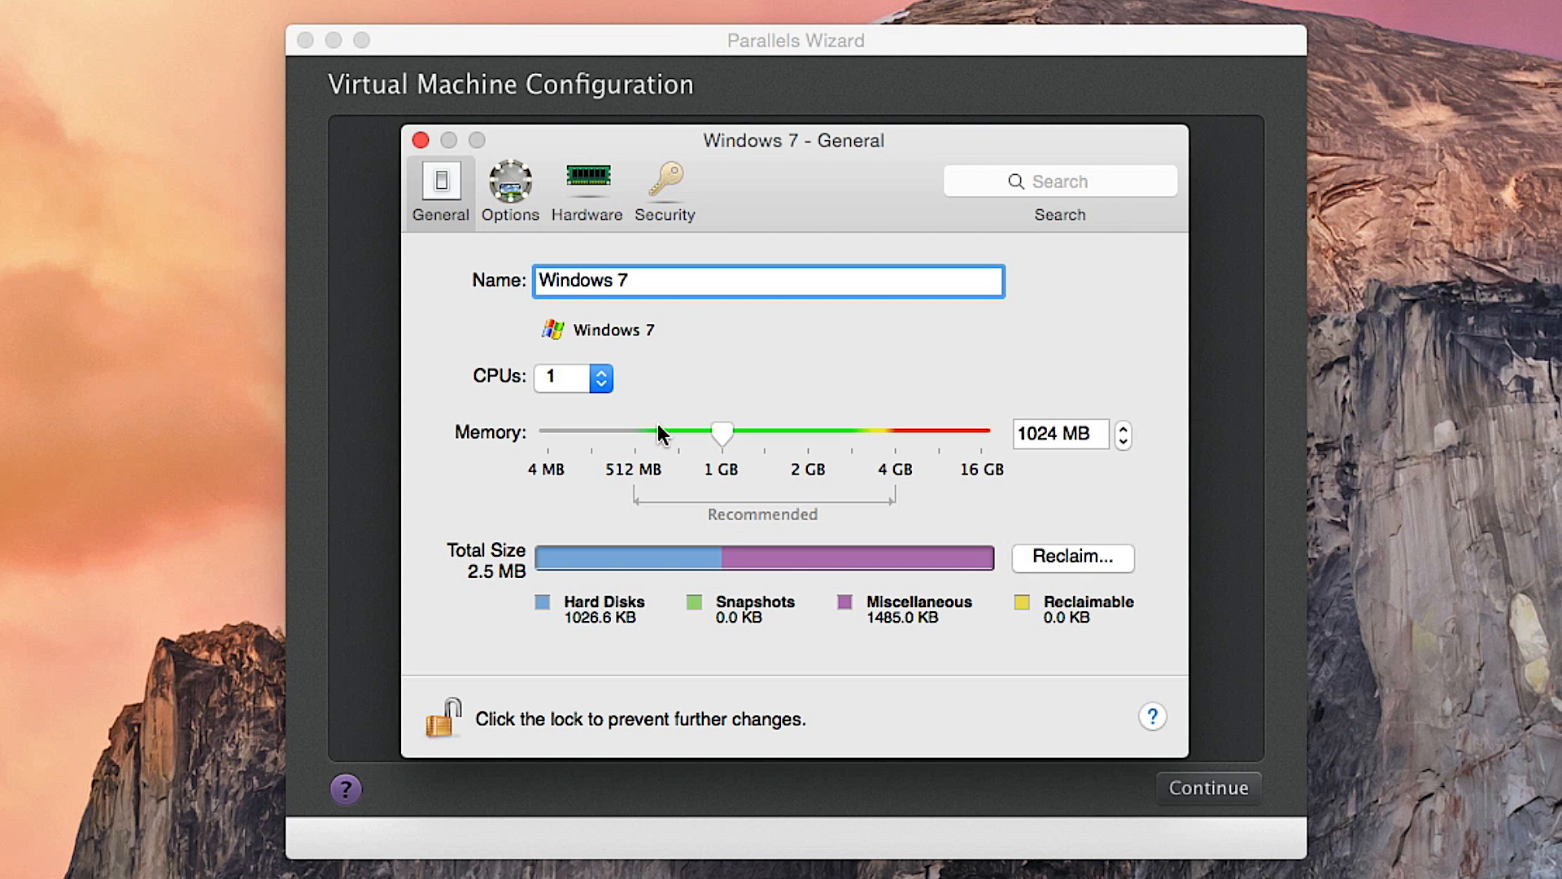
pyautogui.click(602, 377)
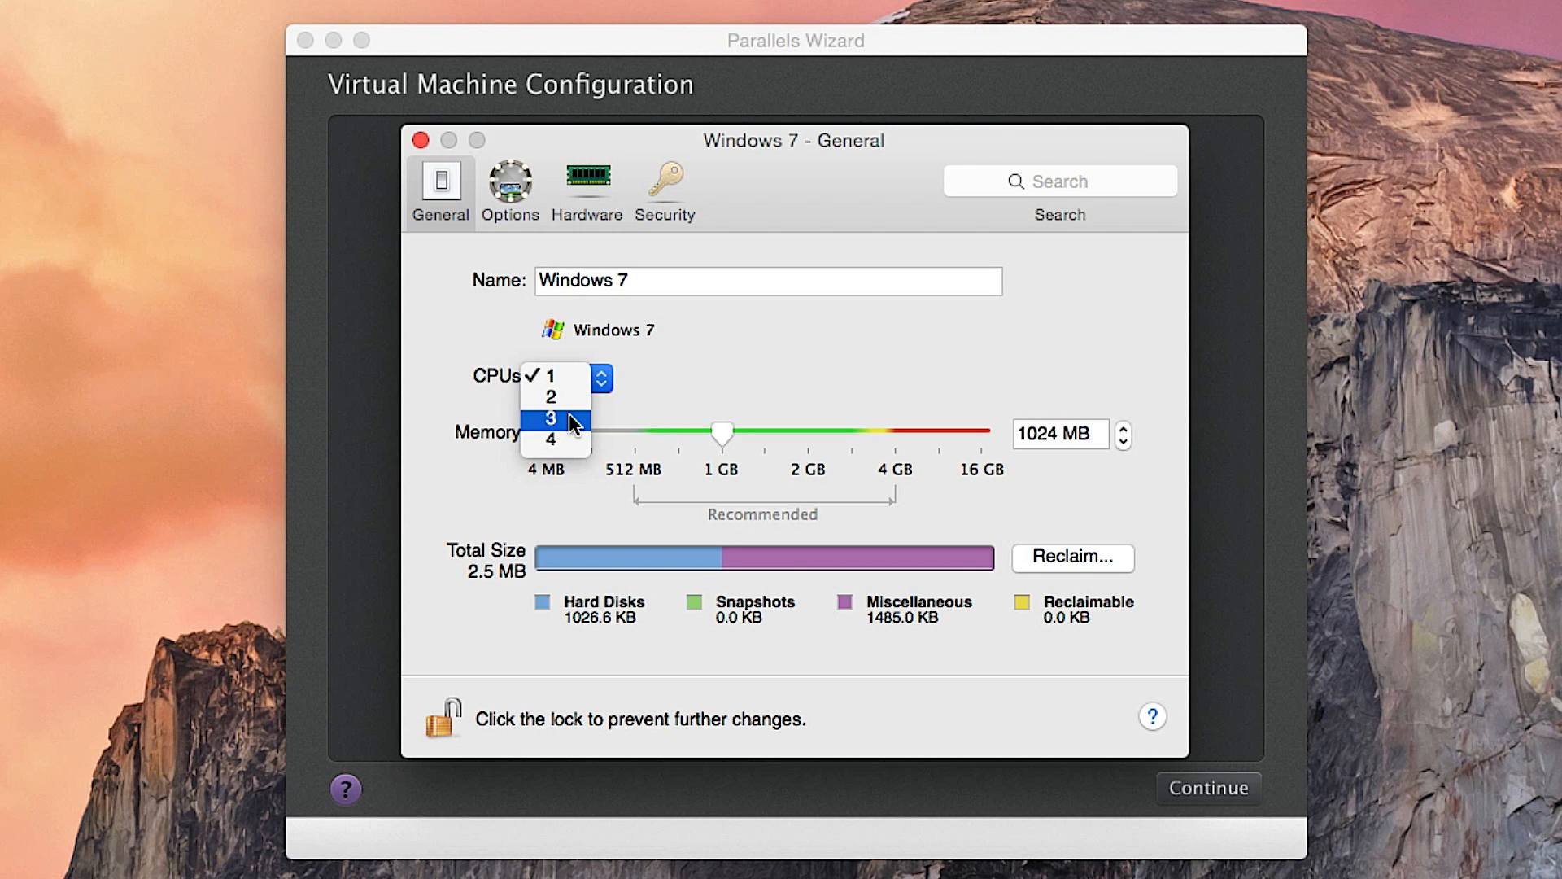
pyautogui.click(550, 415)
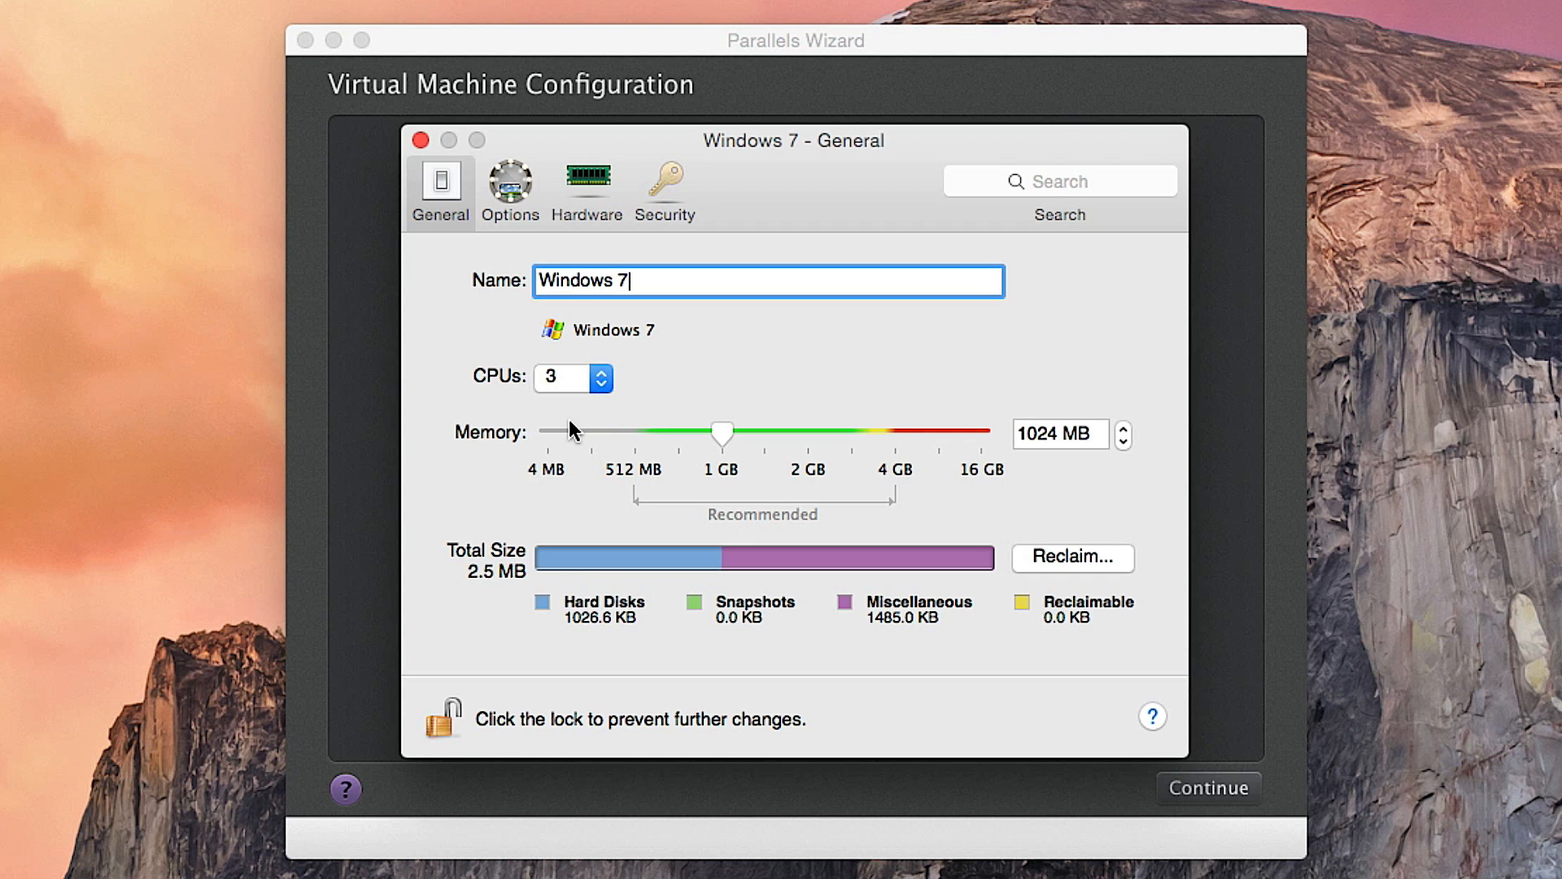
pyautogui.moveTo(721, 433); pyautogui.dragTo(892, 433)
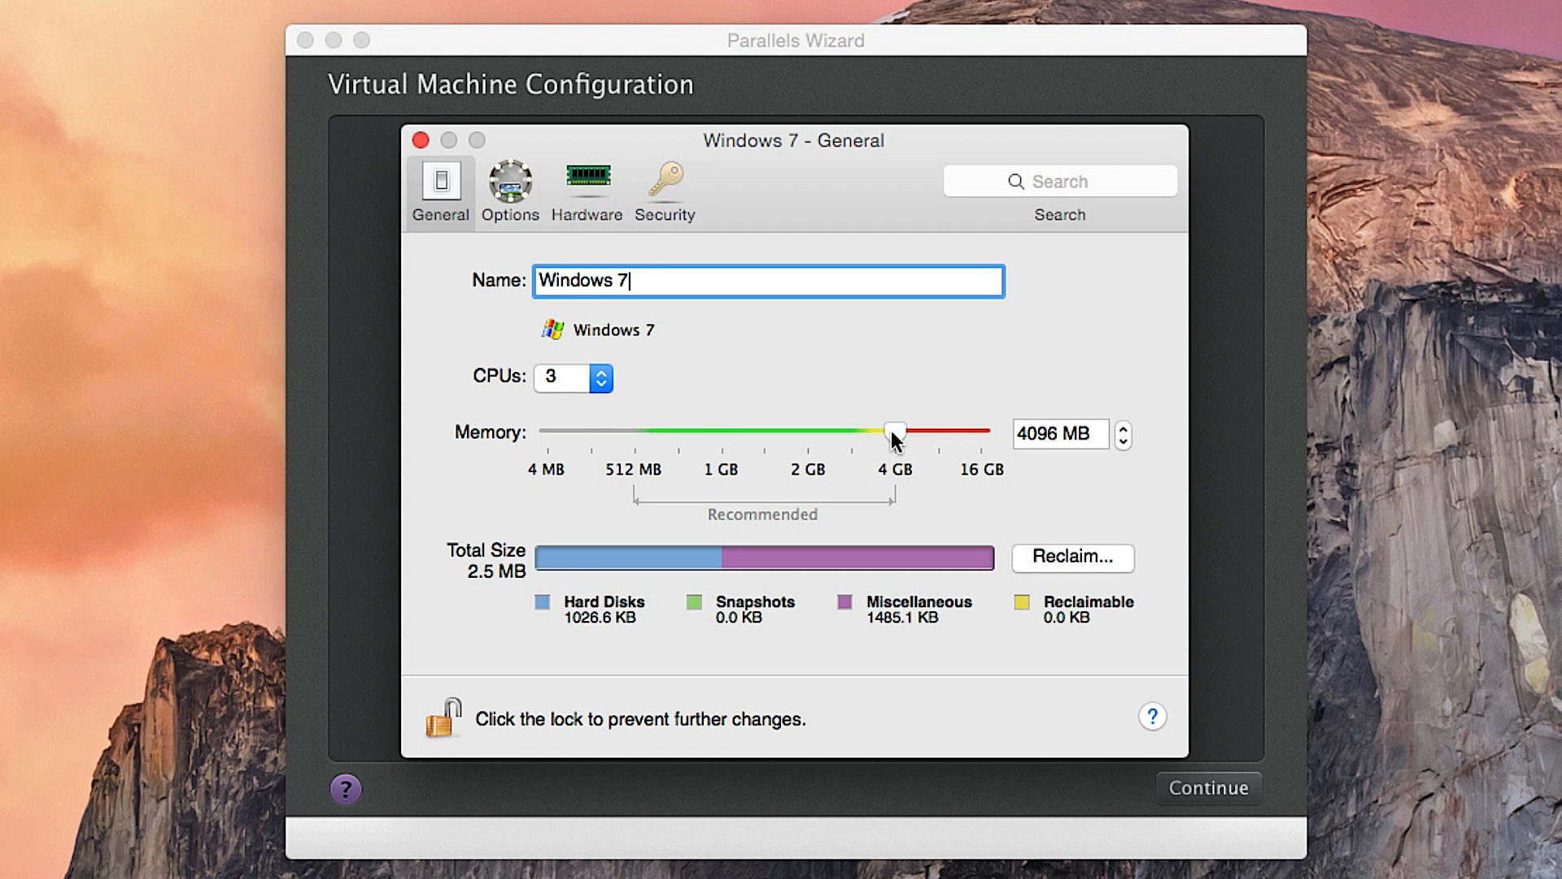
pyautogui.click(586, 187)
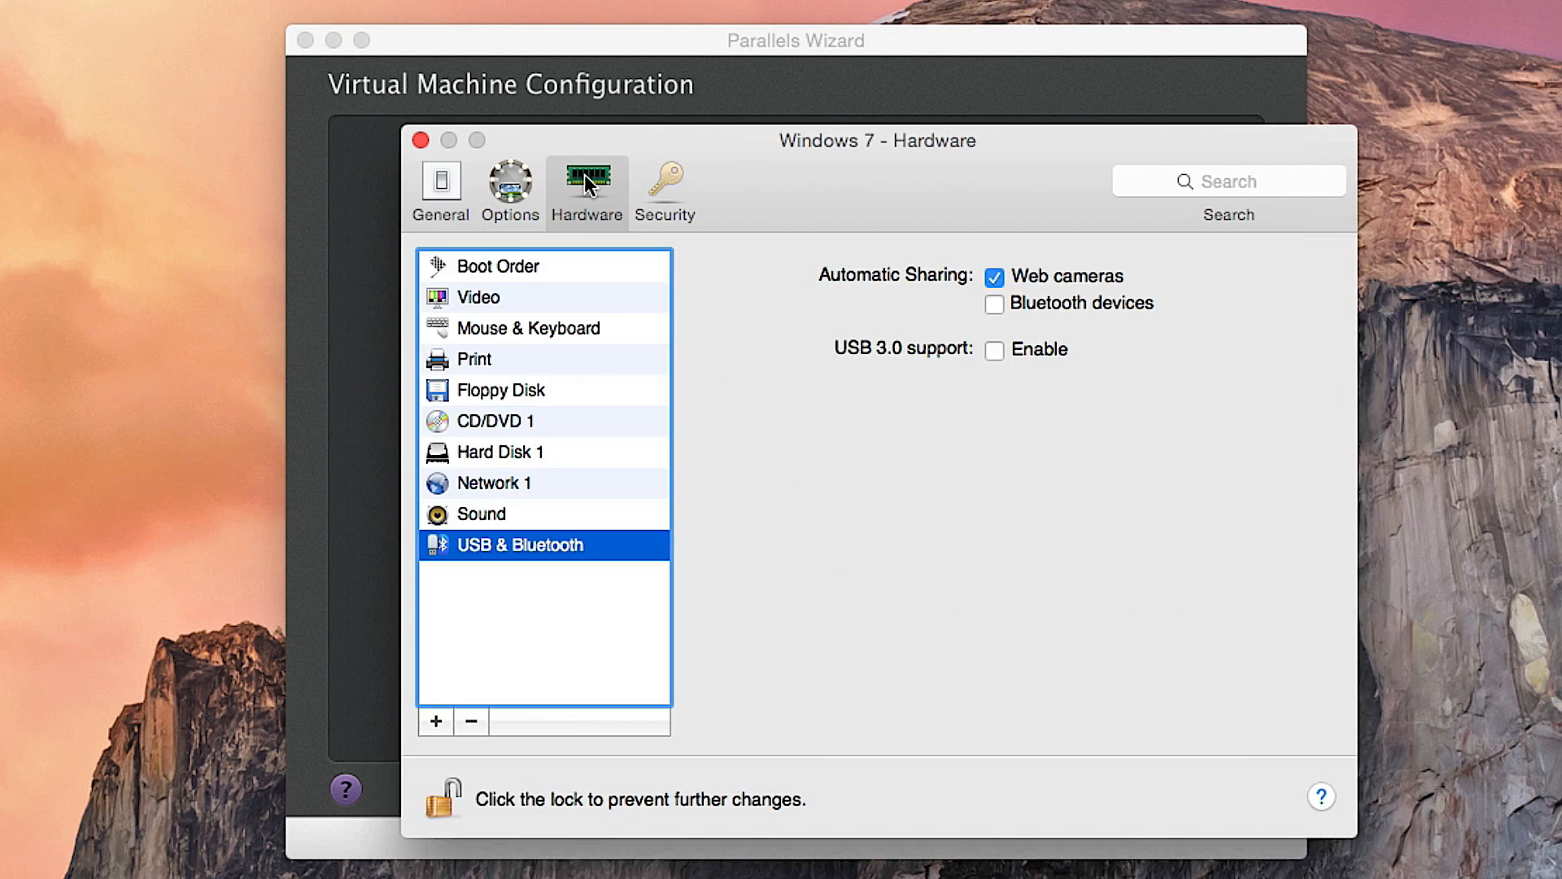
# - Edit the virtual hard disk under Hardware, triggering the 'unable to resize last volume' warning
pyautogui.click(501, 453)
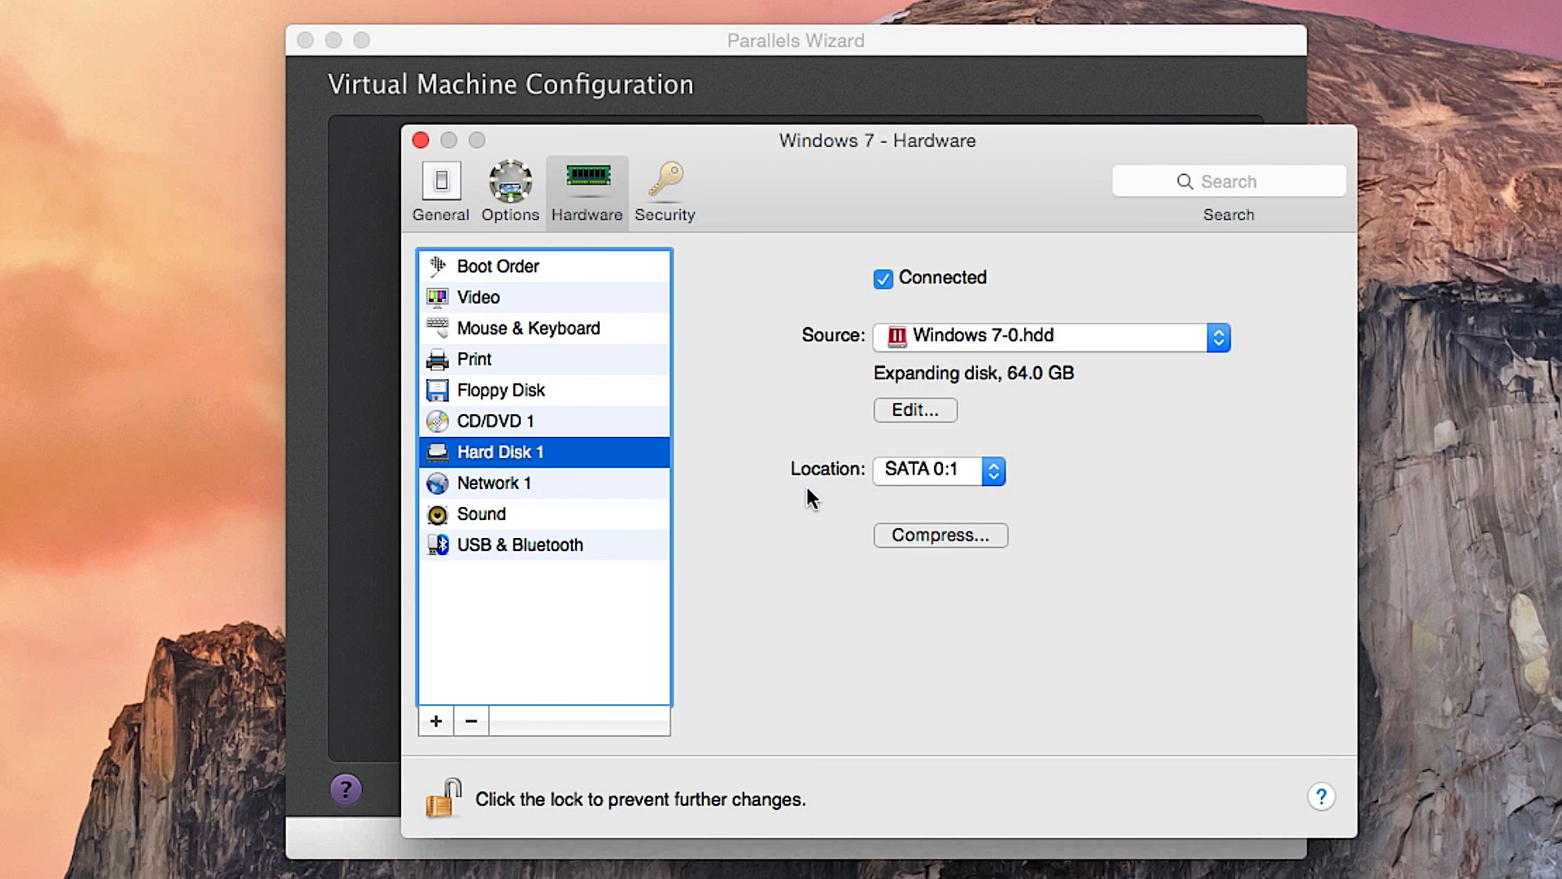
pyautogui.moveTo(926, 404)
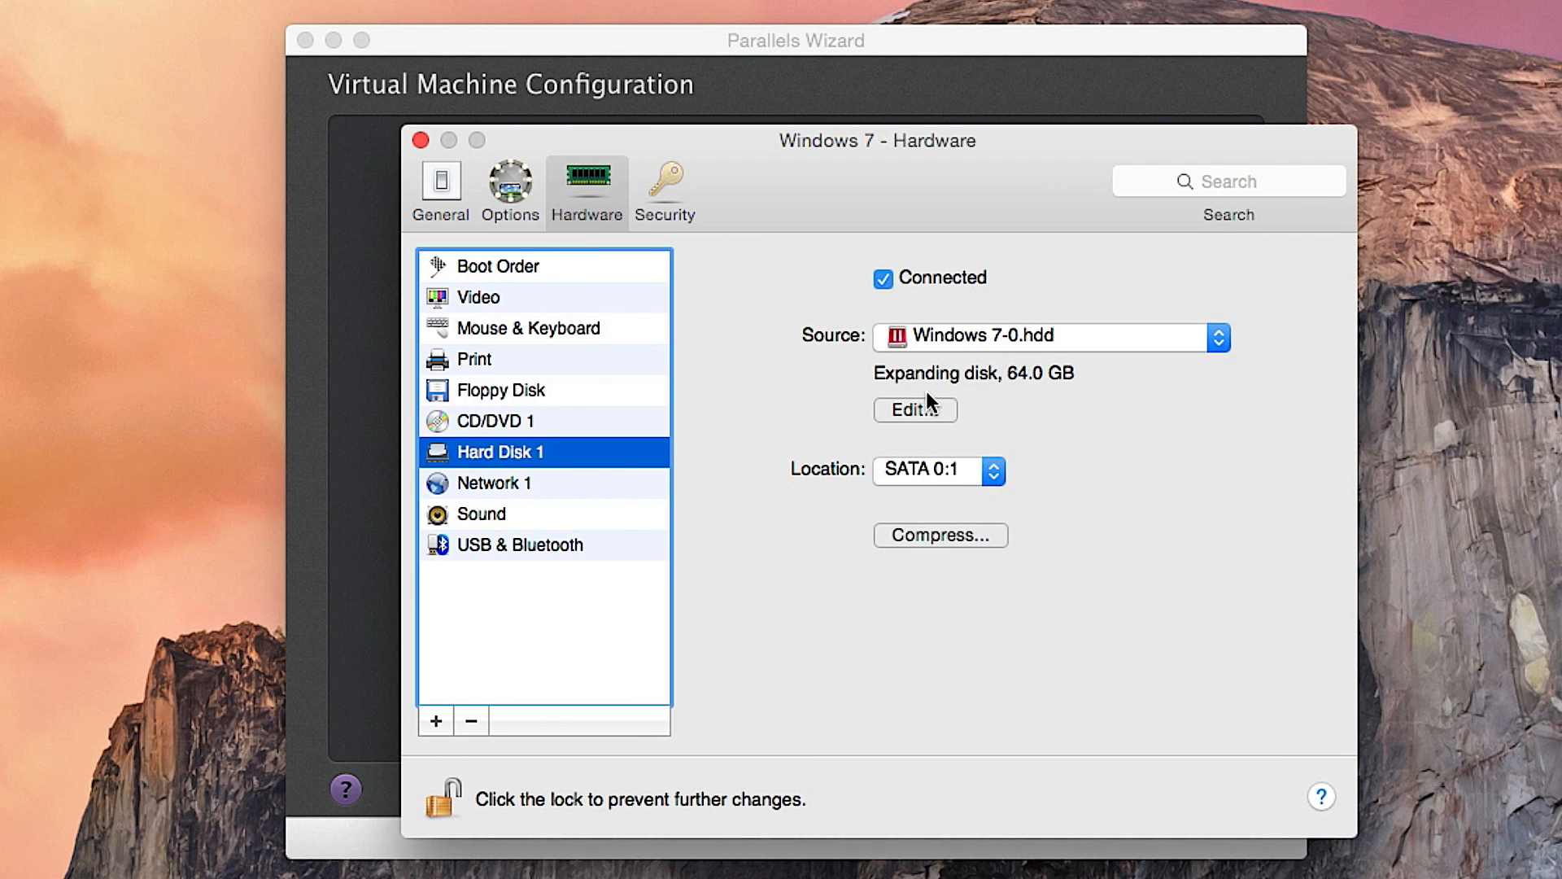
pyautogui.click(915, 411)
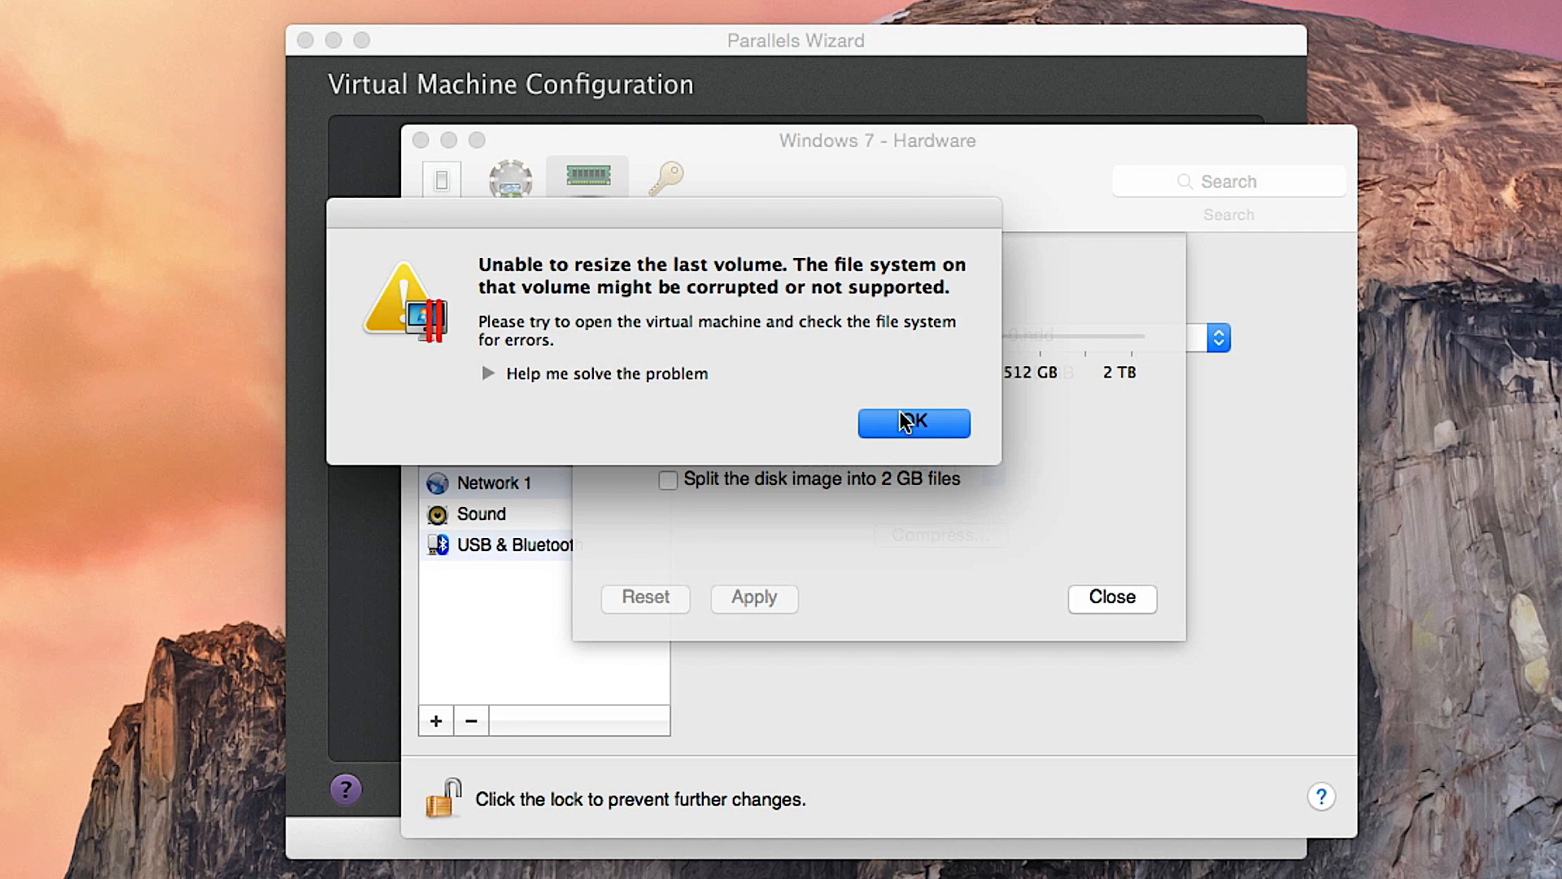
# - Dismiss the warning and drag the disk Size slider until it reads 500.0 GB
pyautogui.click(915, 424)
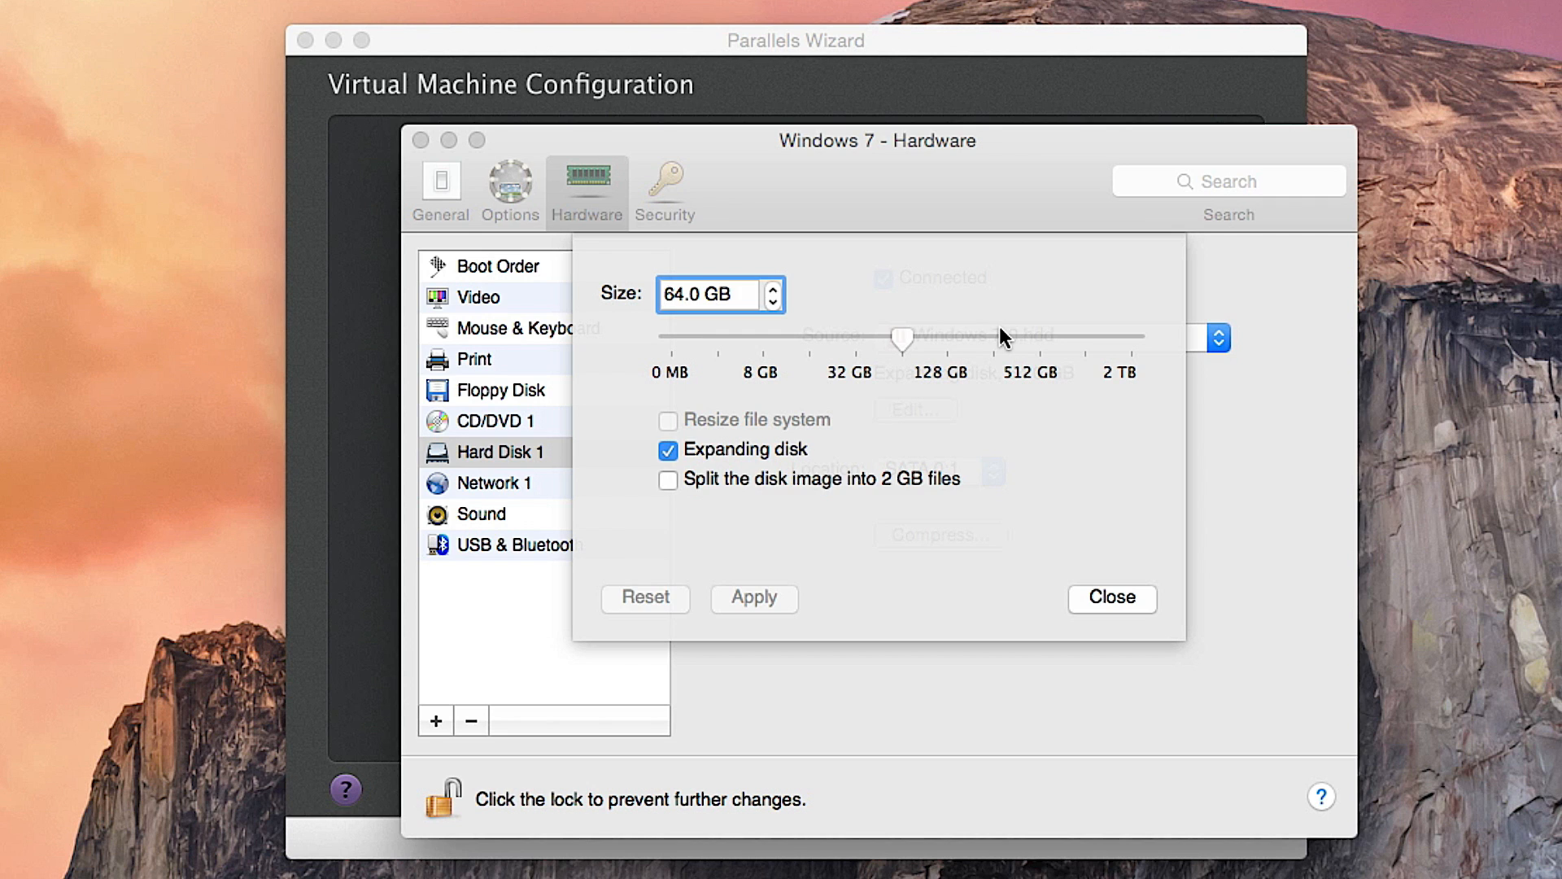
pyautogui.moveTo(900, 340); pyautogui.dragTo(1036, 340)
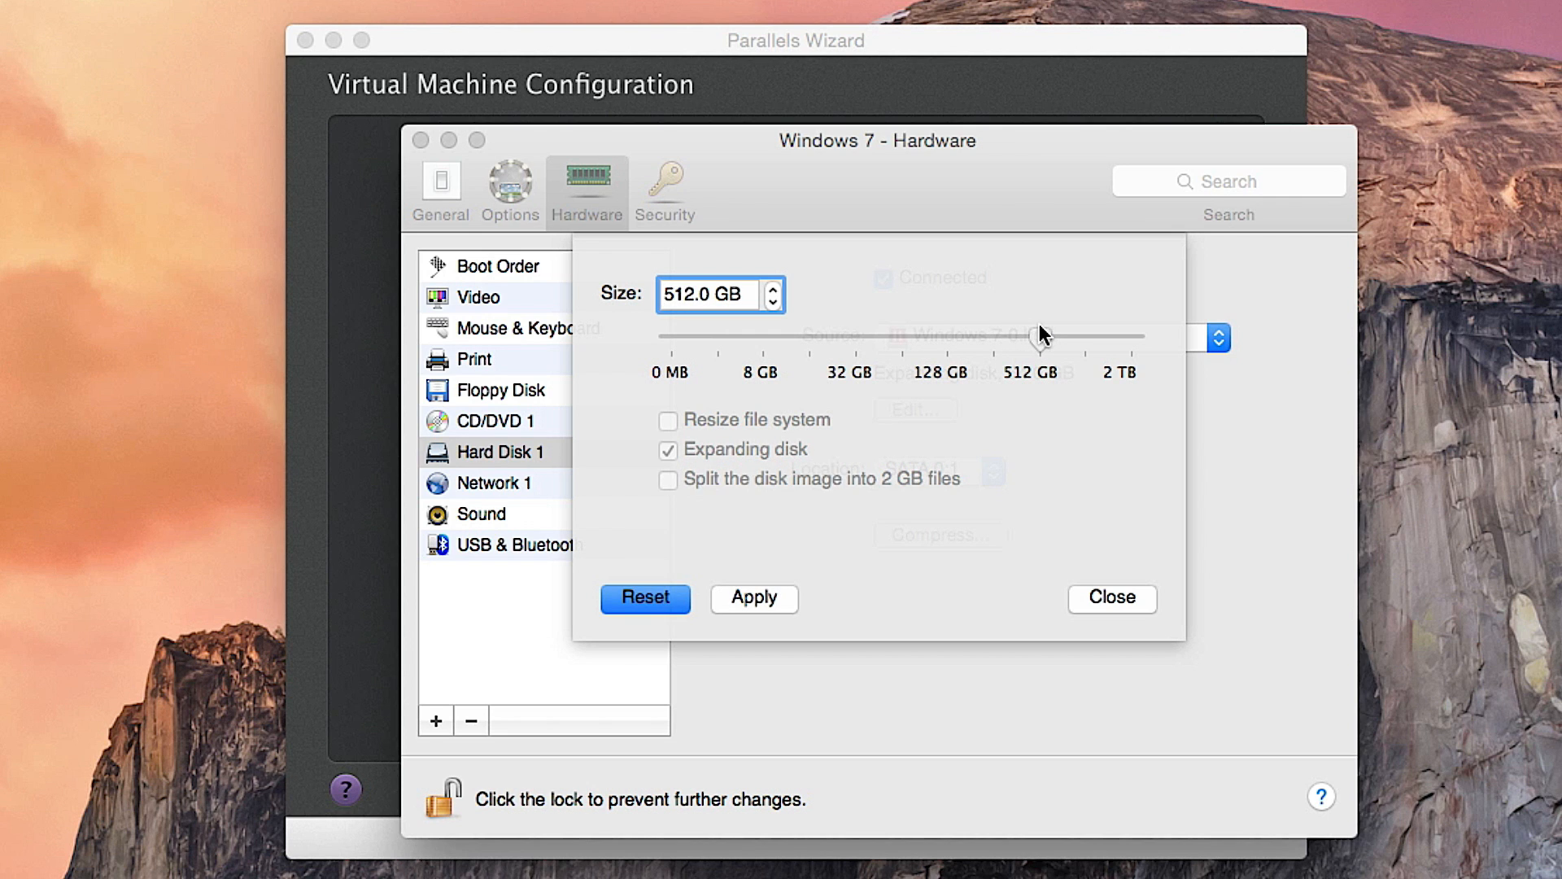
pyautogui.moveTo(1042, 337); pyautogui.dragTo(1022, 337)
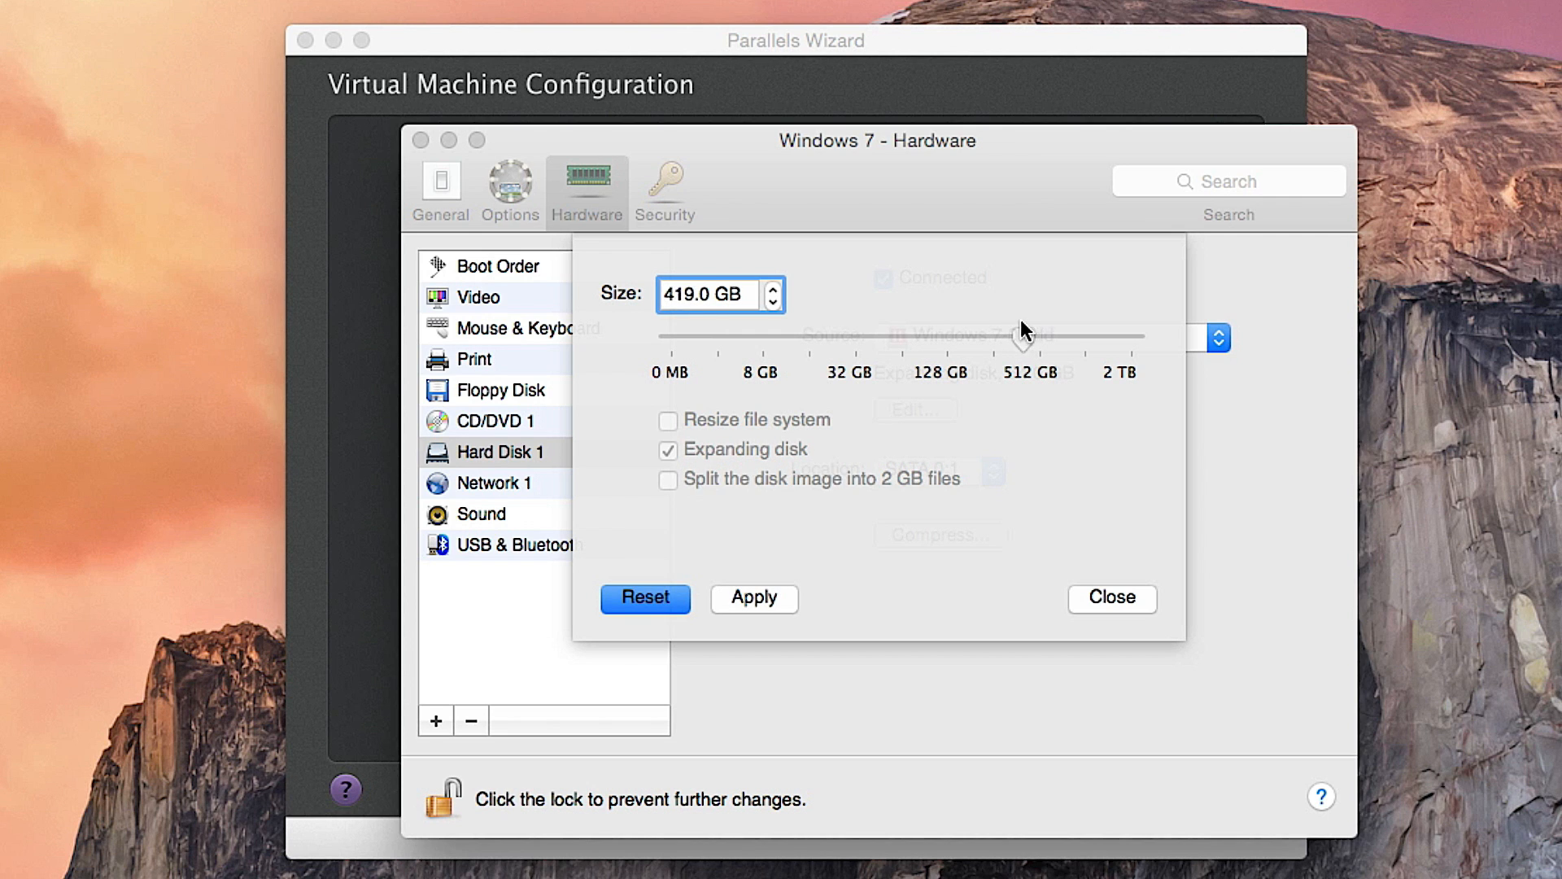
pyautogui.moveTo(1016, 337); pyautogui.dragTo(1034, 336)
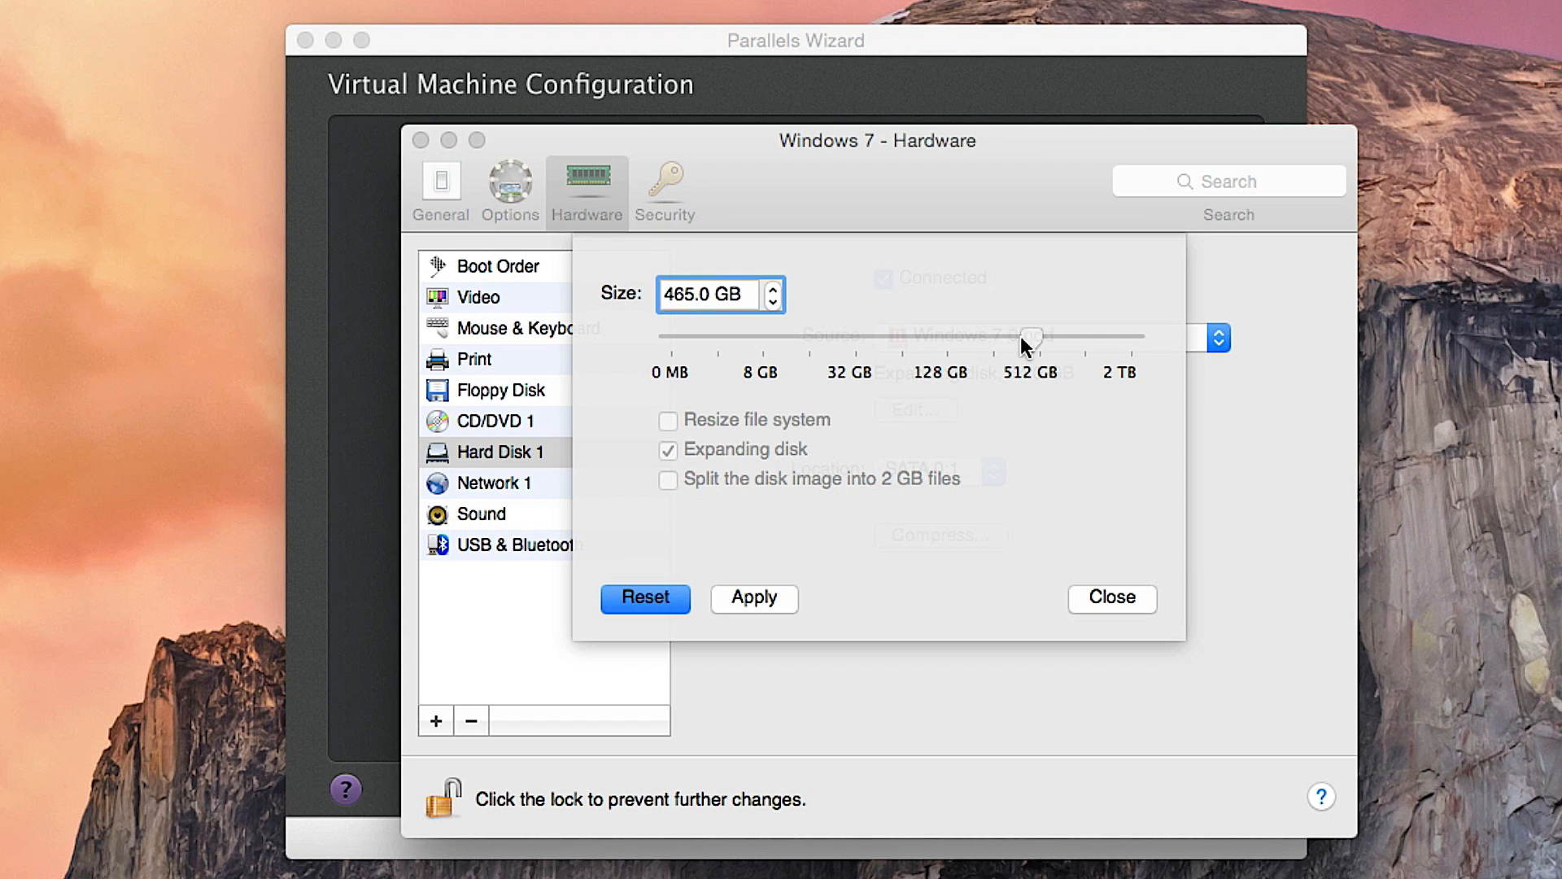
pyautogui.moveTo(1032, 337); pyautogui.dragTo(1014, 337)
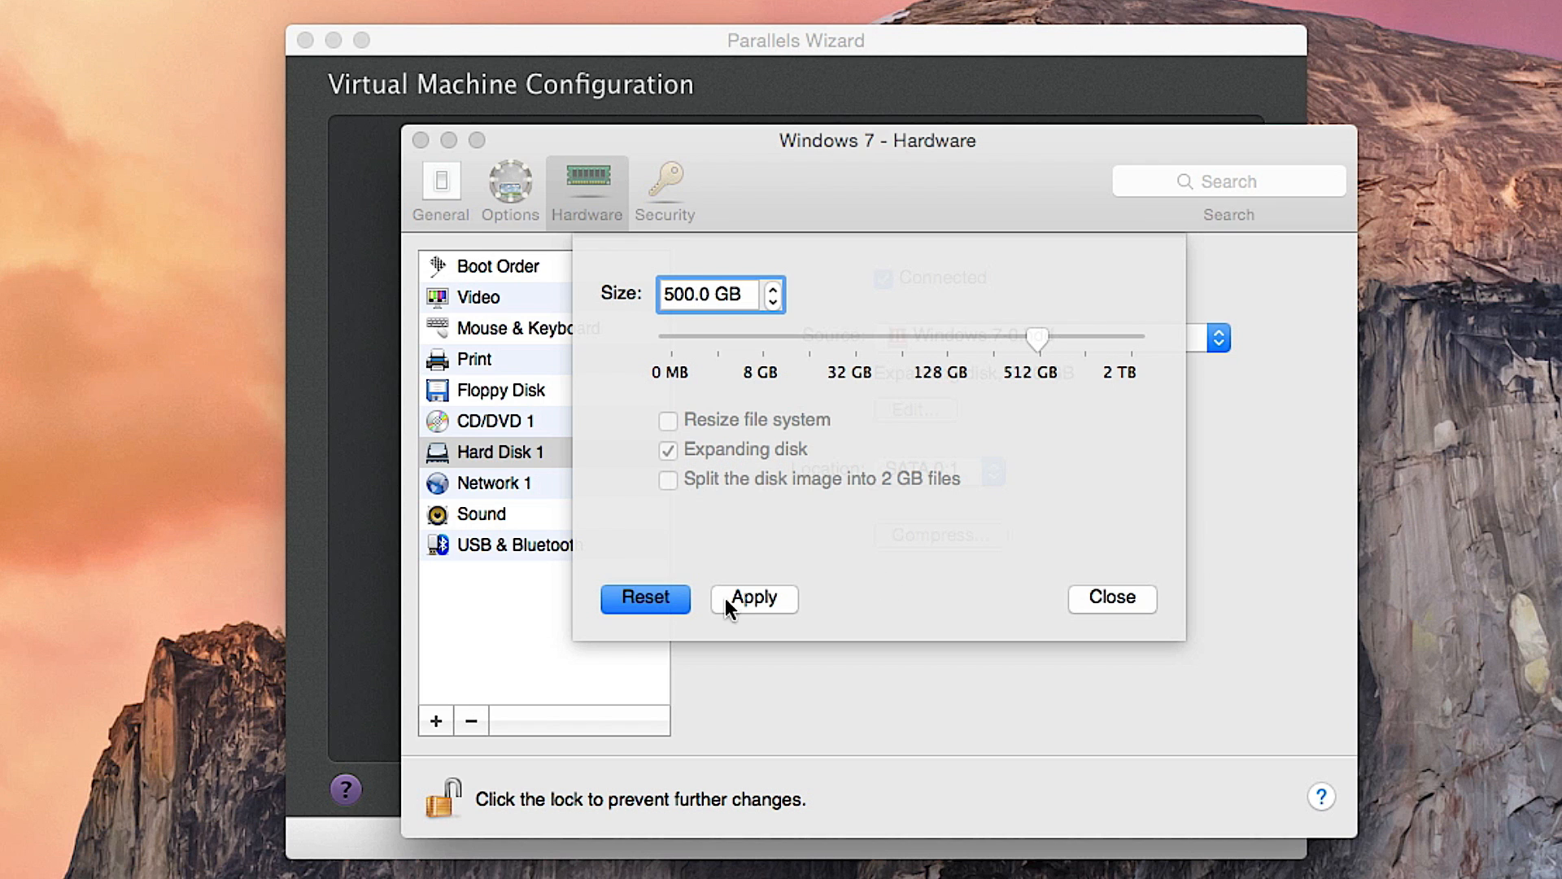
# - Apply the 500 GB expanding disk resize, accept the backup warning and close the hardware settings
pyautogui.click(755, 599)
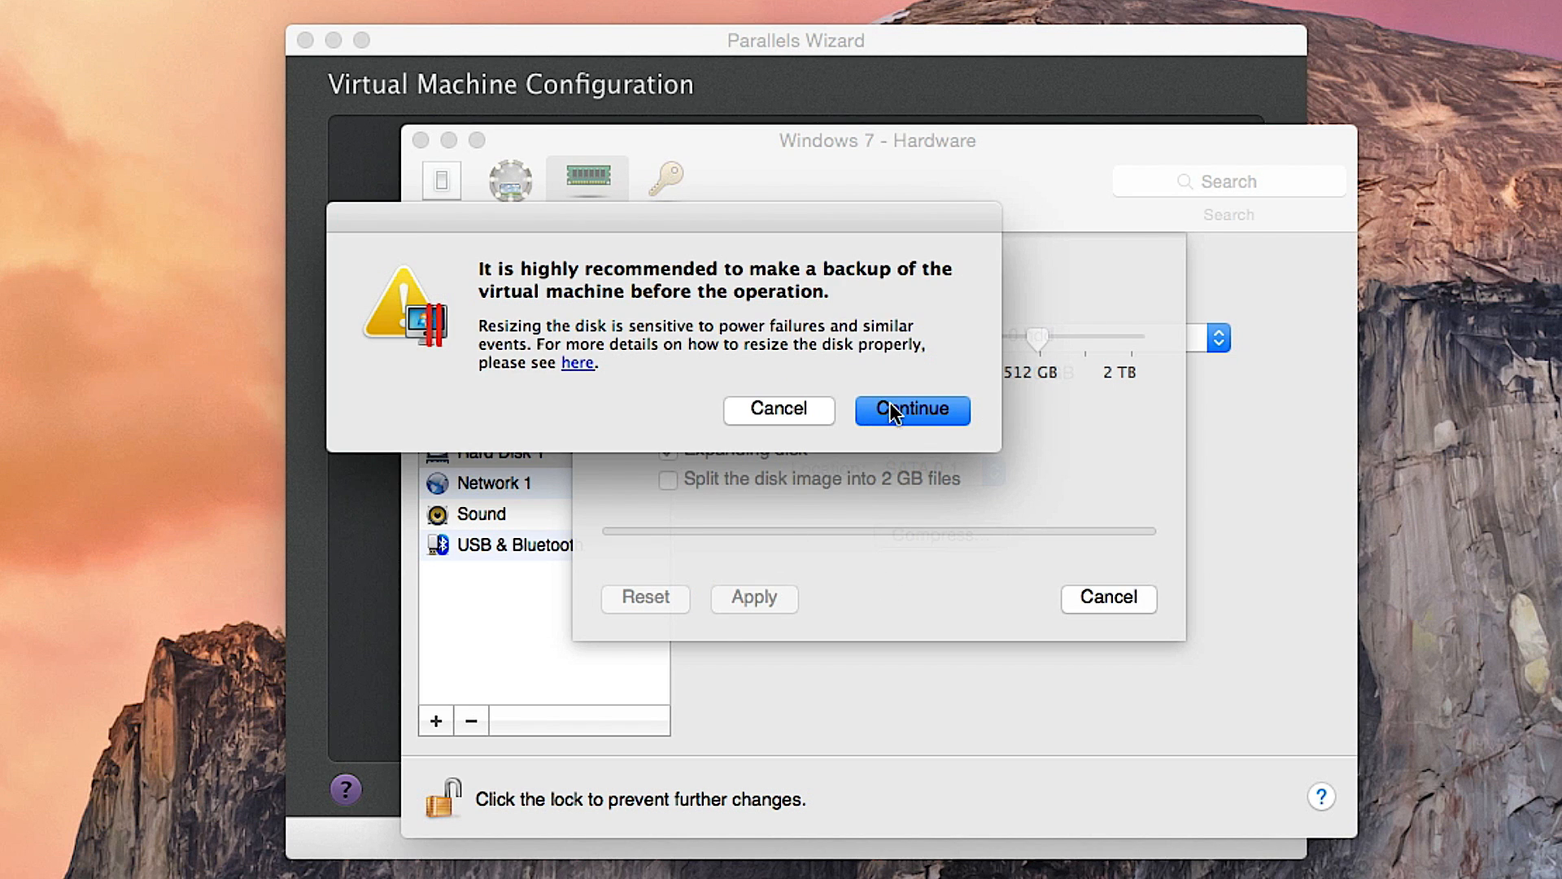
pyautogui.moveTo(979, 355)
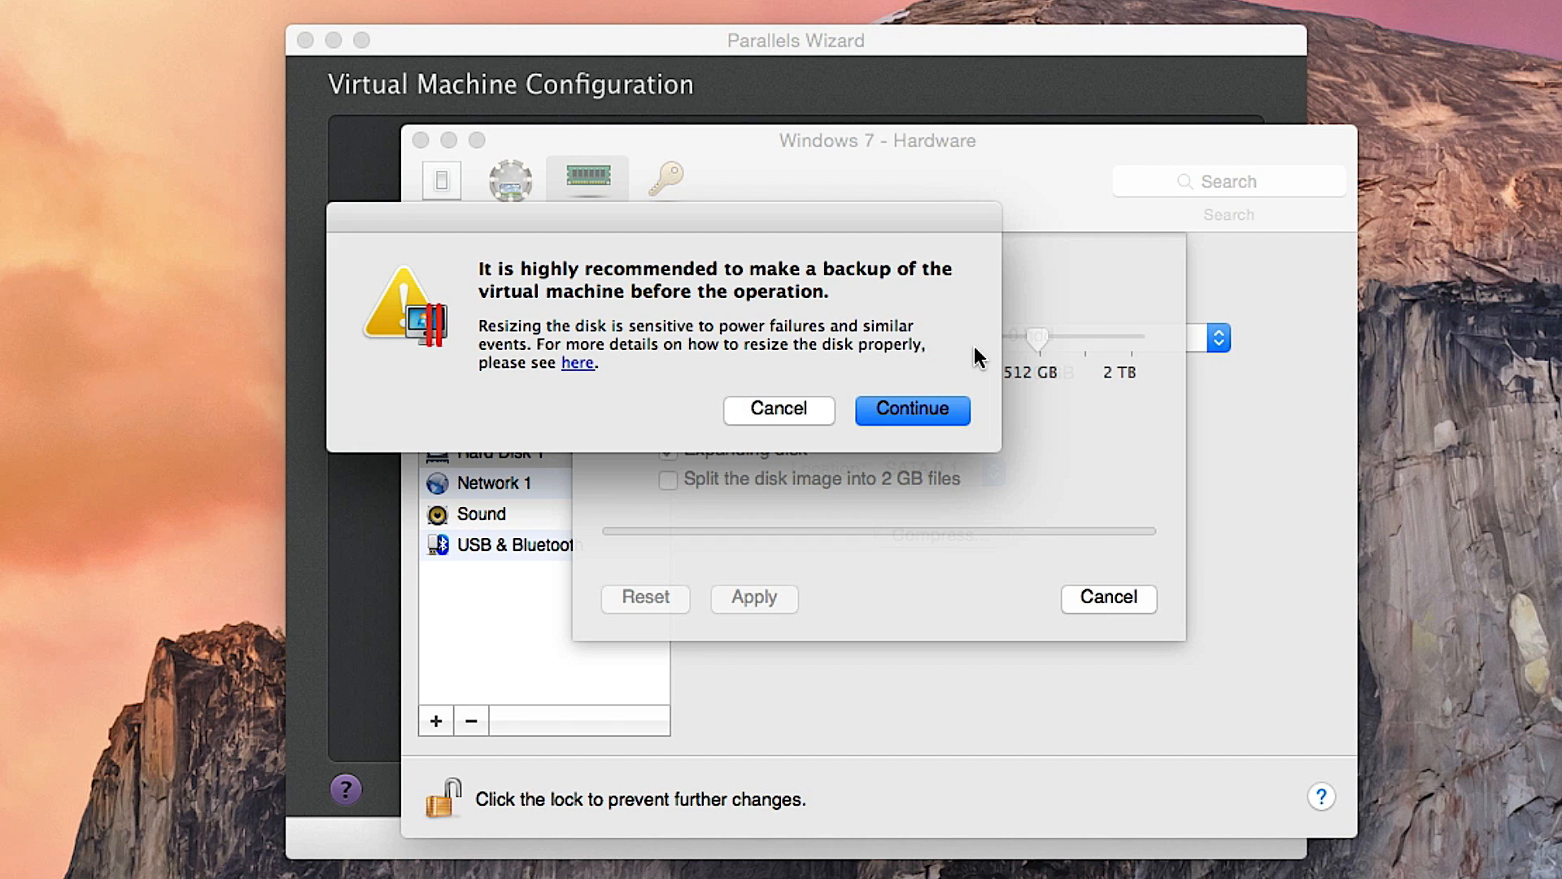
pyautogui.moveTo(734, 329)
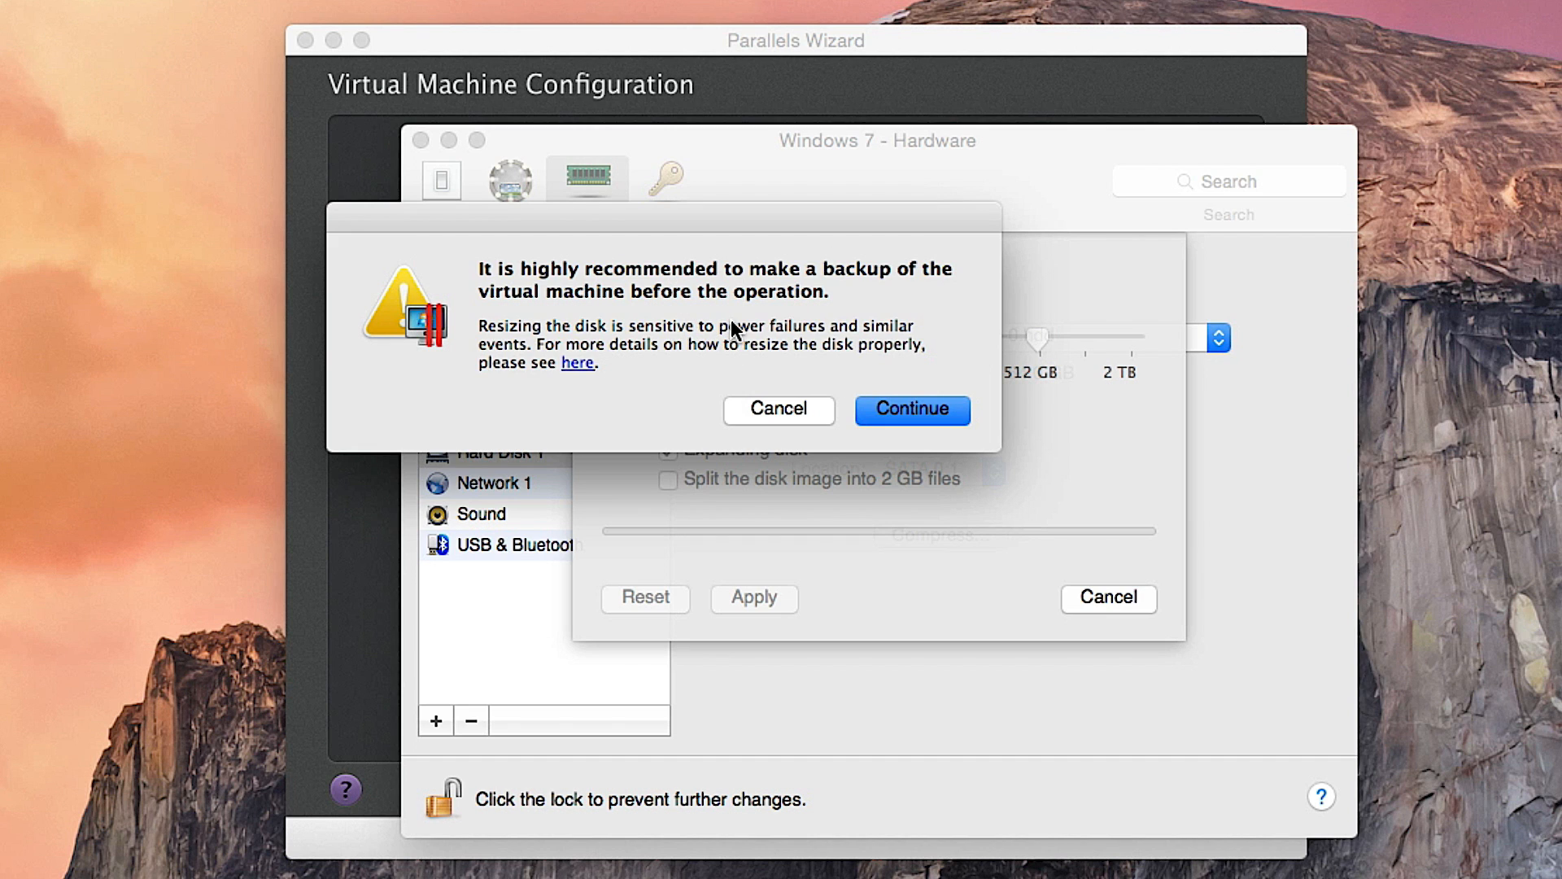
pyautogui.moveTo(732, 335)
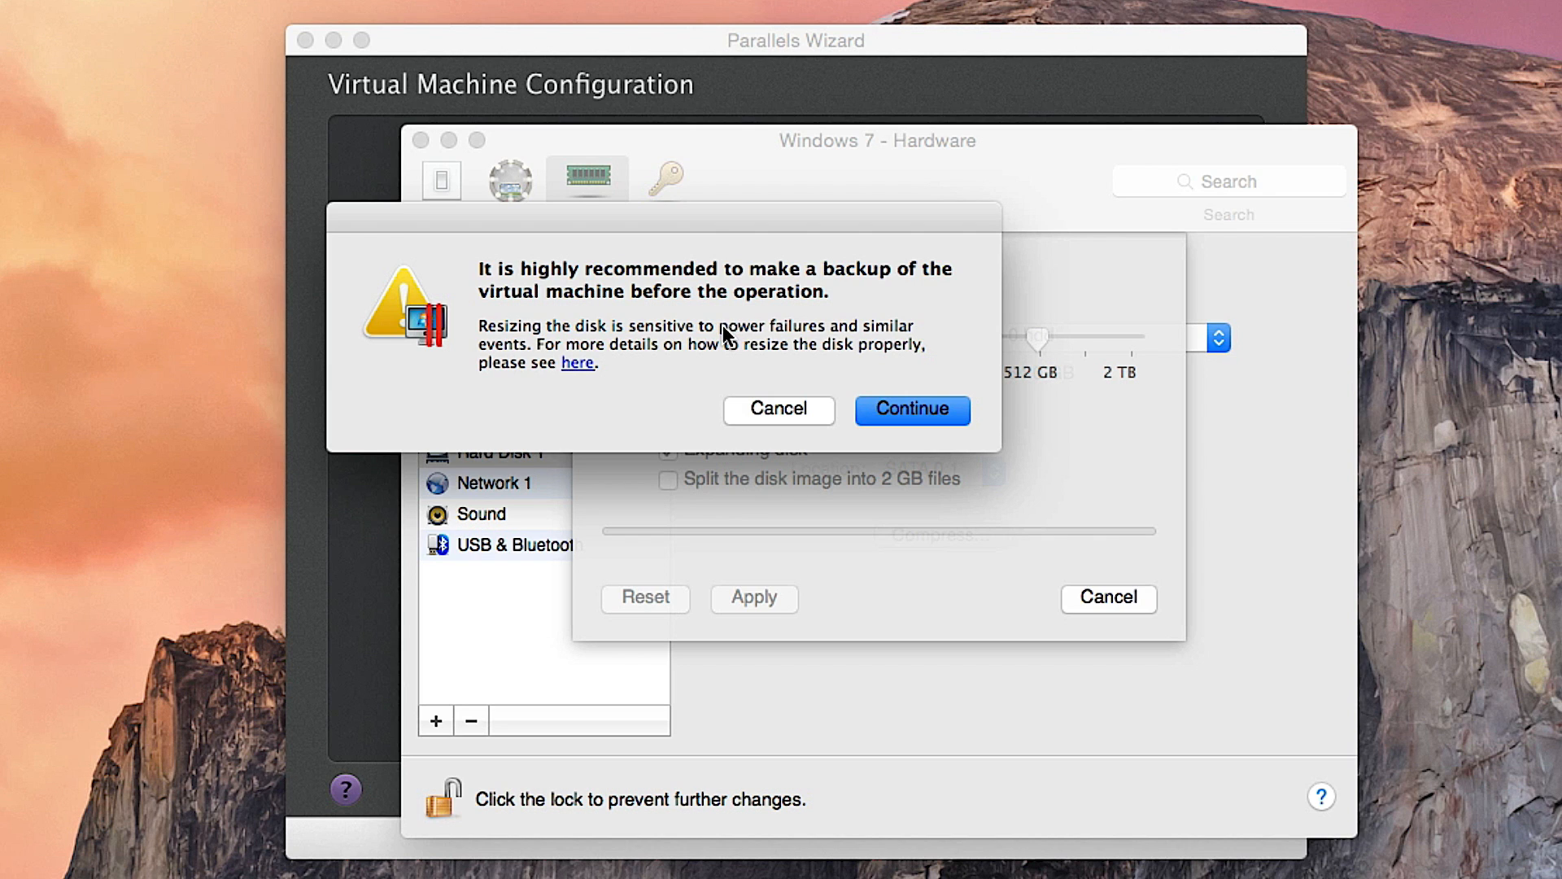
pyautogui.click(911, 411)
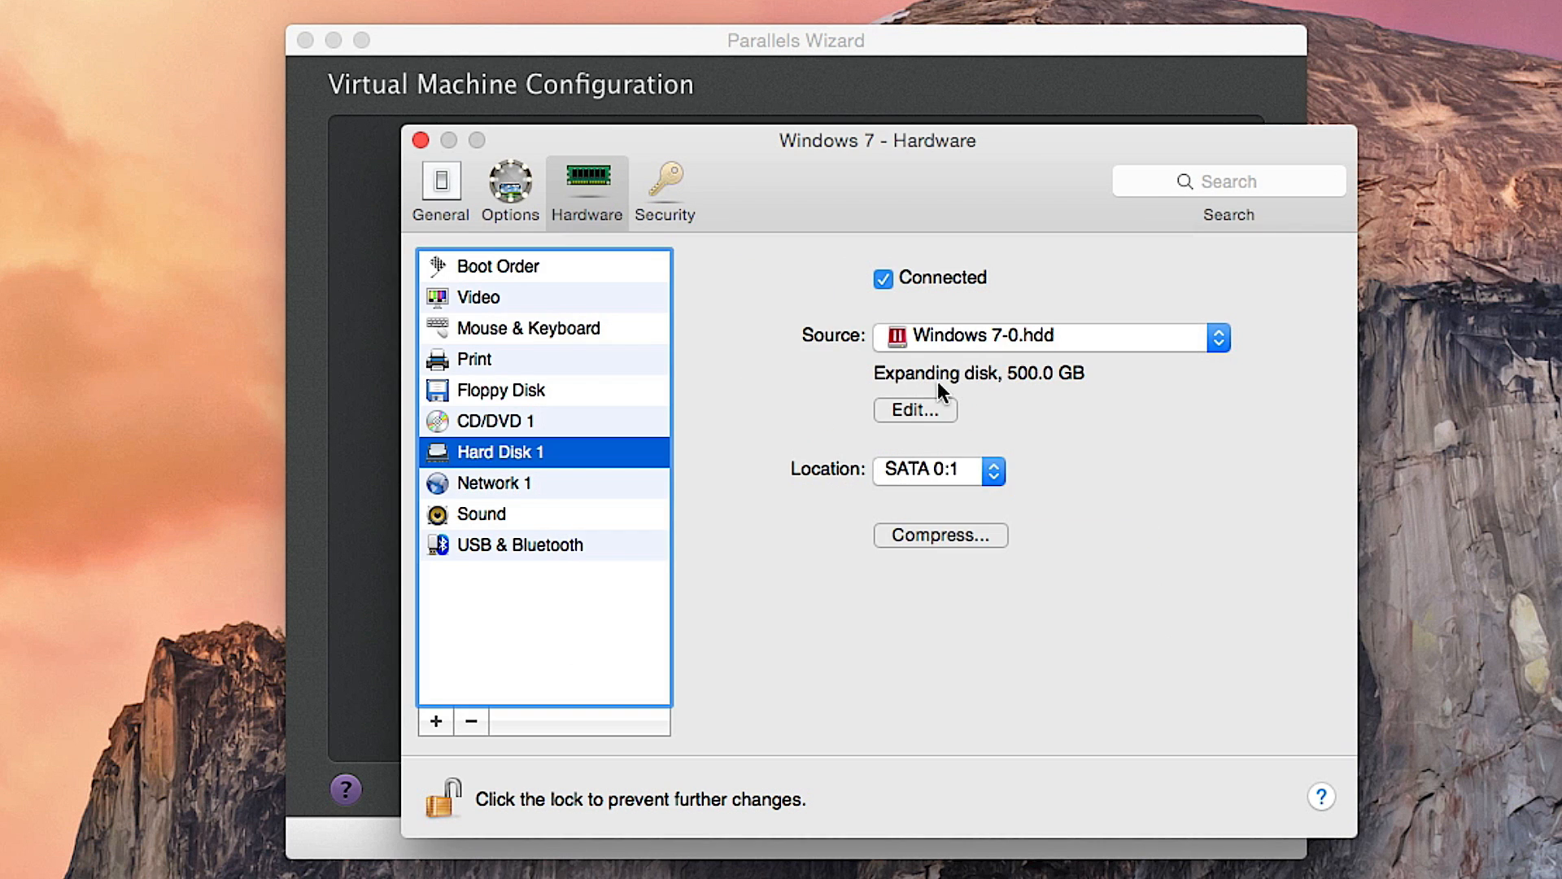
pyautogui.moveTo(602, 248)
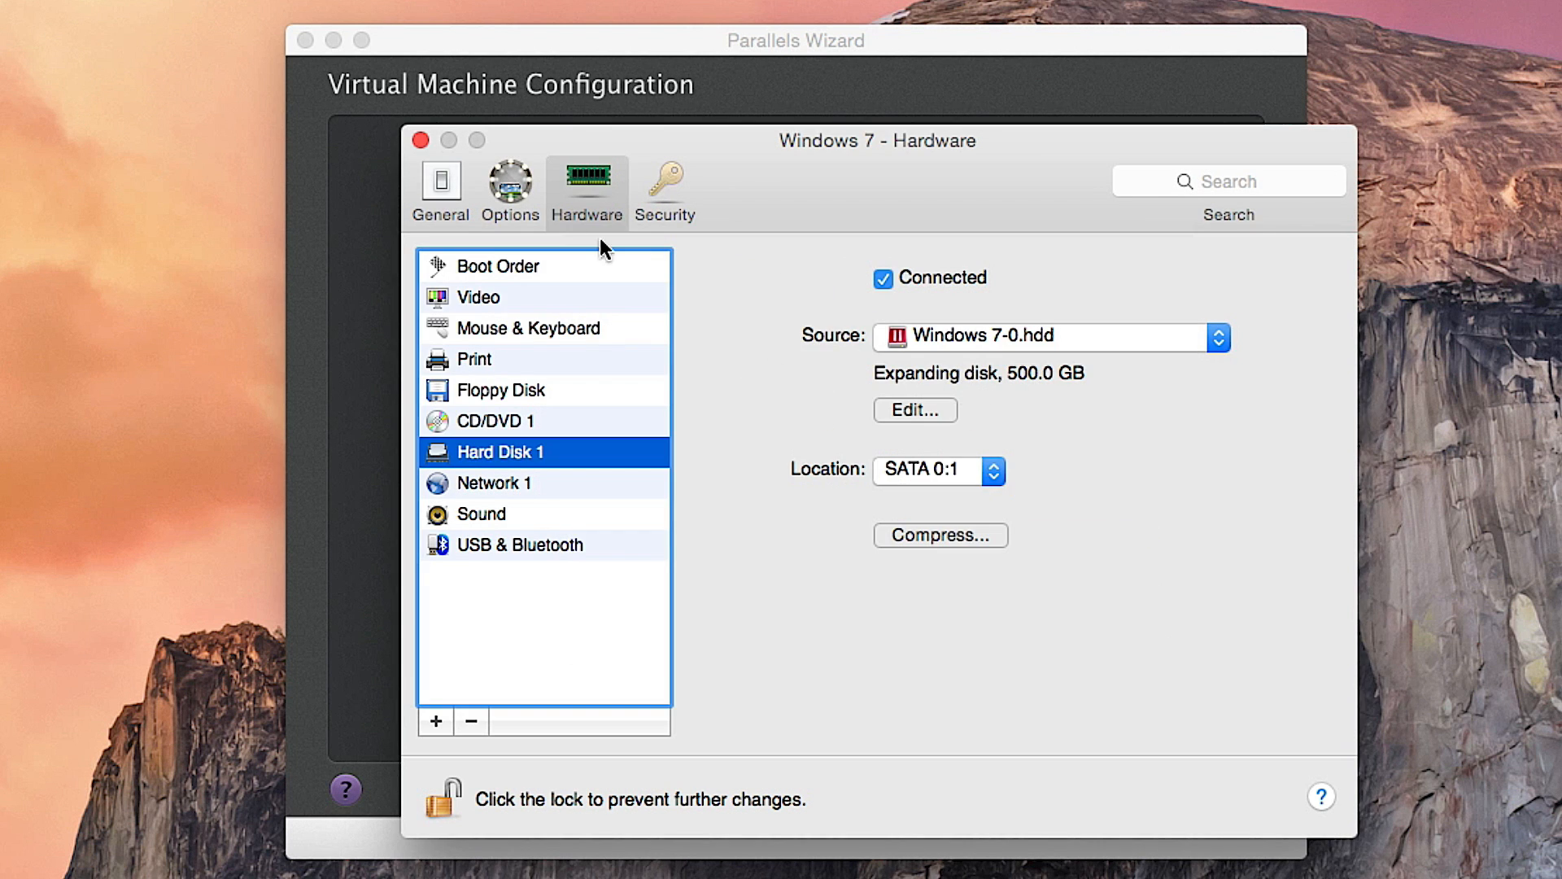
pyautogui.click(418, 143)
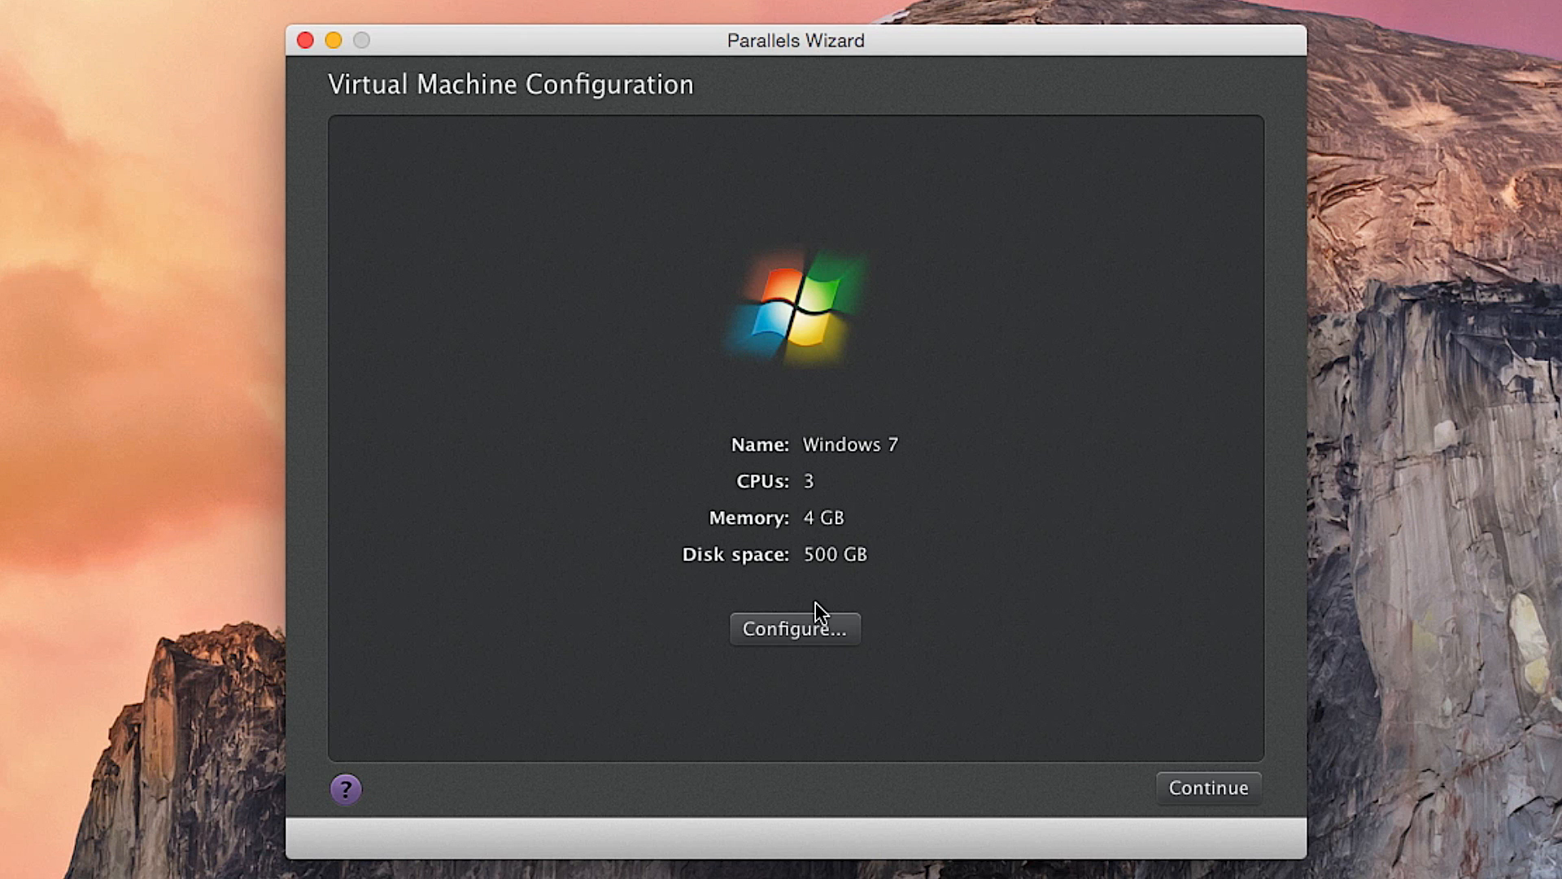
pyautogui.moveTo(1198, 797)
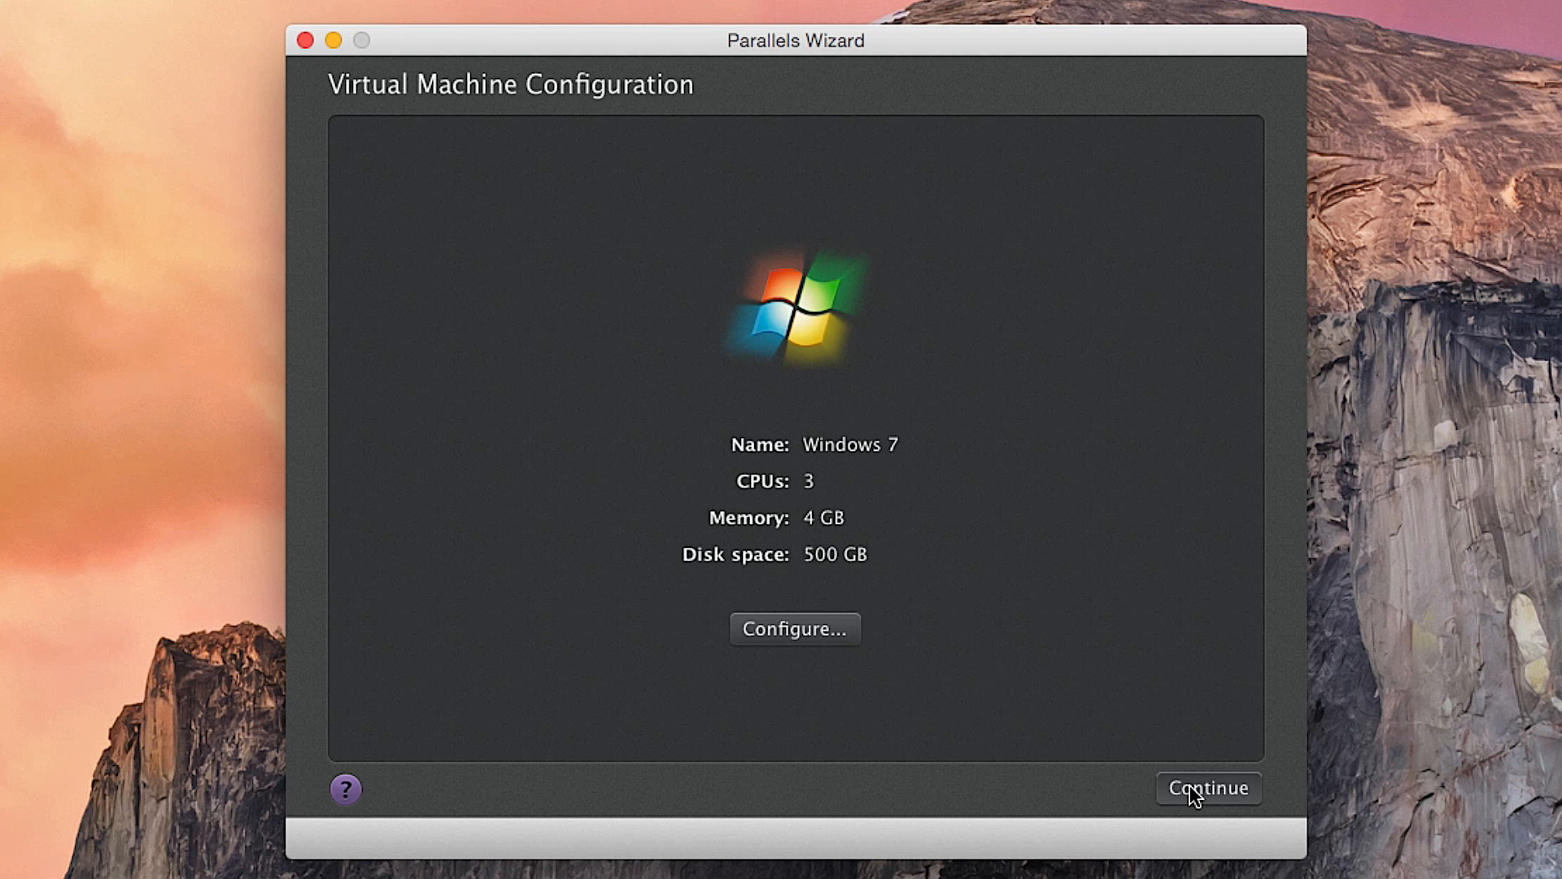
# - Accept the 3 CPU, 4 GB, 500 GB configuration and begin the Windows 7 installation
pyautogui.click(1209, 788)
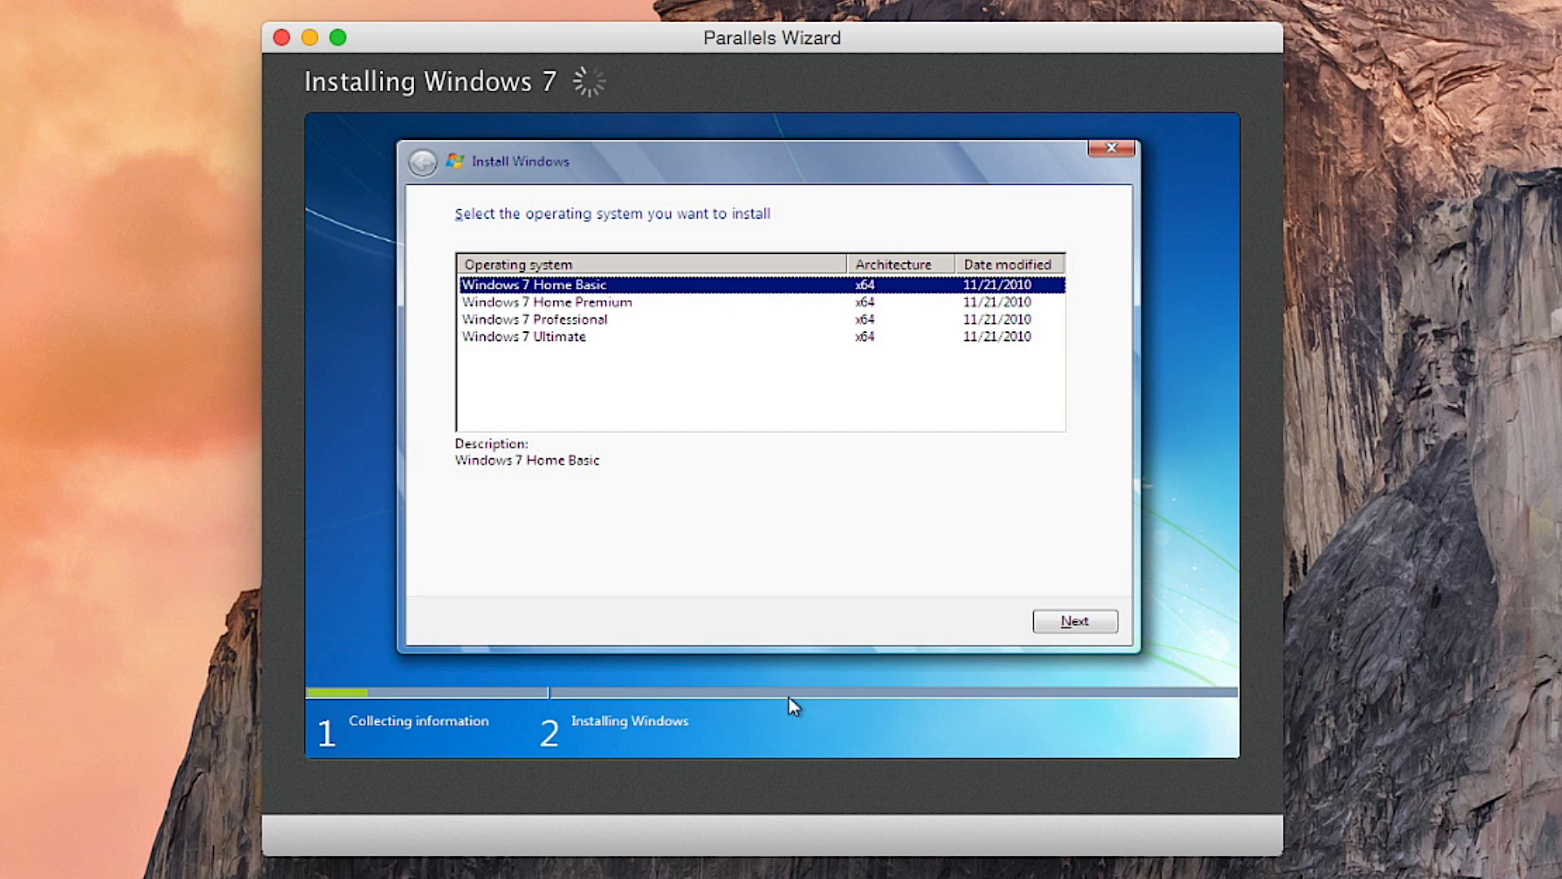
pyautogui.moveTo(487, 323)
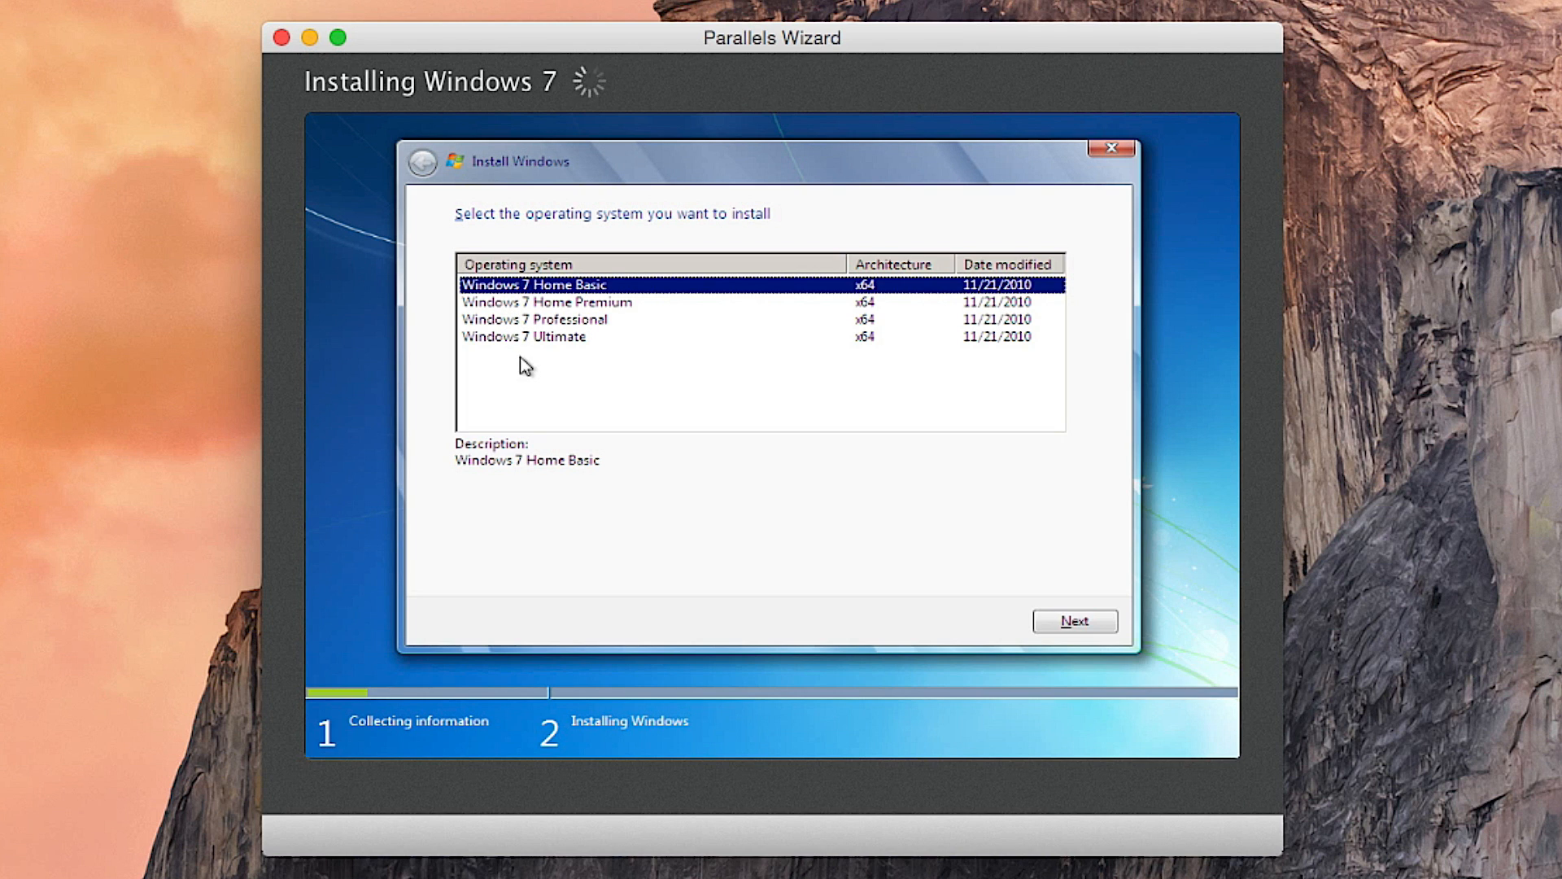
pyautogui.moveTo(560, 358)
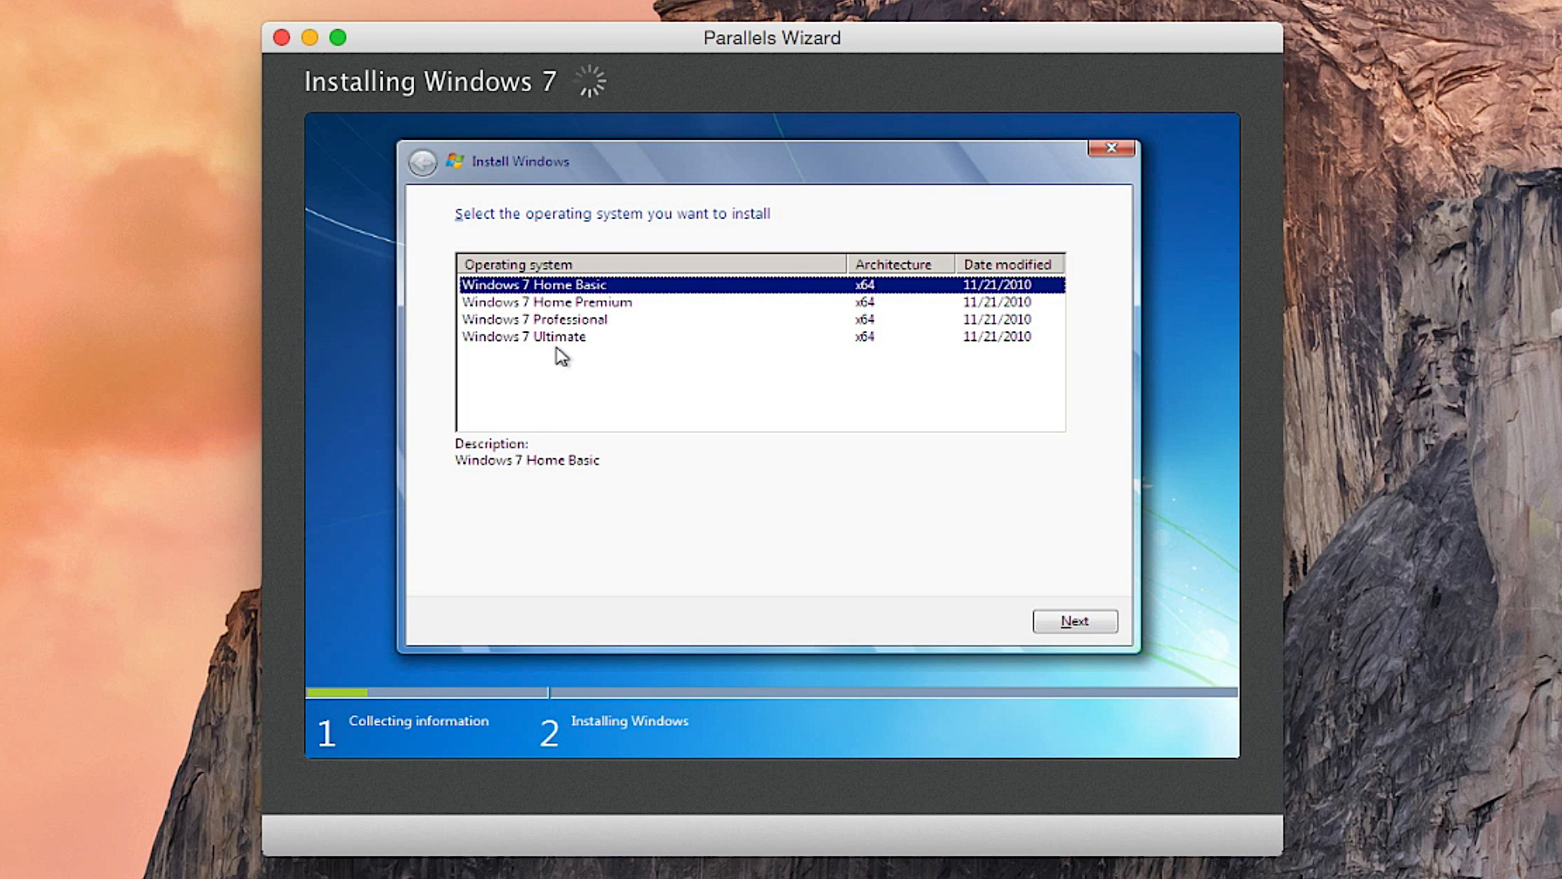
pyautogui.moveTo(560, 351)
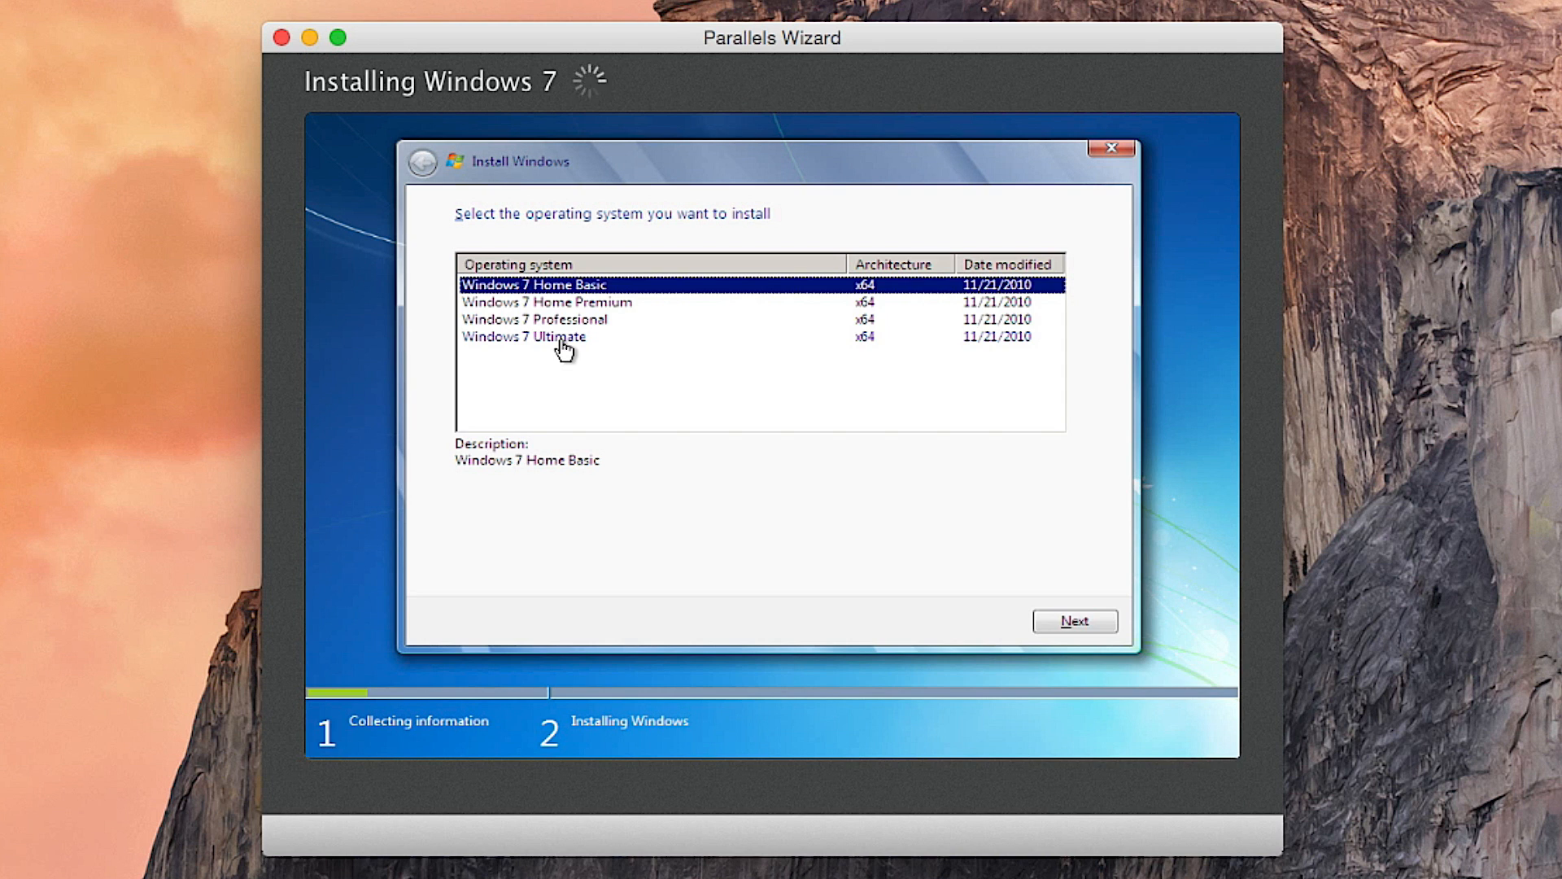
# - Settle on Windows 7 Professional from the edition list after trying Ultimate and Home Basic, and confirm it
pyautogui.click(524, 319)
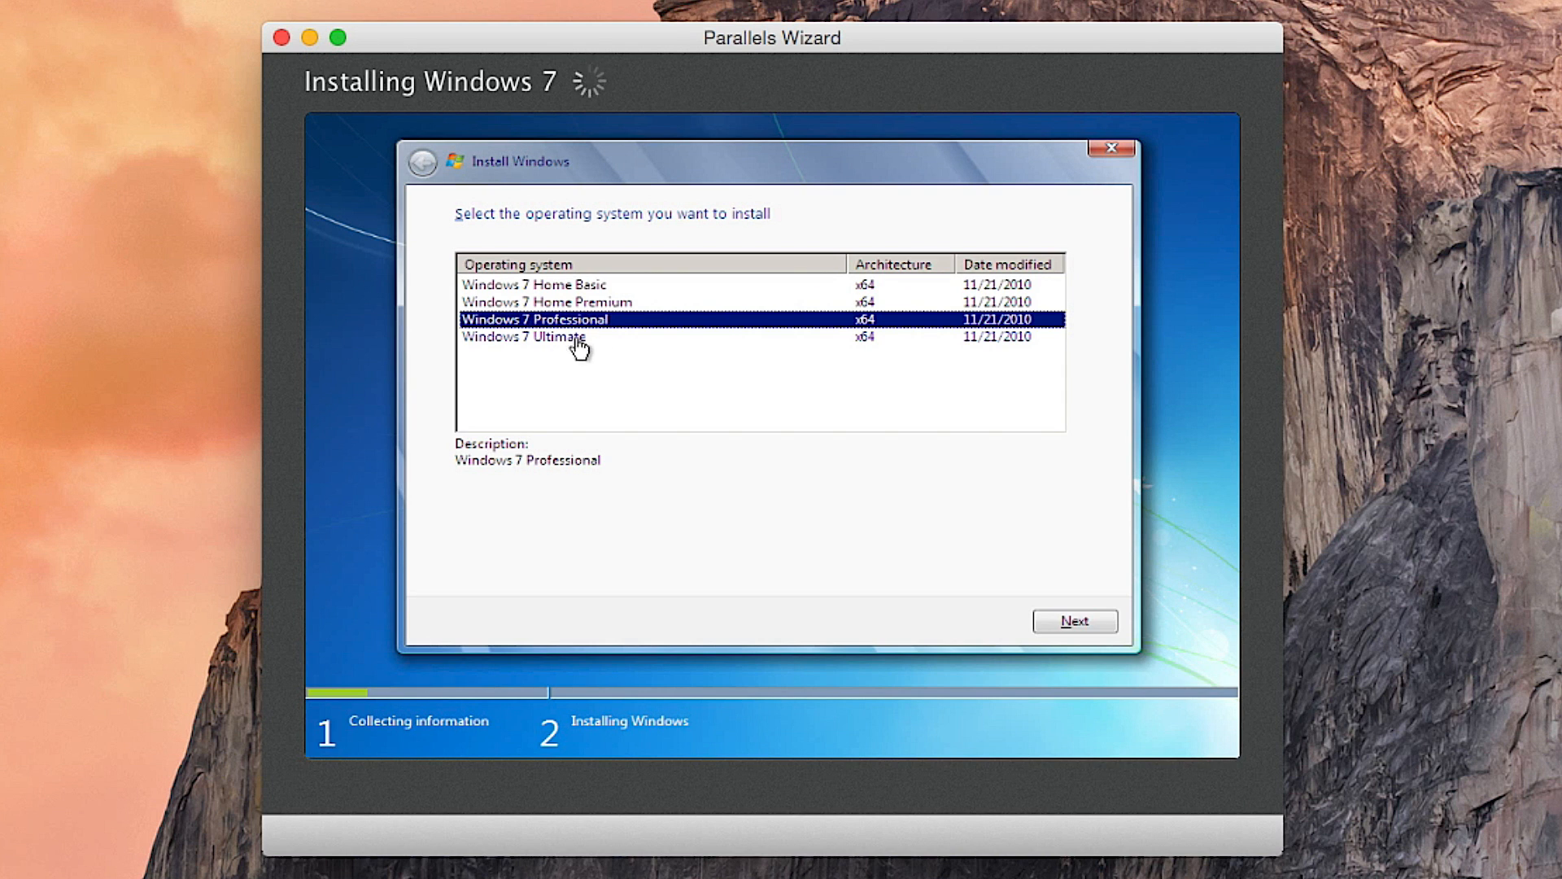
pyautogui.click(556, 335)
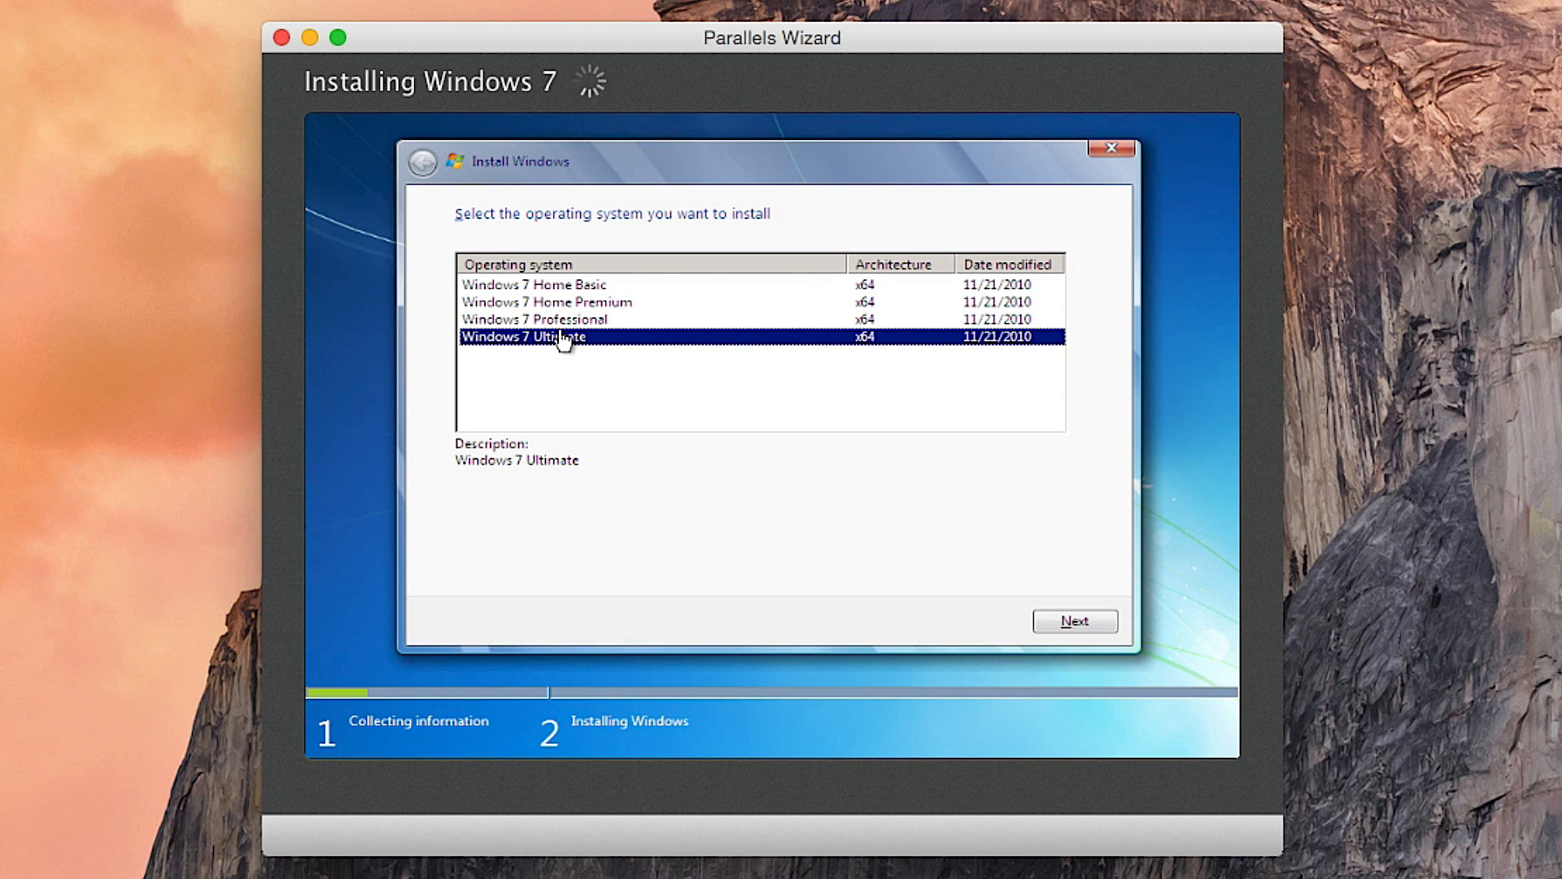
pyautogui.click(534, 283)
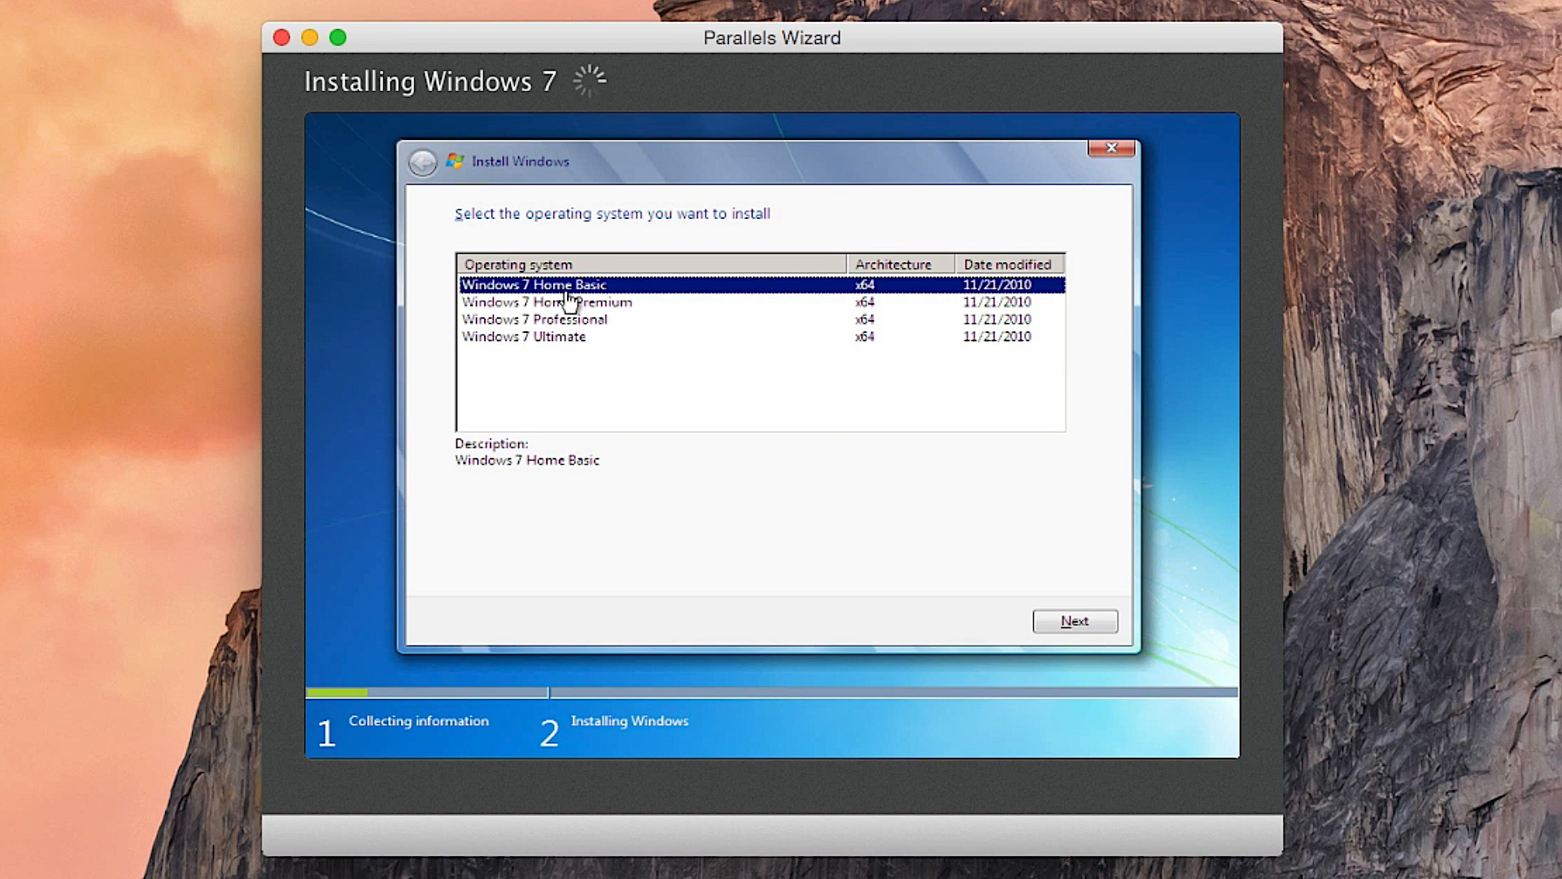
pyautogui.click(534, 319)
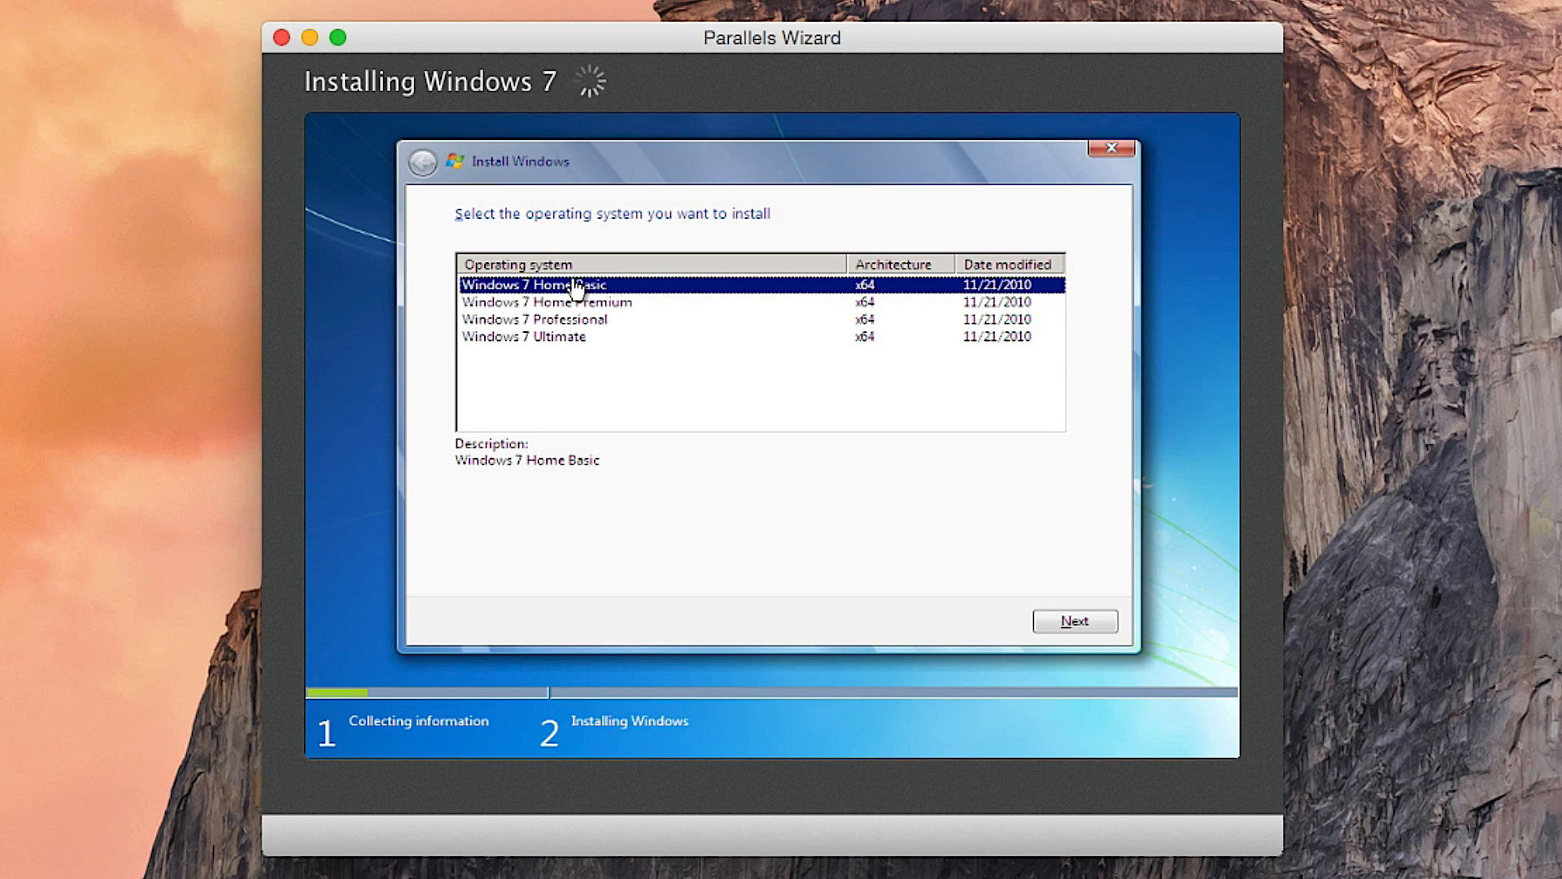
pyautogui.click(530, 319)
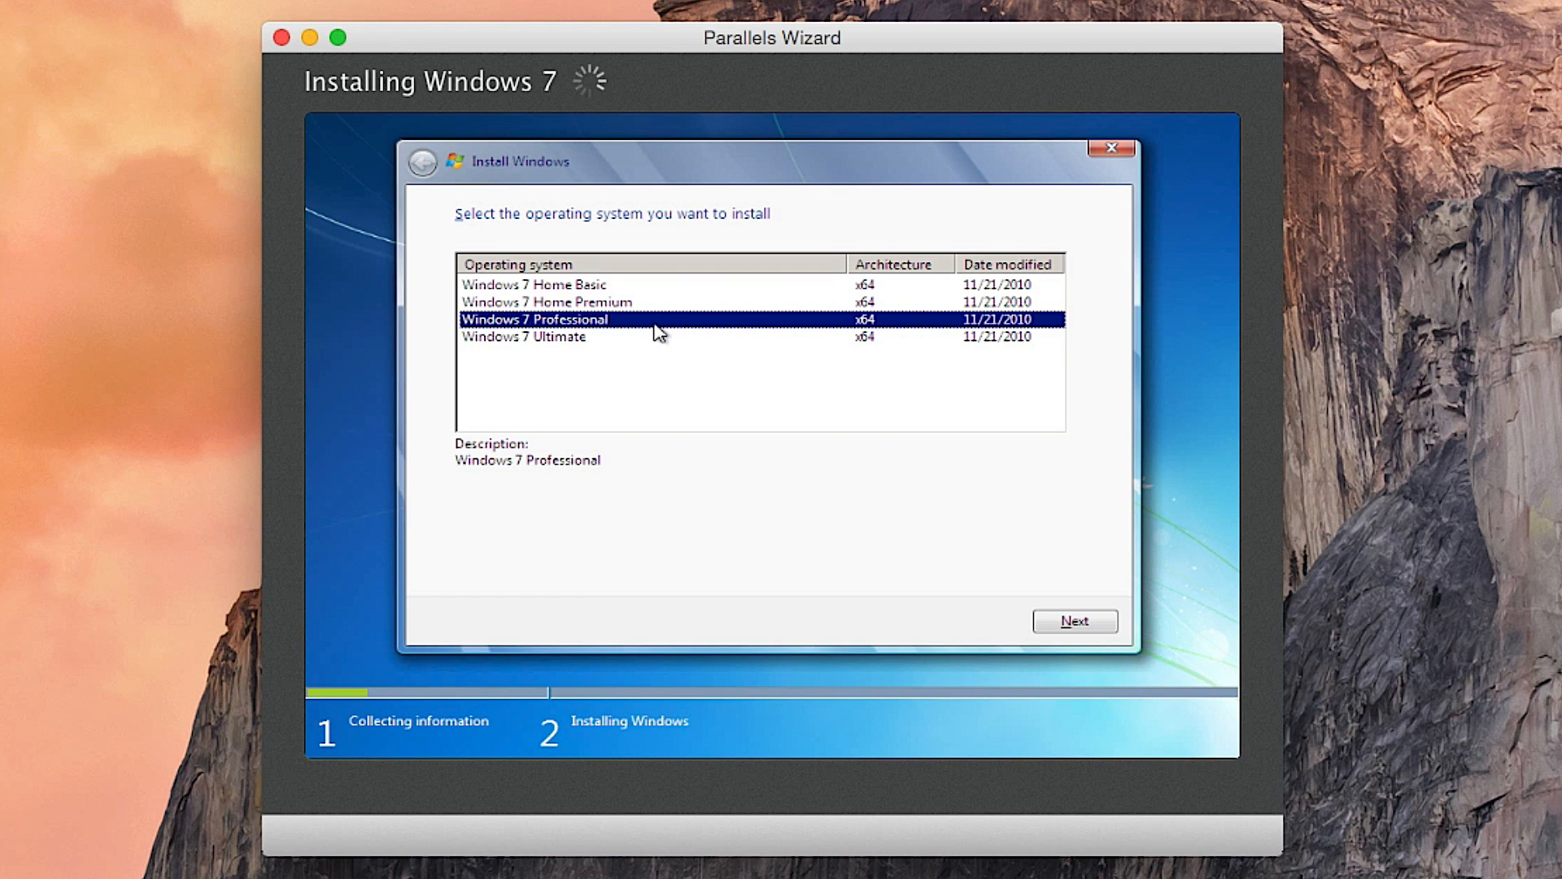
pyautogui.click(557, 337)
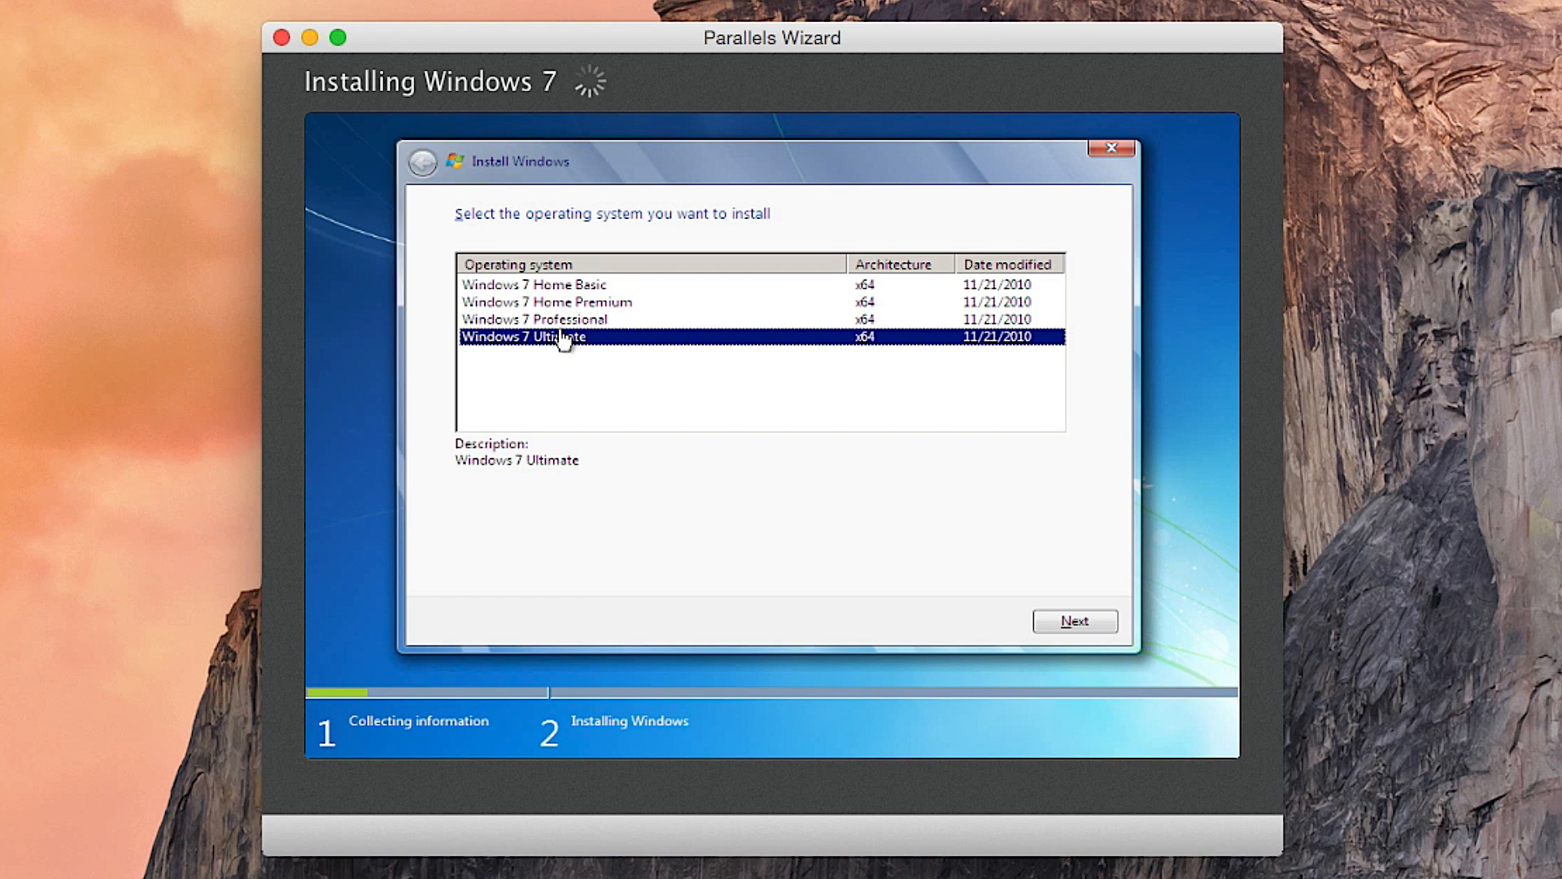
pyautogui.click(534, 319)
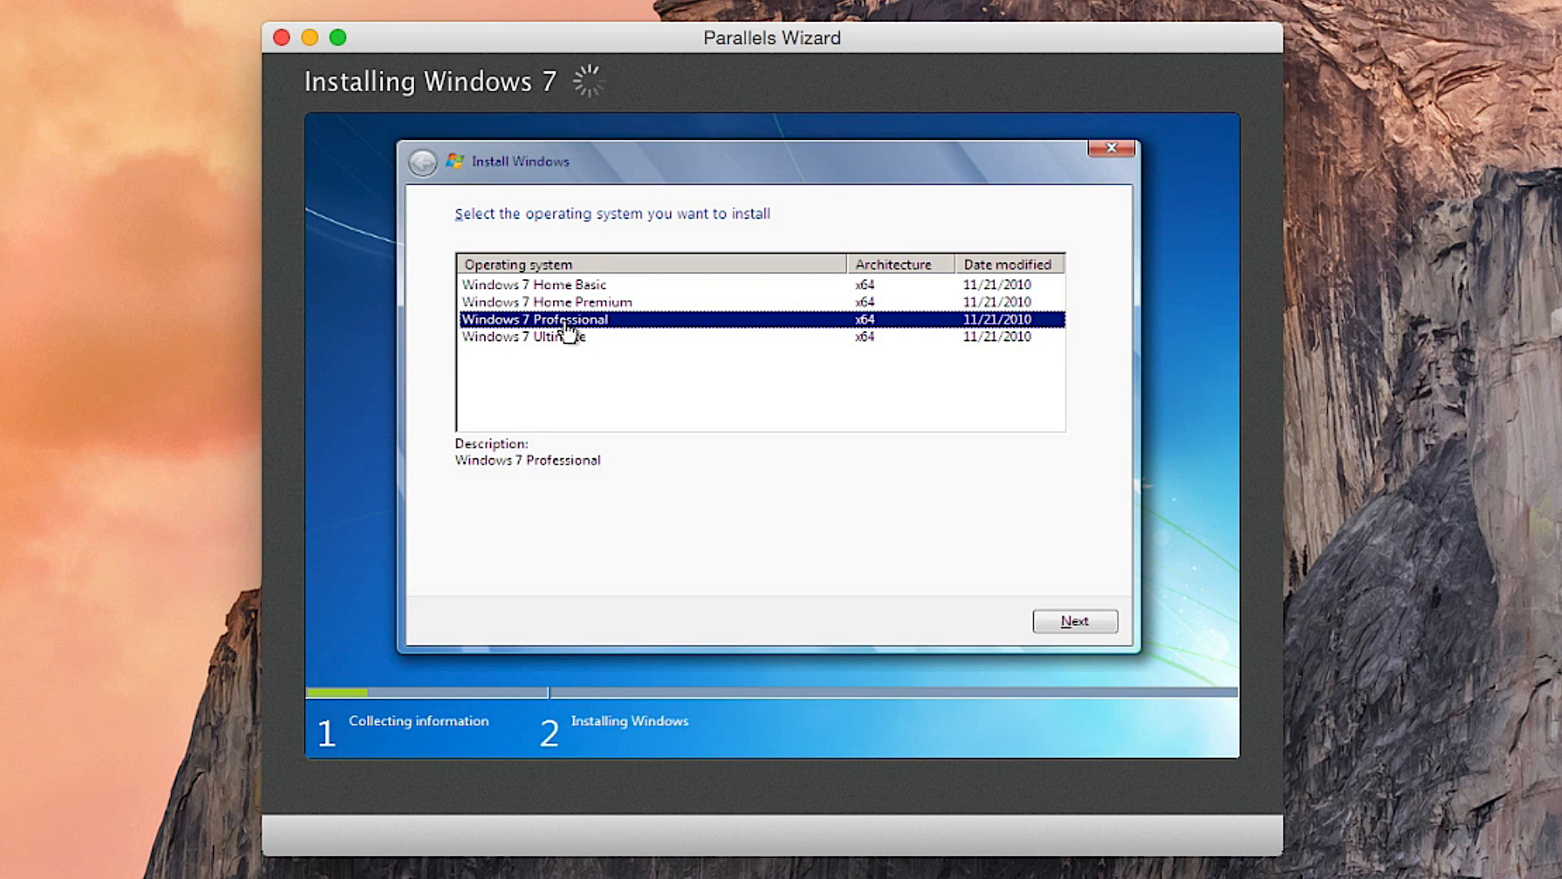
pyautogui.moveTo(580, 335)
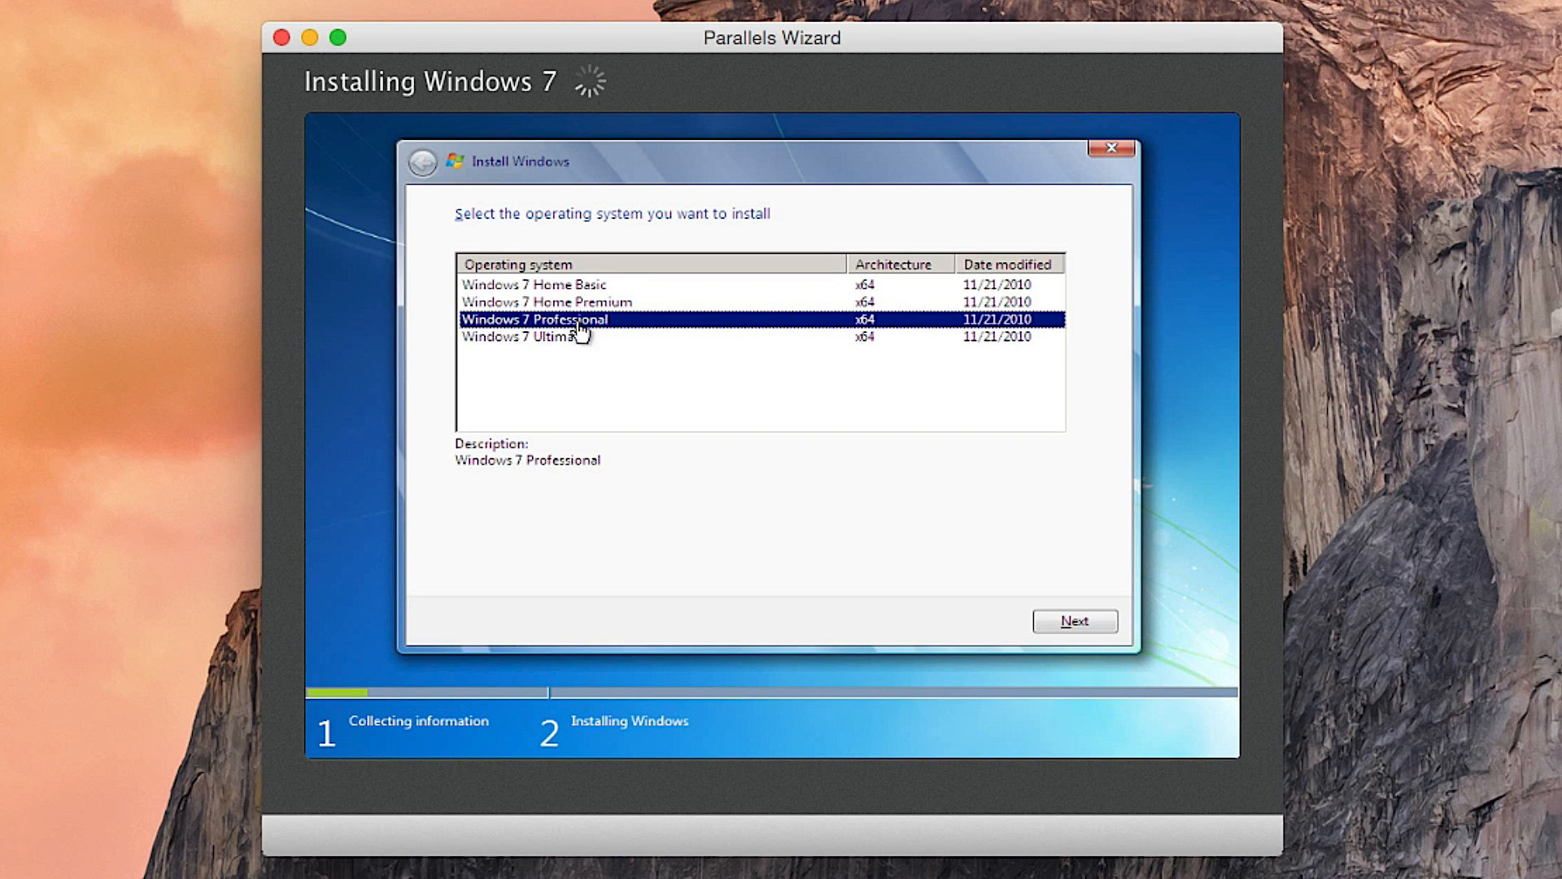
pyautogui.click(1078, 620)
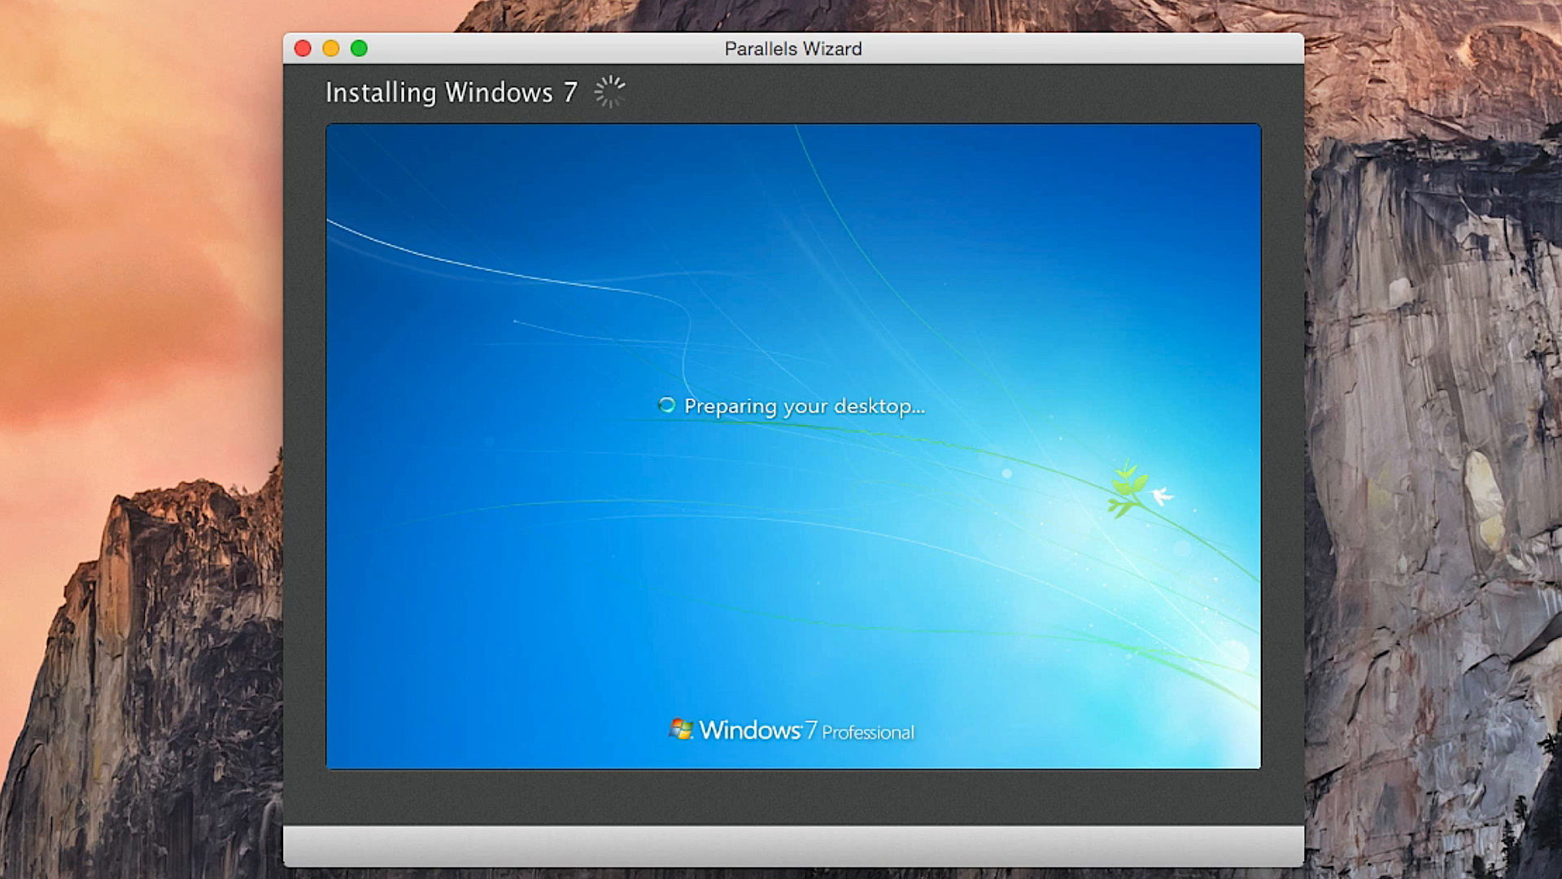
pyautogui.moveTo(231, 520)
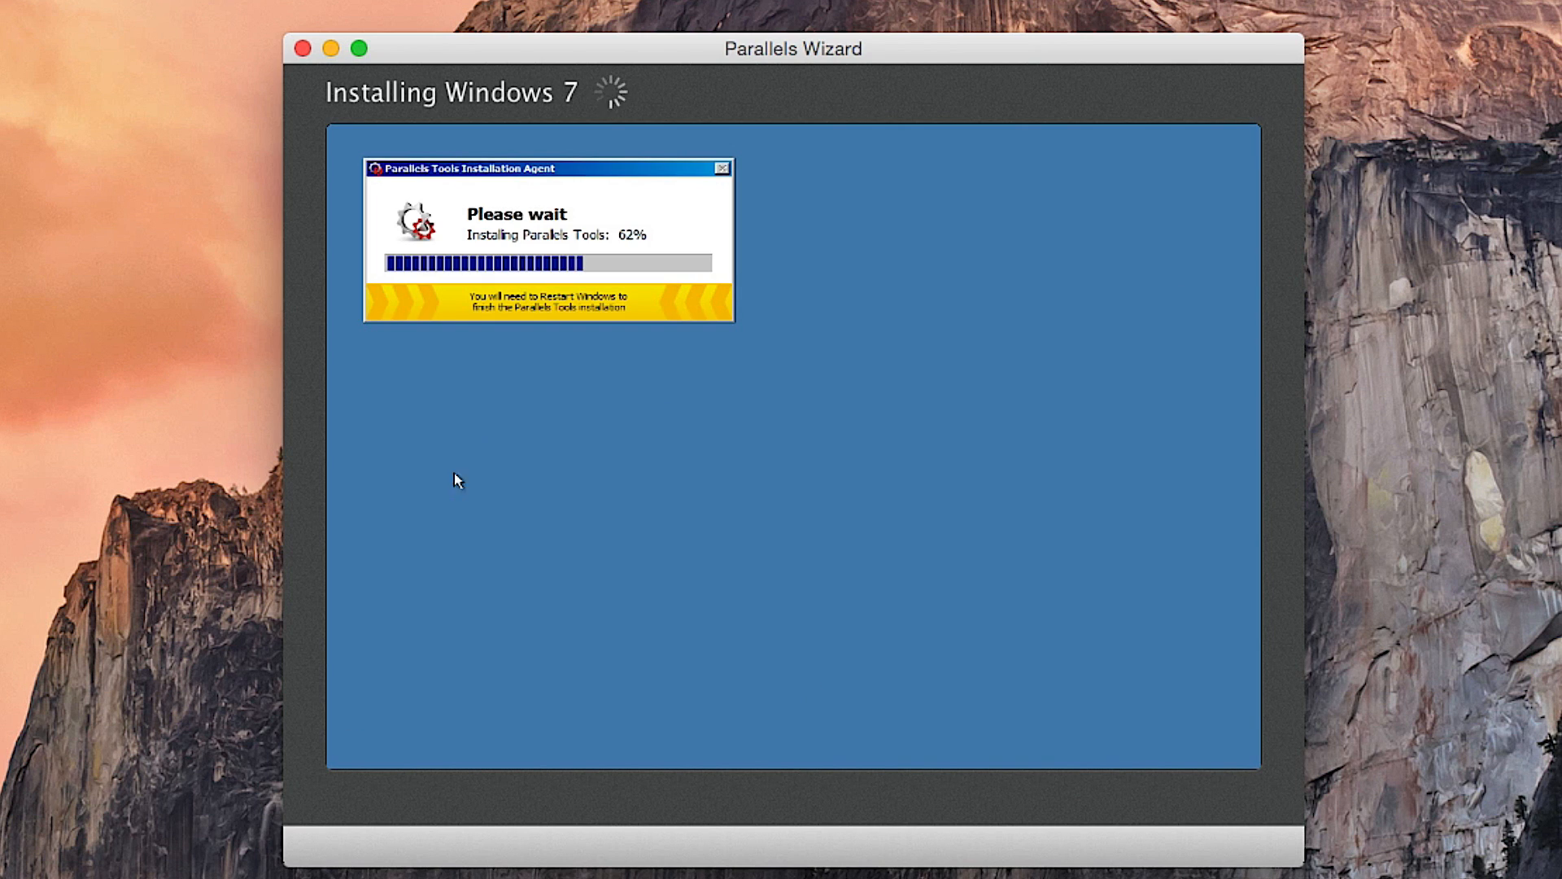
pyautogui.moveTo(473, 395)
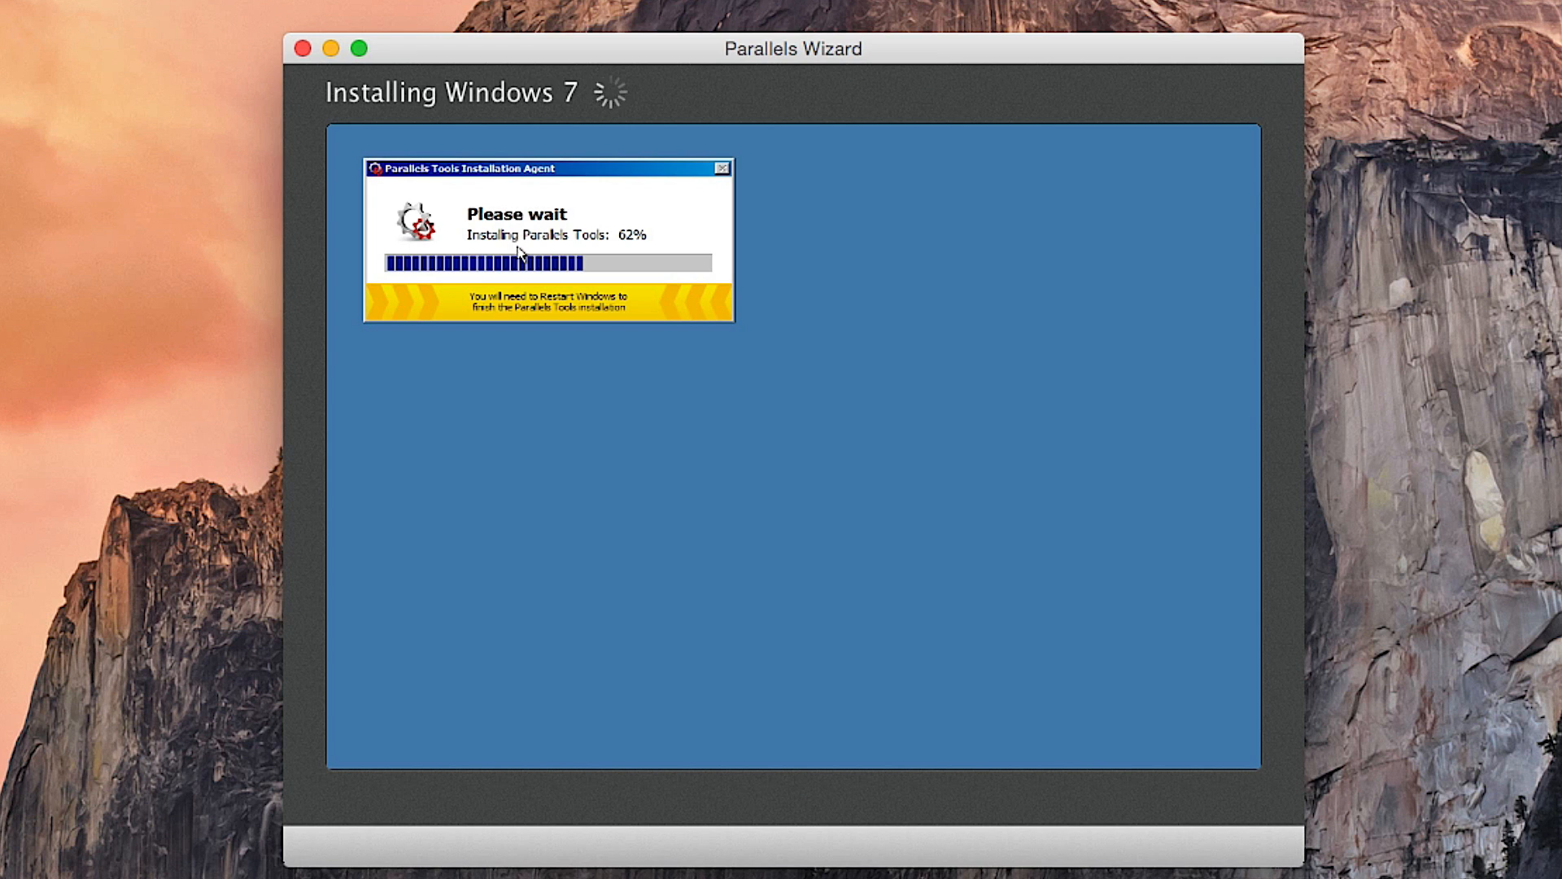
pyautogui.moveTo(560, 241)
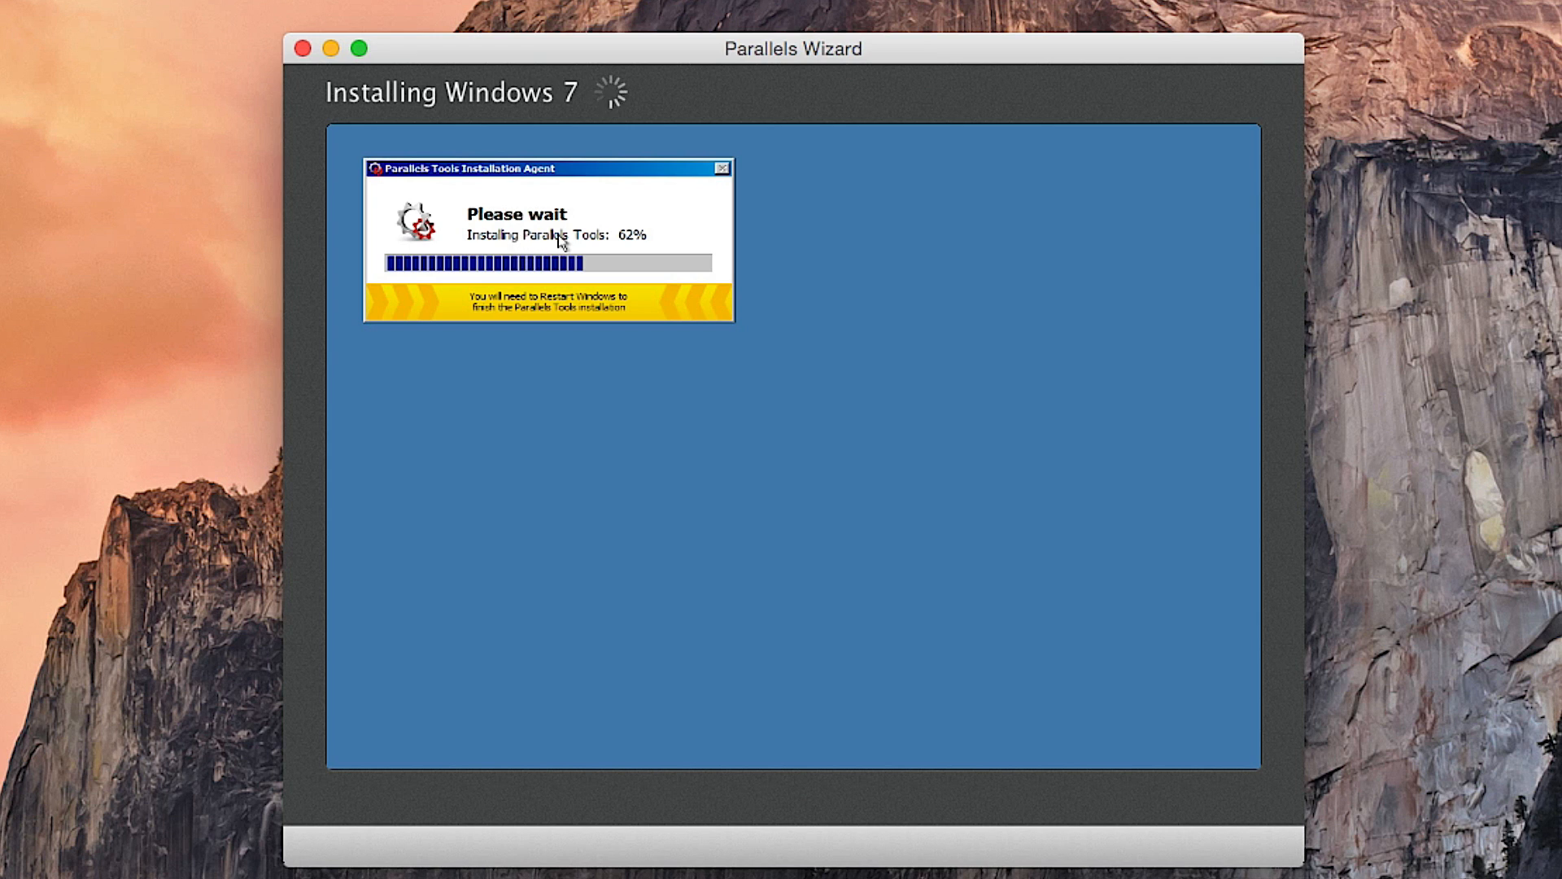
pyautogui.moveTo(588, 220)
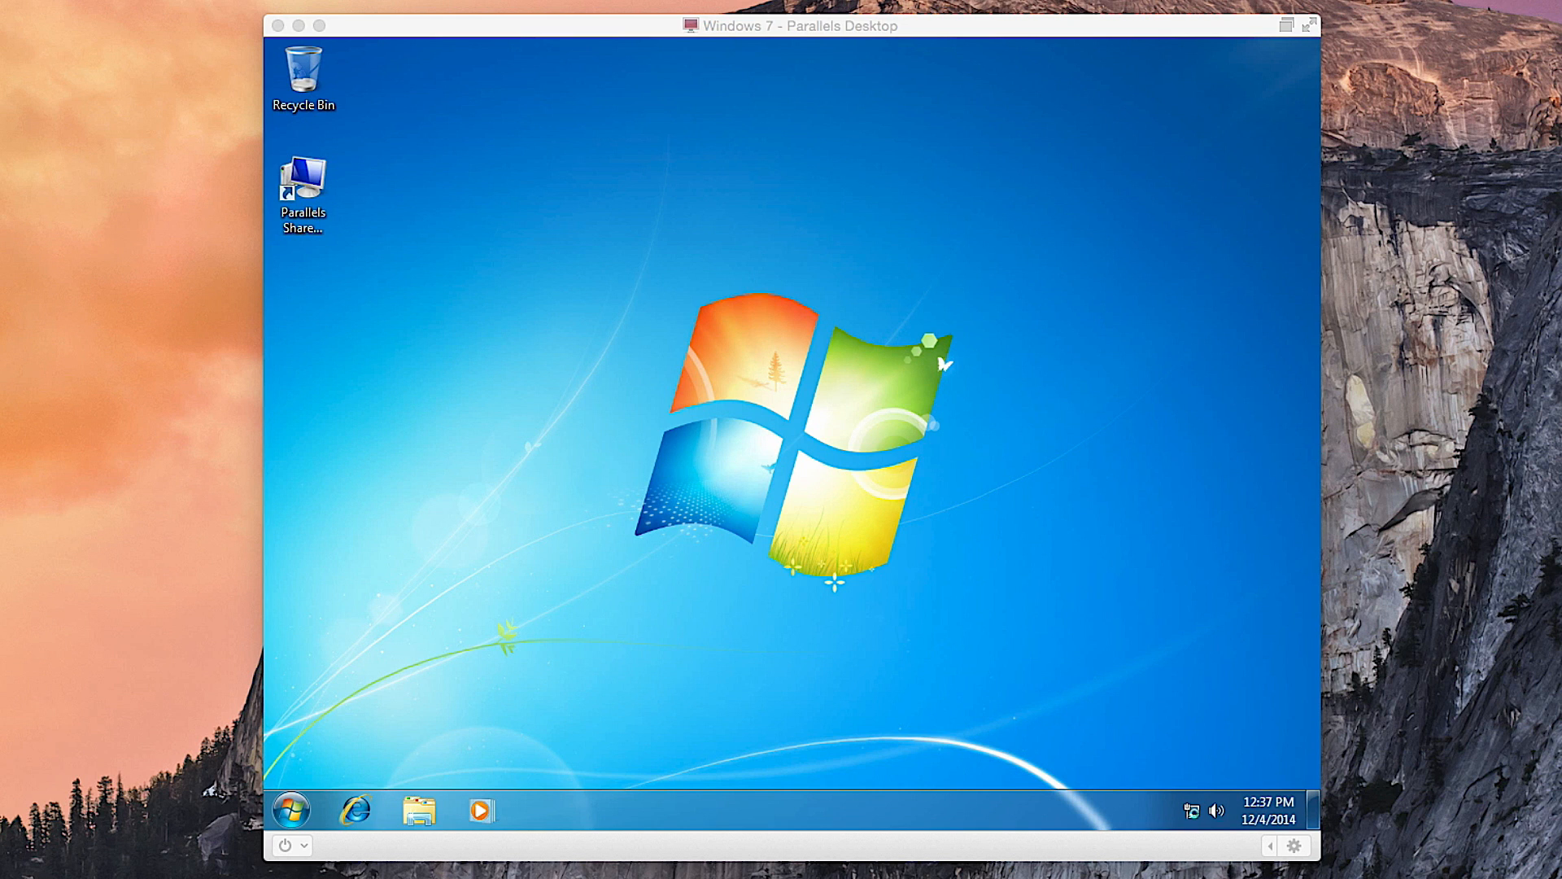
pyautogui.moveTo(781, 64)
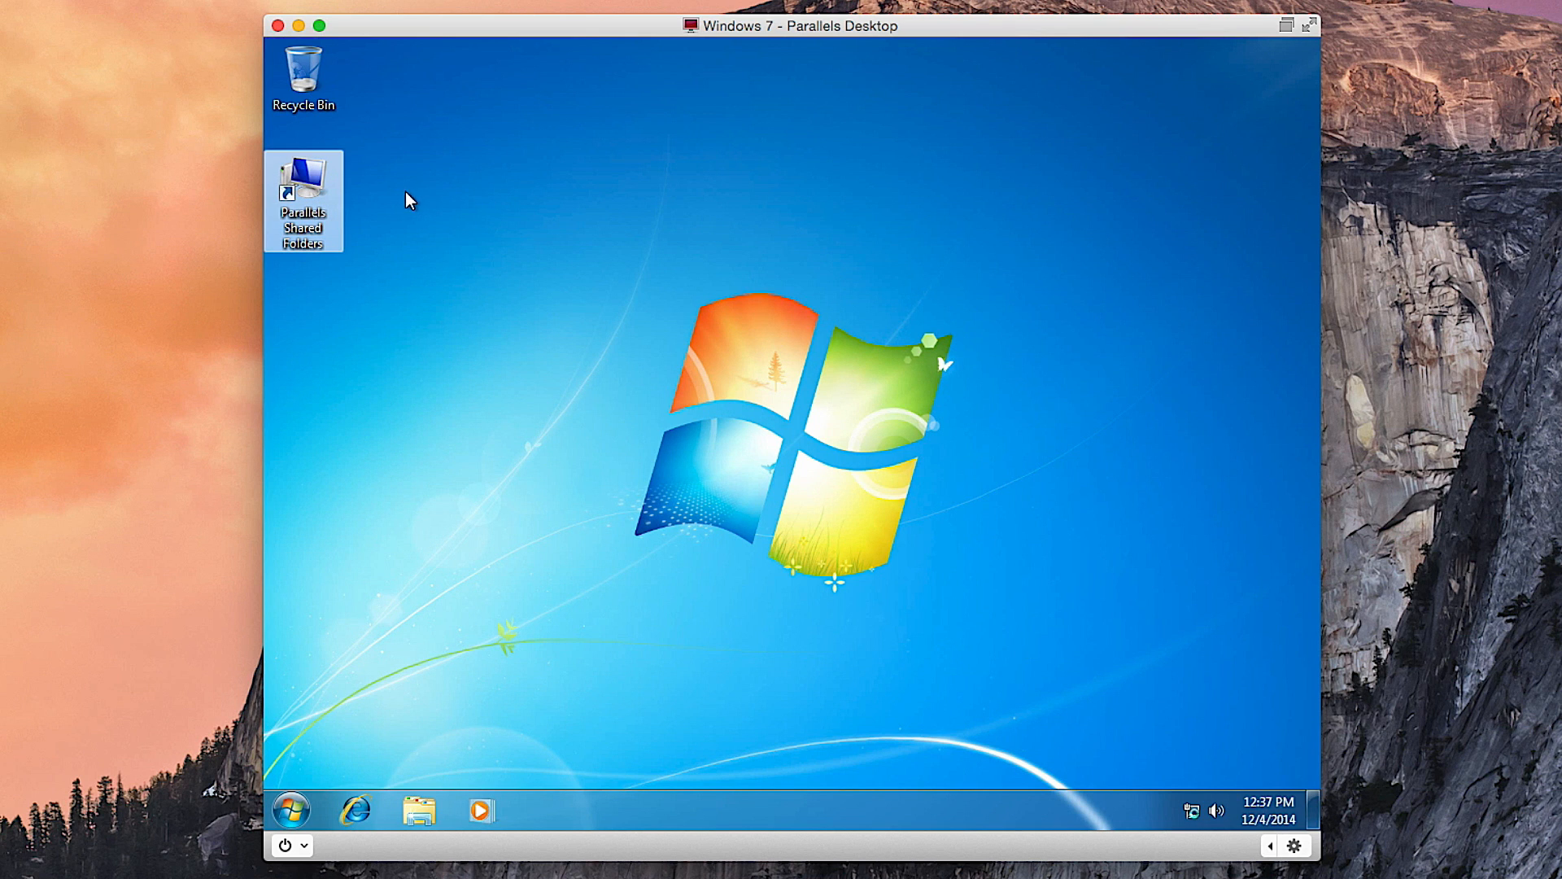
pyautogui.click(290, 208)
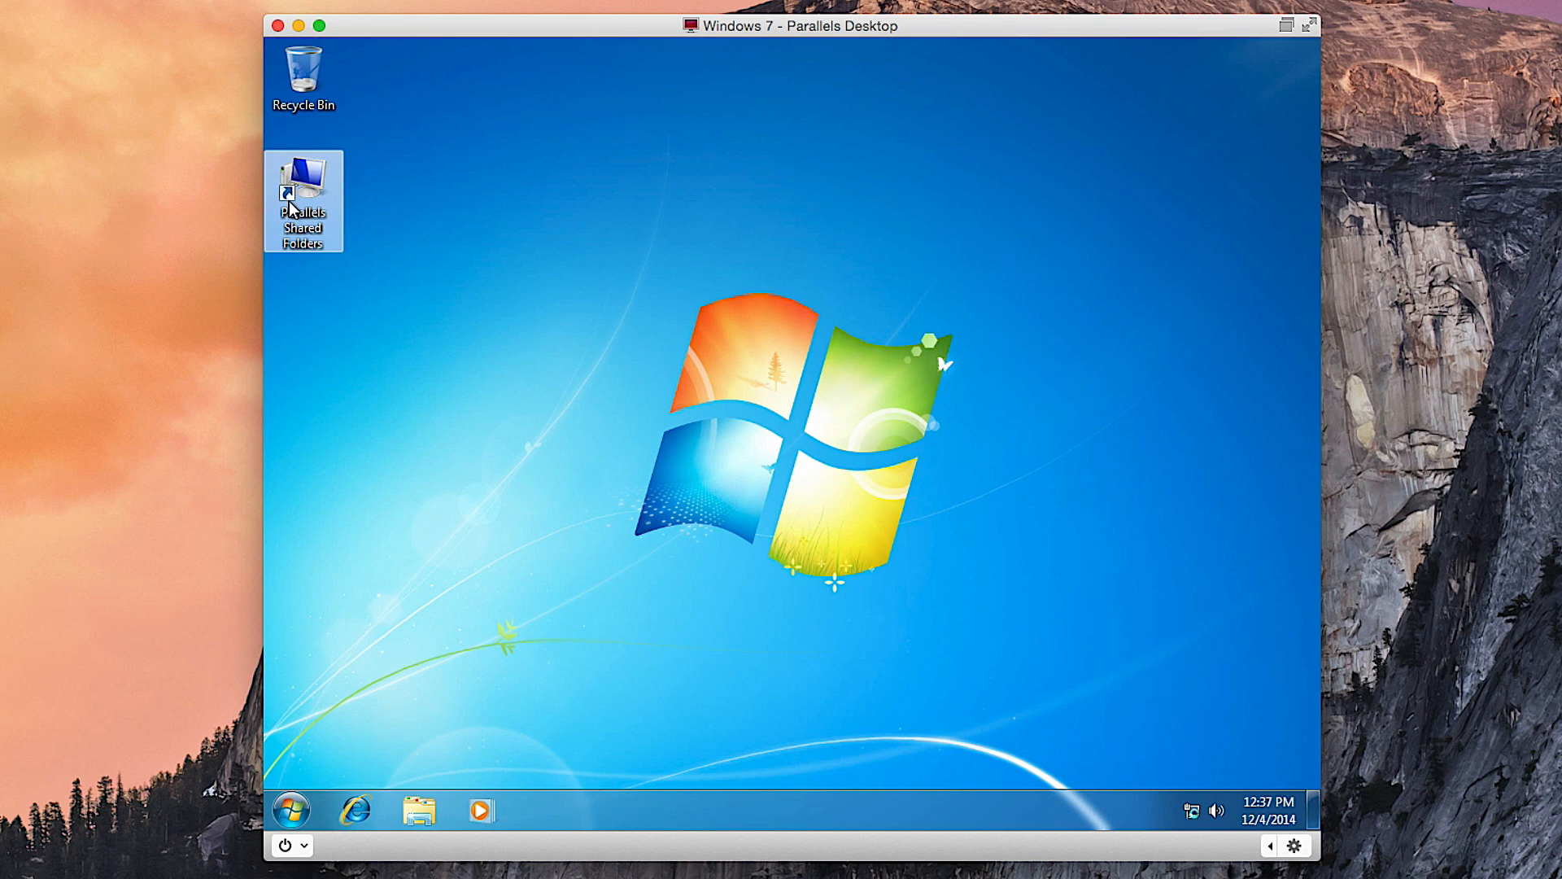
pyautogui.doubleClick(303, 182)
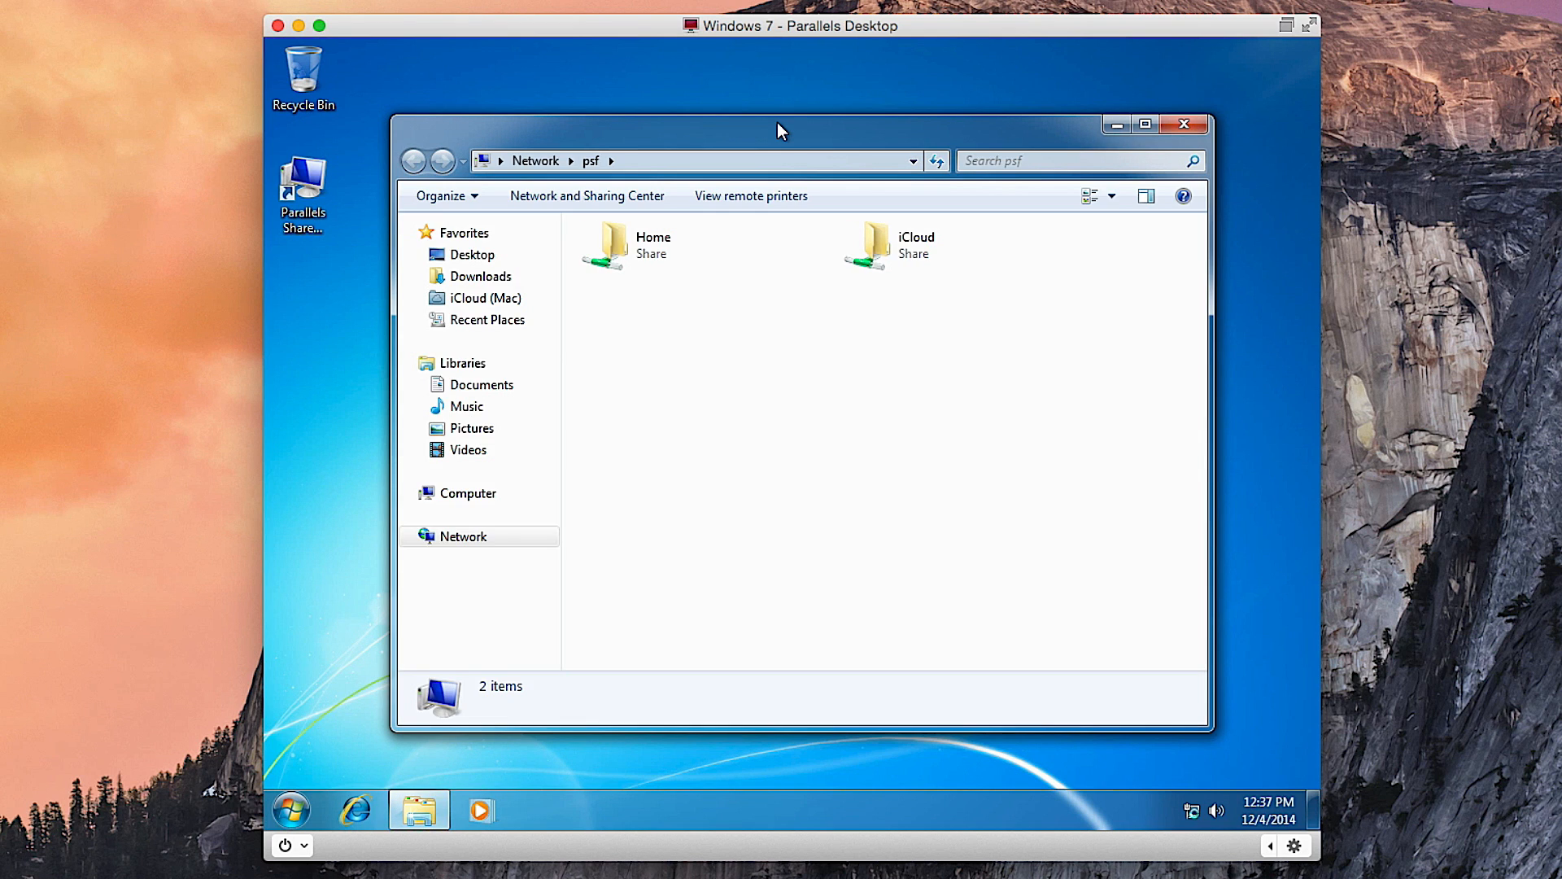
pyautogui.click(652, 237)
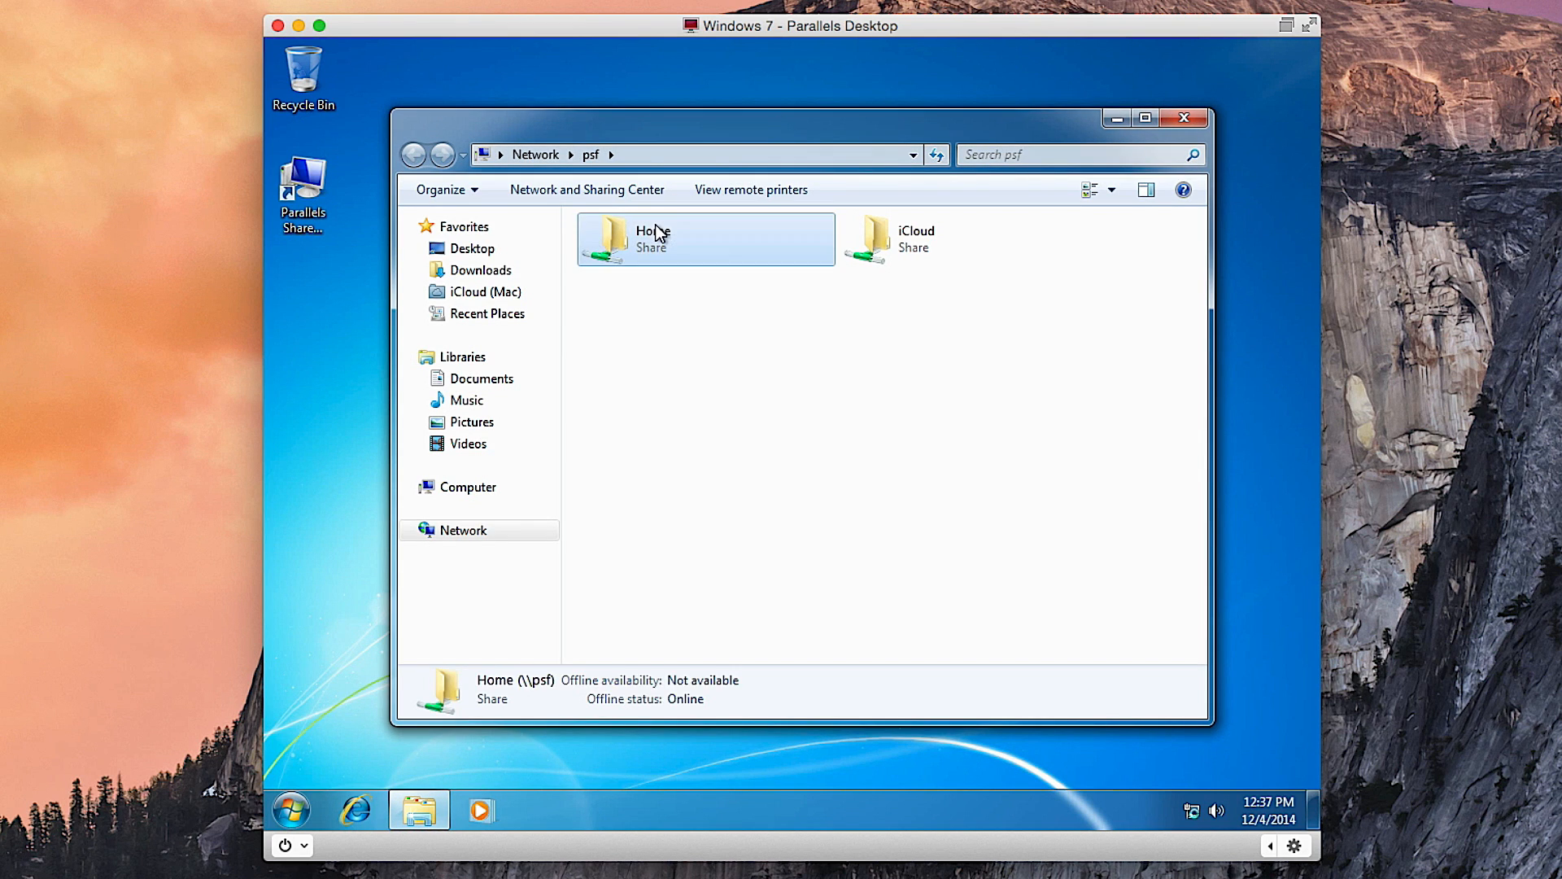
pyautogui.doubleClick(649, 236)
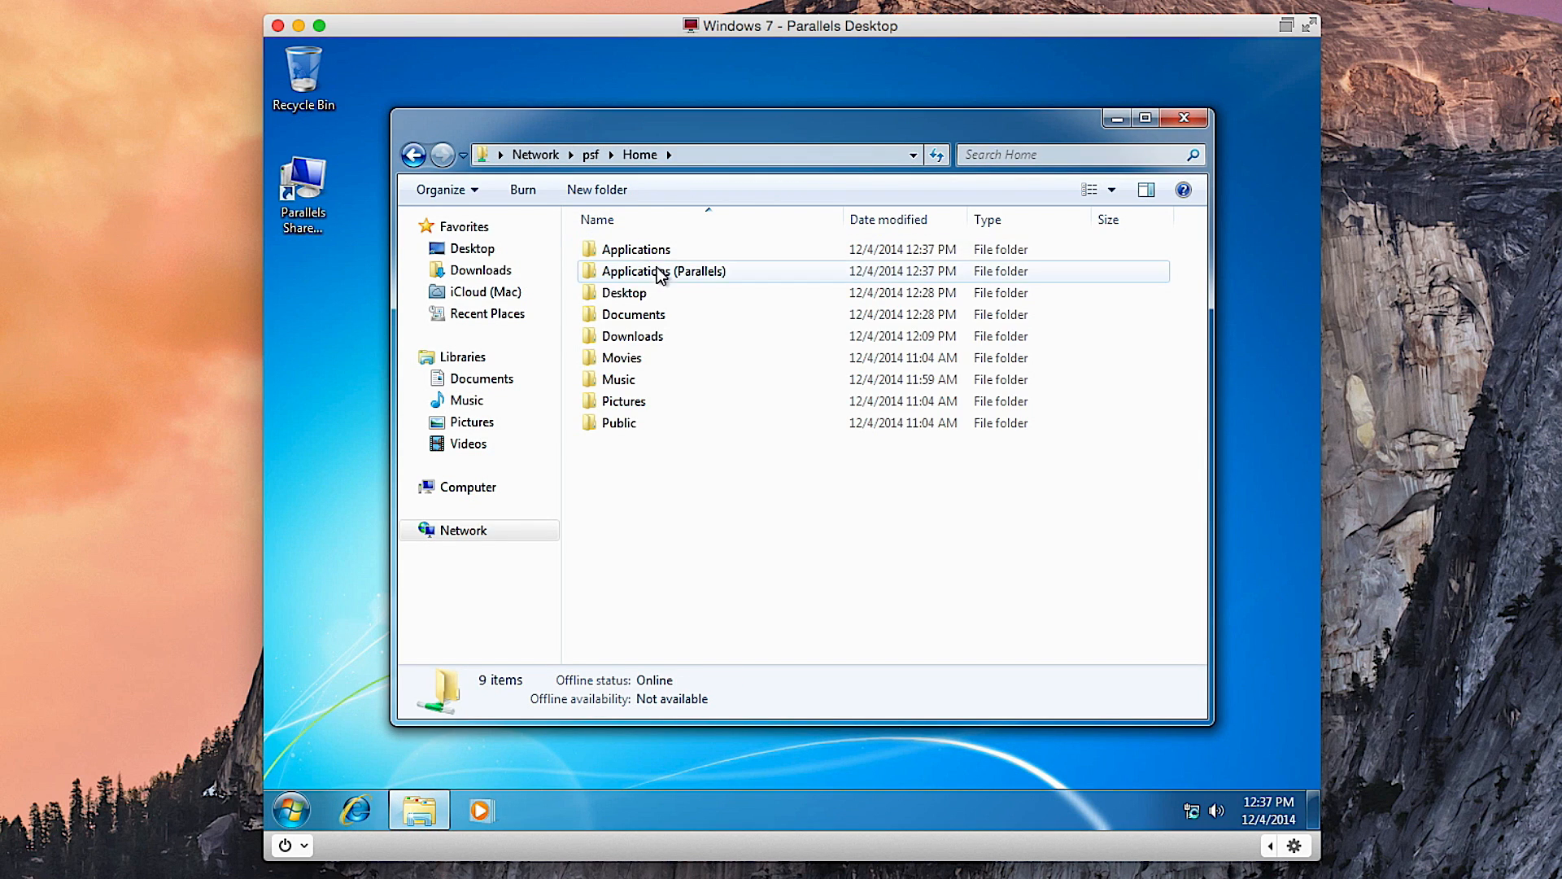
pyautogui.click(623, 293)
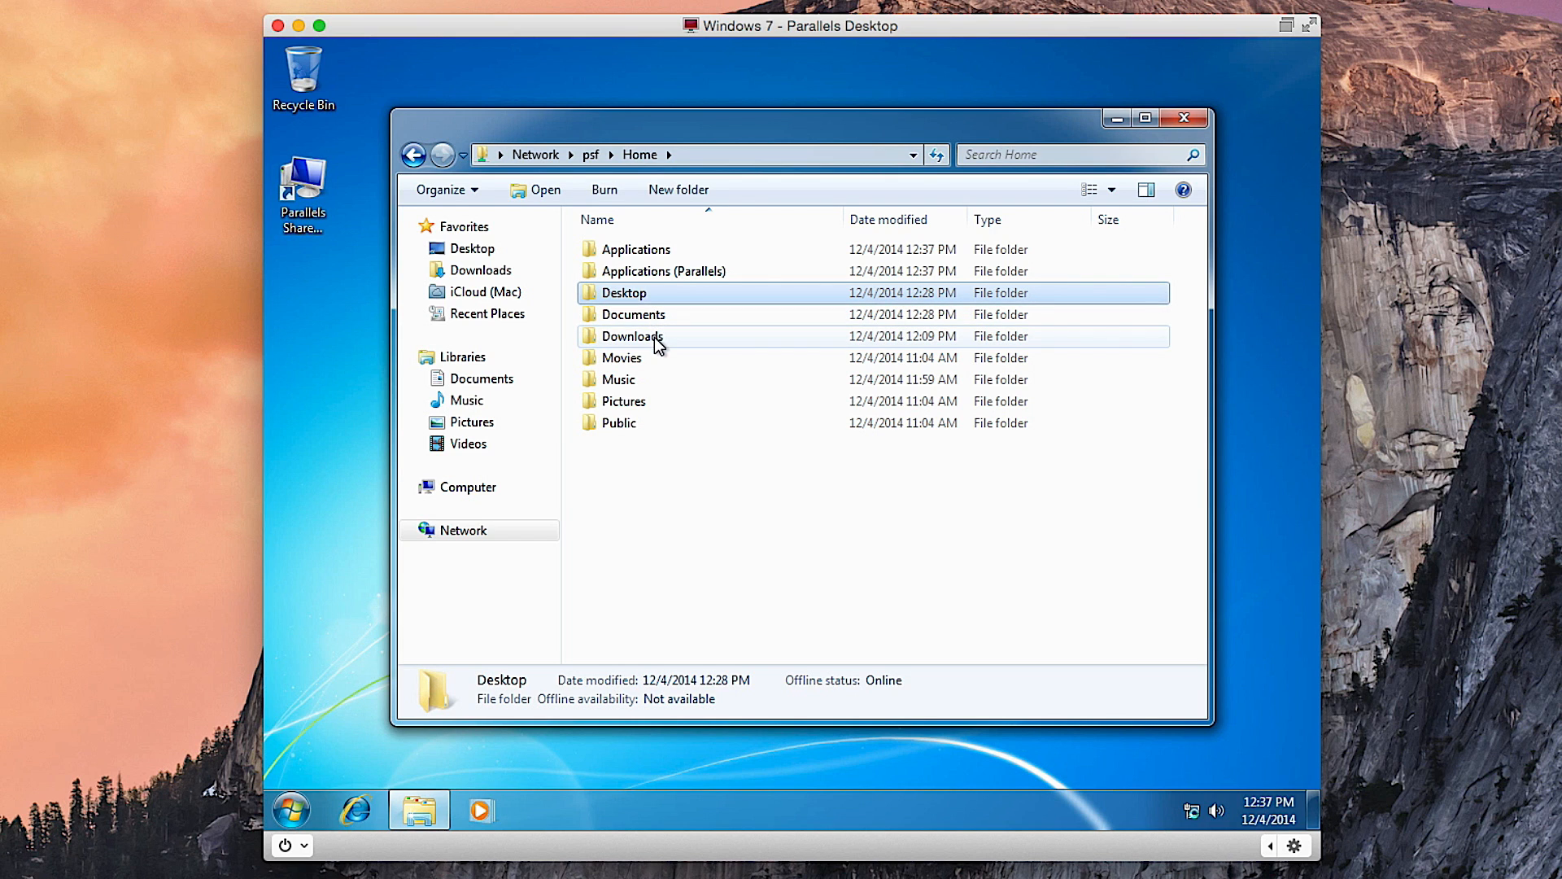
pyautogui.click(1185, 117)
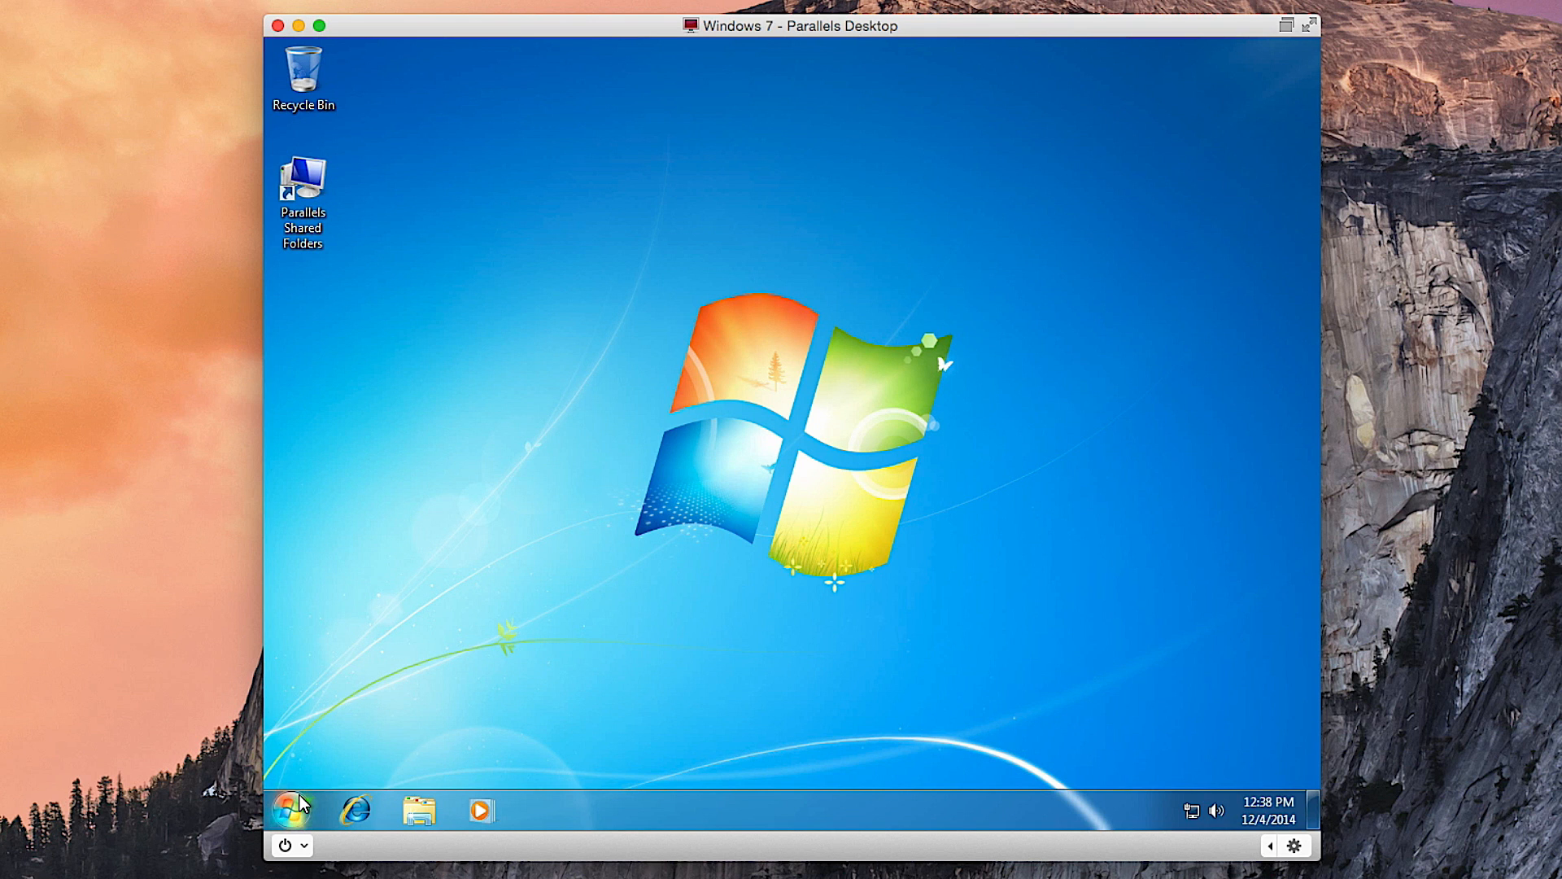
# - Show Computer's Properties from the Start menu and reveal the Windows activation section
pyautogui.click(293, 804)
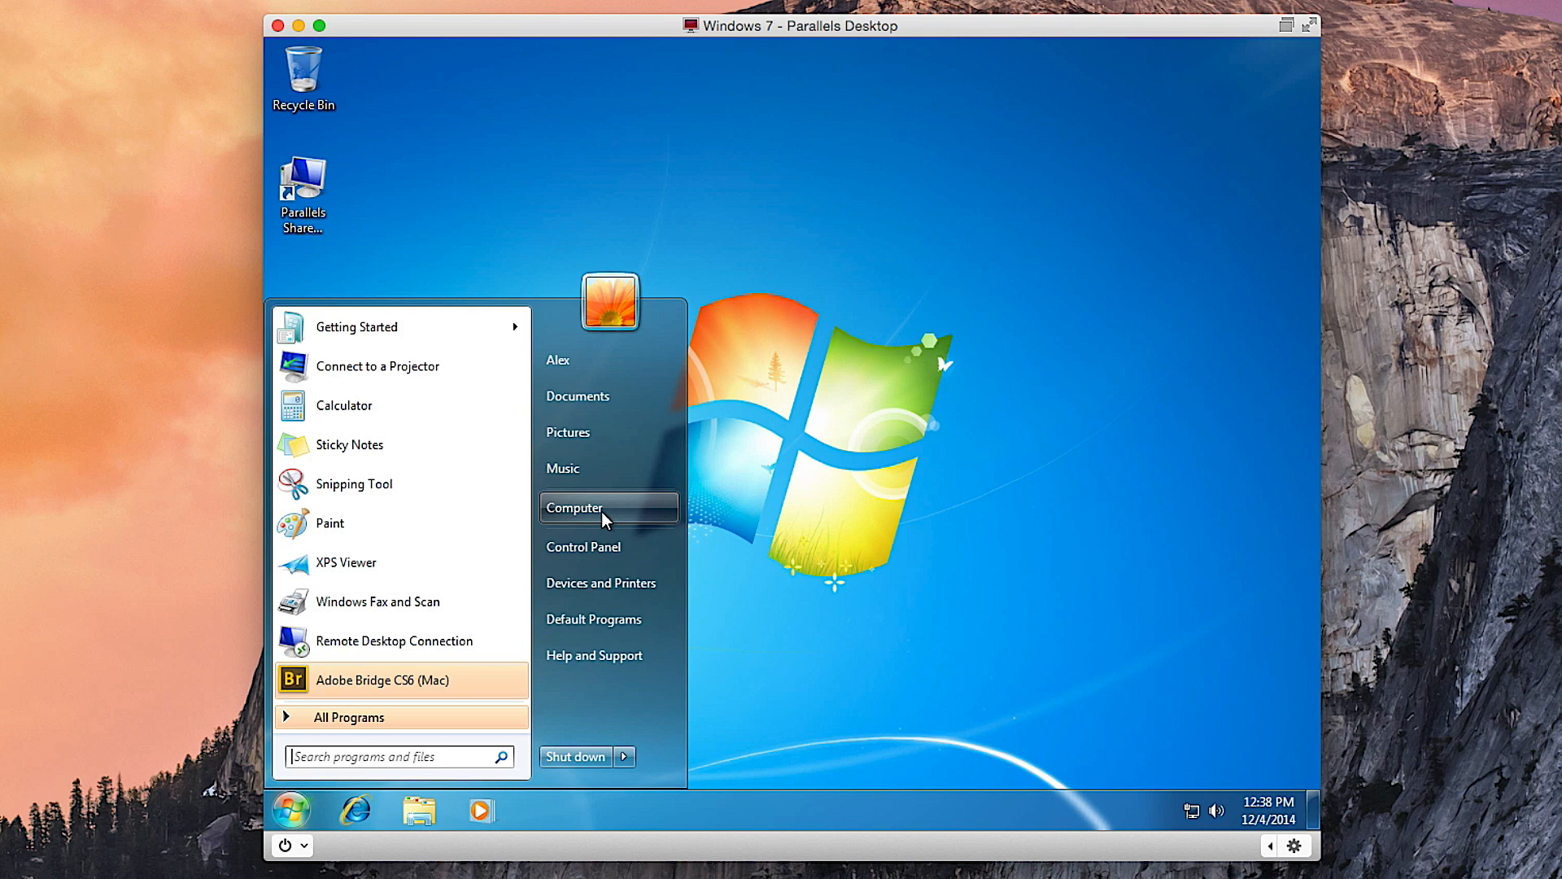
pyautogui.rightClick(586, 508)
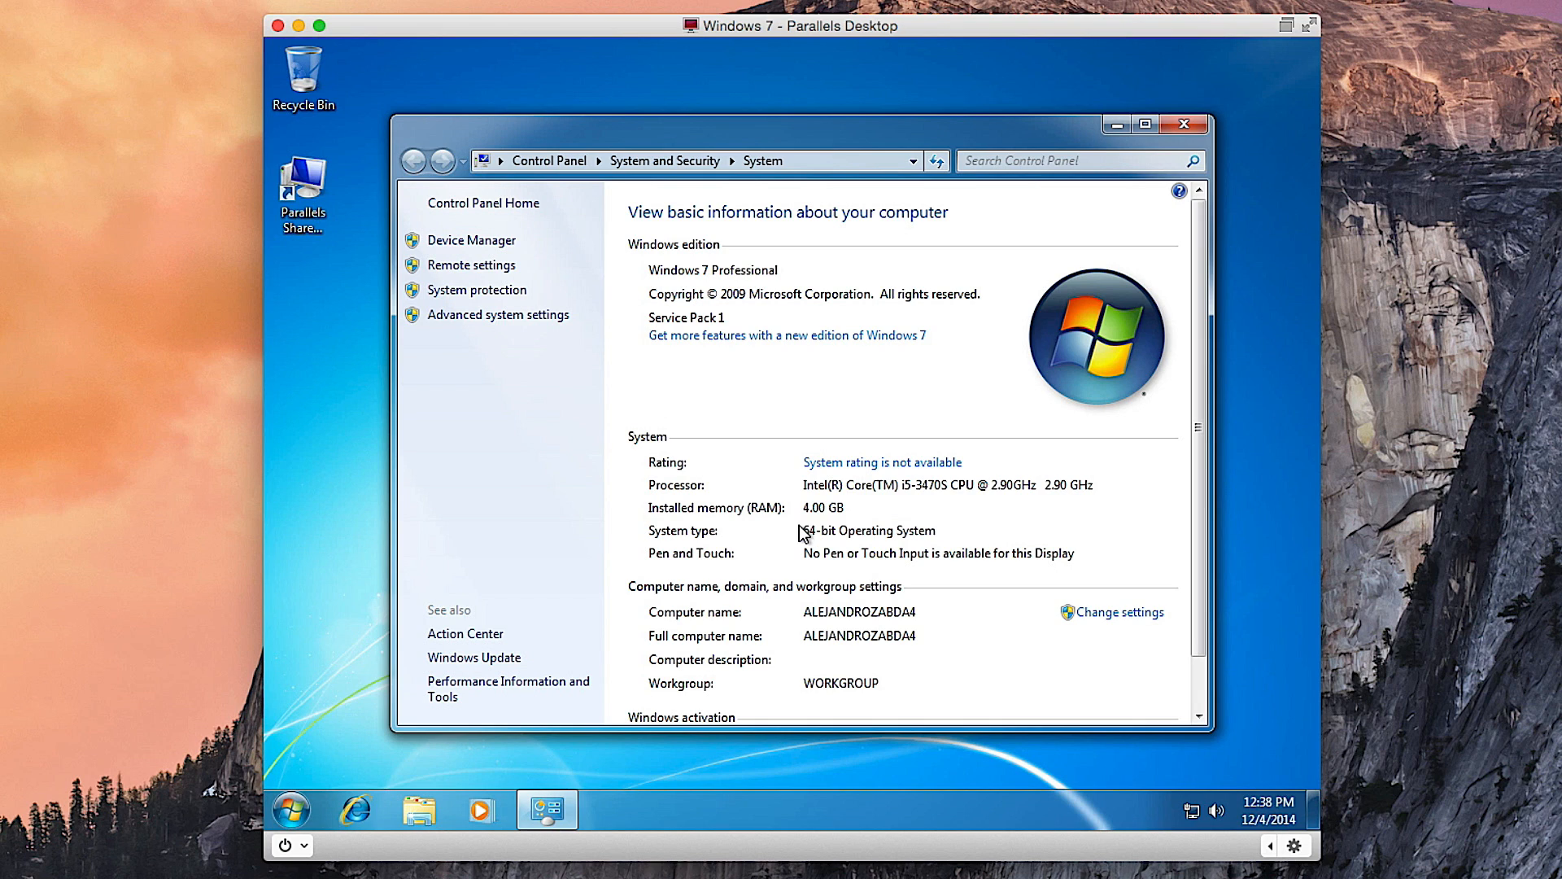
pyautogui.moveTo(857, 531)
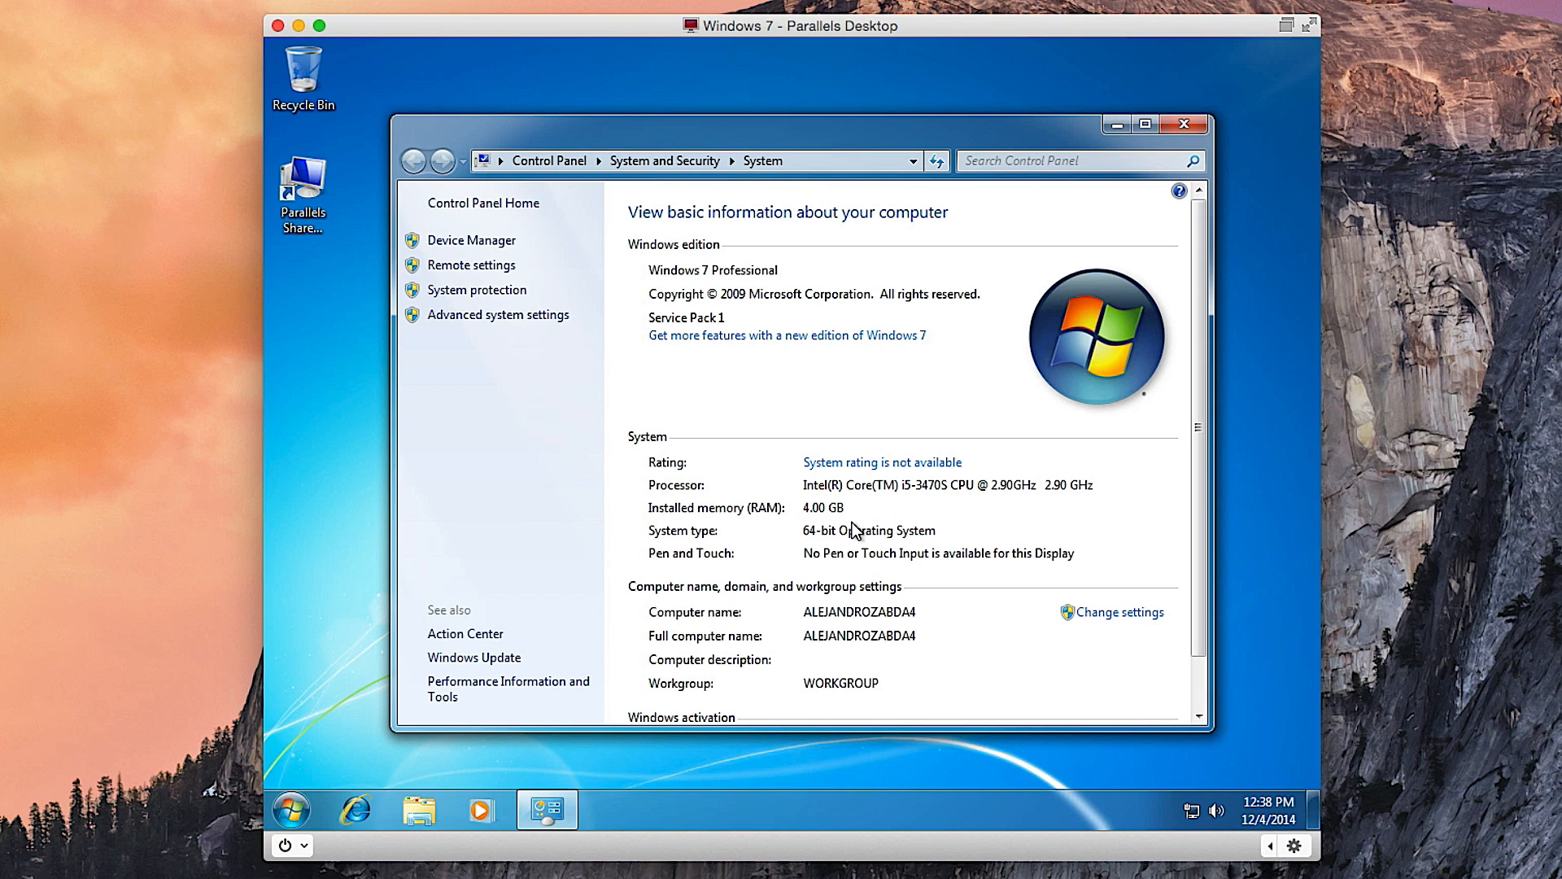
pyautogui.moveTo(1009, 508)
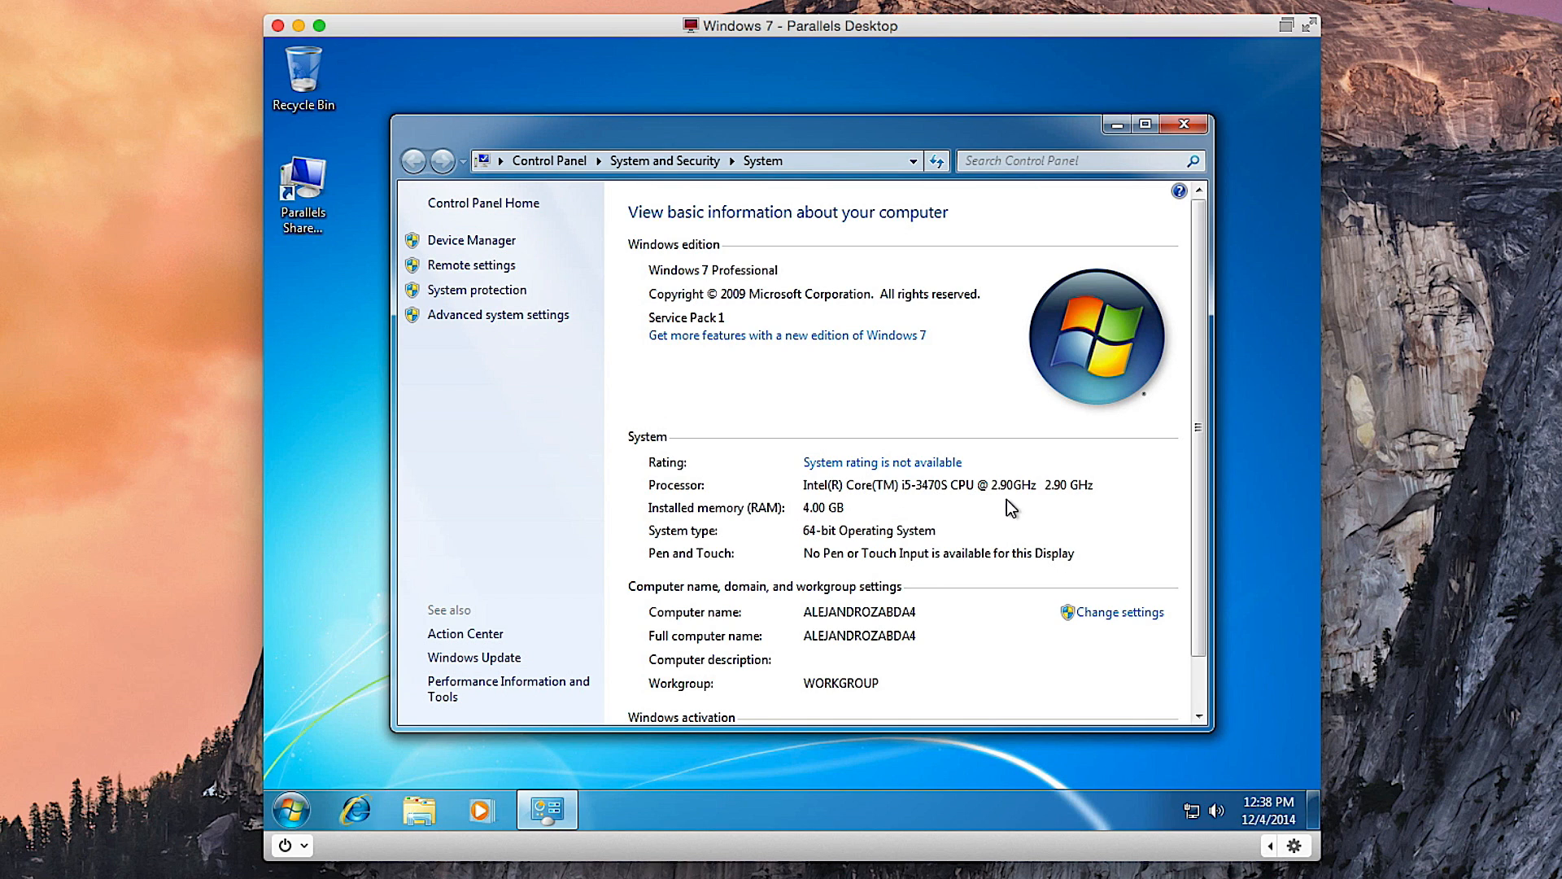
pyautogui.moveTo(897, 532)
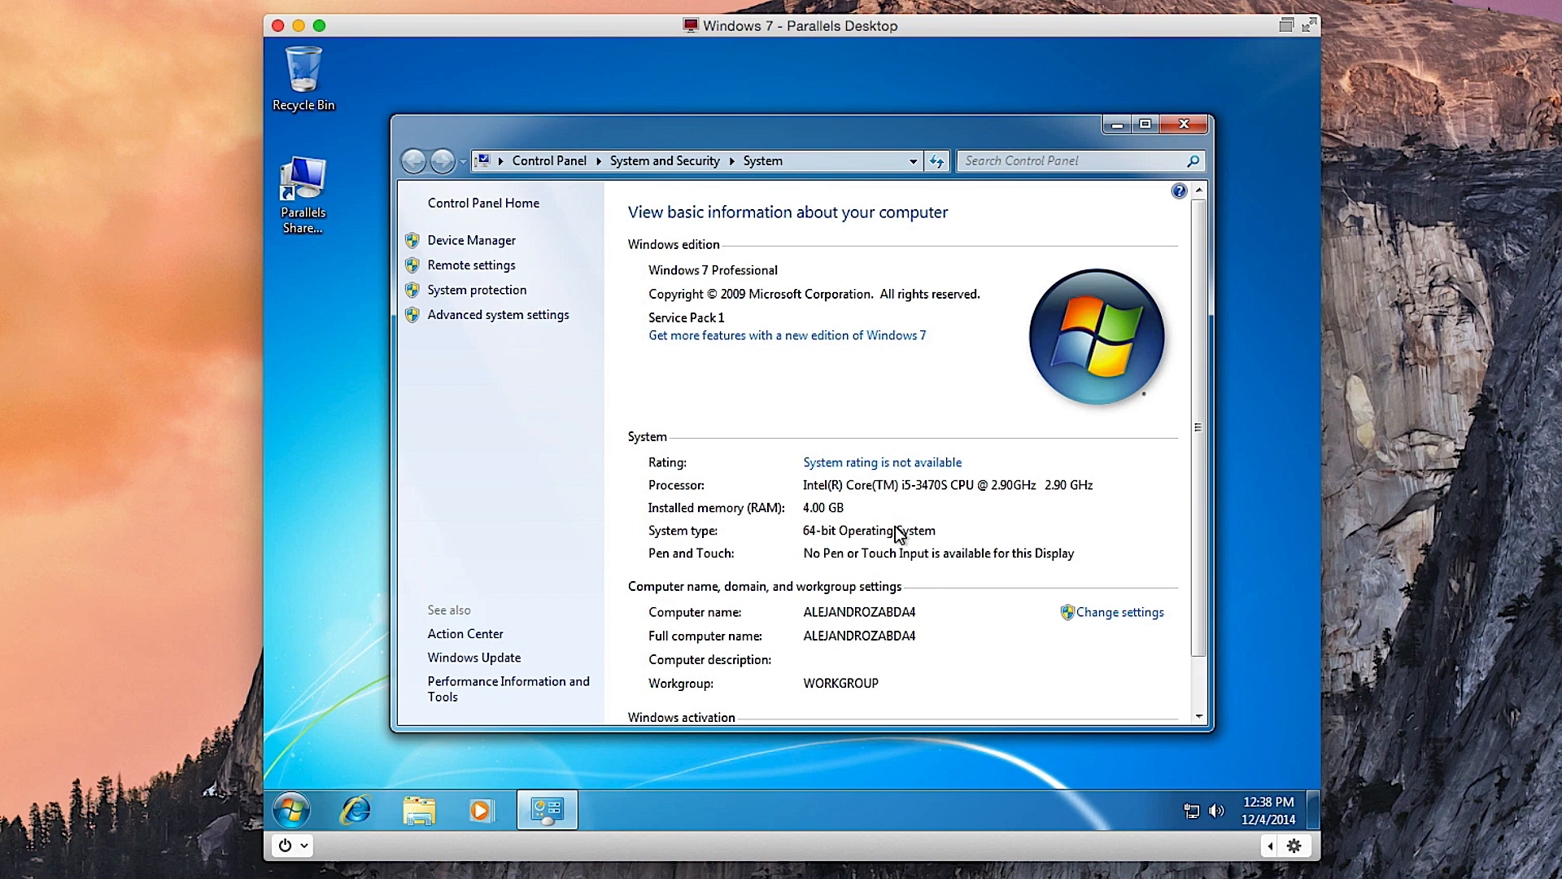
pyautogui.moveTo(817, 534)
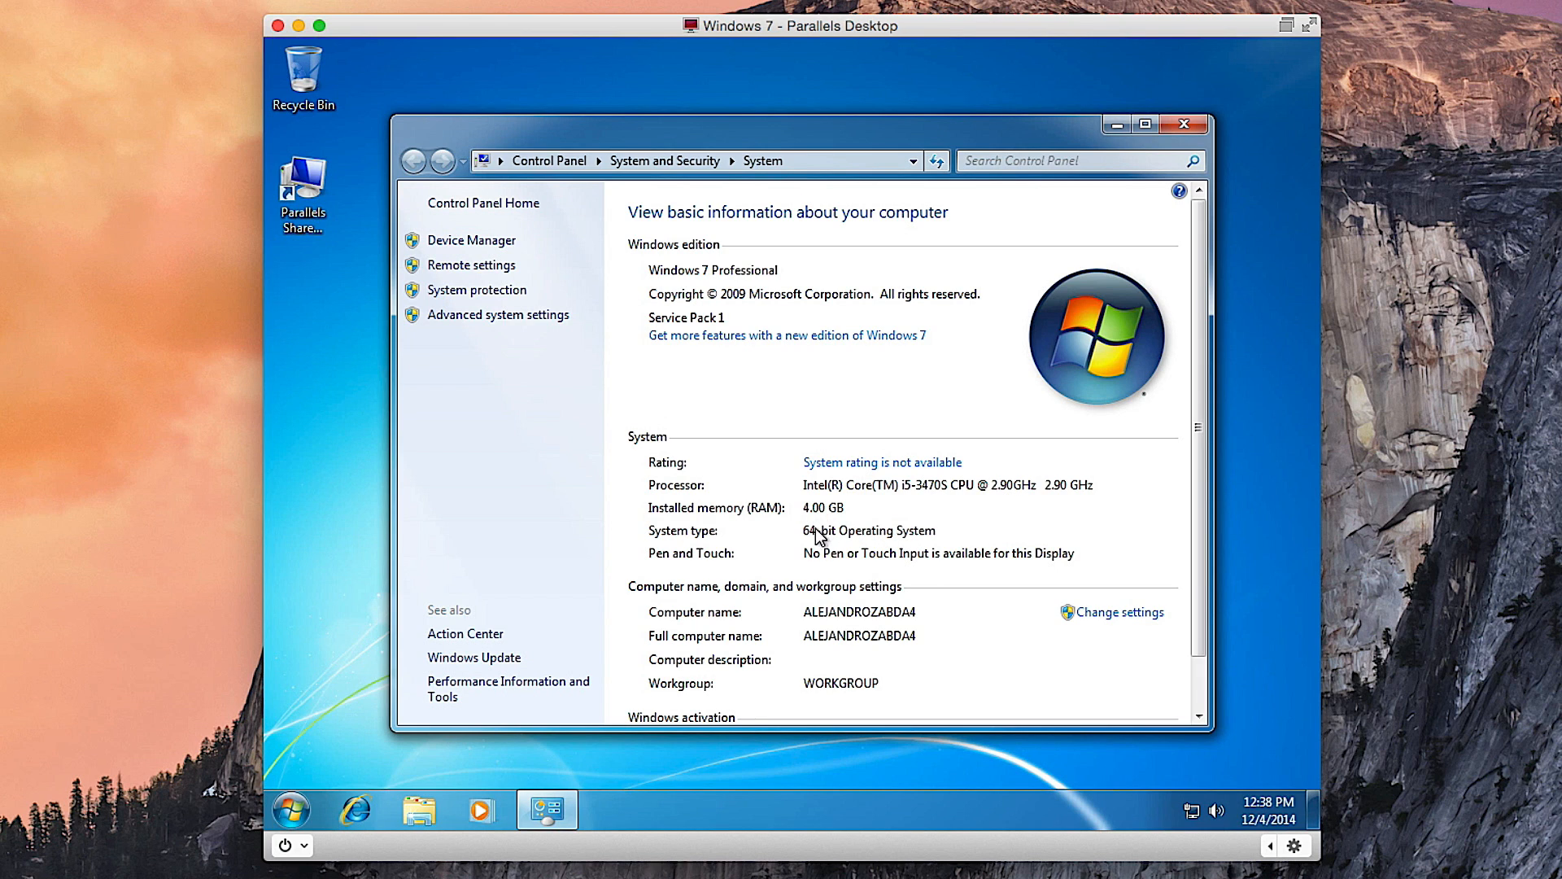
pyautogui.moveTo(843, 574)
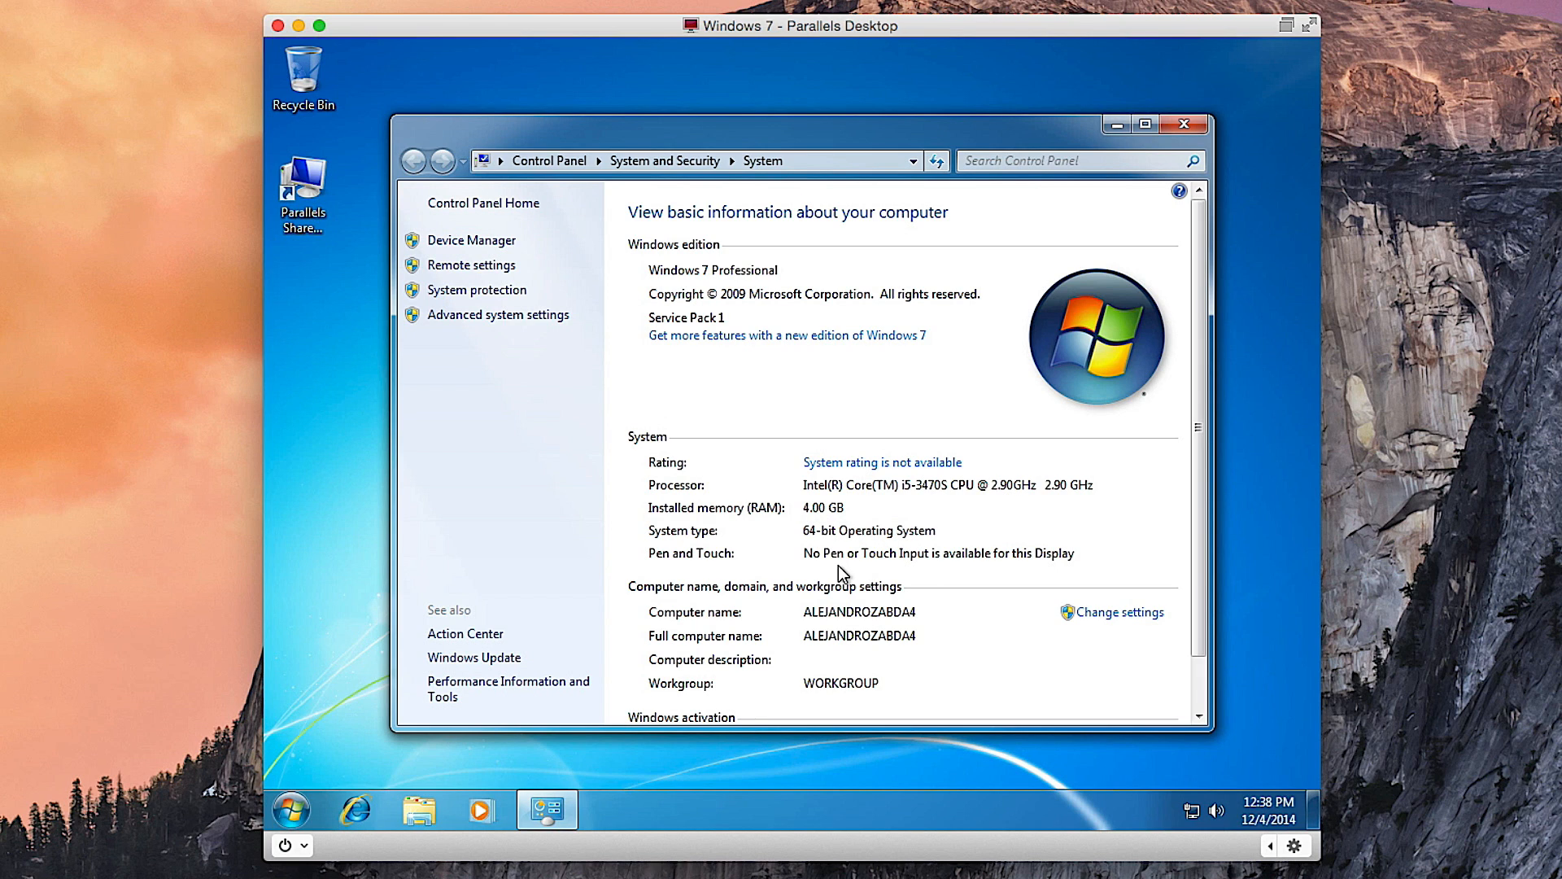
pyautogui.moveTo(843, 635)
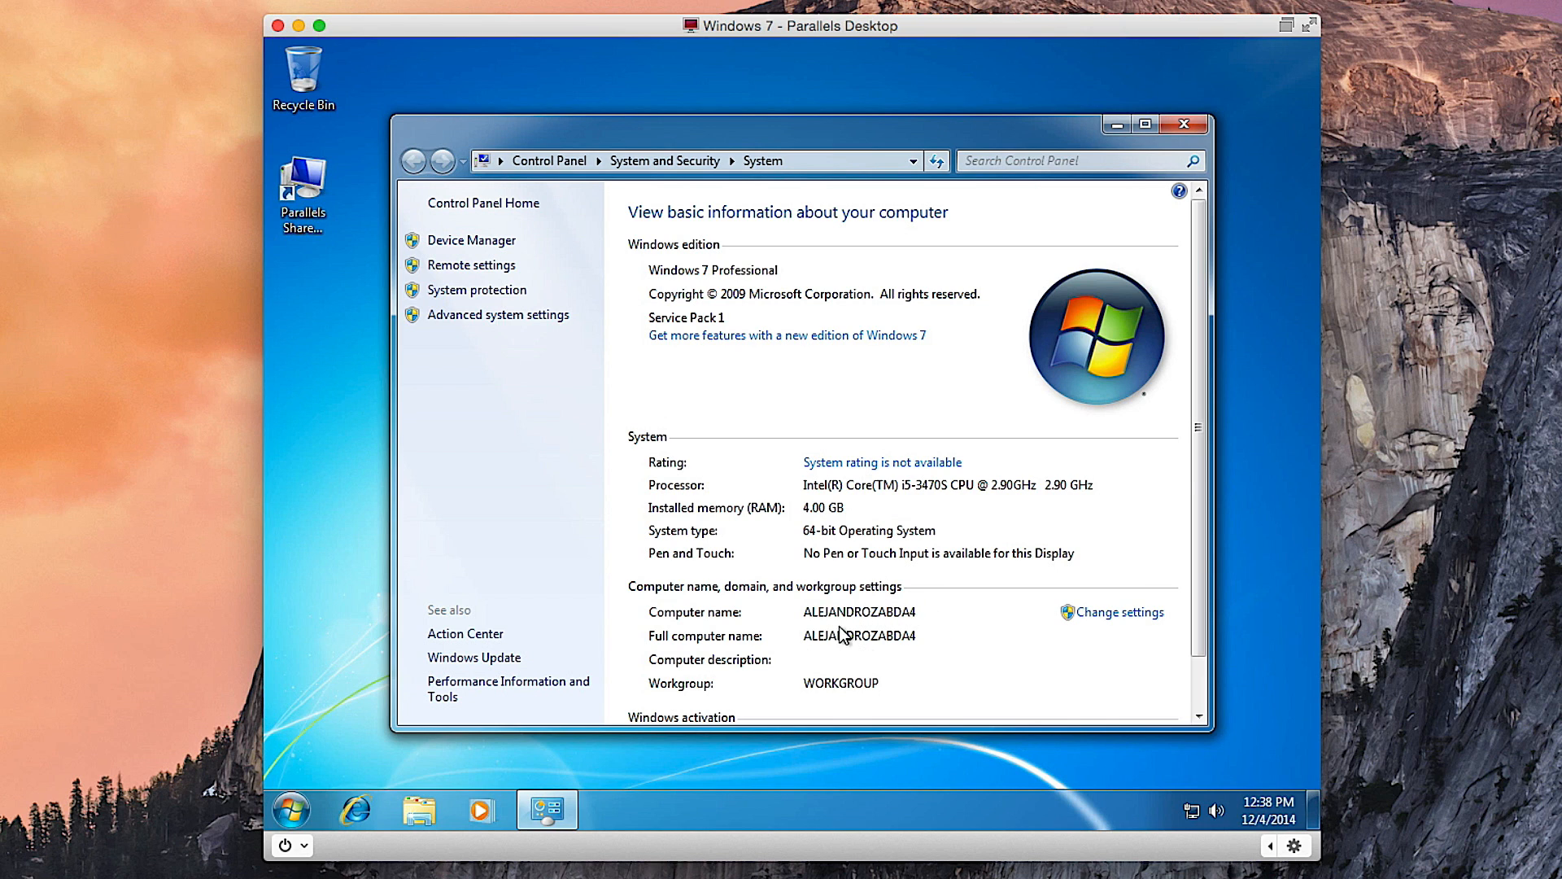
pyautogui.scroll(-3)
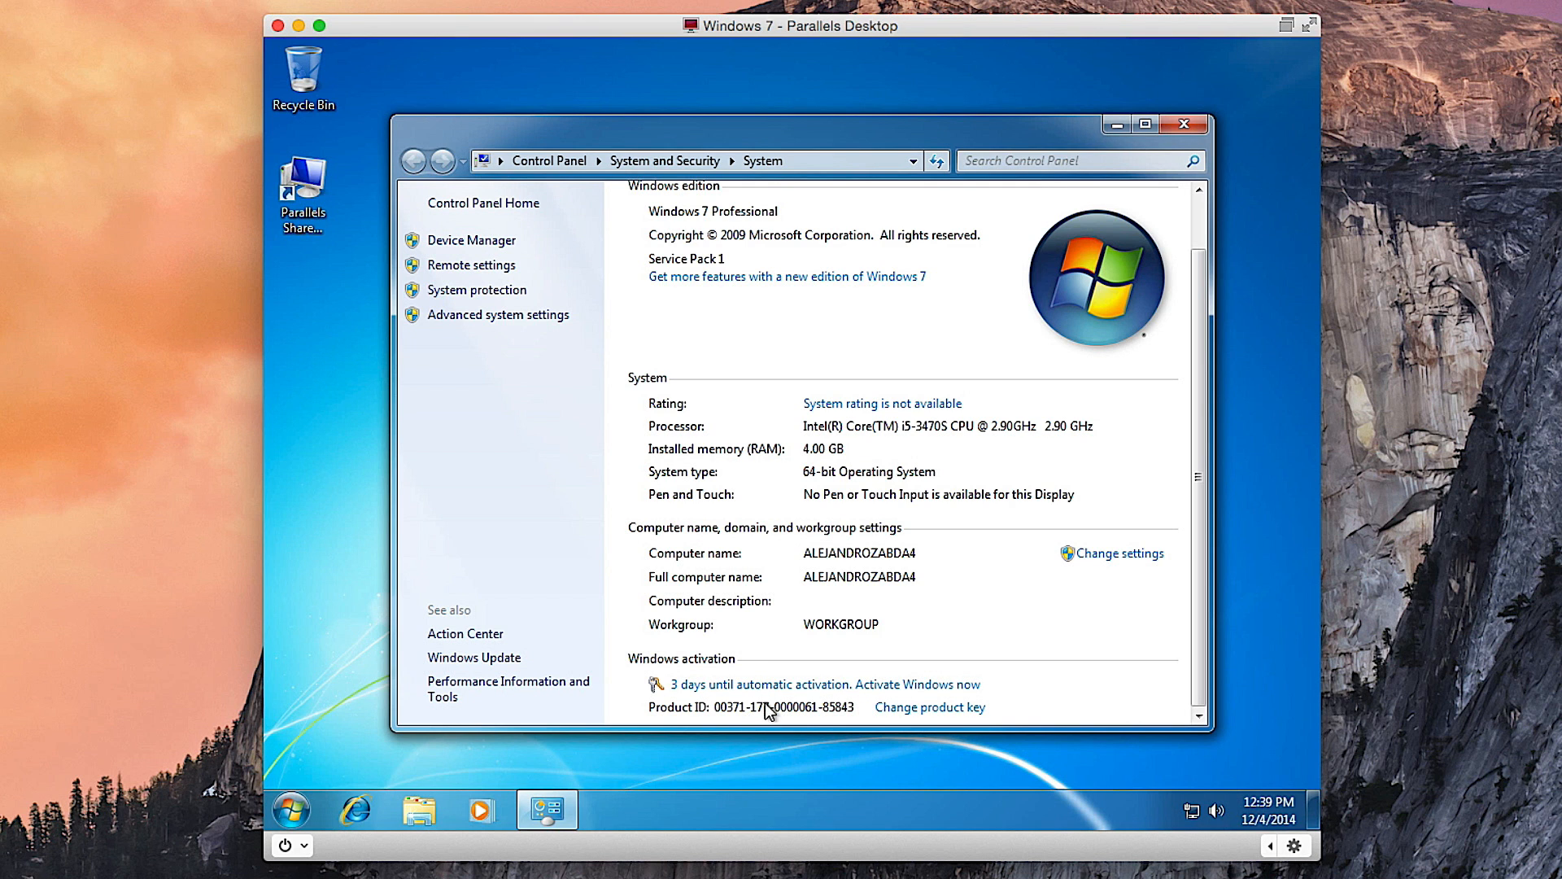
# - Start 'Activate Windows now' and advance the Windows Activation dialog to the product key page
pyautogui.click(923, 684)
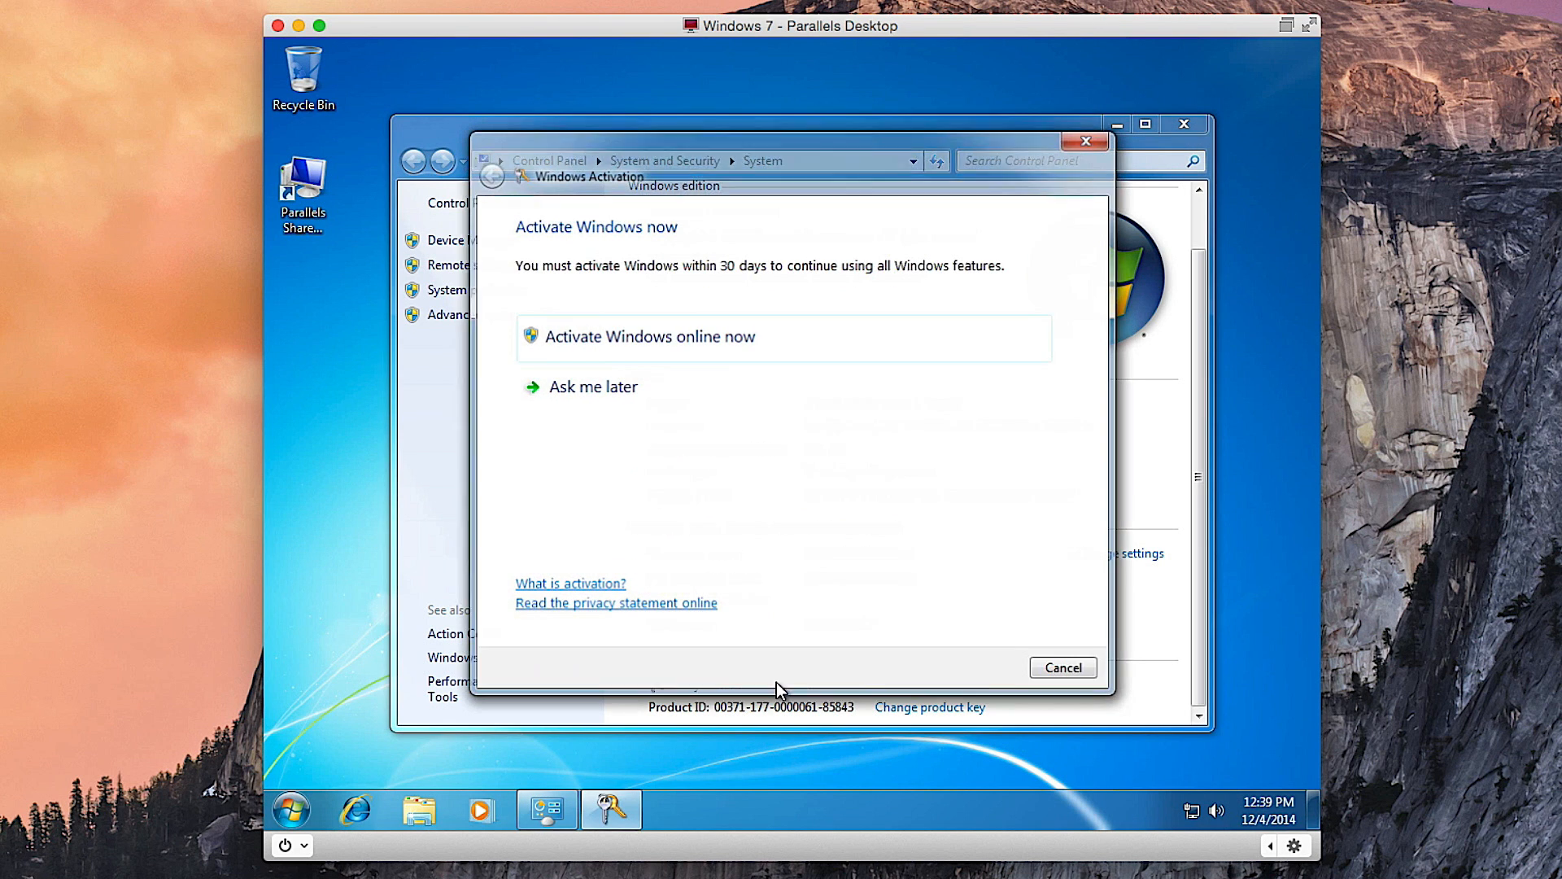
pyautogui.click(648, 336)
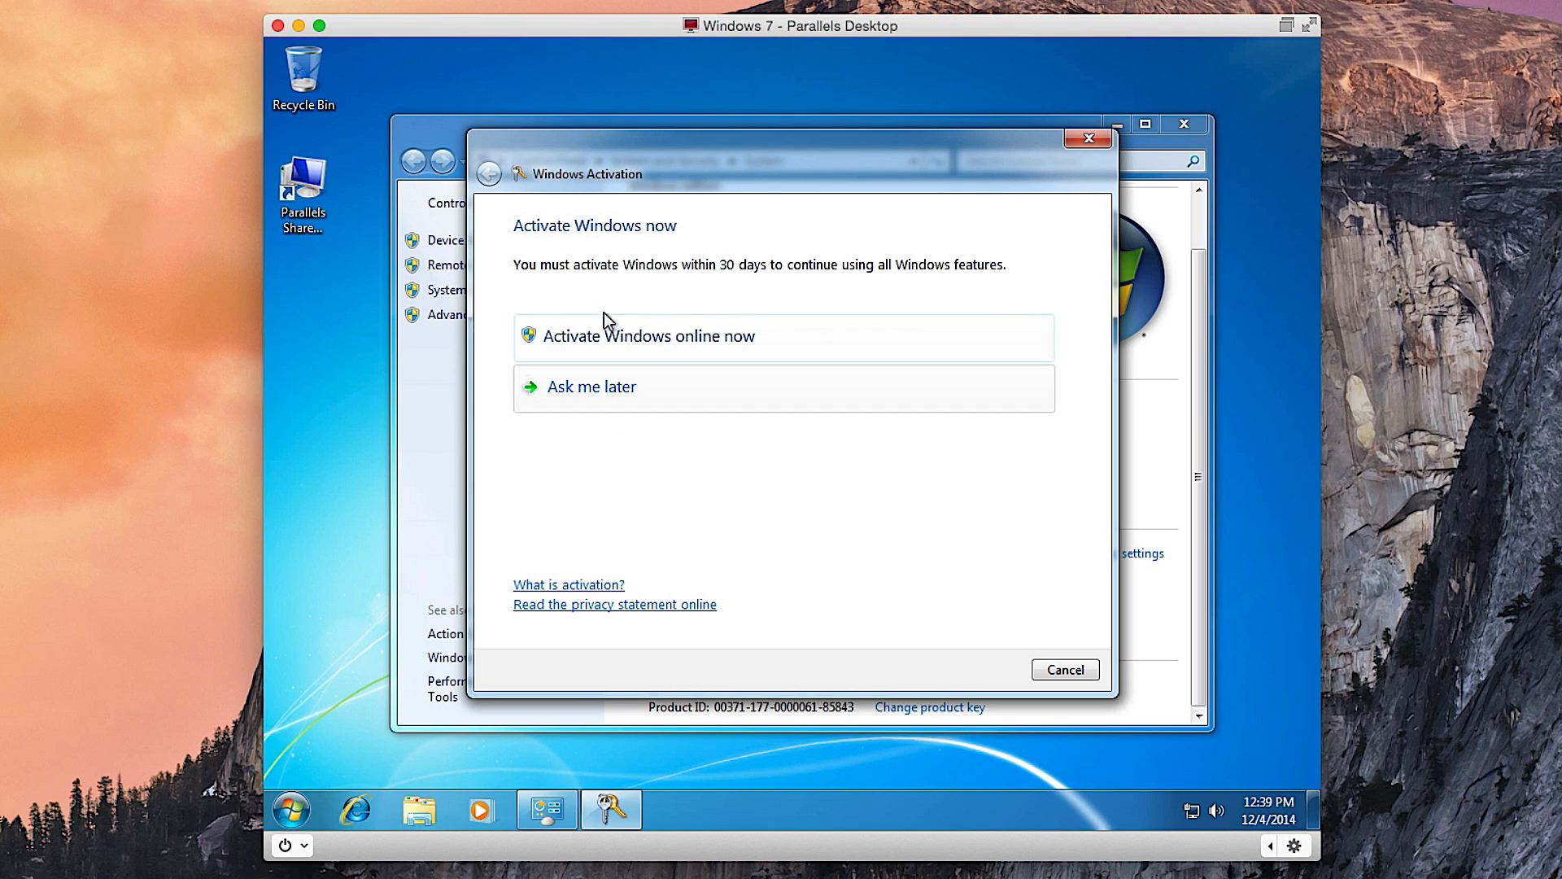
pyautogui.click(648, 335)
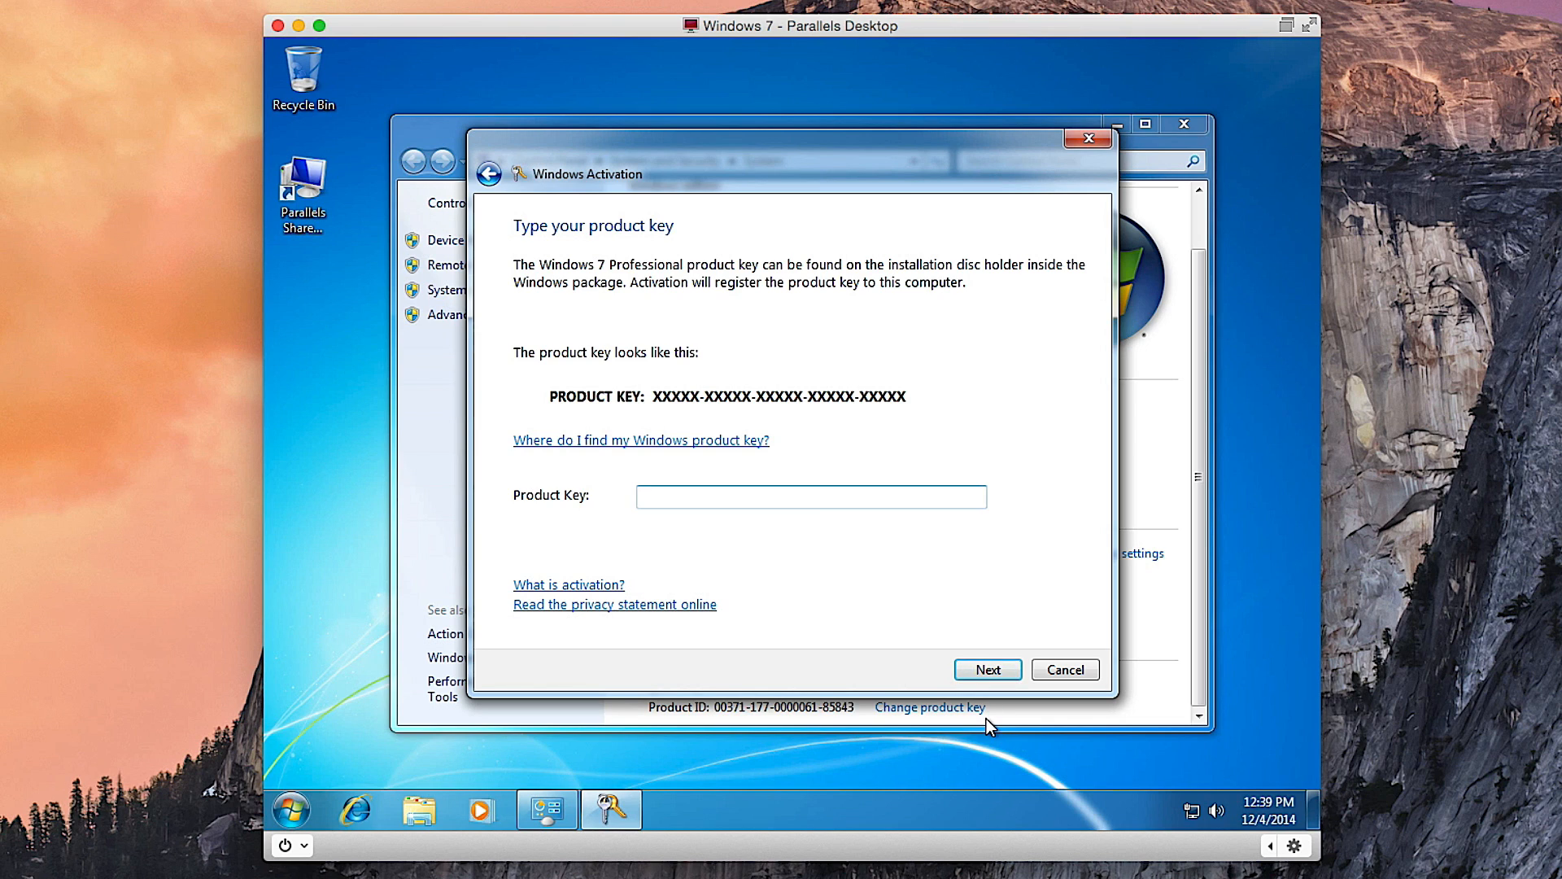
pyautogui.moveTo(992, 713)
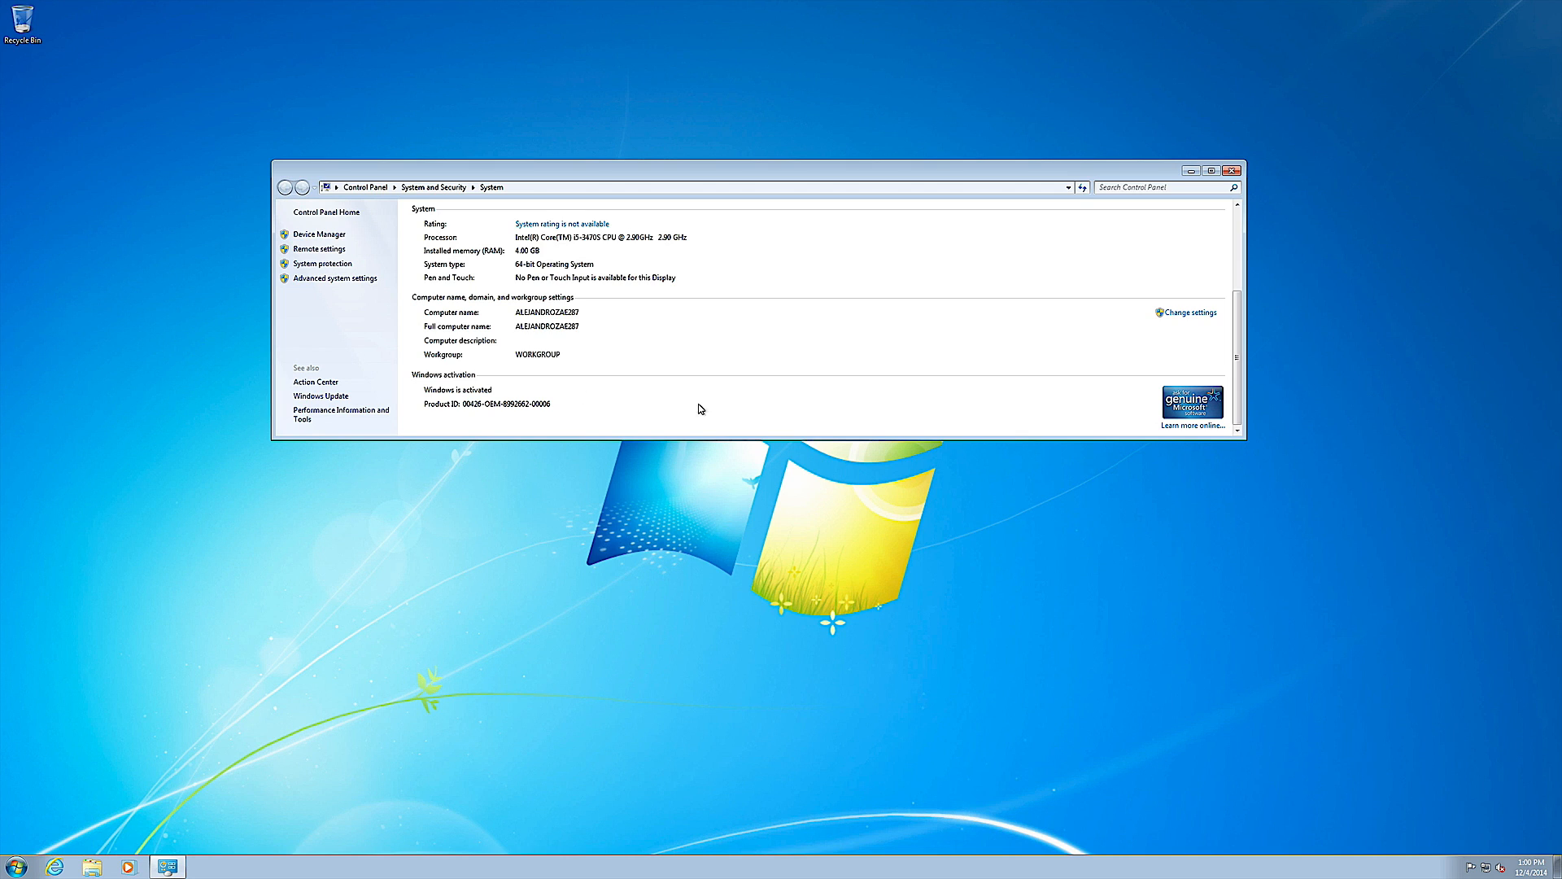
pyautogui.moveTo(420, 428)
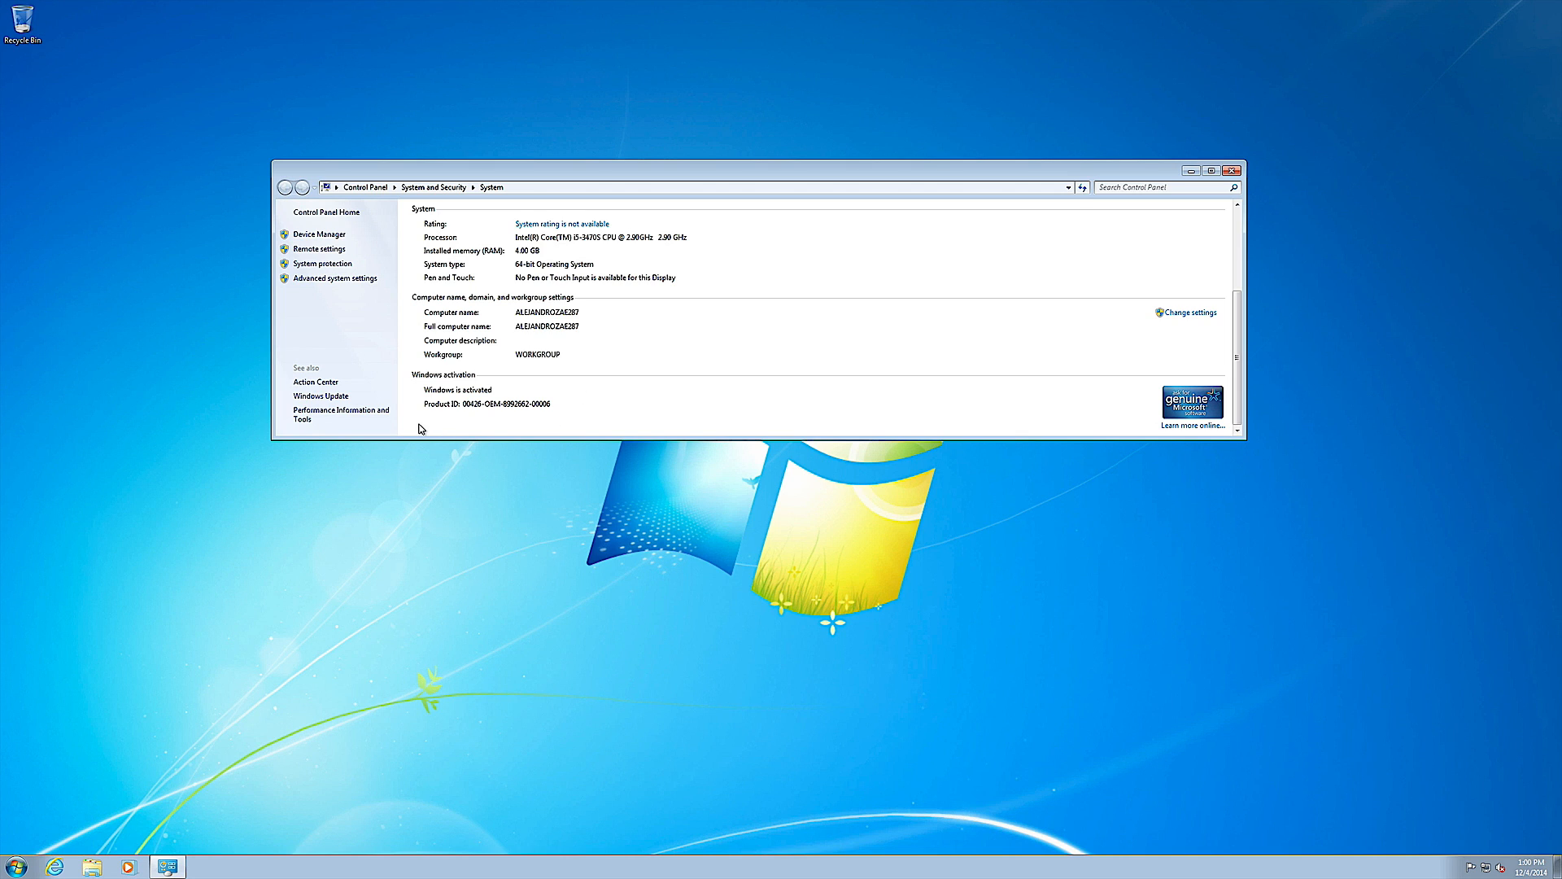
pyautogui.moveTo(441, 364)
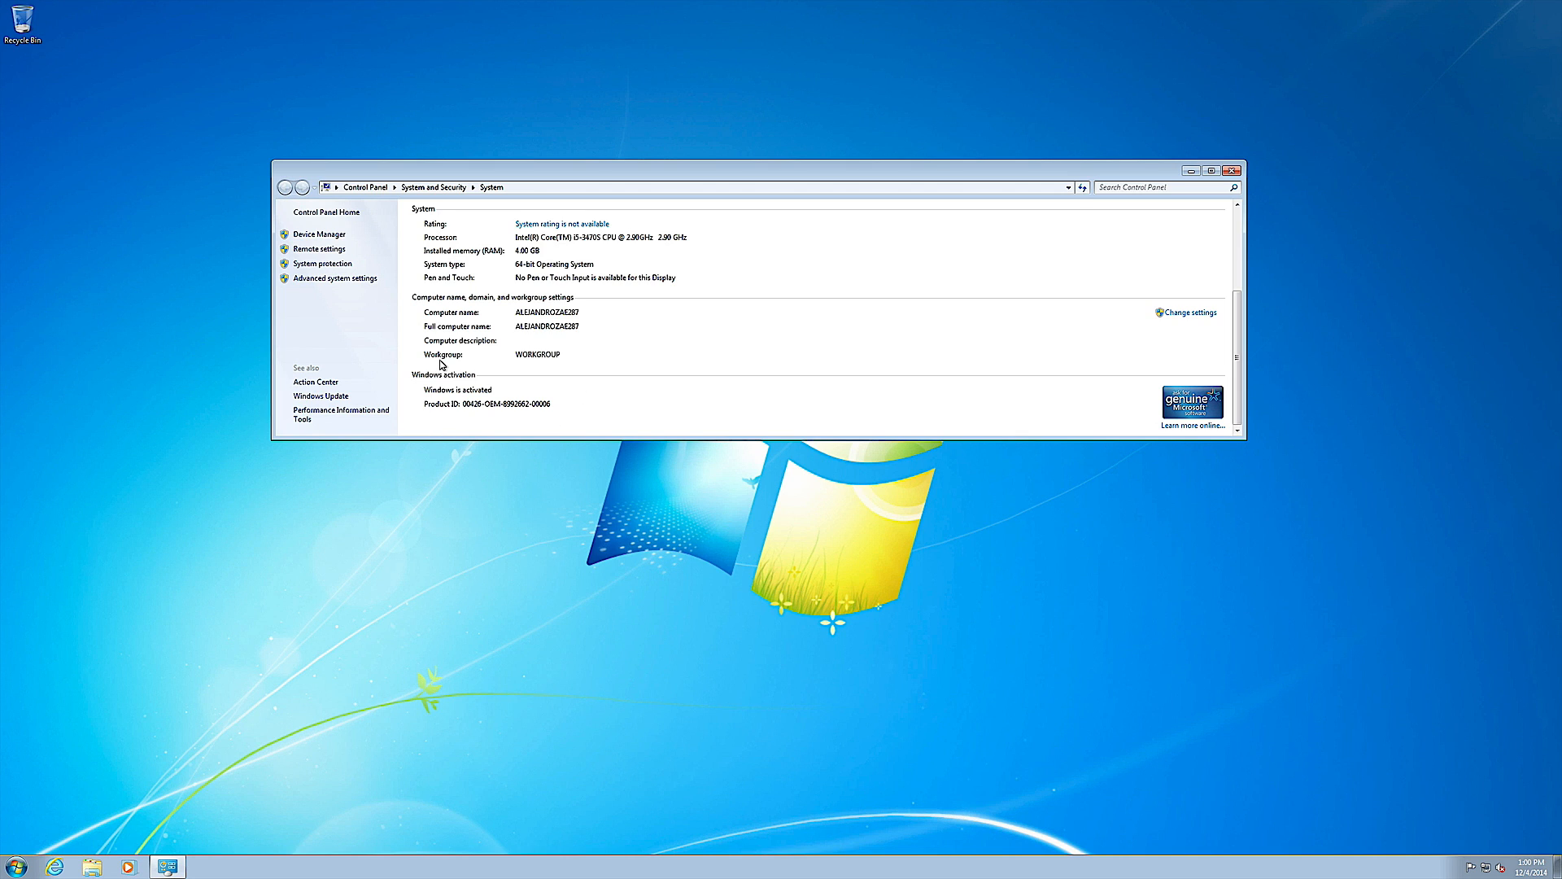
pyautogui.moveTo(599, 375)
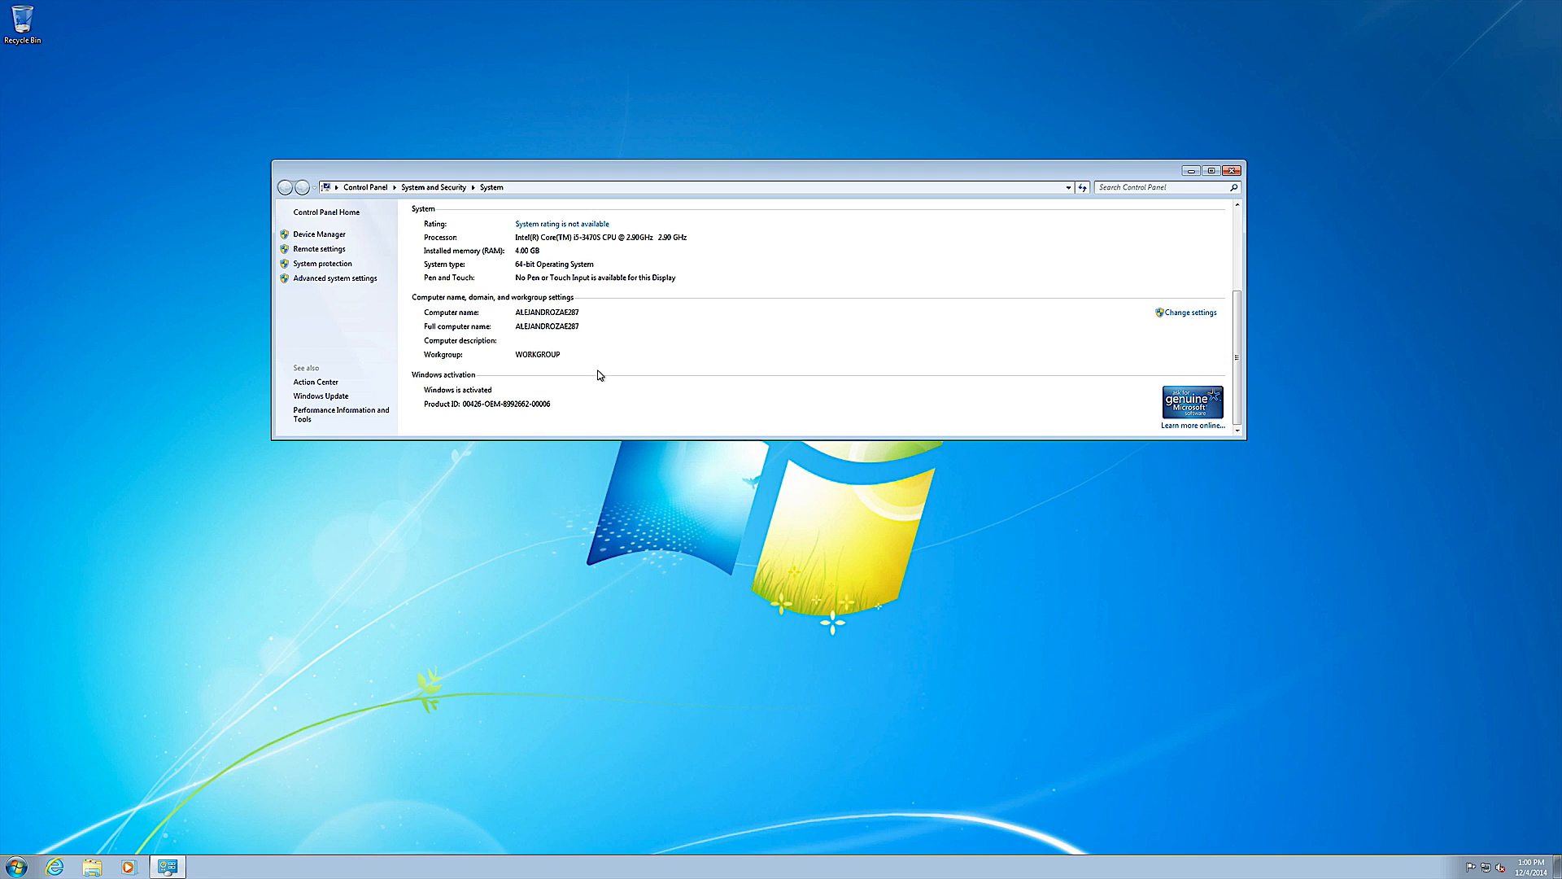
pyautogui.moveTo(609, 387)
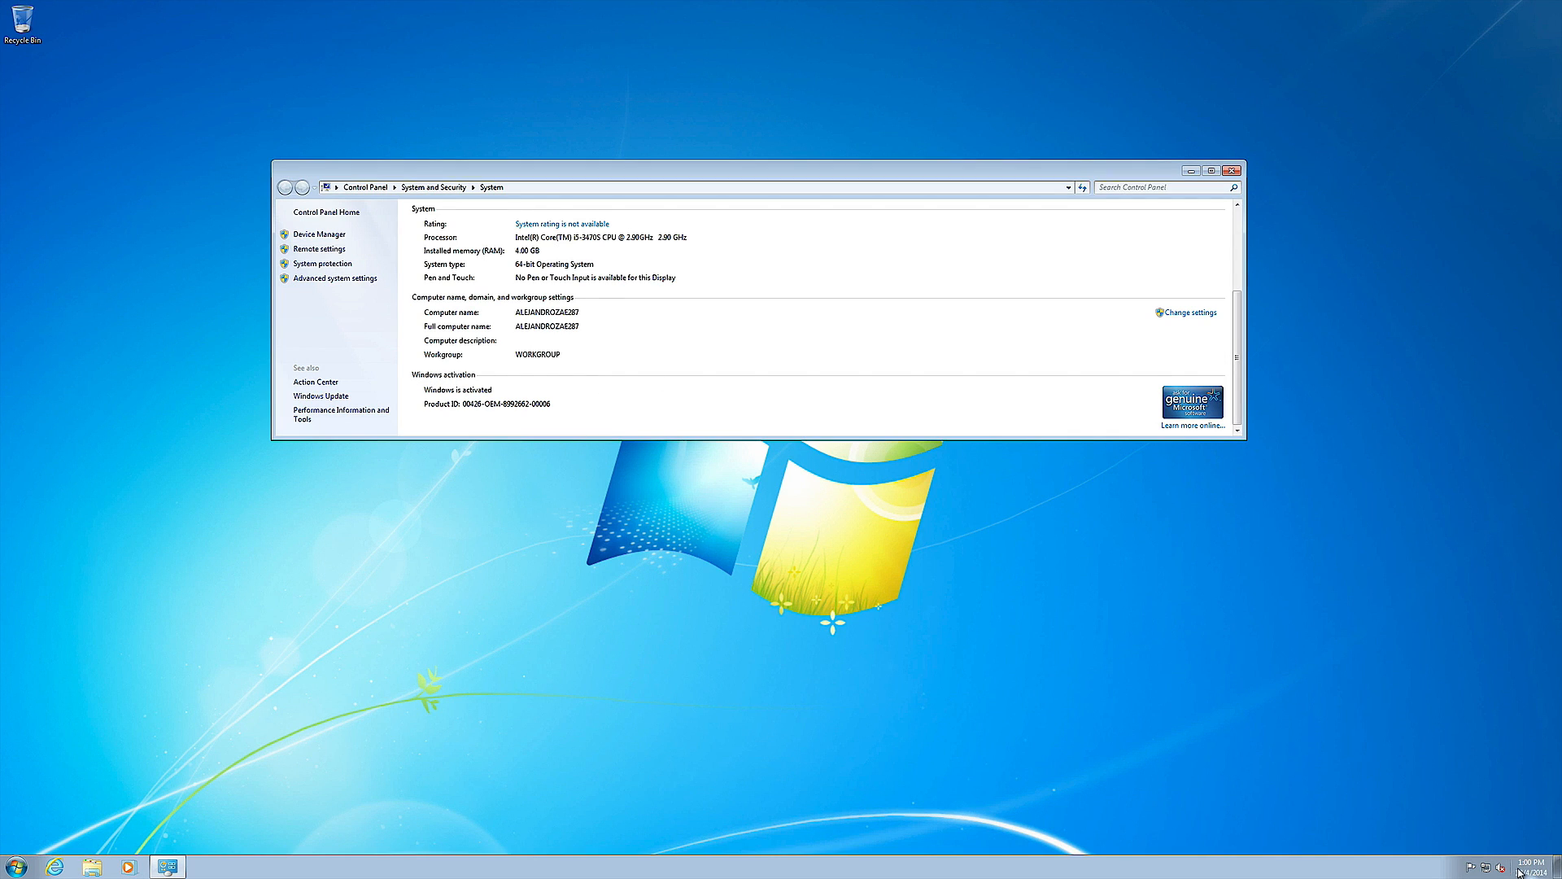
pyautogui.moveTo(1537, 866)
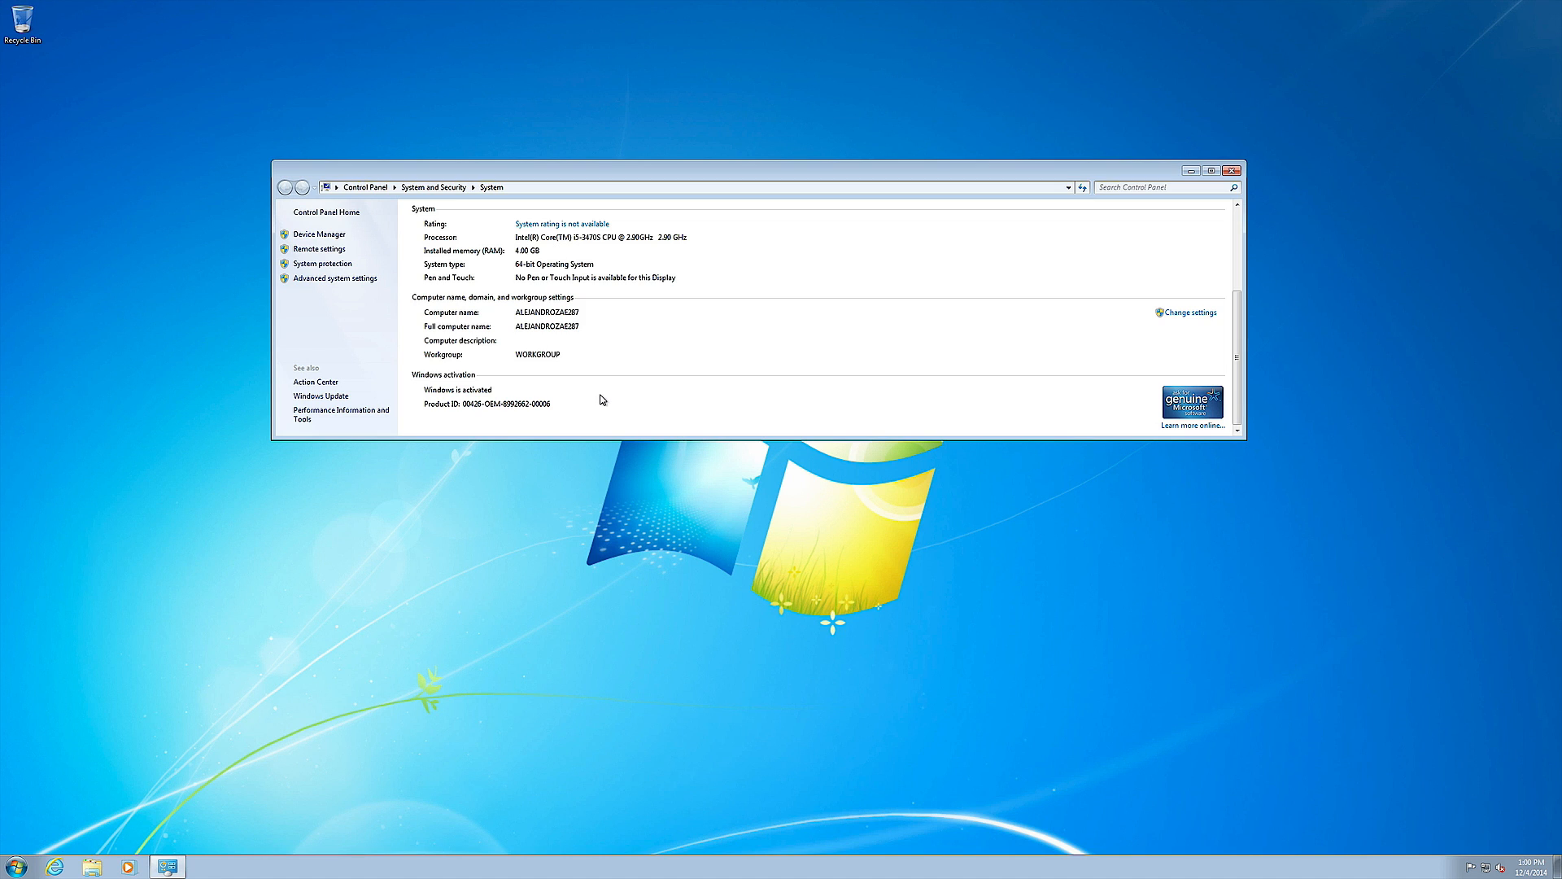
pyautogui.moveTo(599, 402)
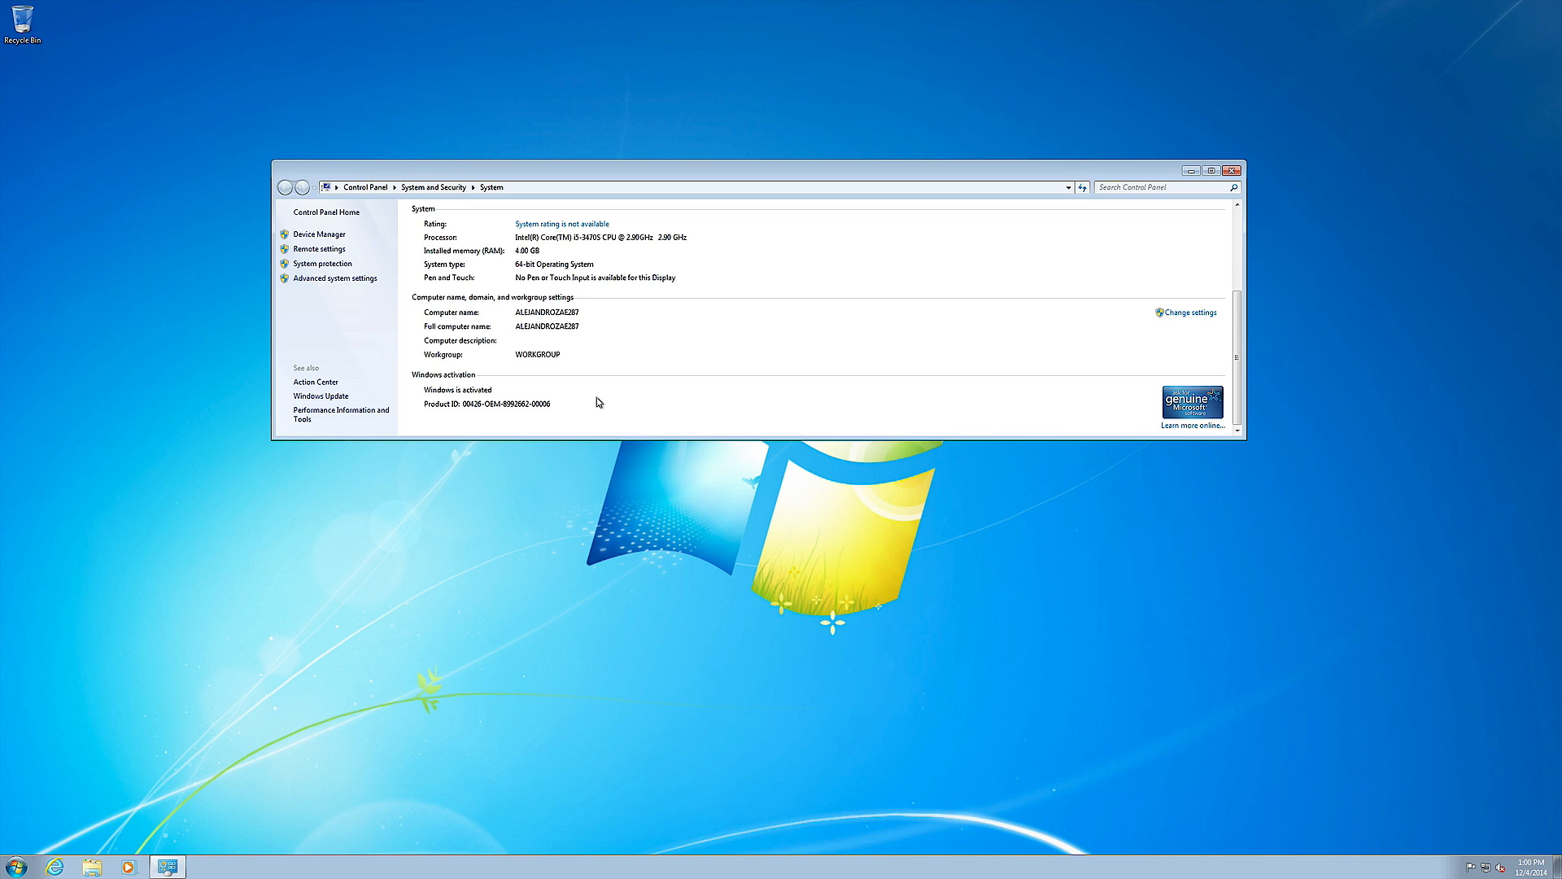